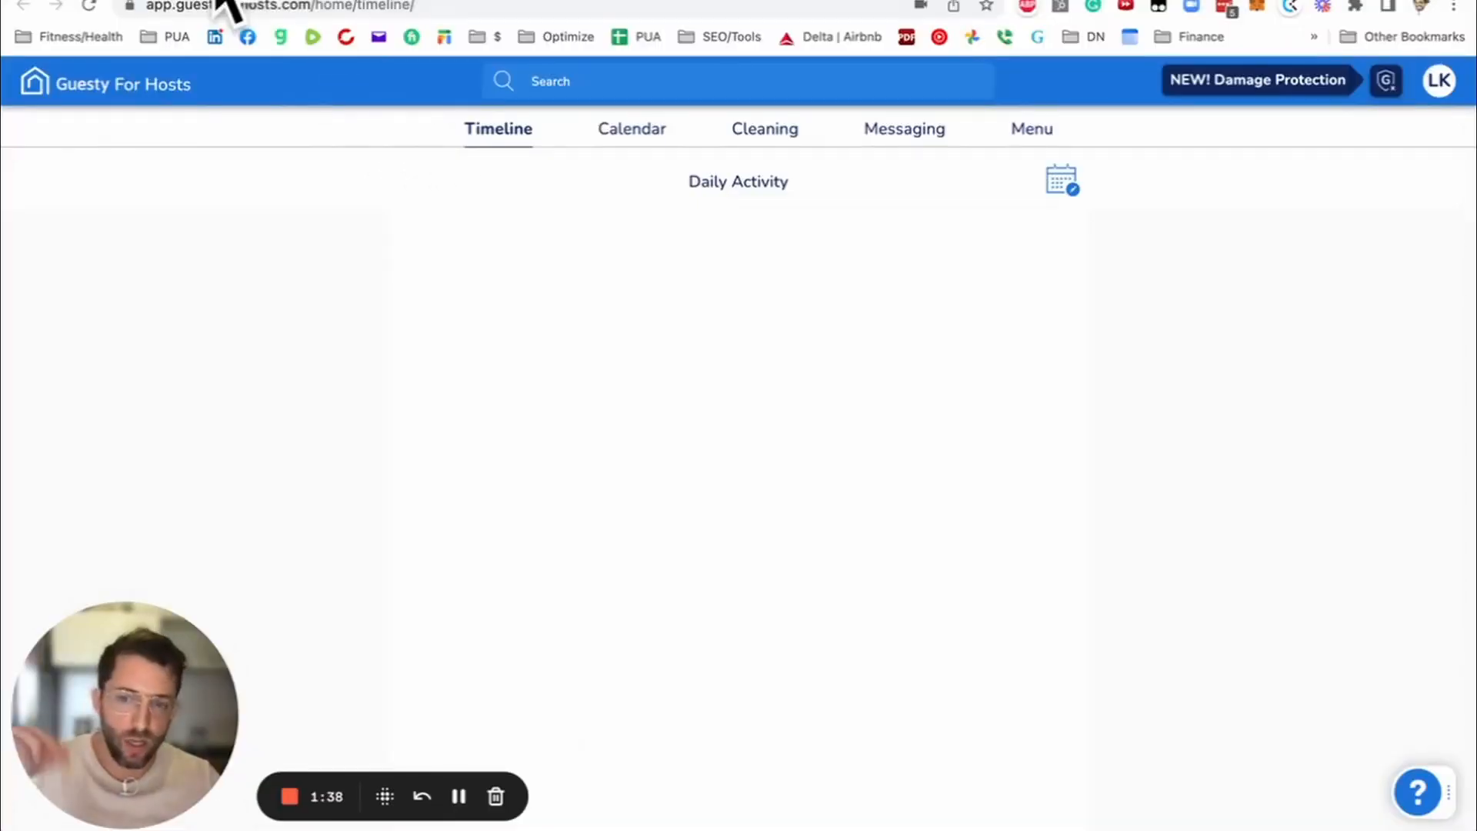
mouse_move(217, 7)
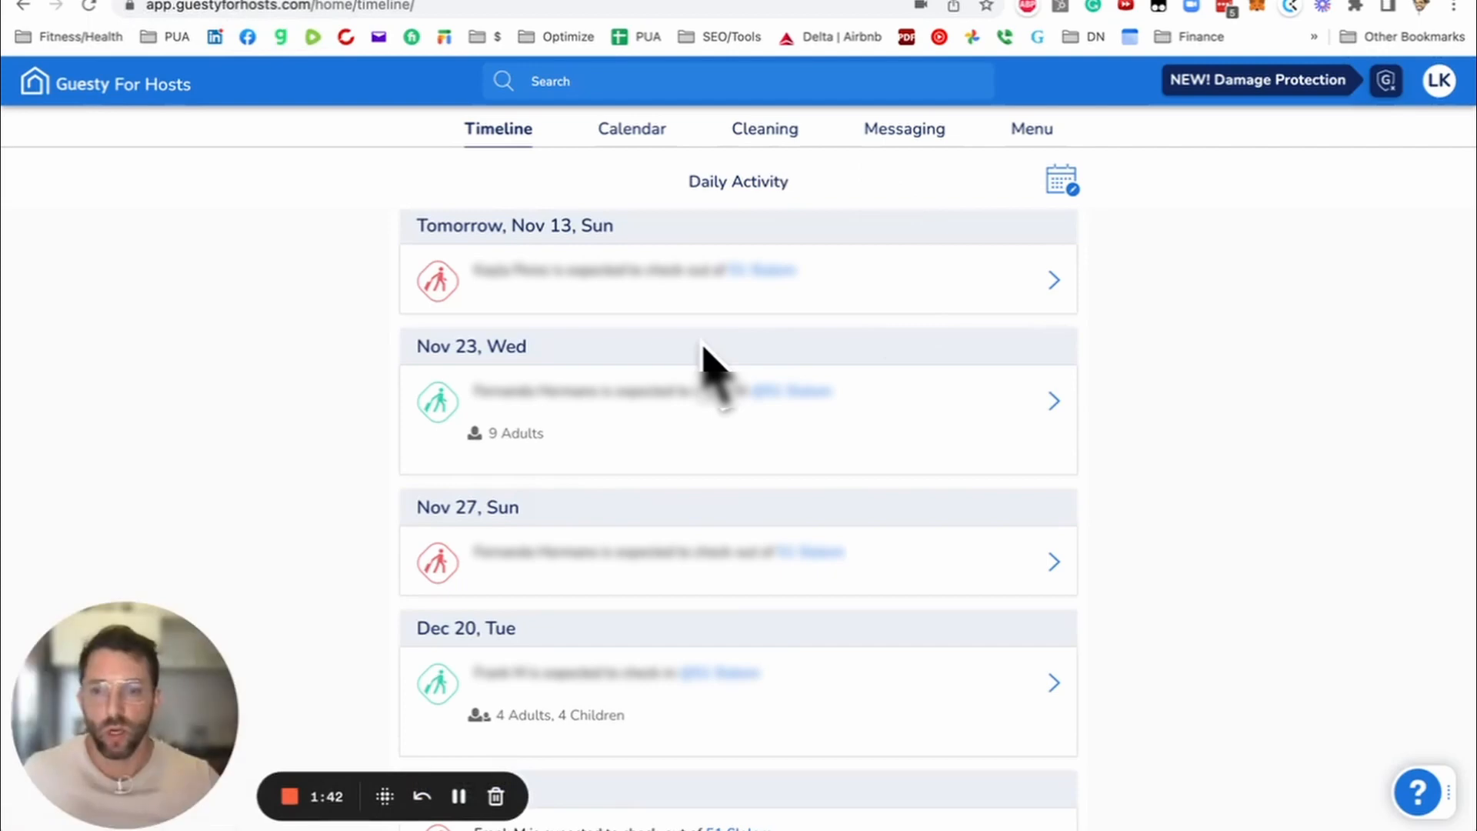
mouse_move(347, 349)
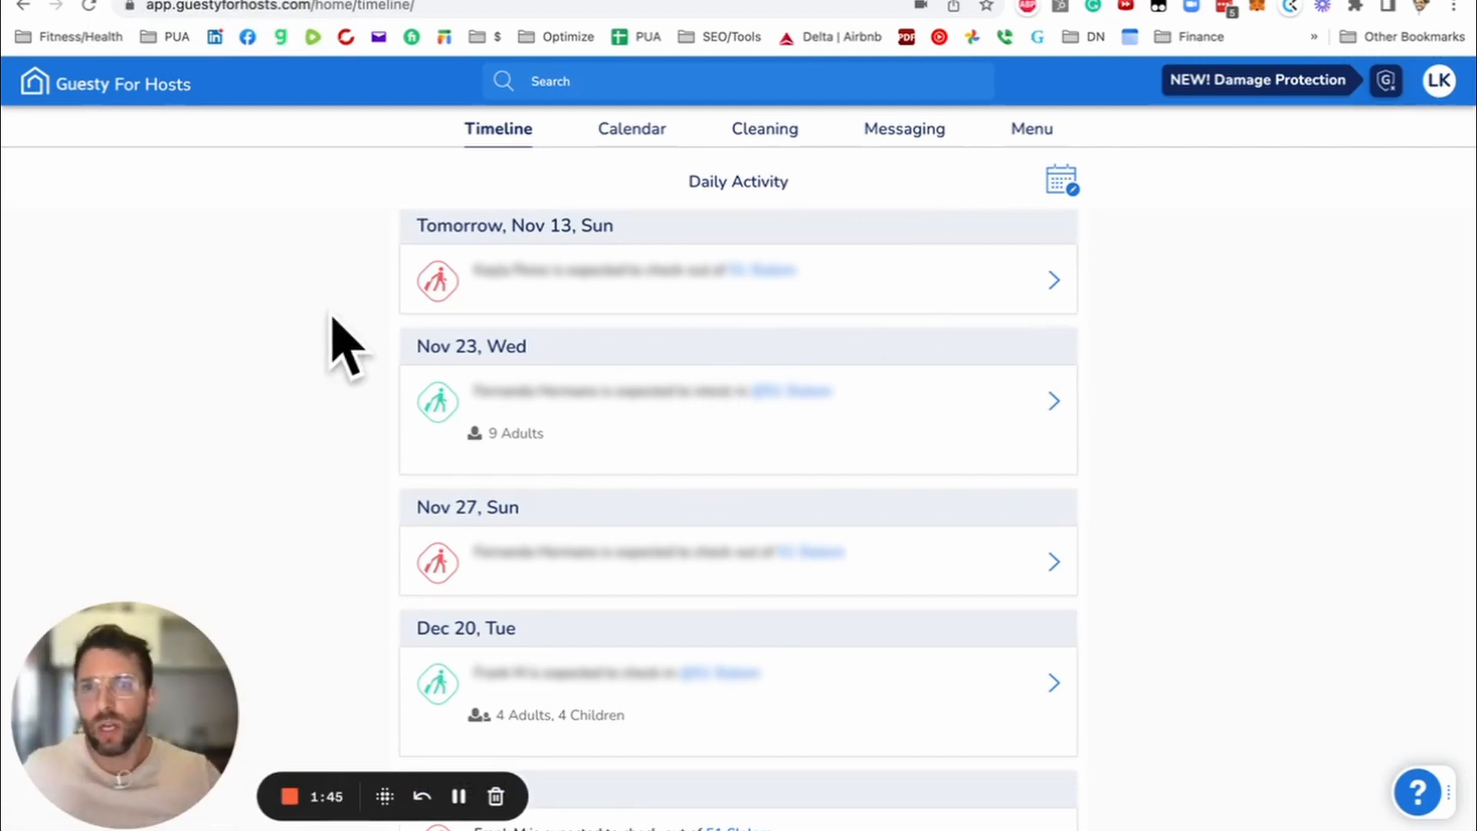
mouse_move(339, 226)
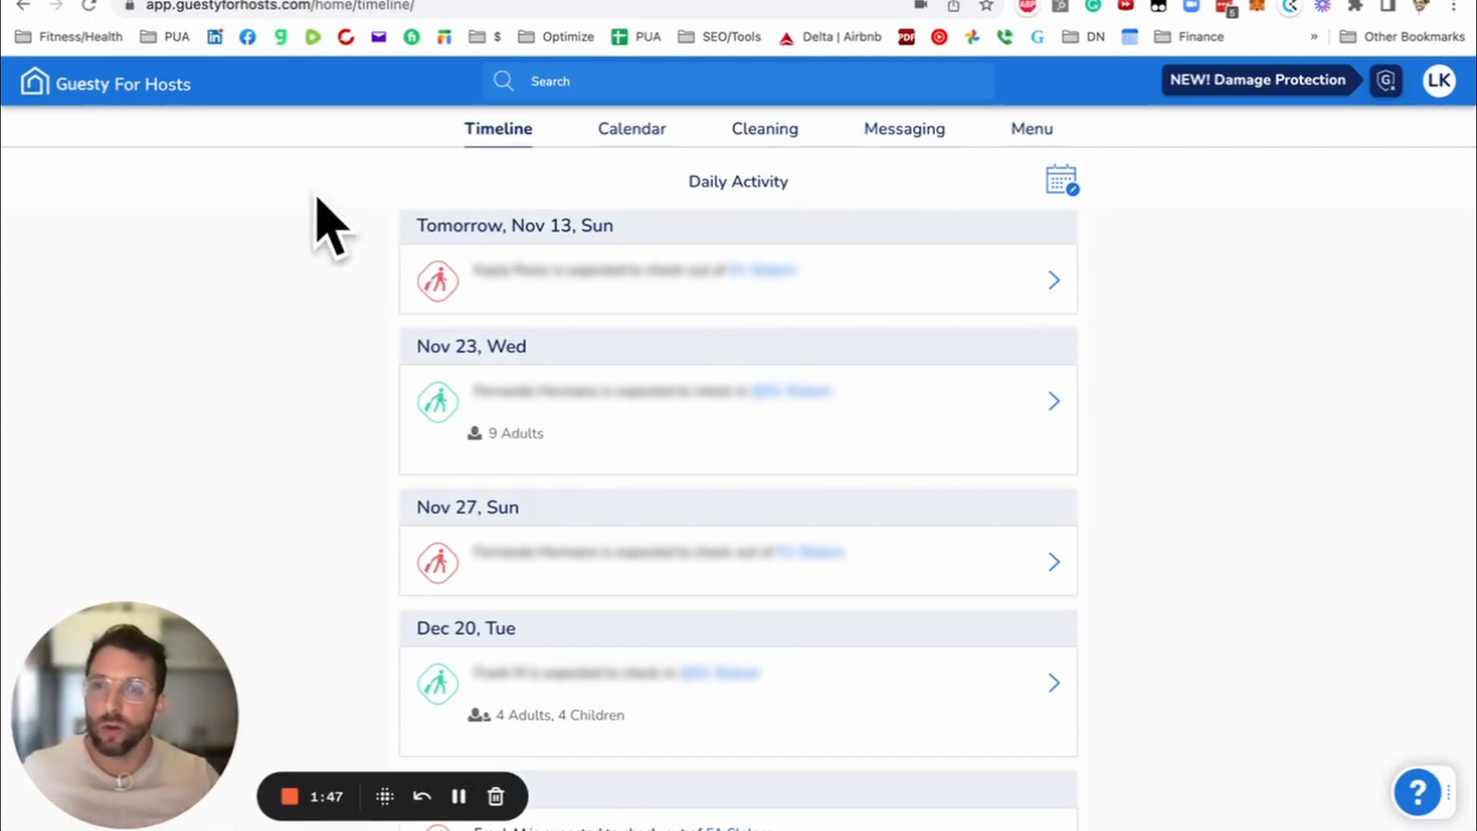
mouse_move(765, 129)
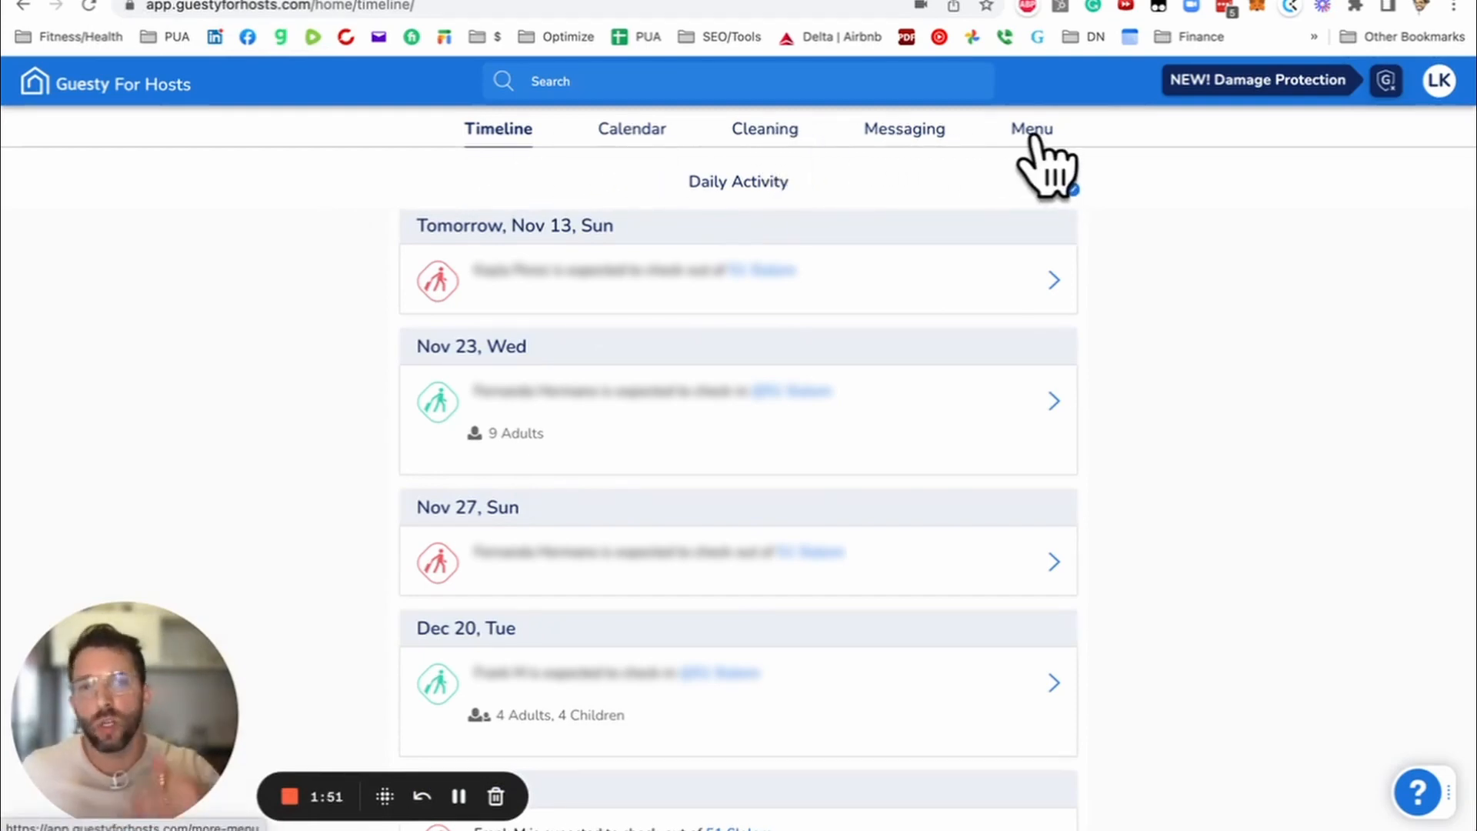
mouse_move(1282, 103)
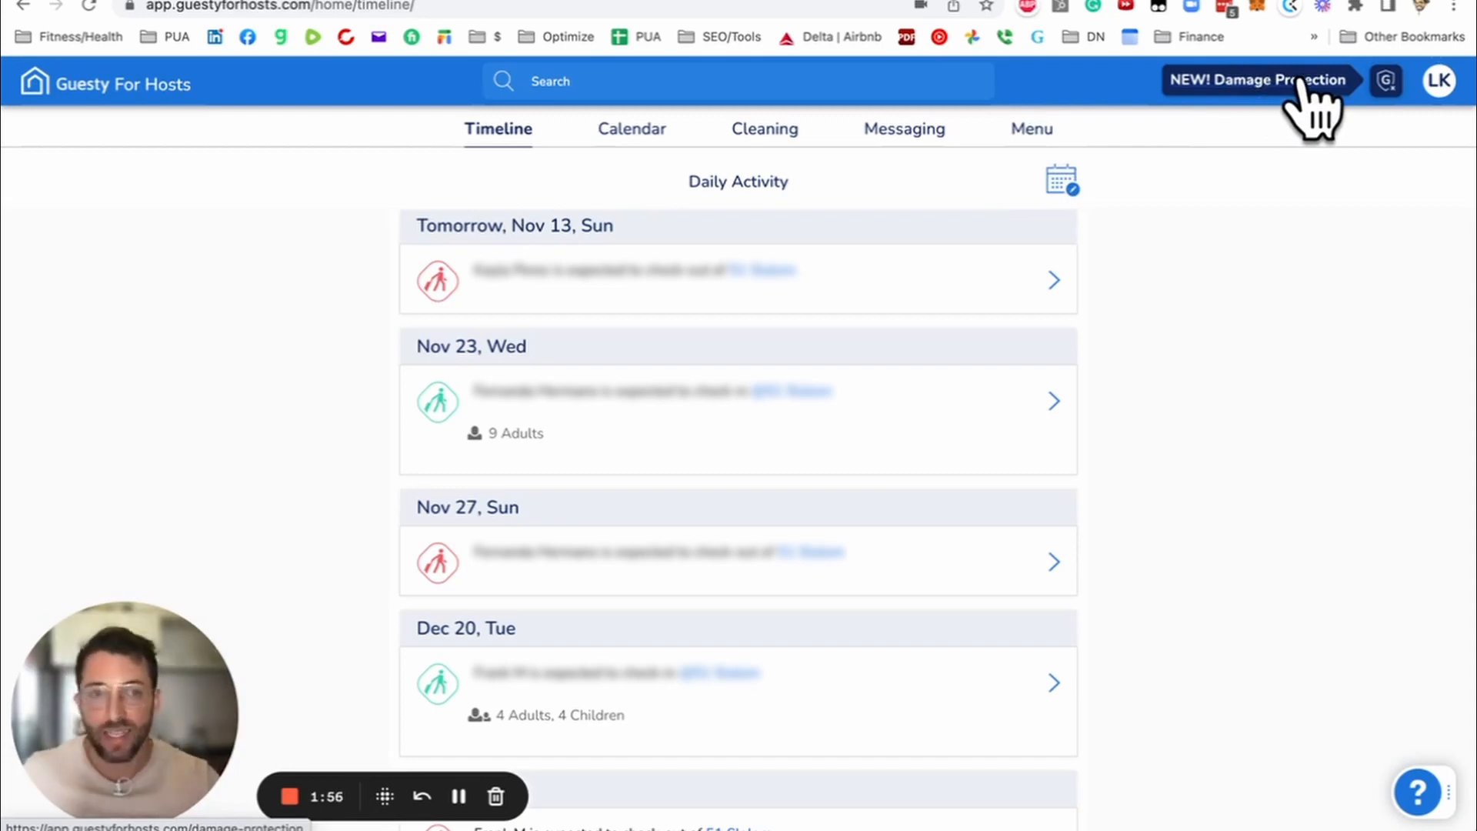
mouse_move(1234, 244)
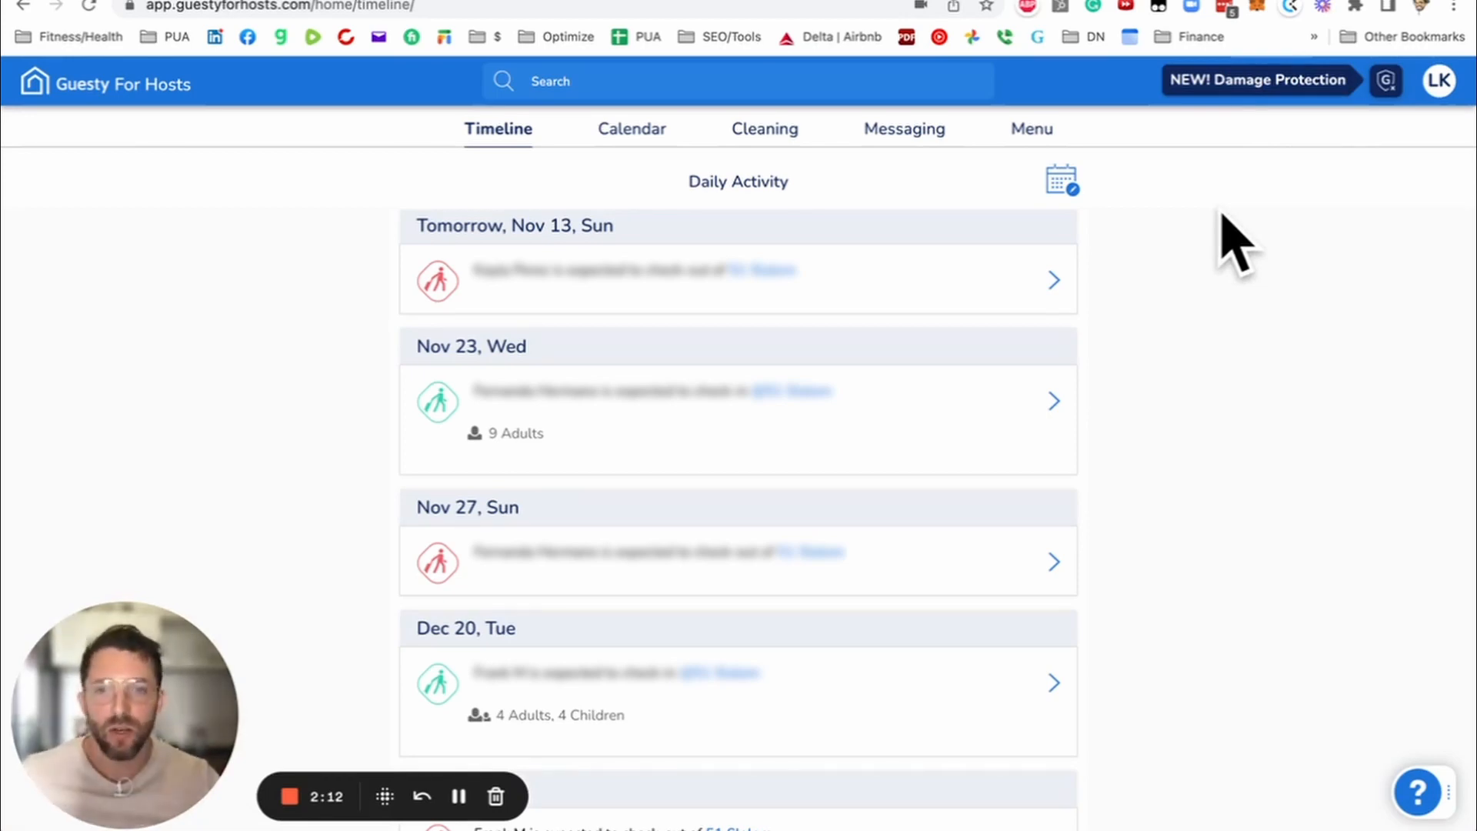
mouse_move(1110, 283)
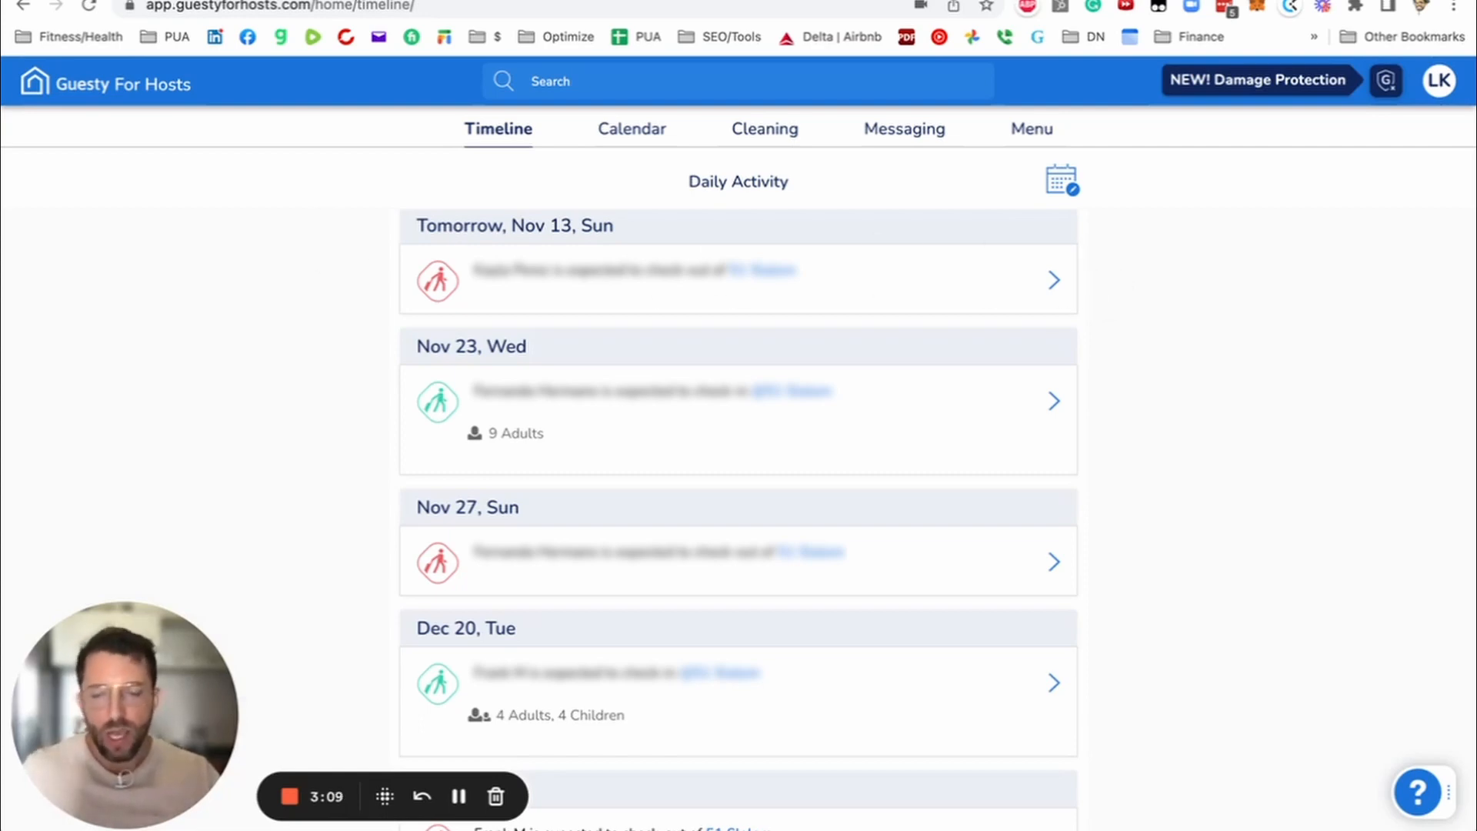
mouse_move(574, 274)
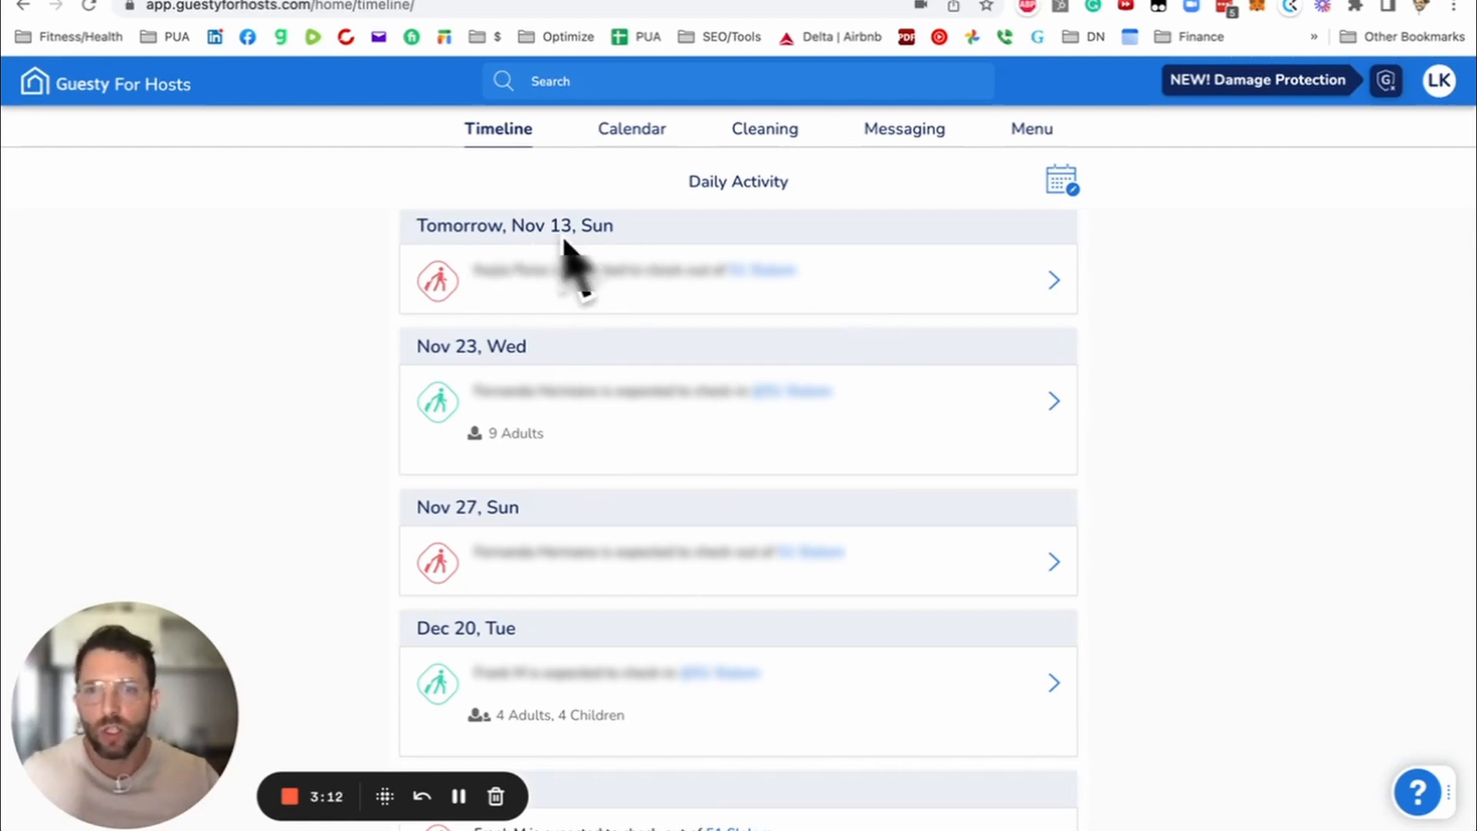
mouse_move(494, 462)
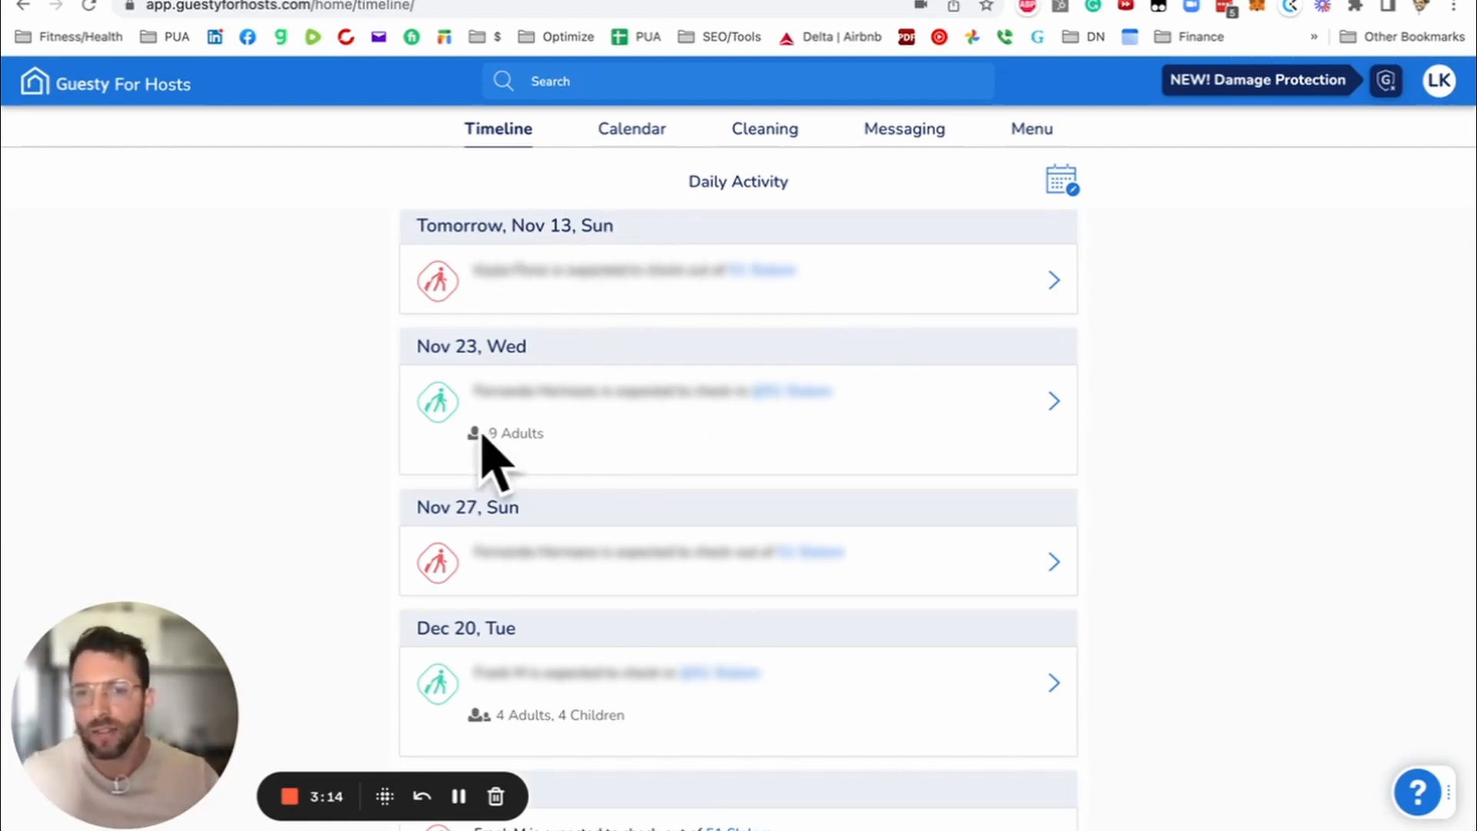
mouse_move(585, 283)
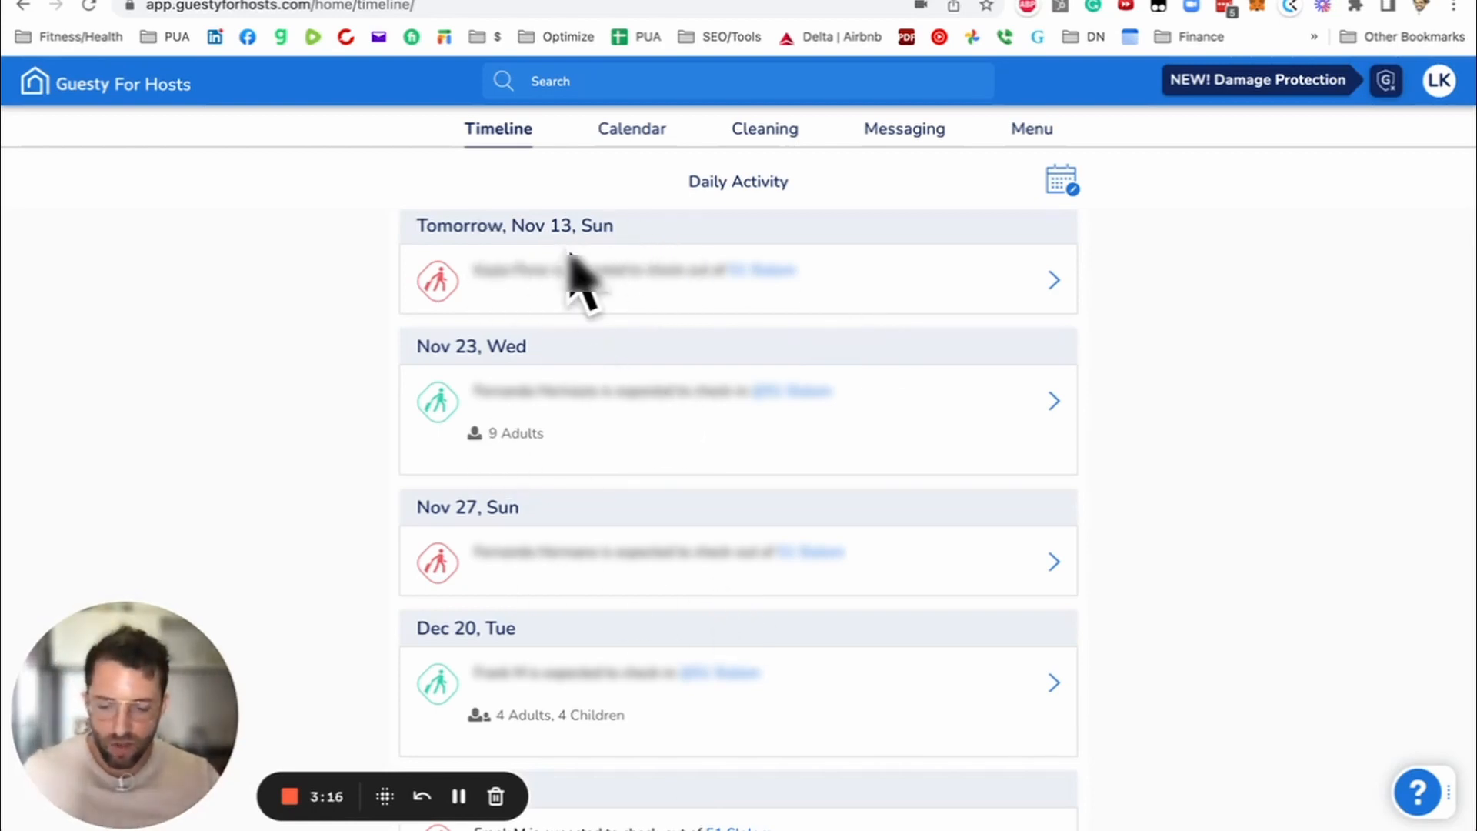
mouse_move(629, 235)
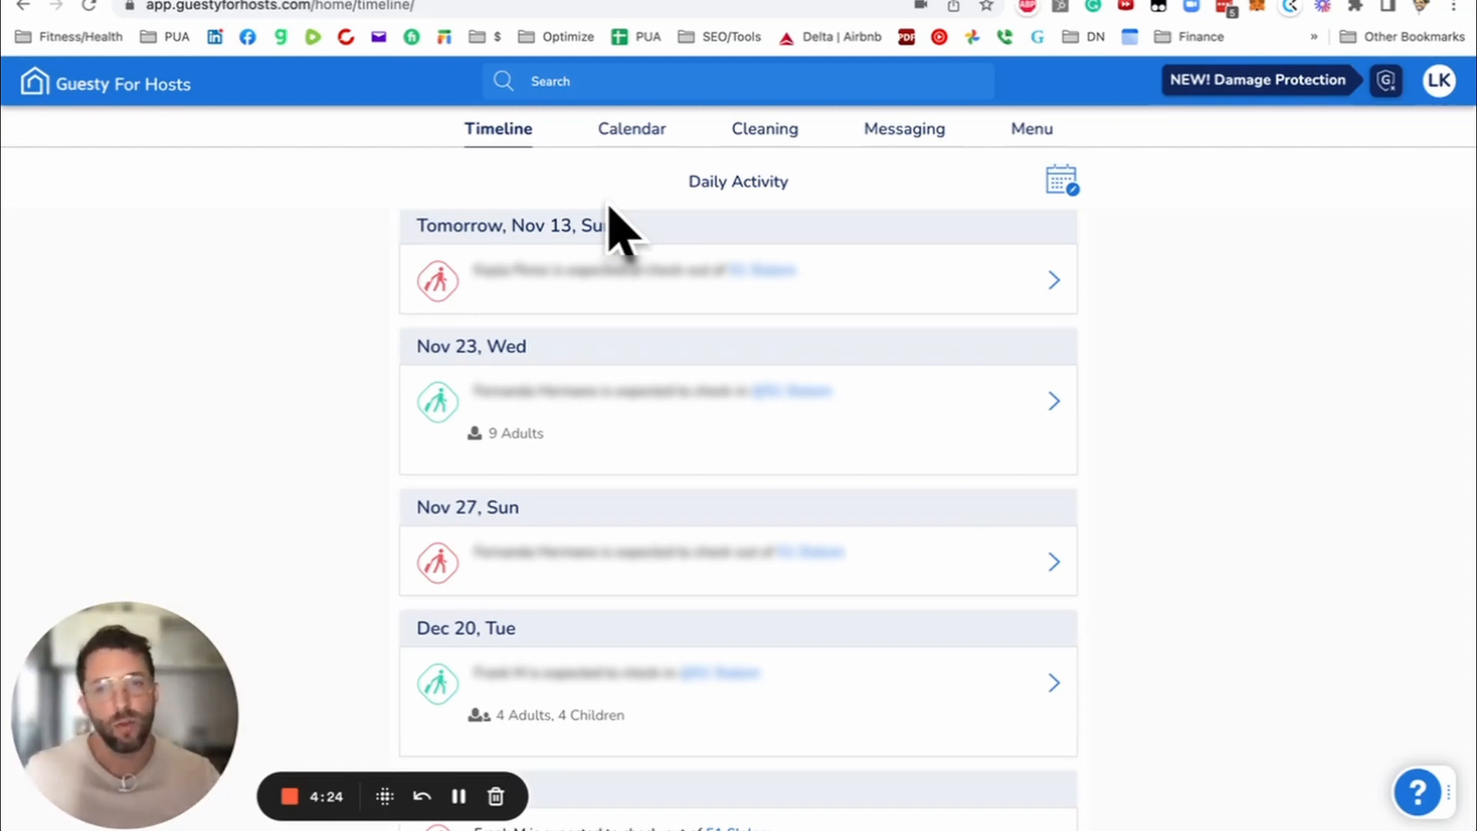
mouse_move(311, 254)
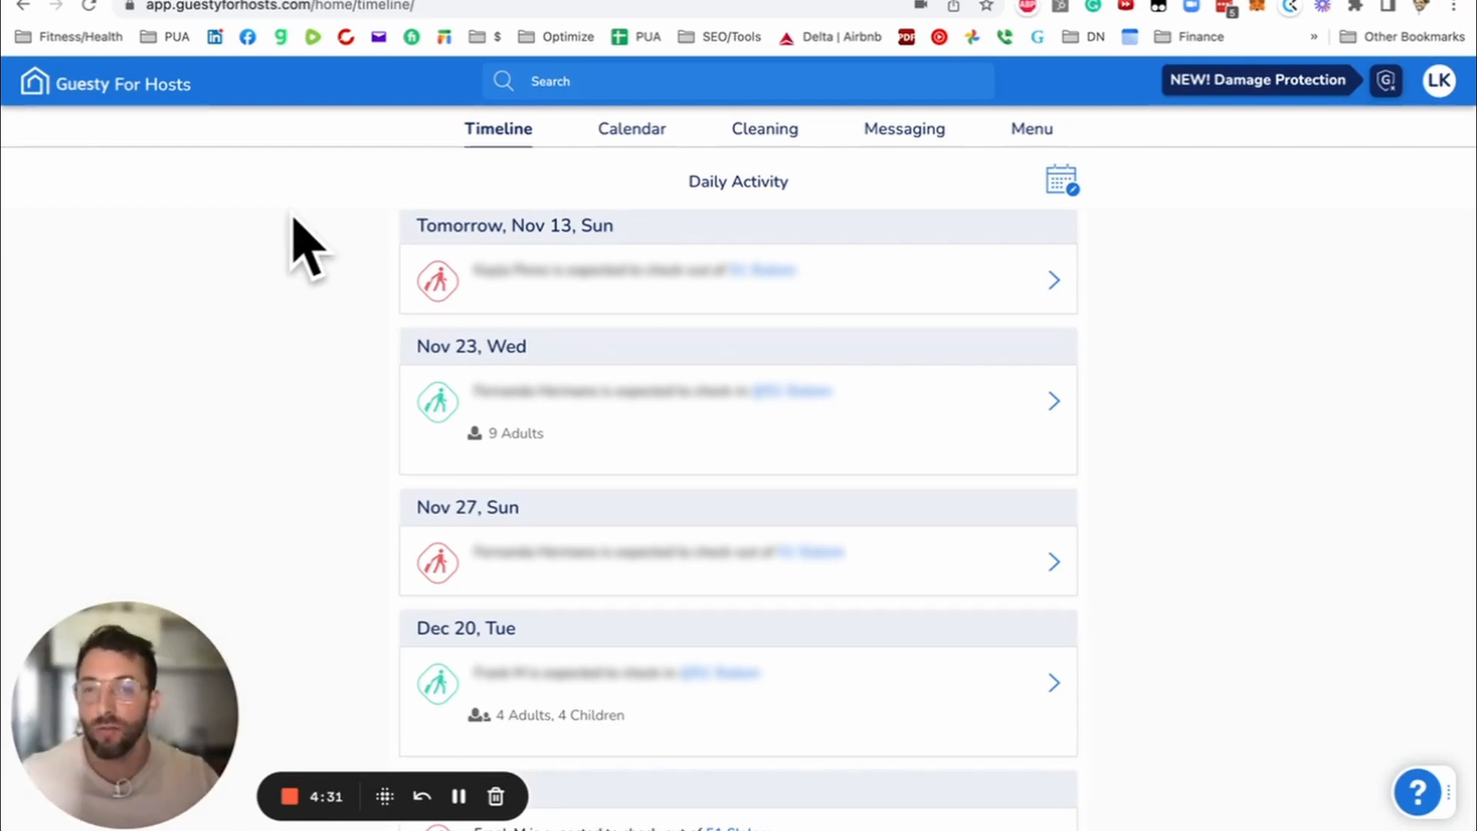
mouse_move(630, 130)
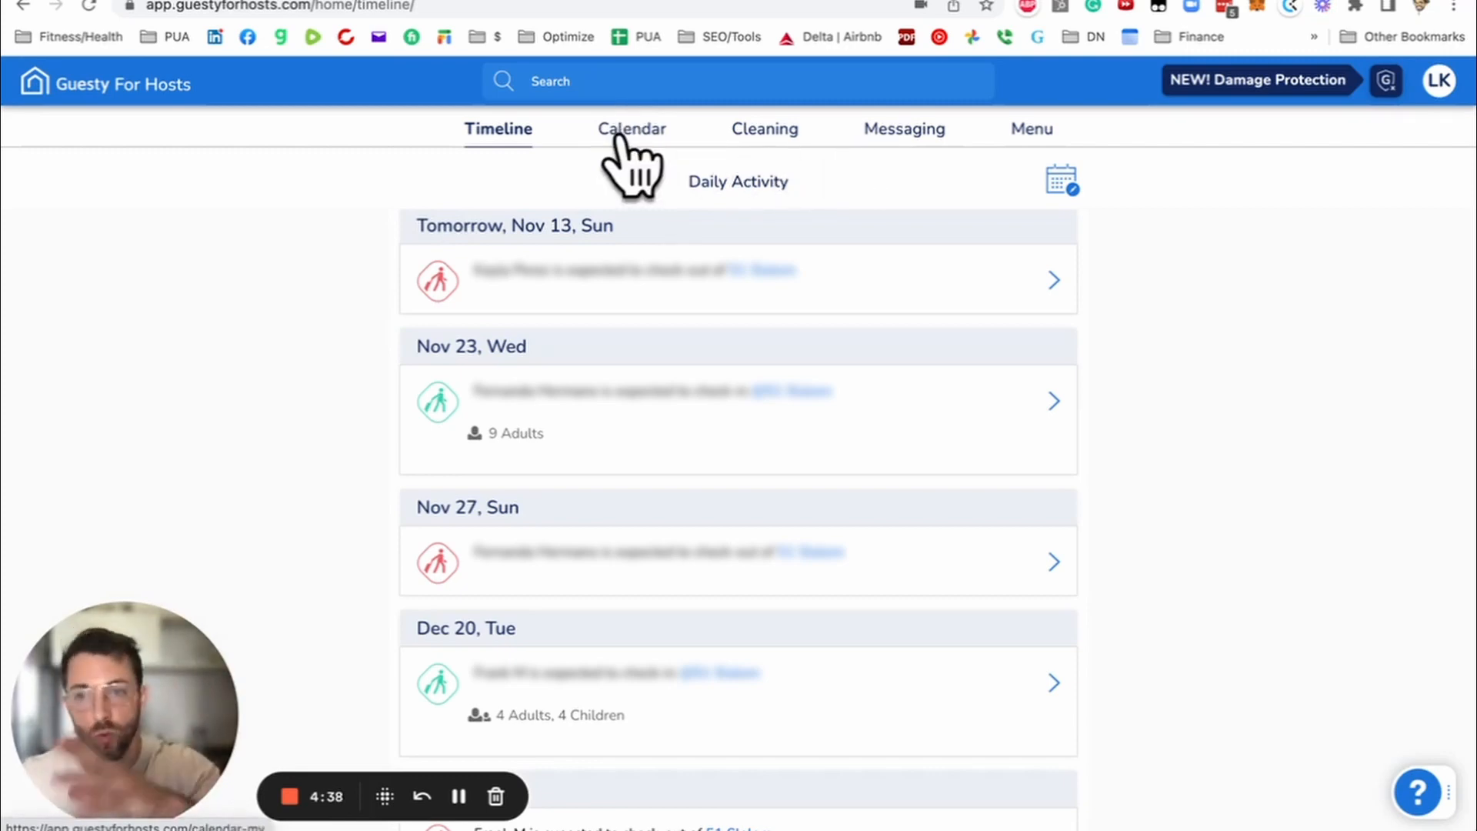
mouse_move(649, 151)
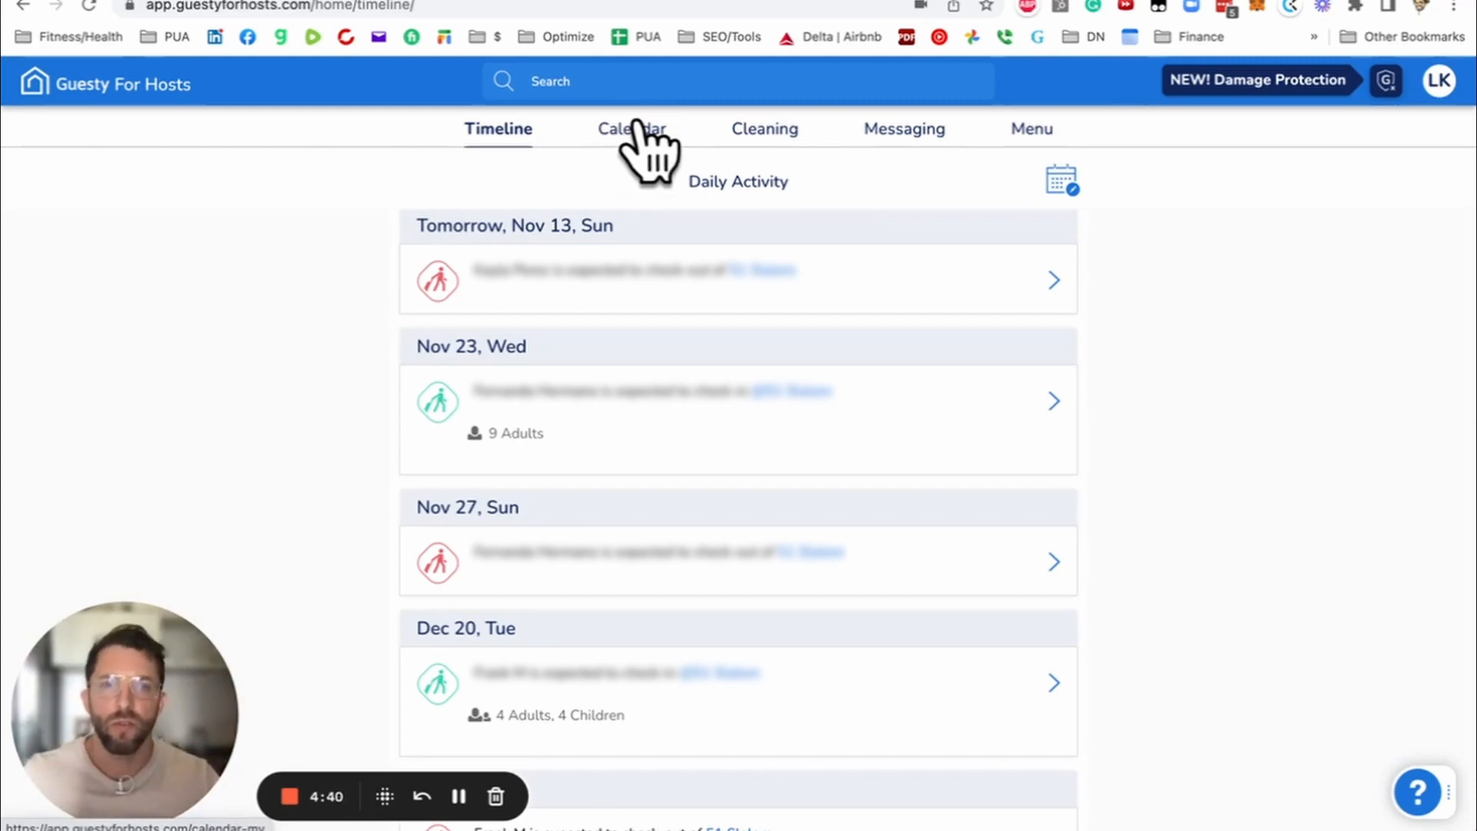
Step: Open the listing Calendar showing the multi-day grid with nightly prices and booked stays
left_click(630, 129)
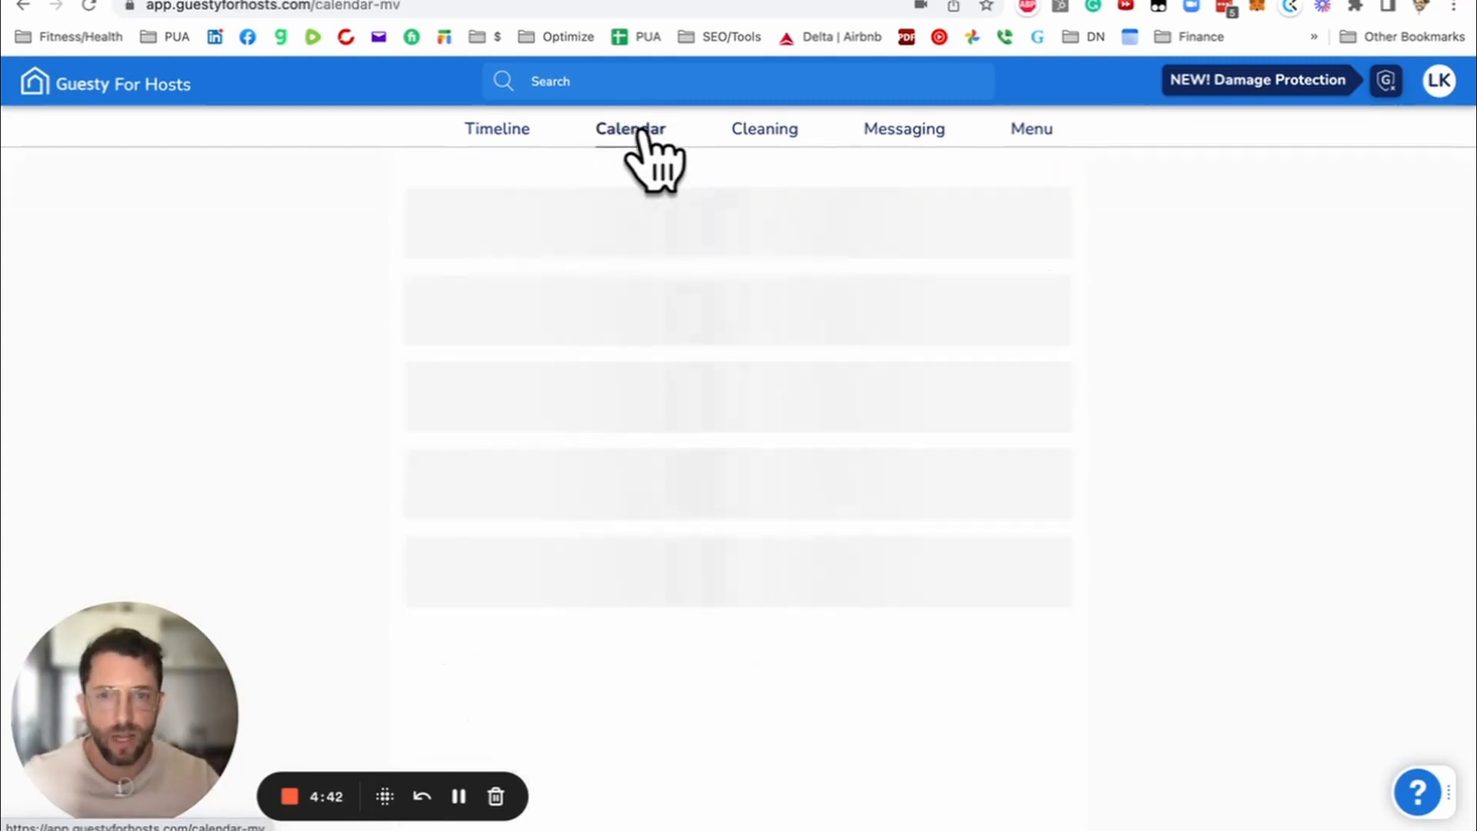
left_click(631, 129)
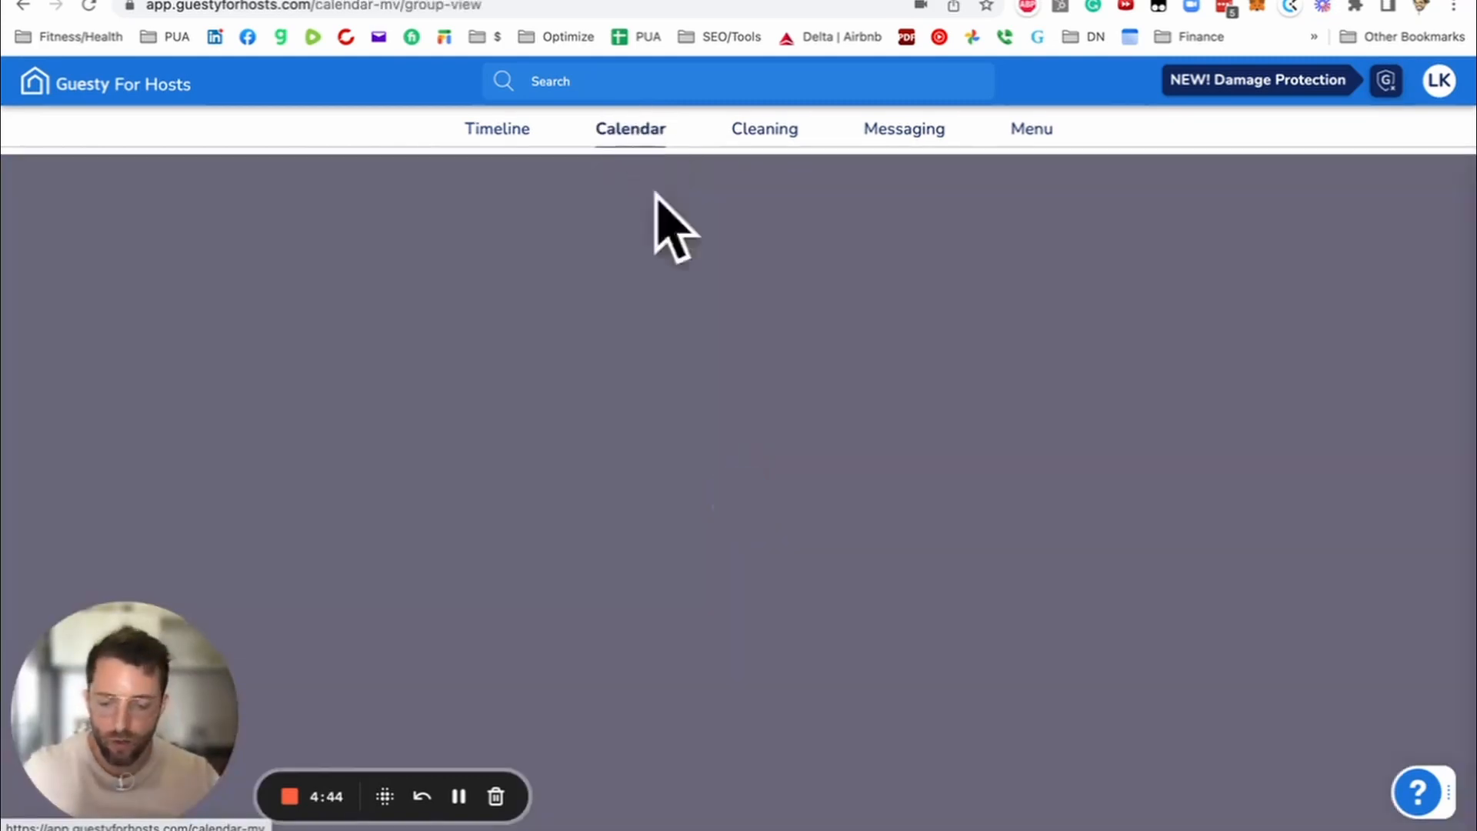
left_click(631, 129)
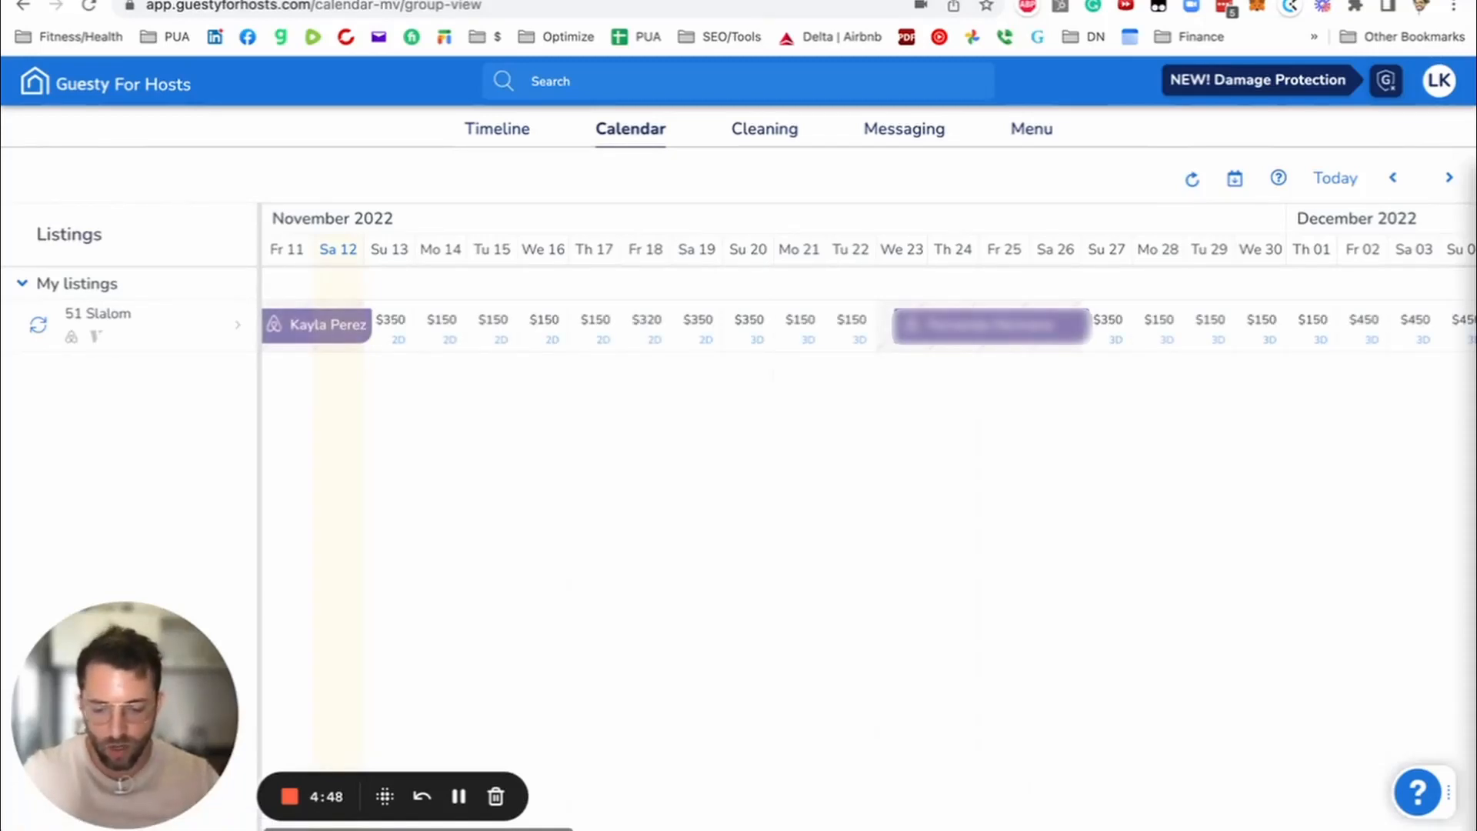
mouse_move(966, 193)
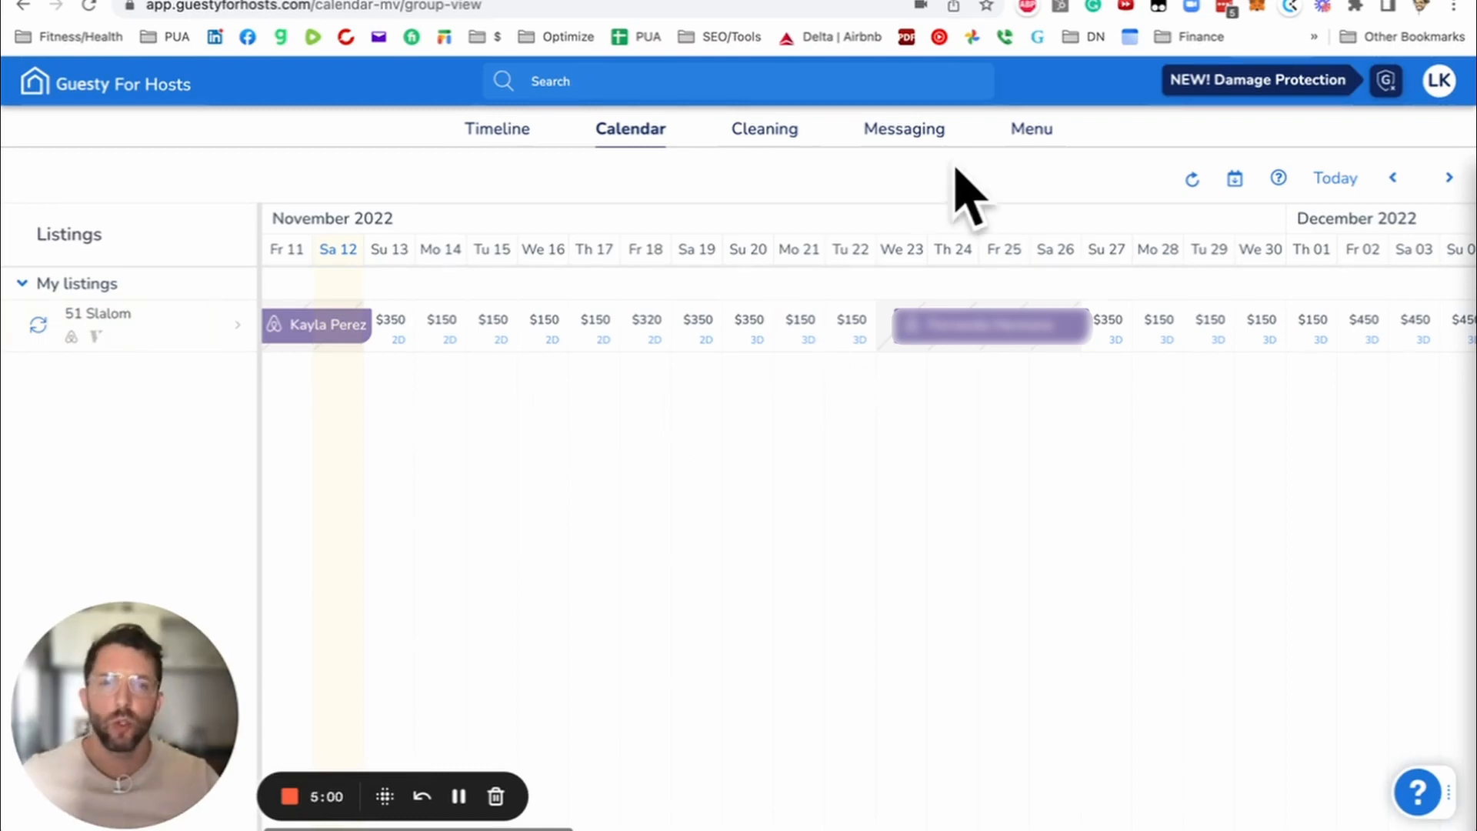
mouse_move(311, 343)
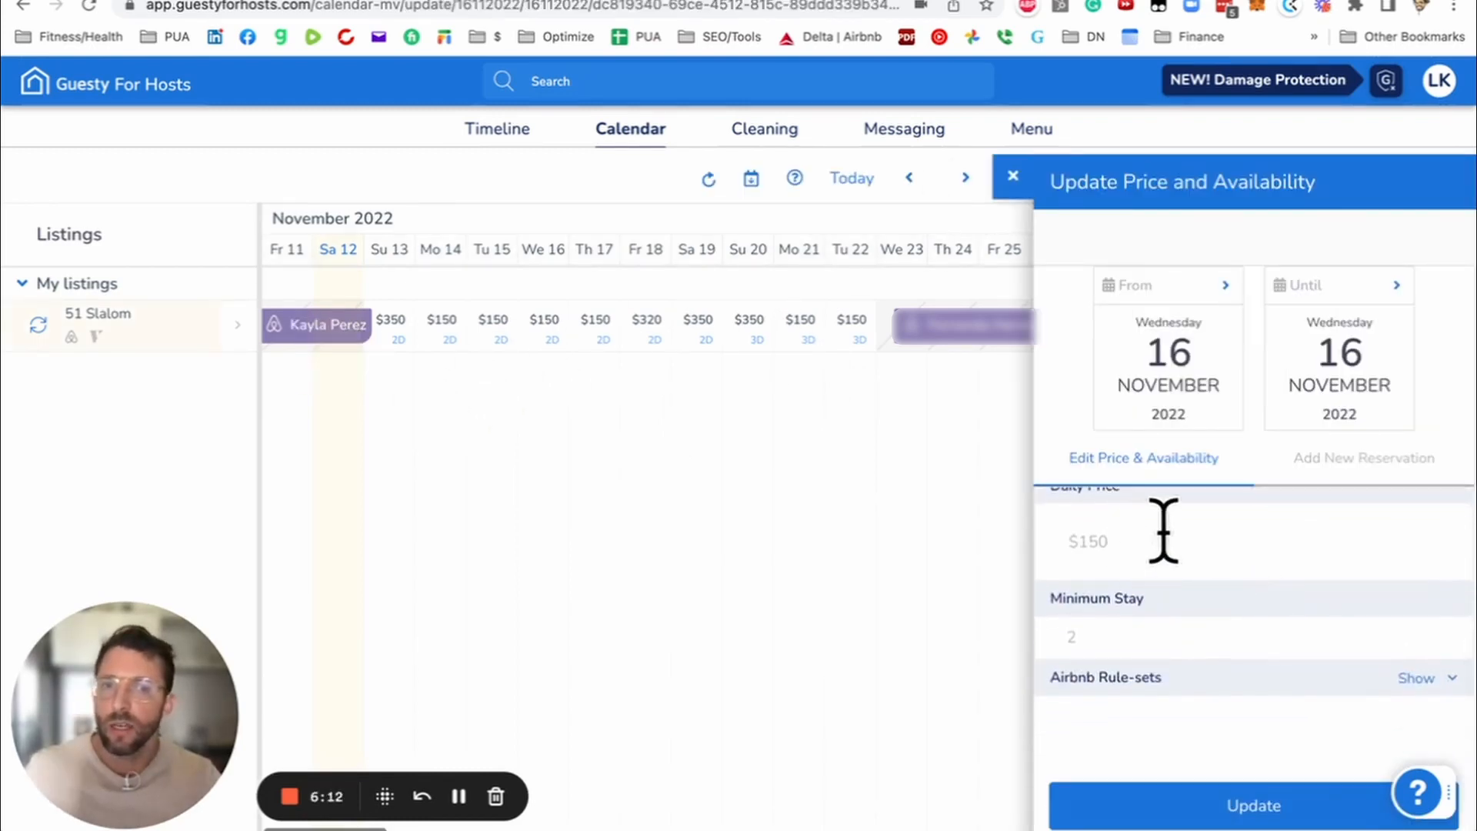
mouse_move(457, 425)
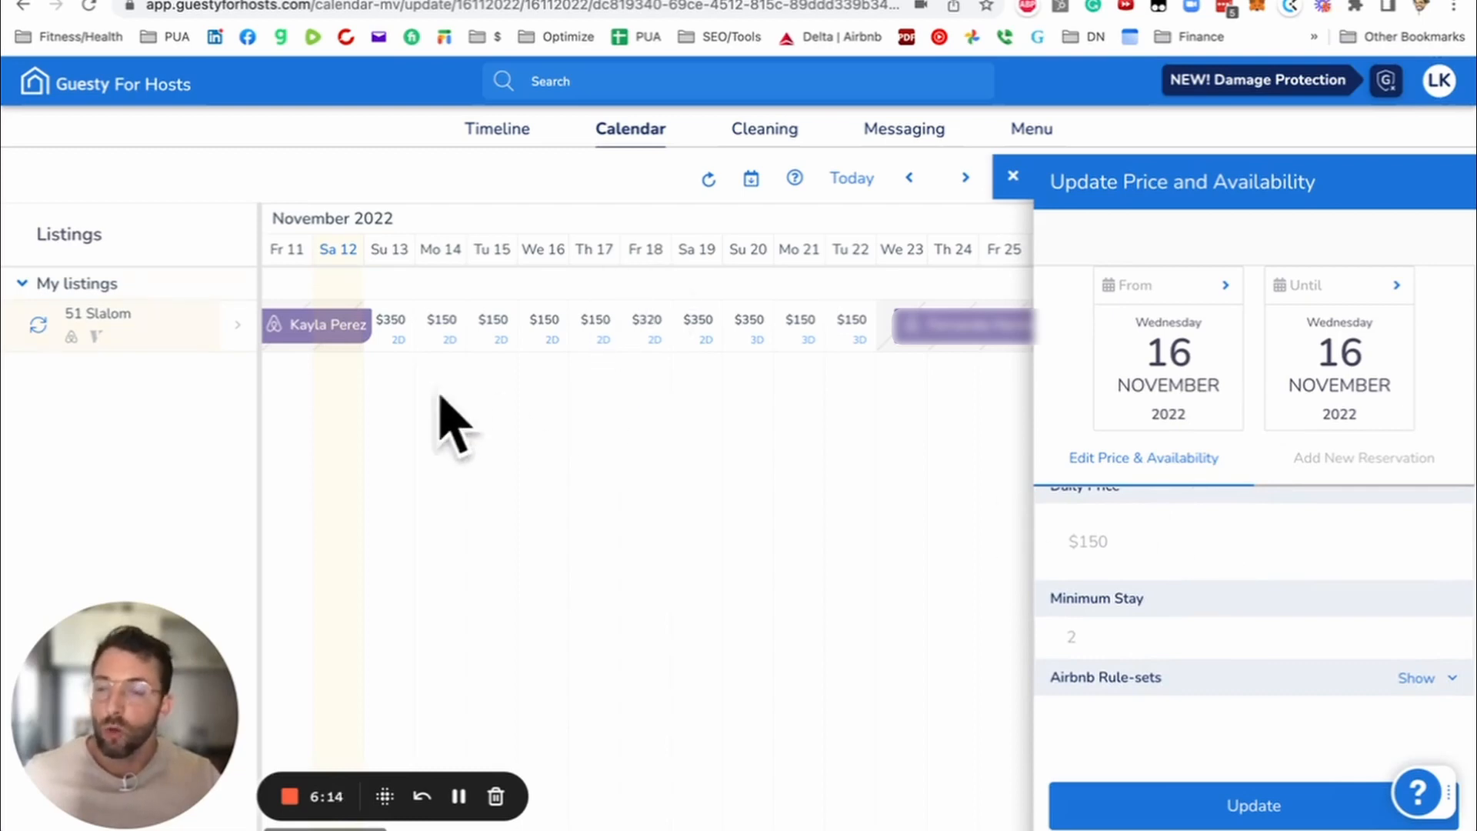
mouse_move(48, 339)
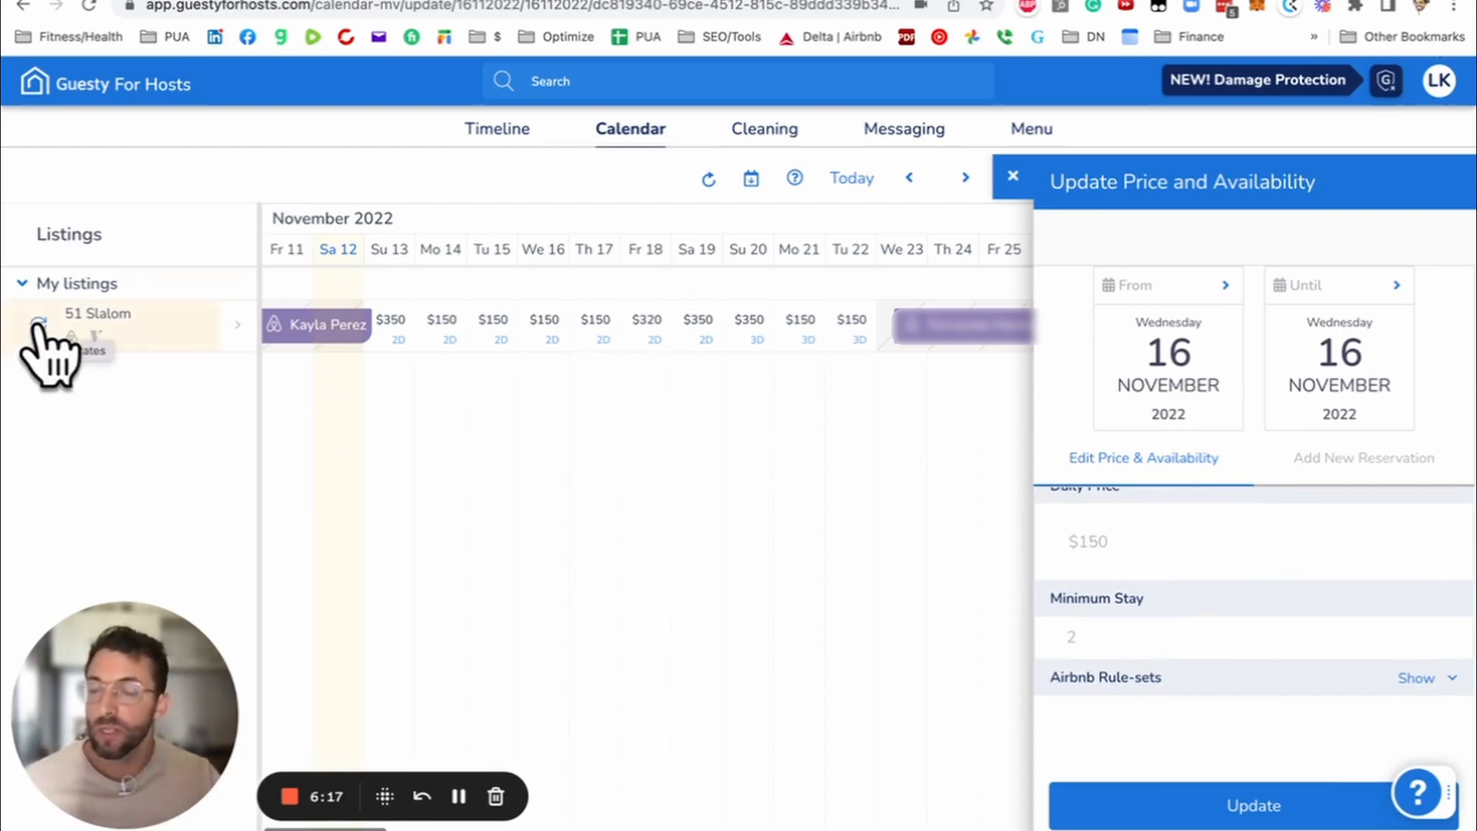
mouse_move(107, 367)
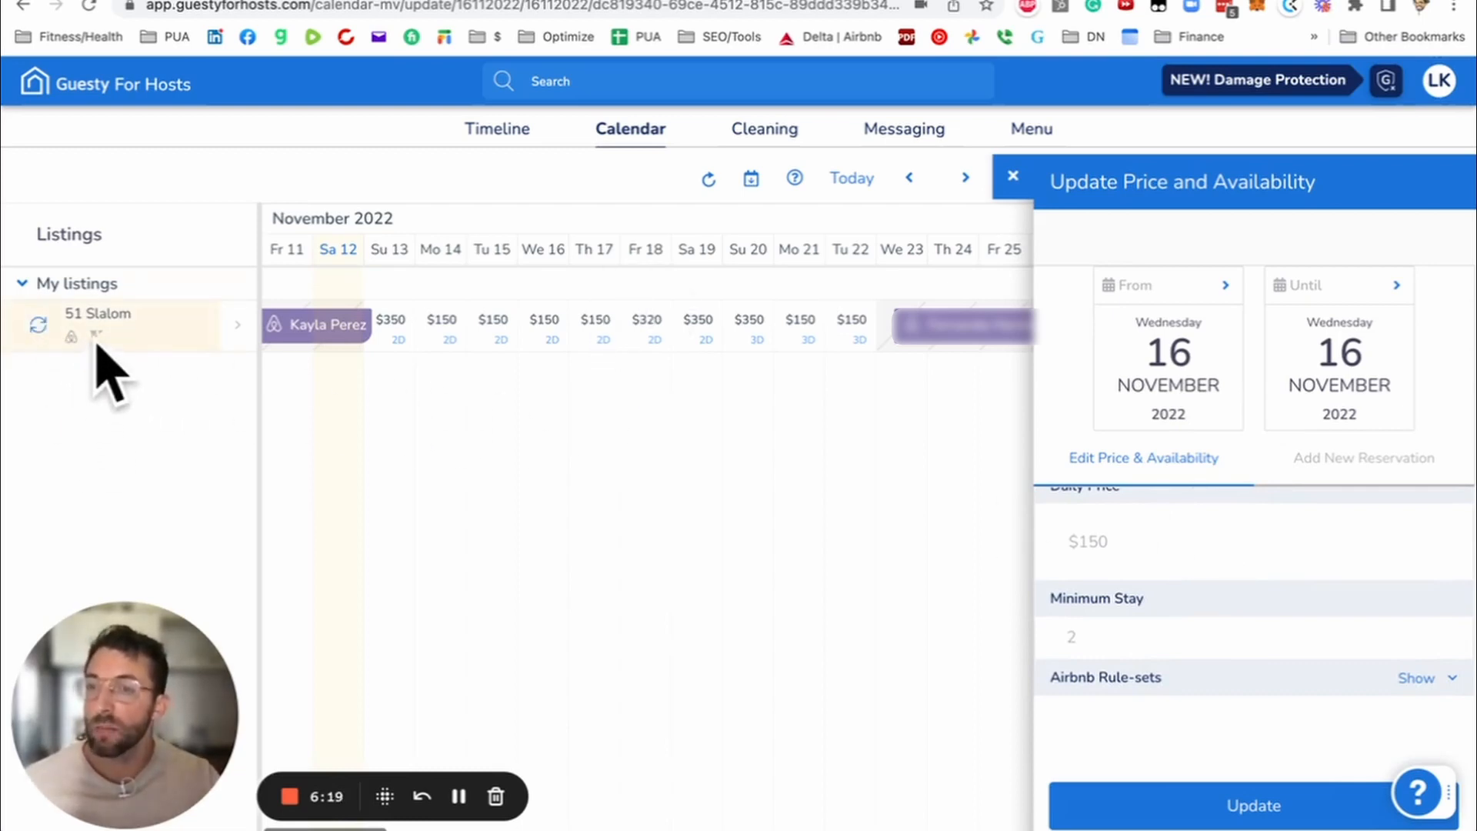
mouse_move(146, 391)
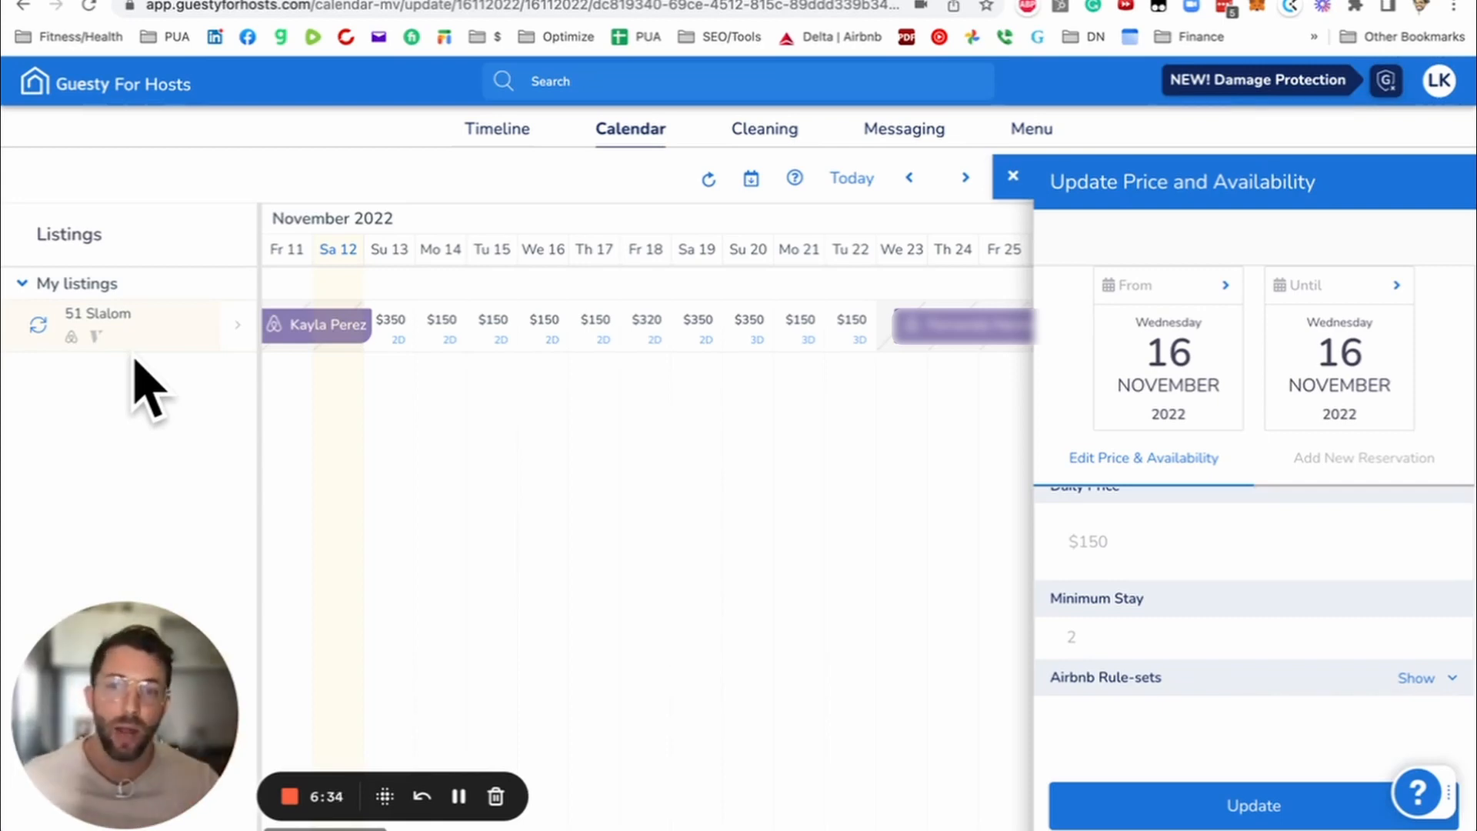
Step: Open the first reservation's details and scroll to its Custom Questions and Guest Details
left_click(320, 325)
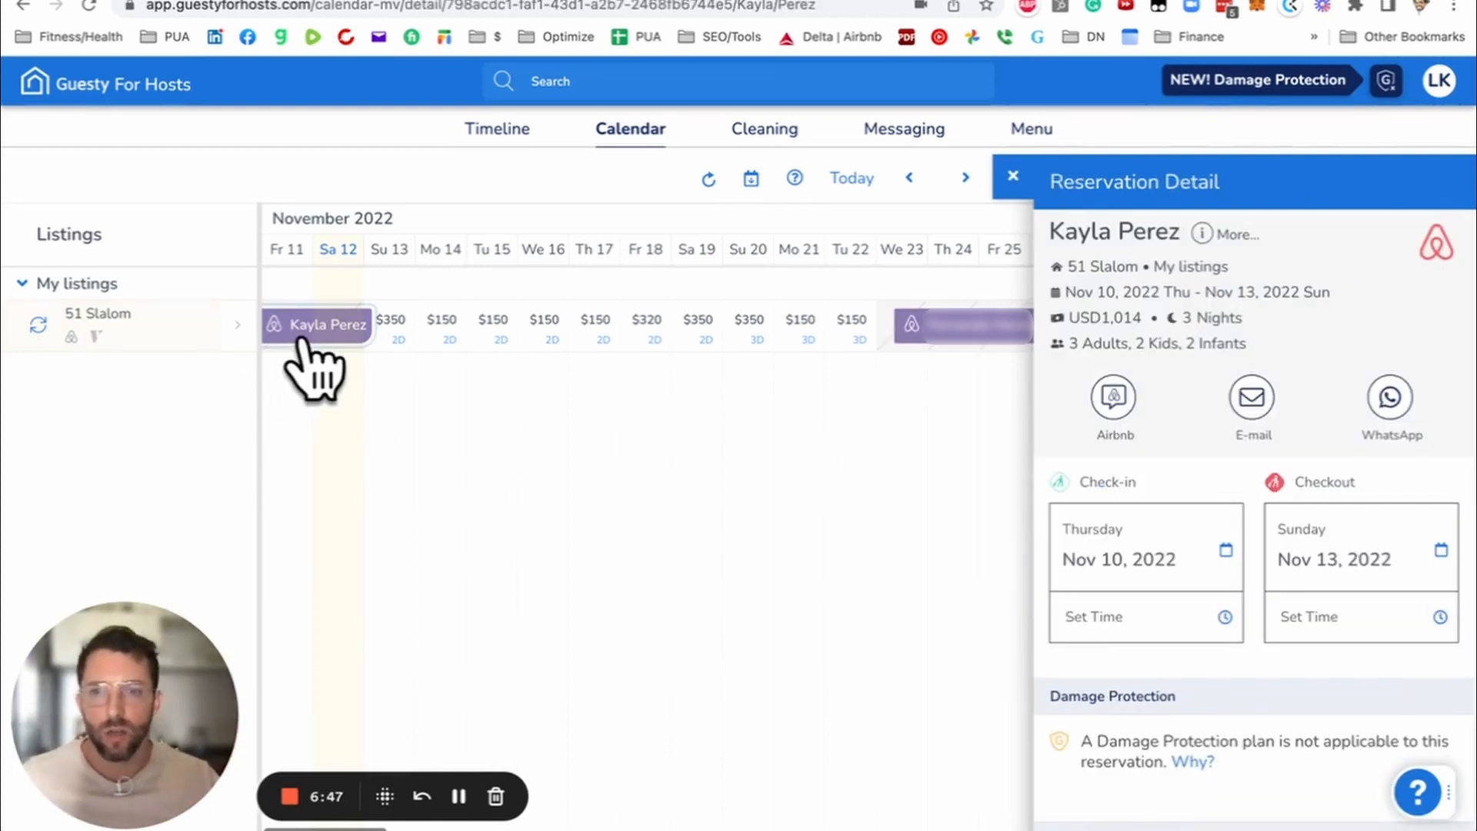
mouse_move(1366, 350)
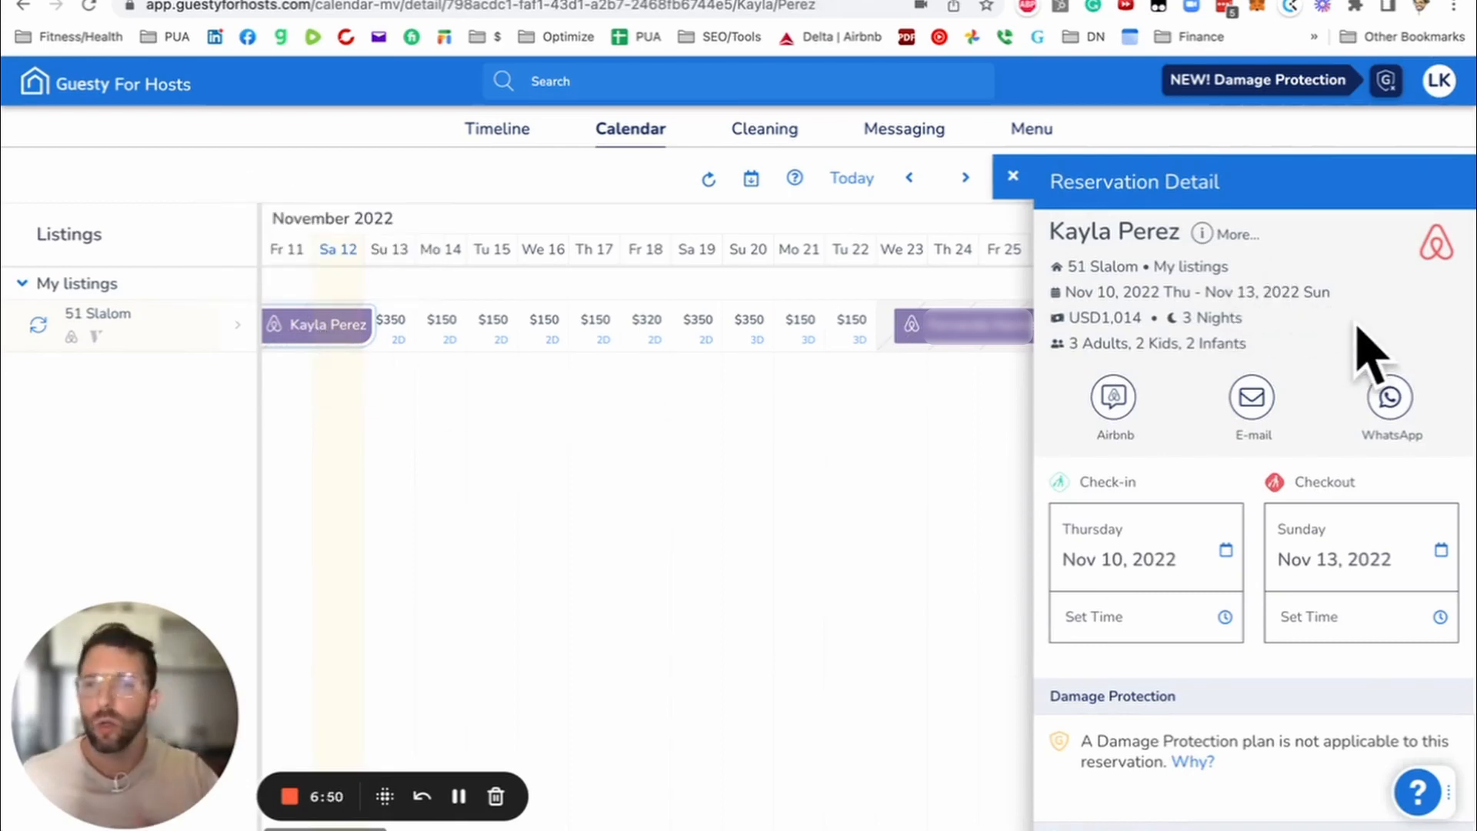
mouse_move(1135, 354)
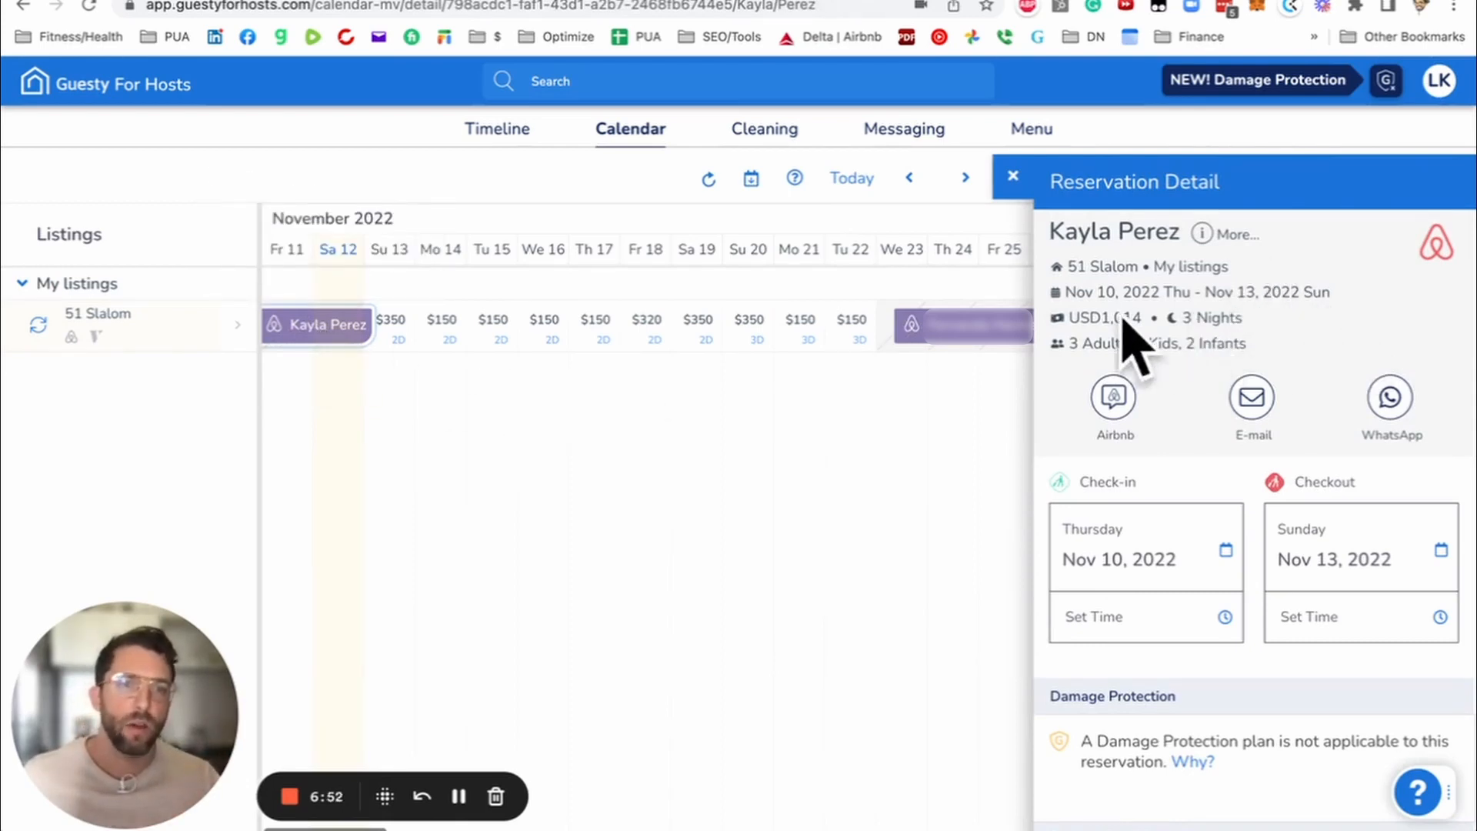
mouse_move(1328, 470)
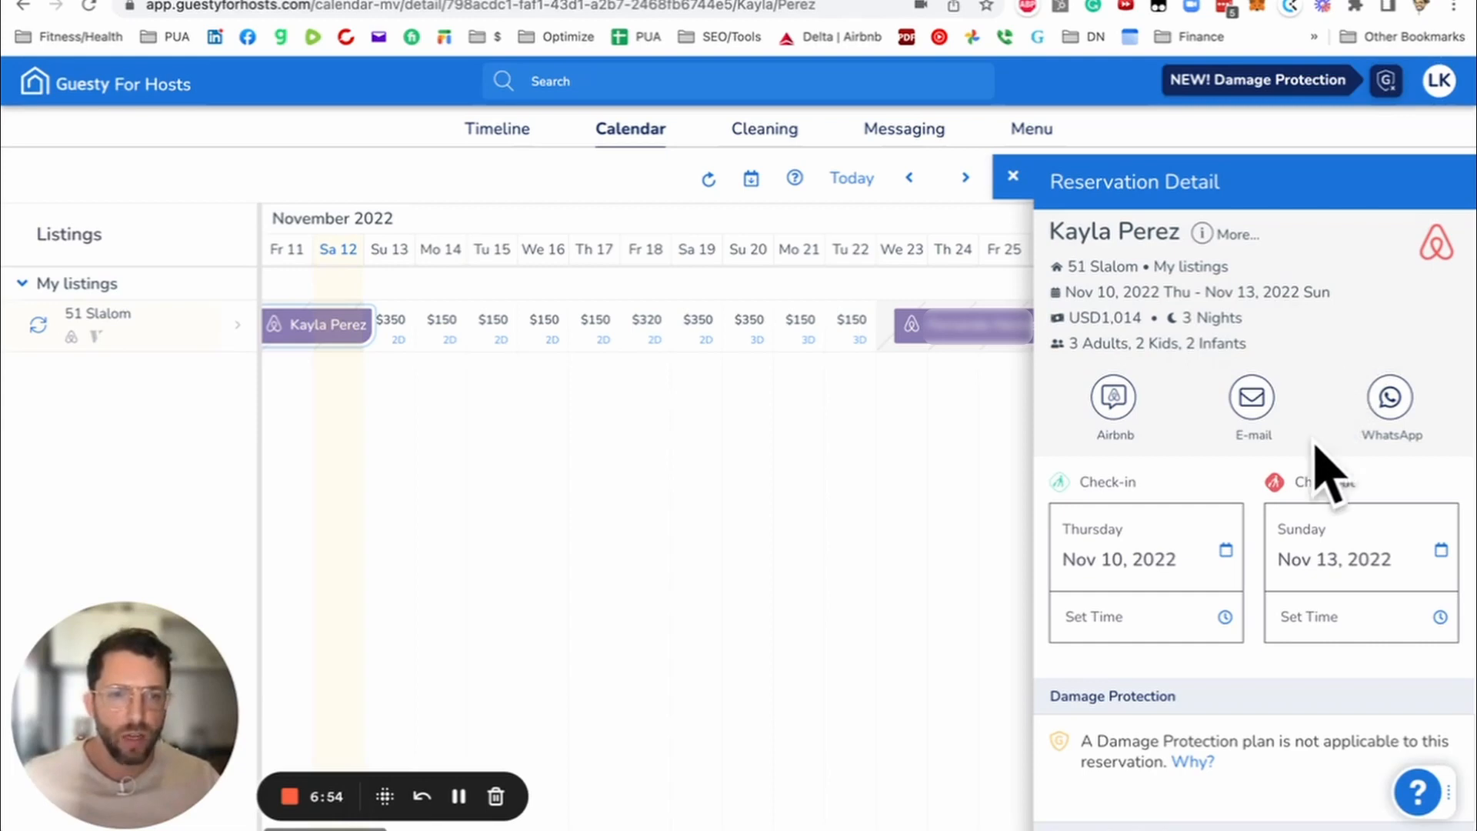
scroll("down", 3)
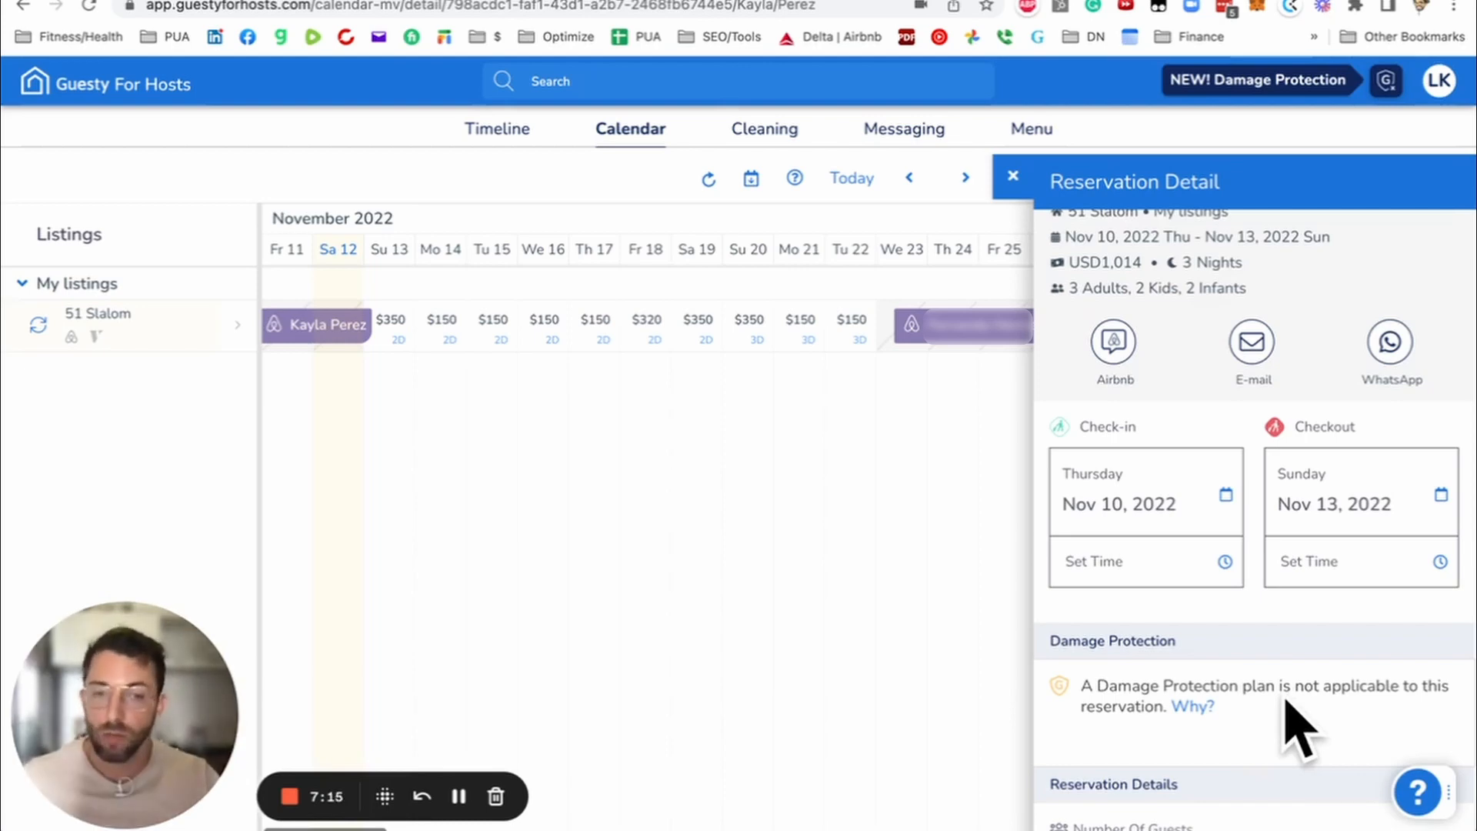
scroll("down", 3)
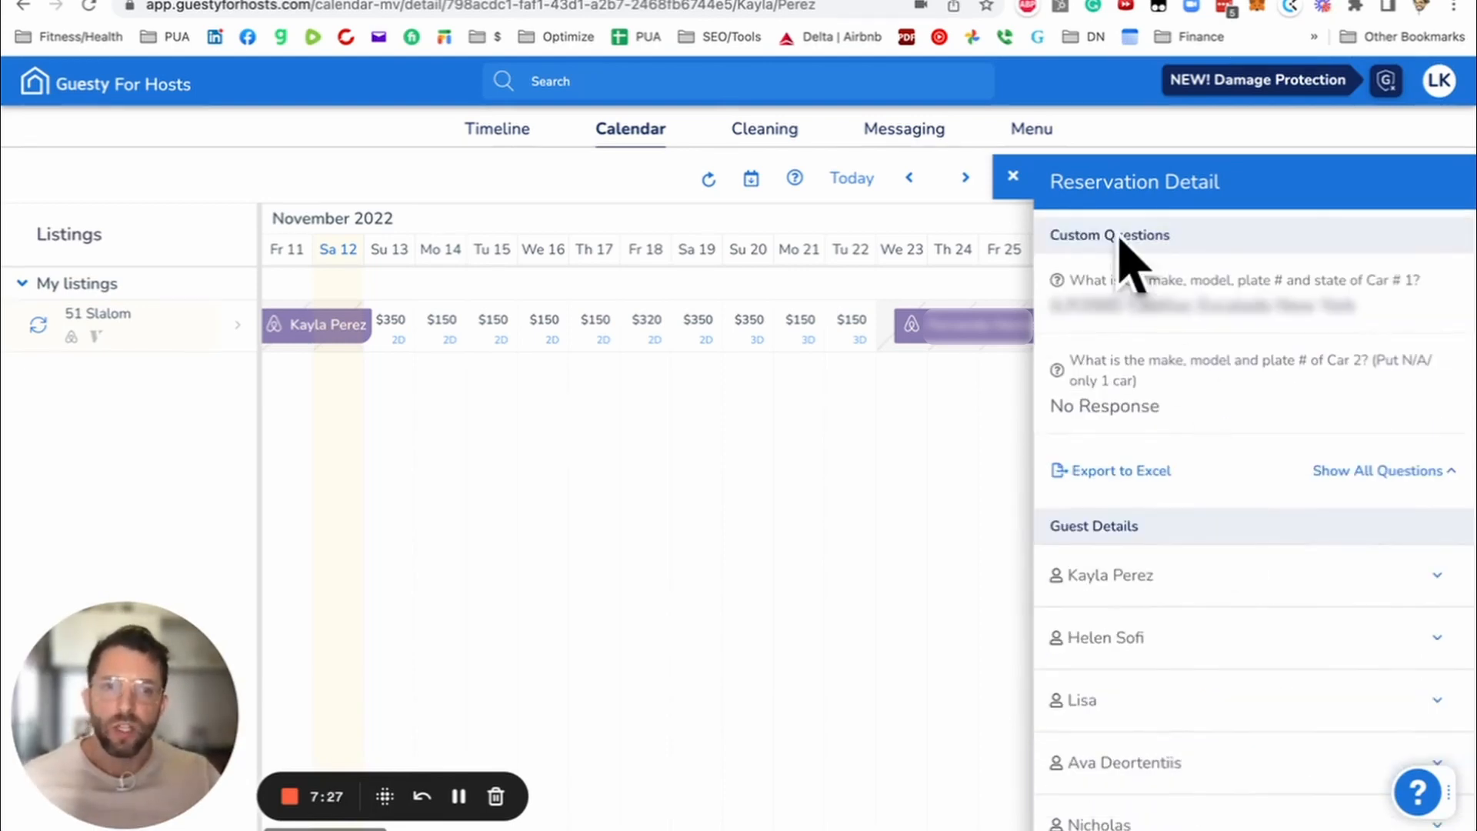
mouse_move(1186, 405)
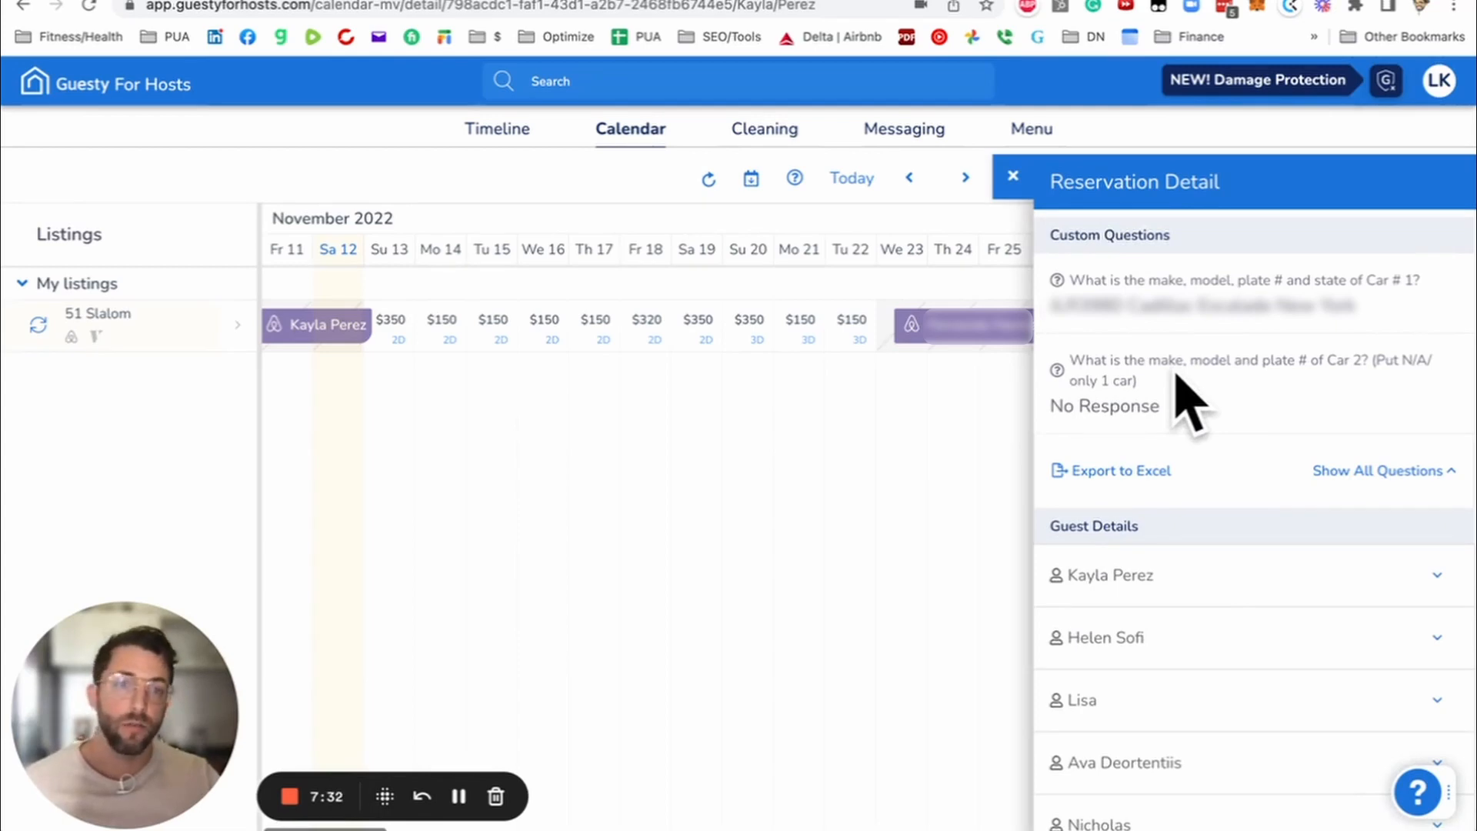
mouse_move(1185, 386)
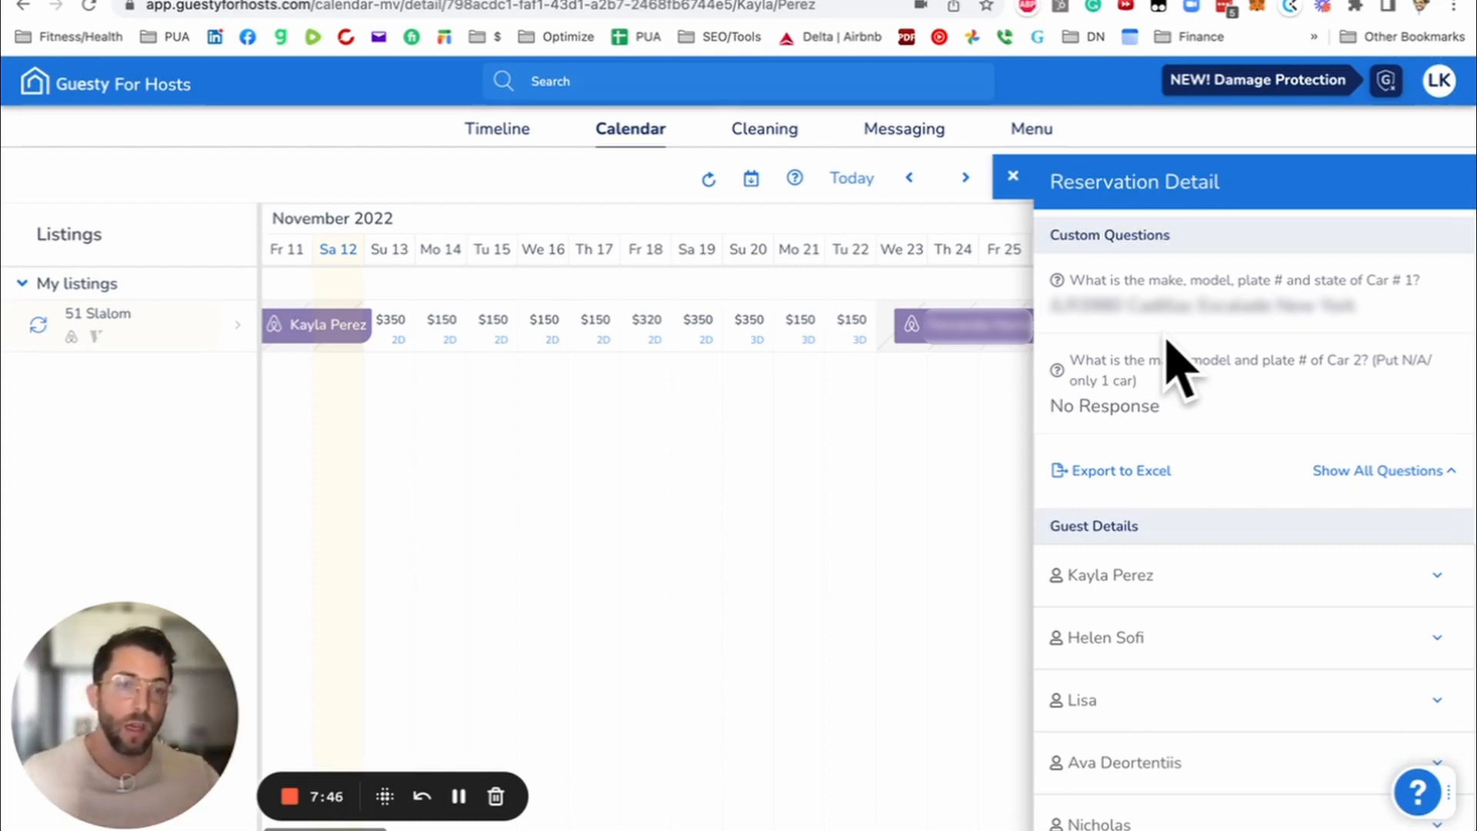
mouse_move(1243, 603)
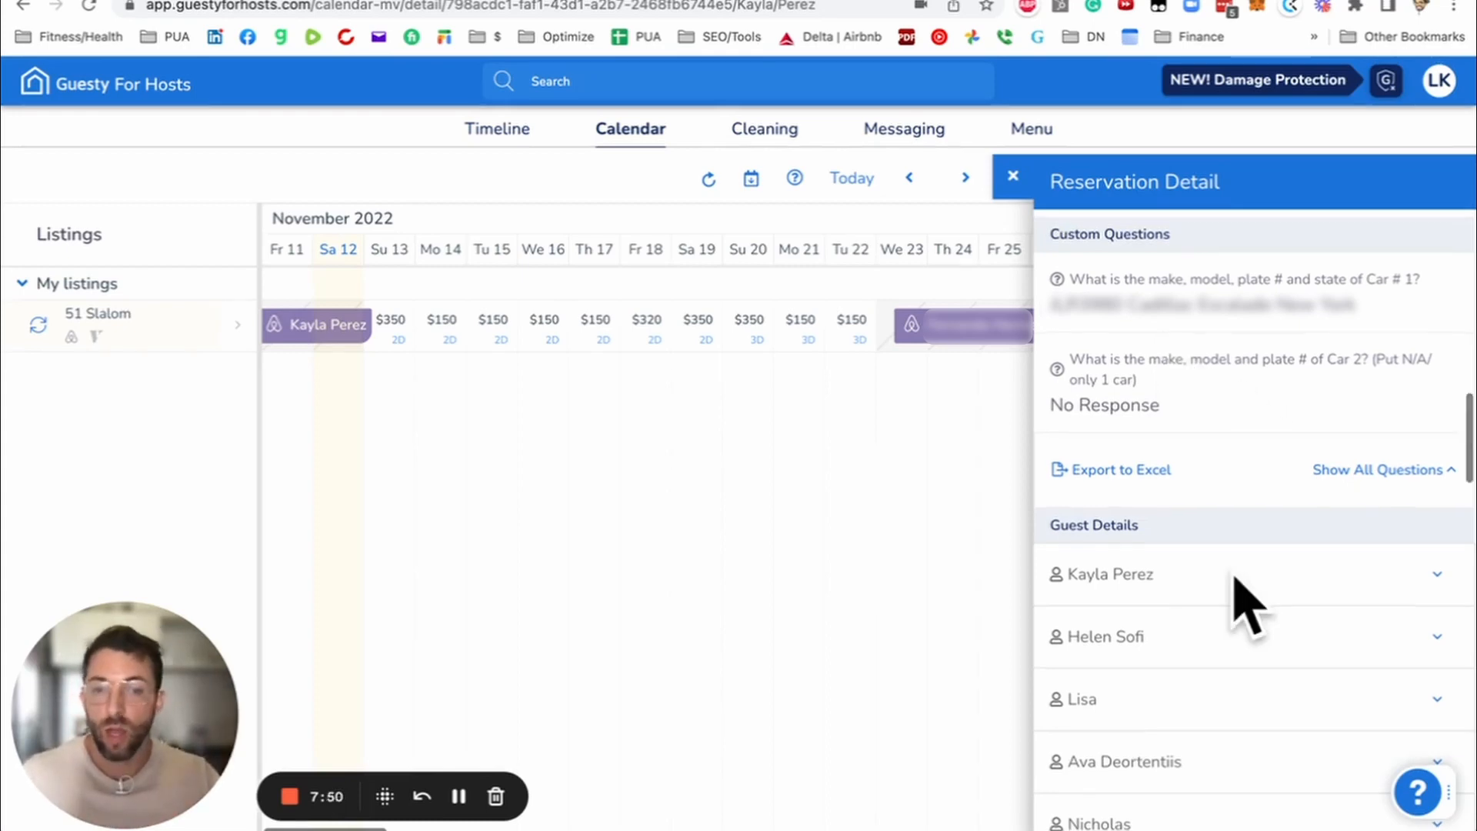
Step: Scroll through Automated Messages, the cleaning task reminder and notes down to Payout Details
scroll("down", 3)
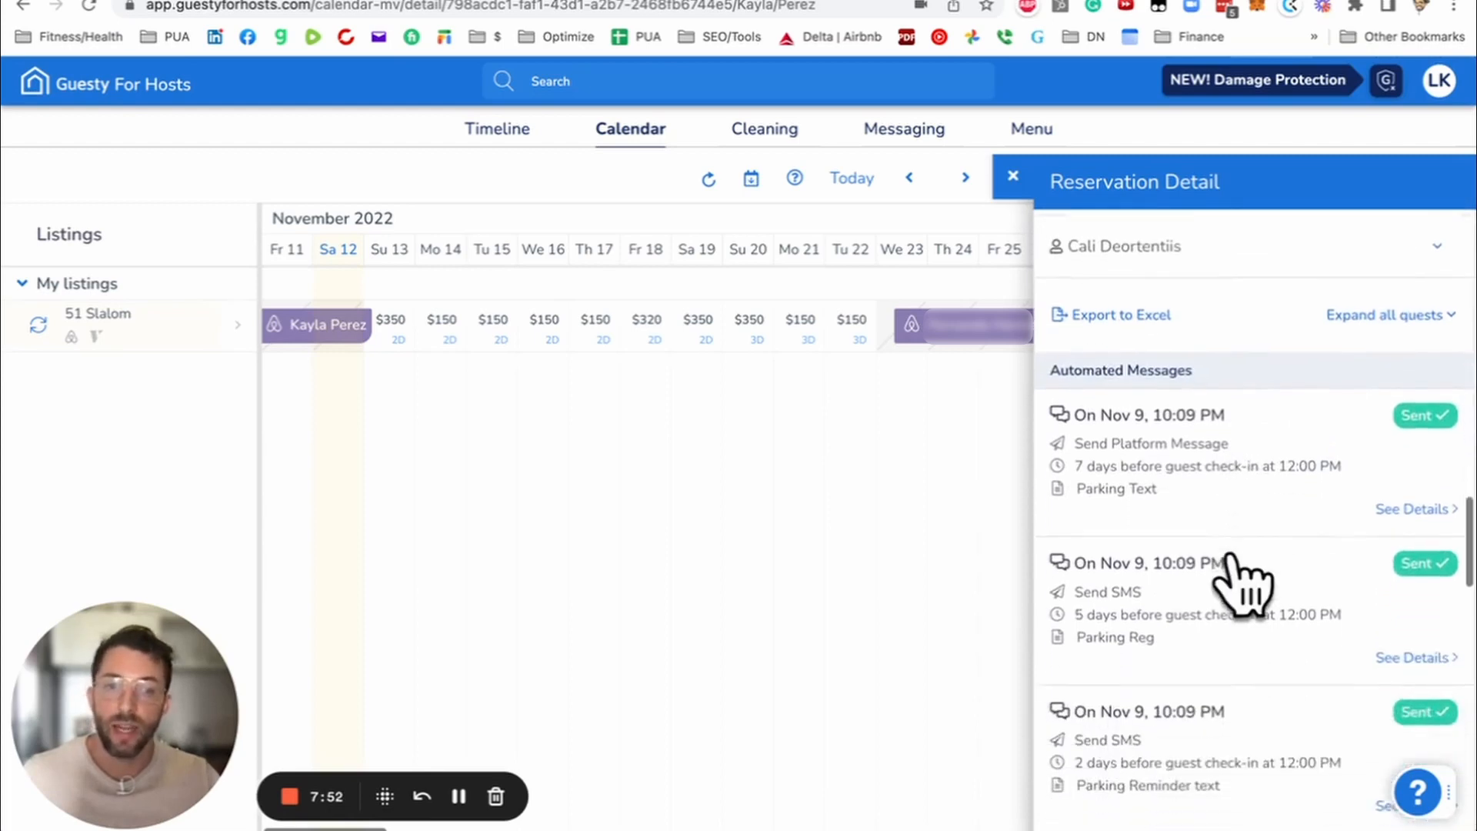
scroll("down", 3)
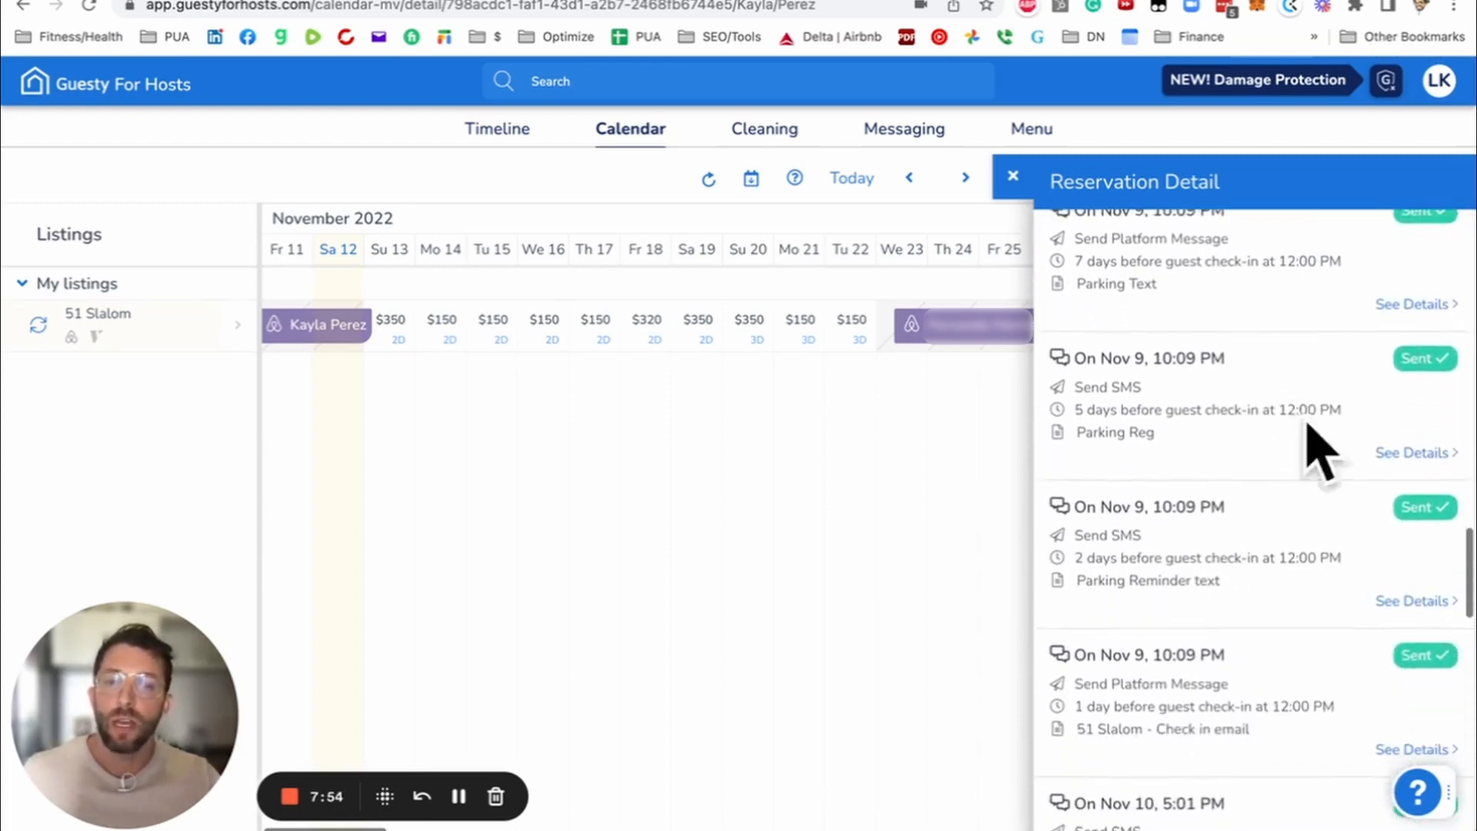
scroll("down", 3)
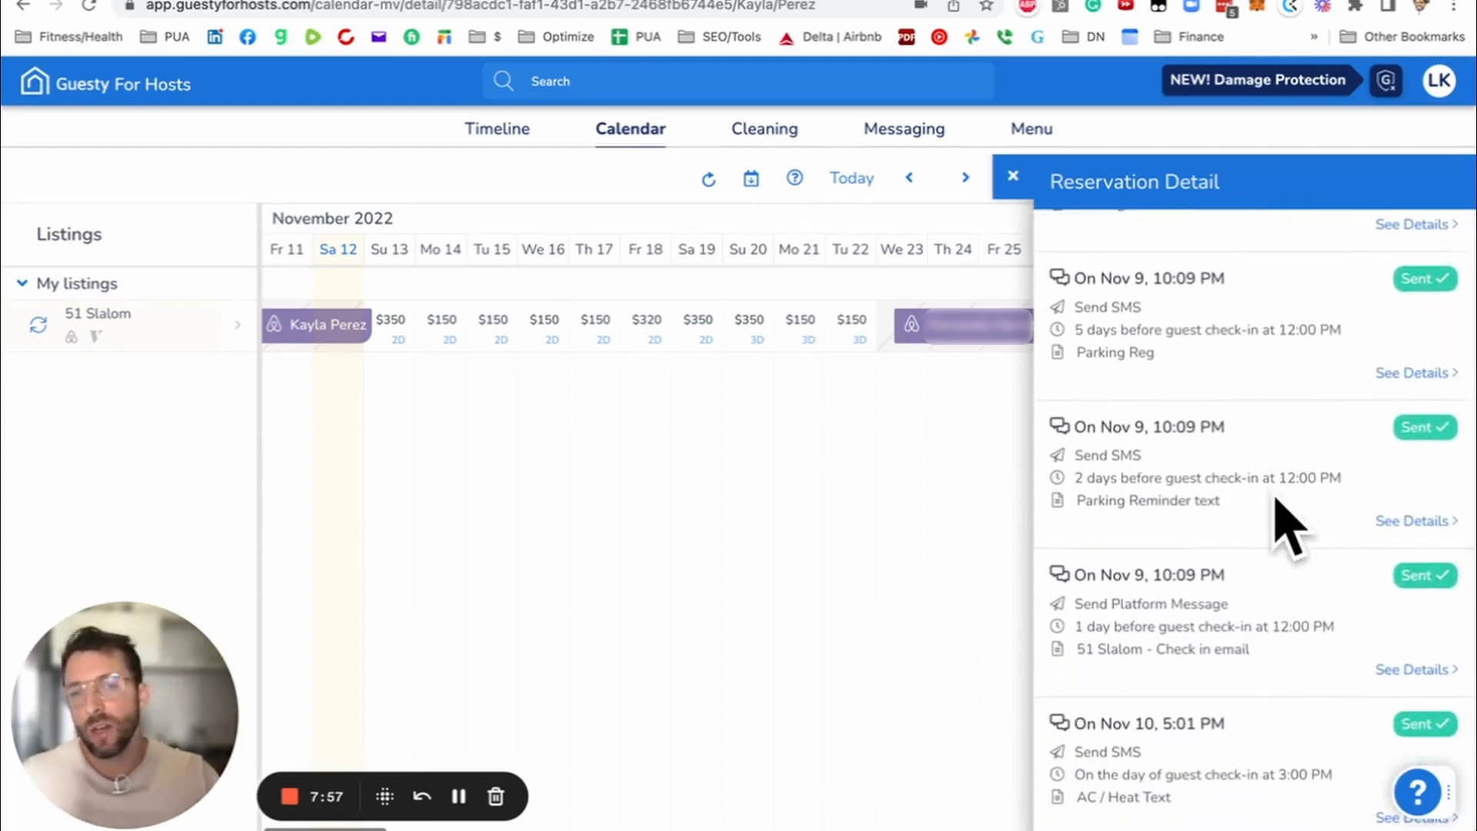
mouse_move(1261, 621)
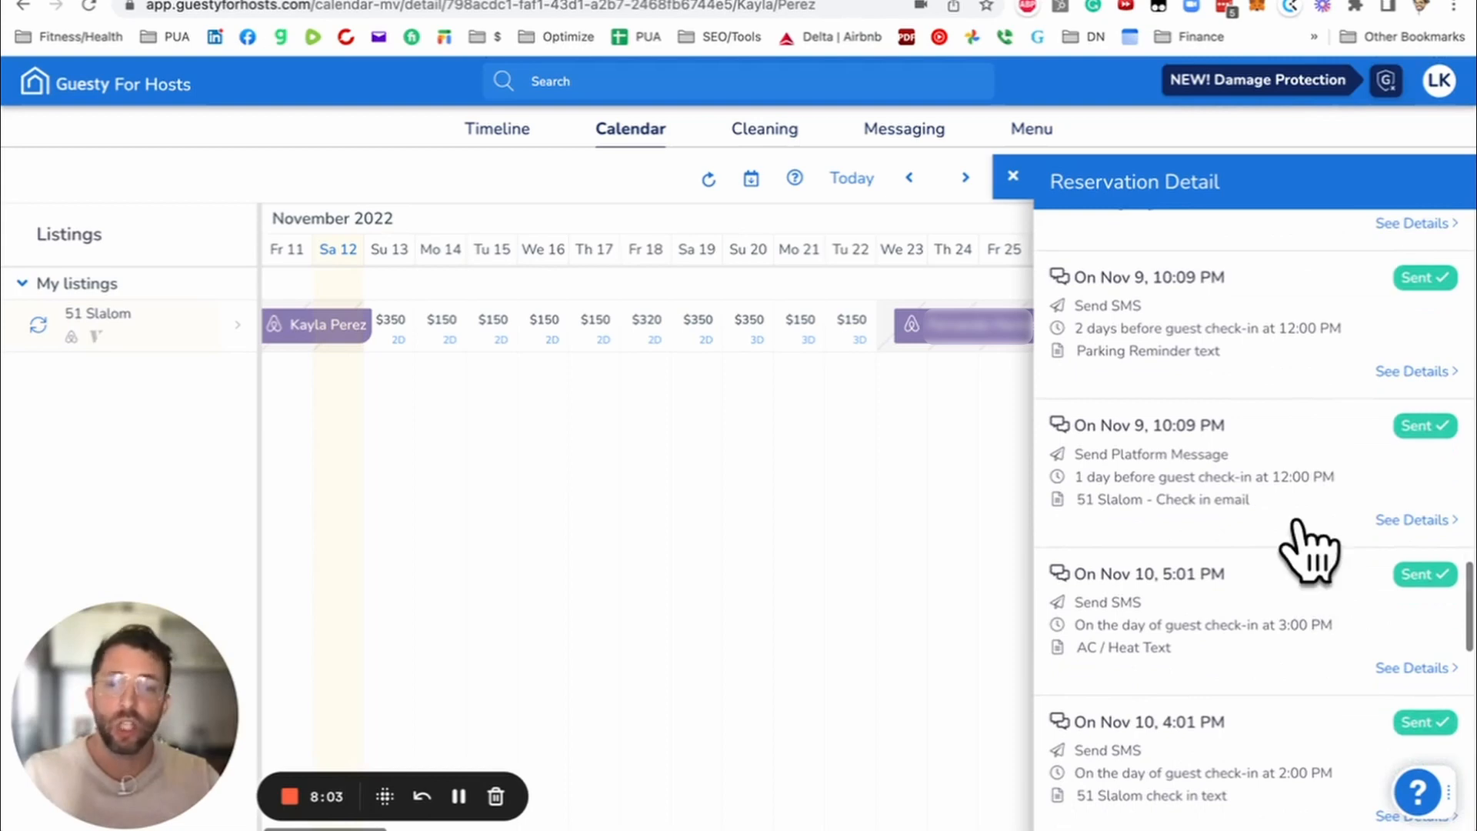
scroll("down", 3)
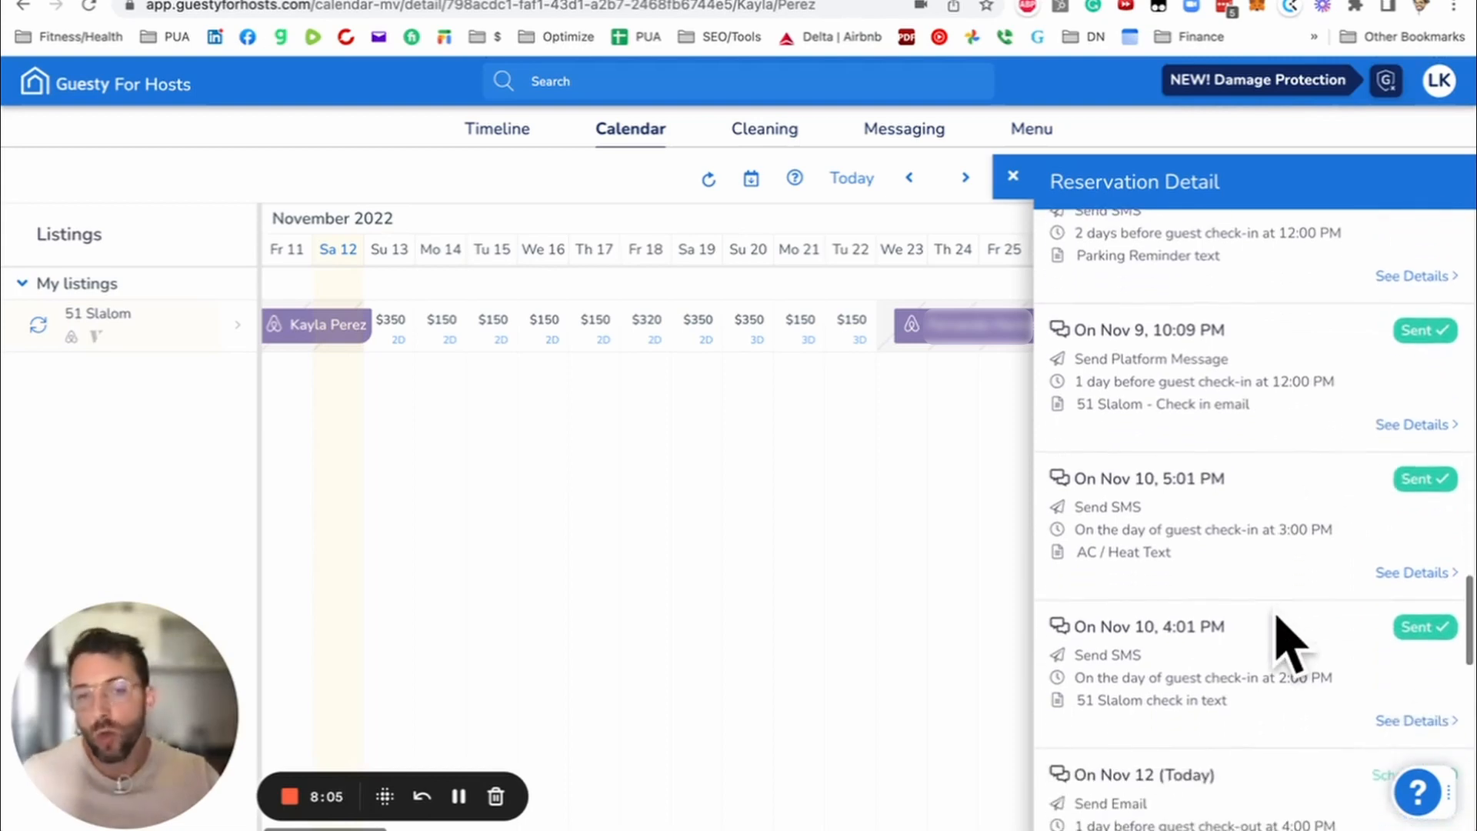
scroll("down", 3)
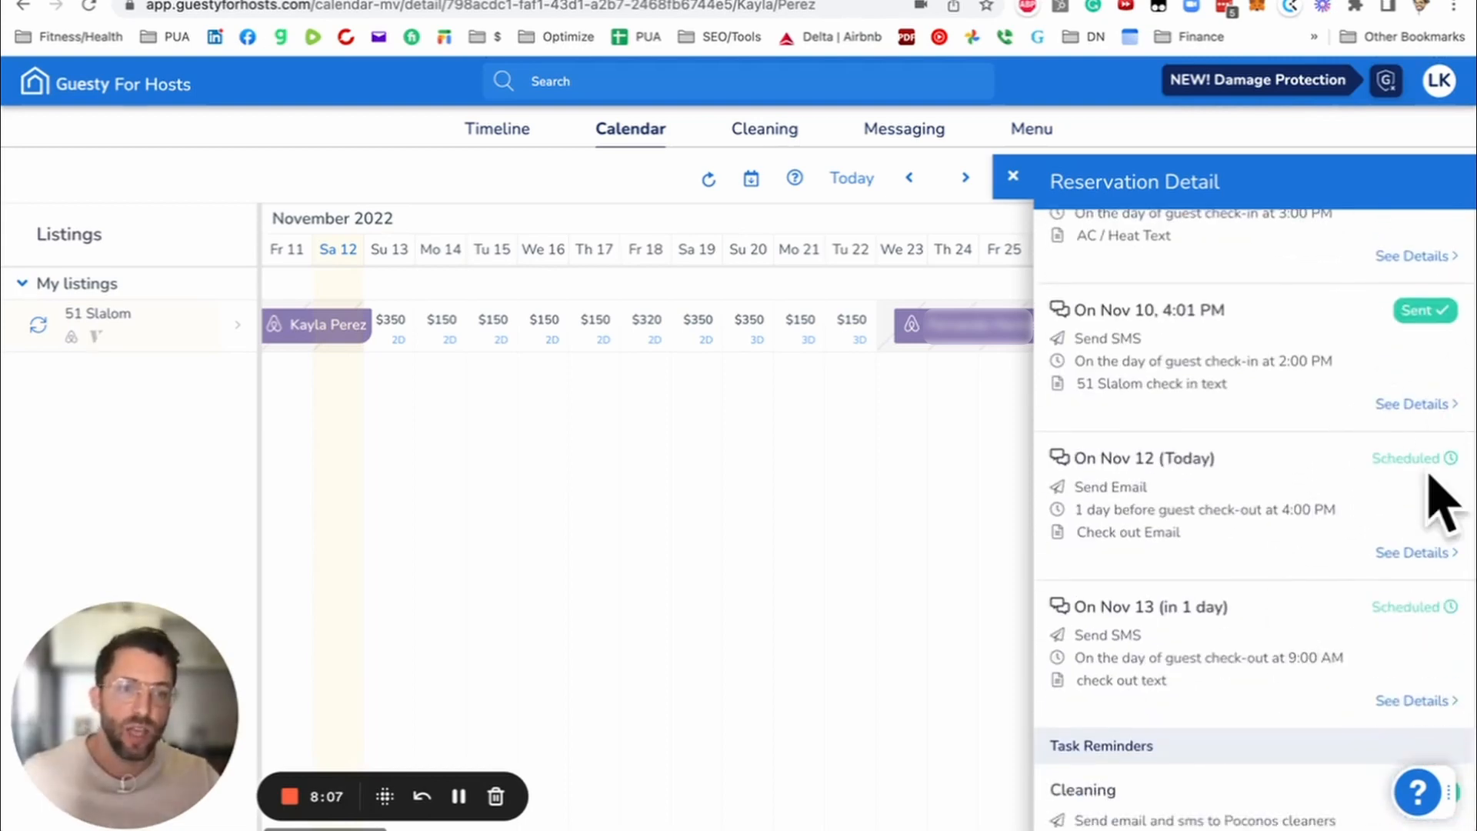
scroll("down", 3)
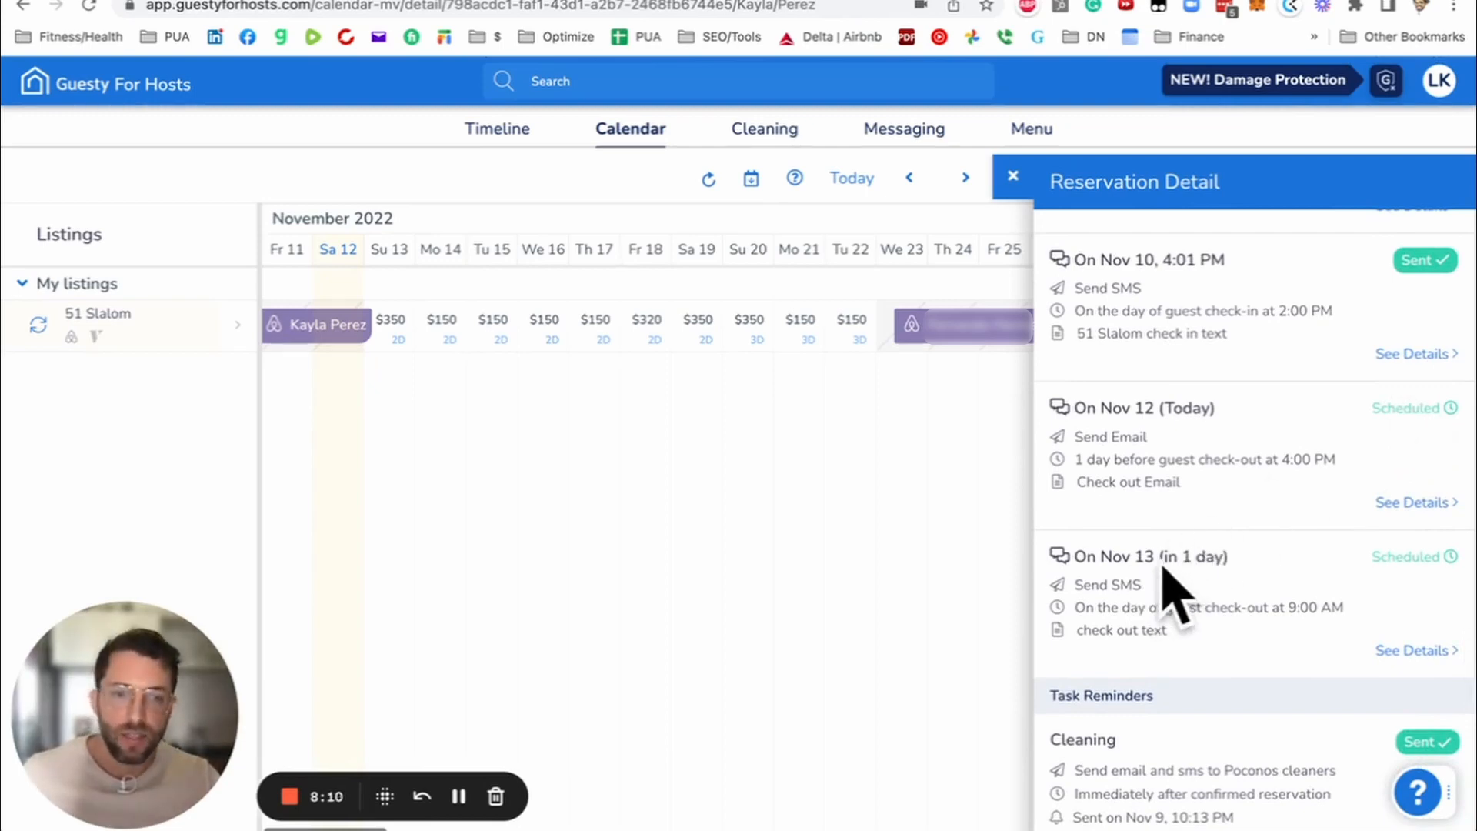
mouse_move(1252, 574)
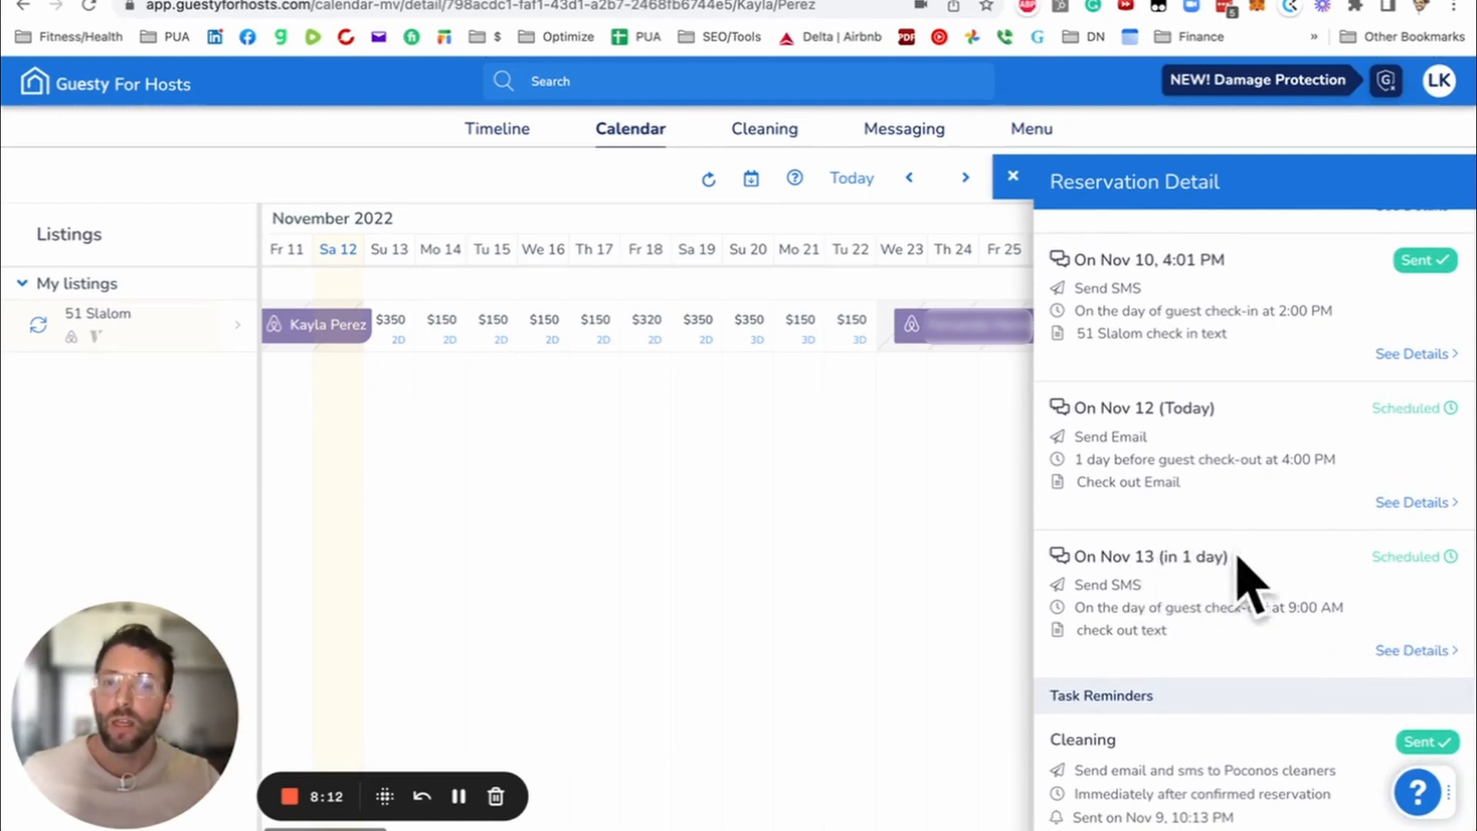
mouse_move(1286, 617)
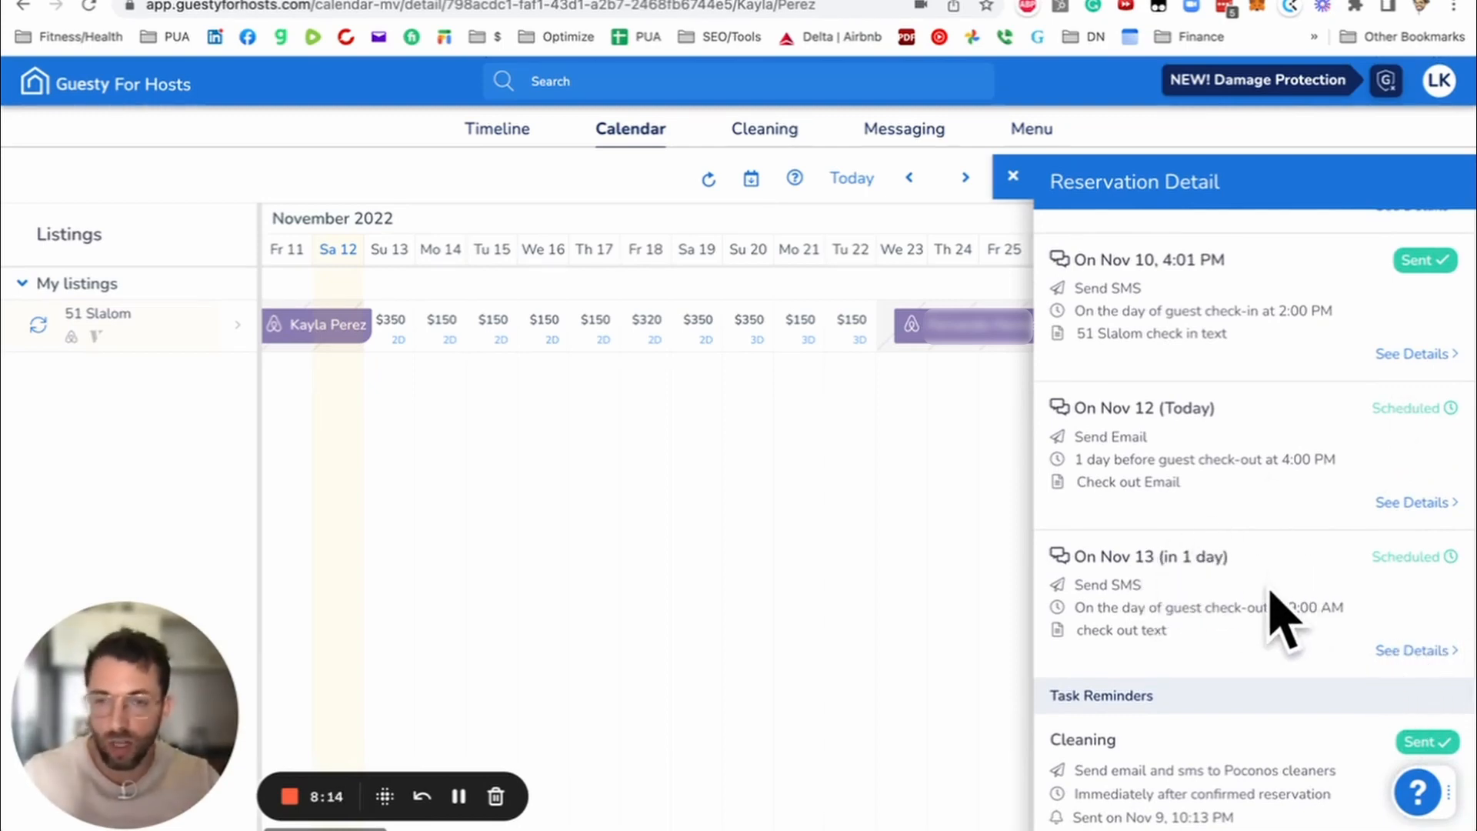
mouse_move(1412, 679)
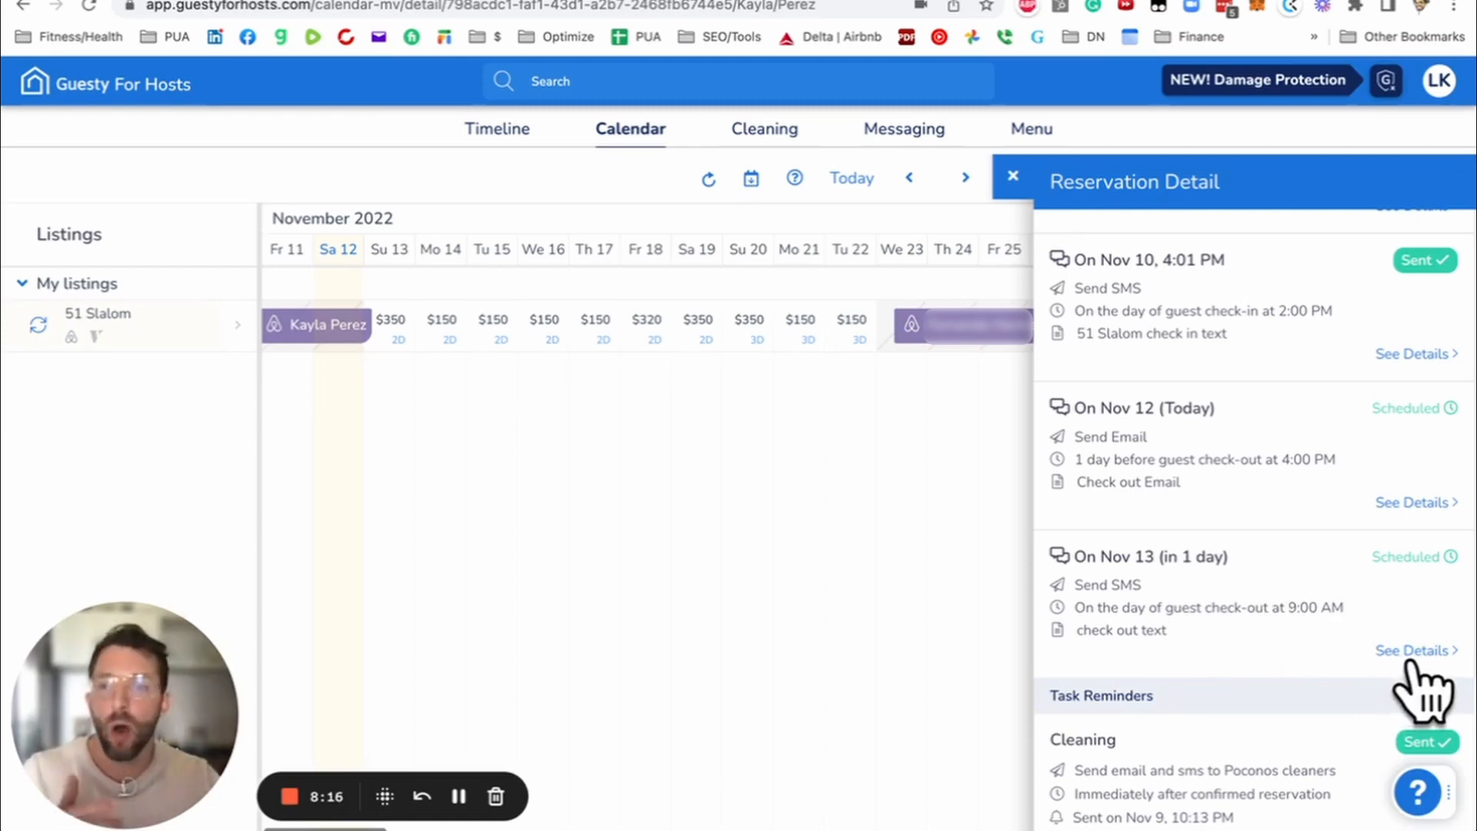
mouse_move(1348, 640)
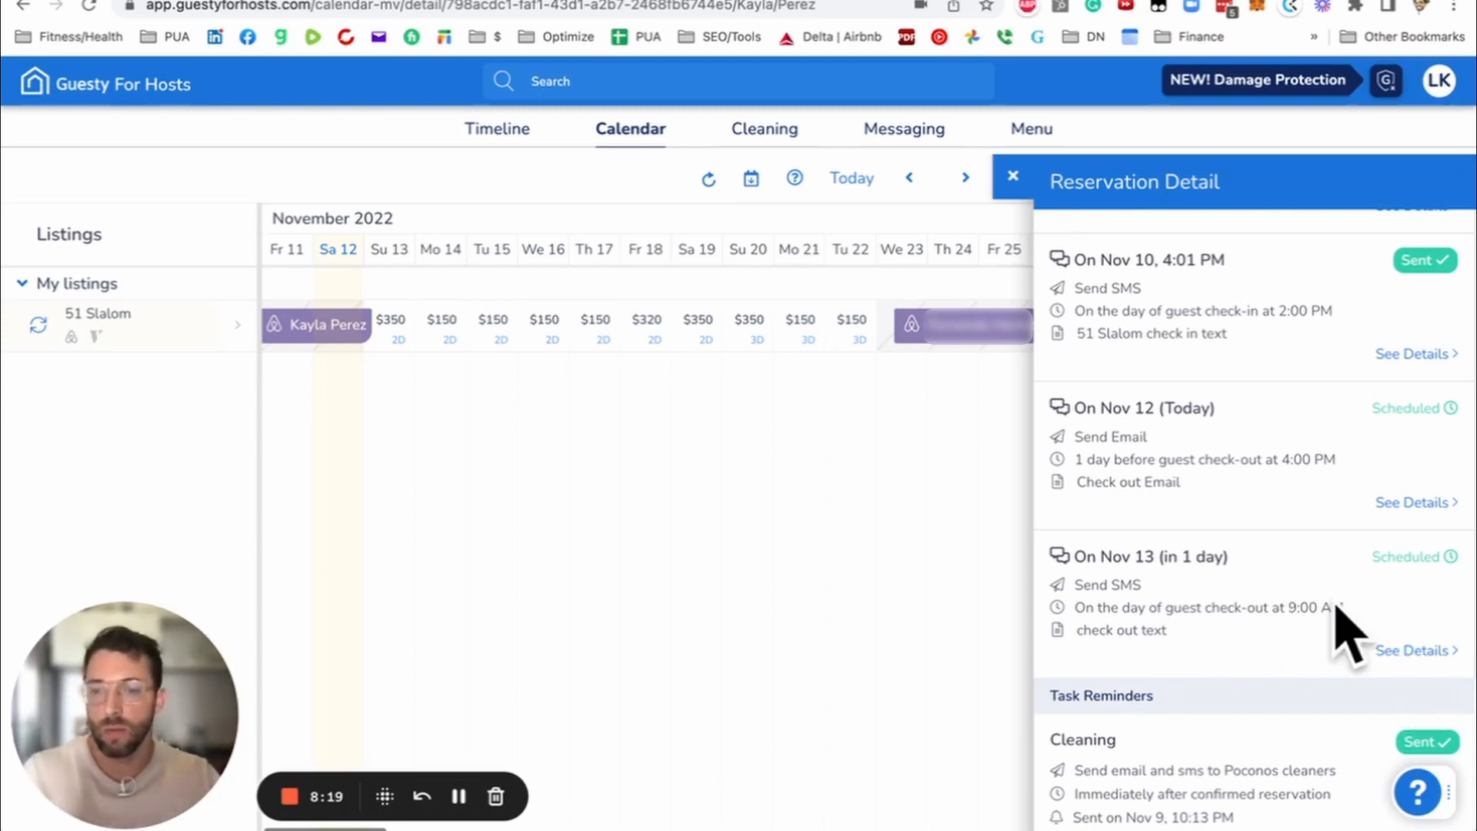
scroll("down", 3)
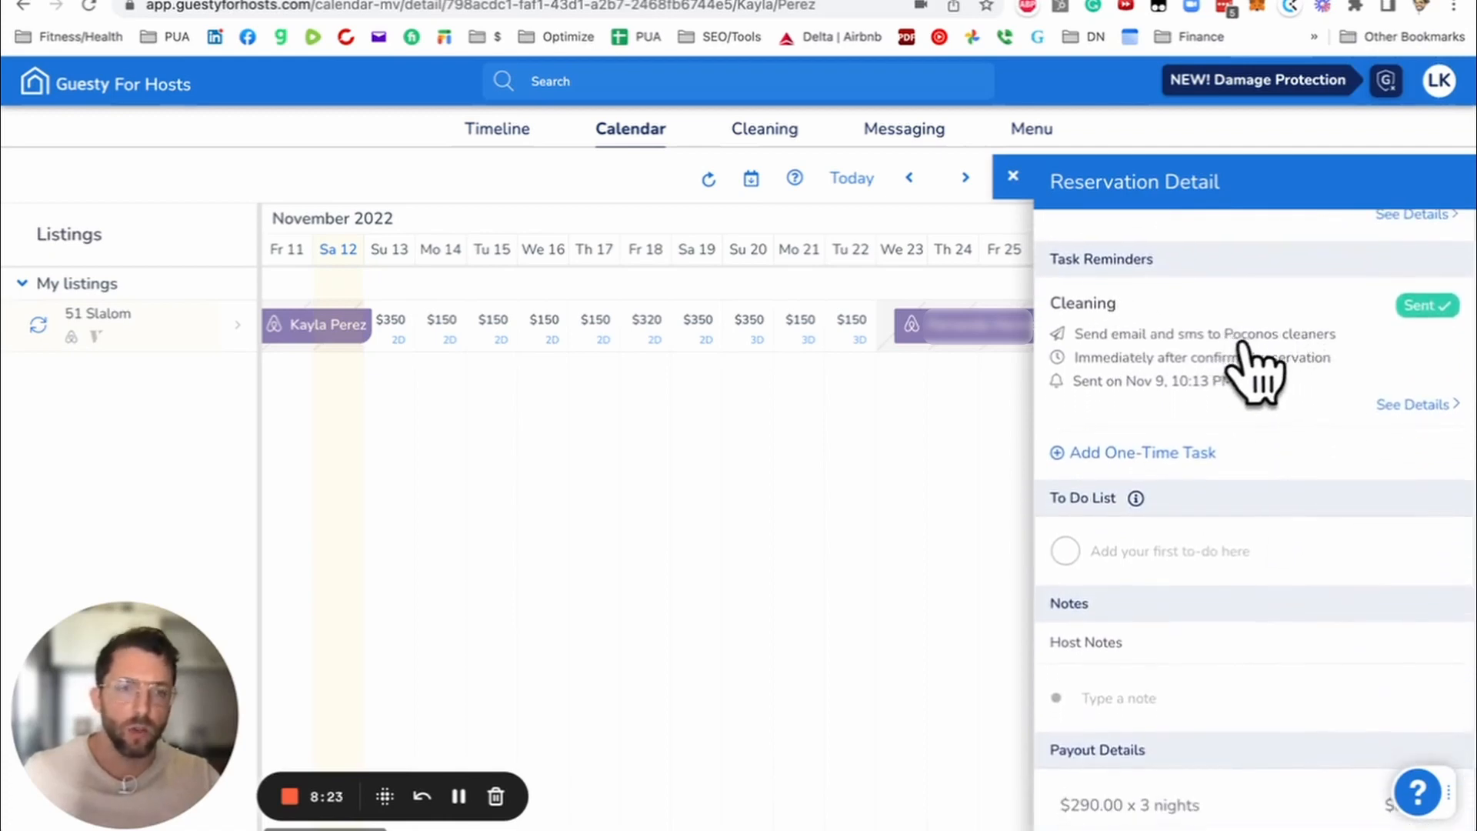
scroll("down", 3)
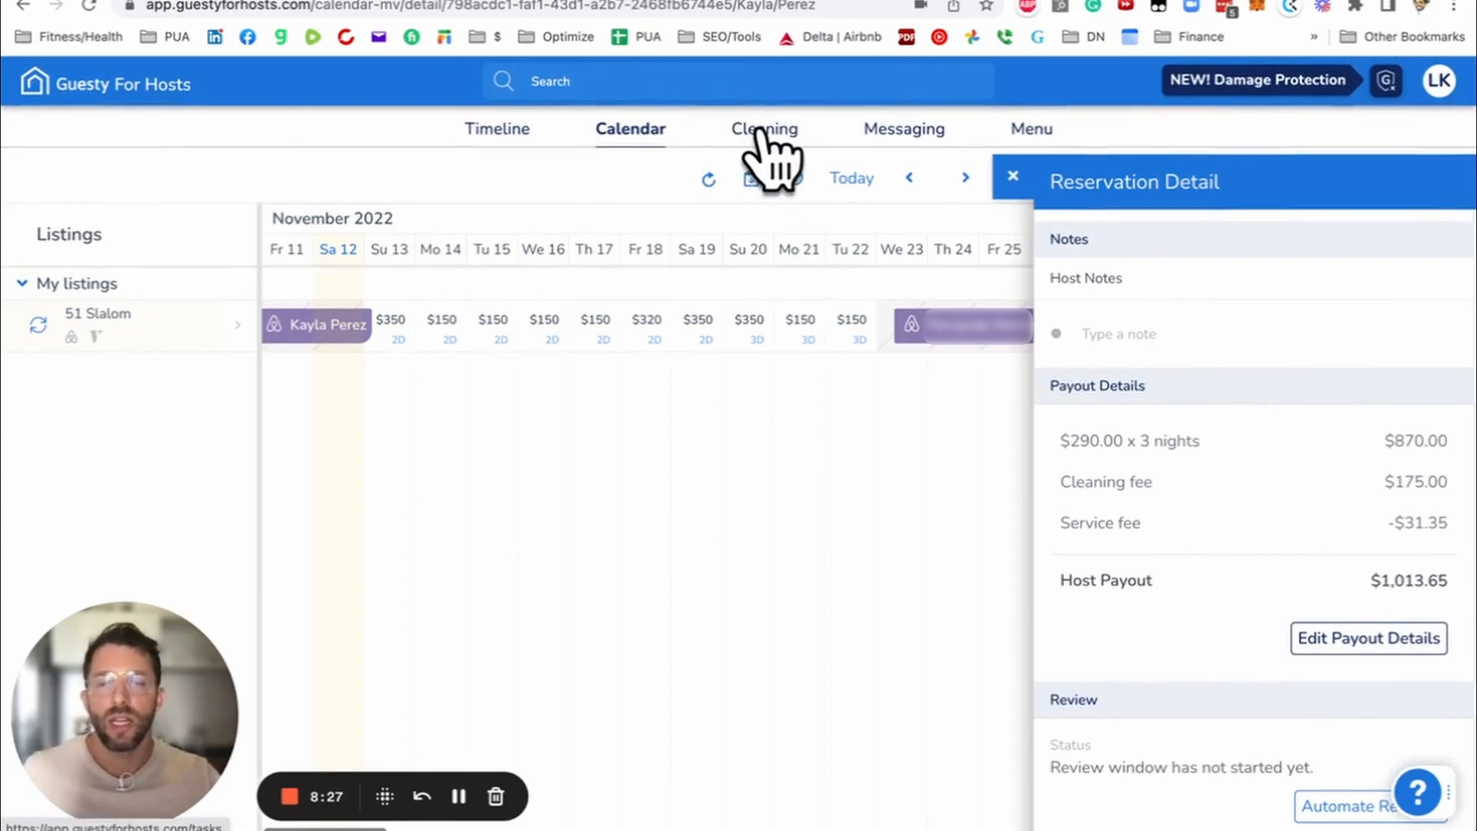
Step: Switch to the Cleaning section listing reminders, reports, cleaner portal, checklists and one-time tasks
left_click(763, 129)
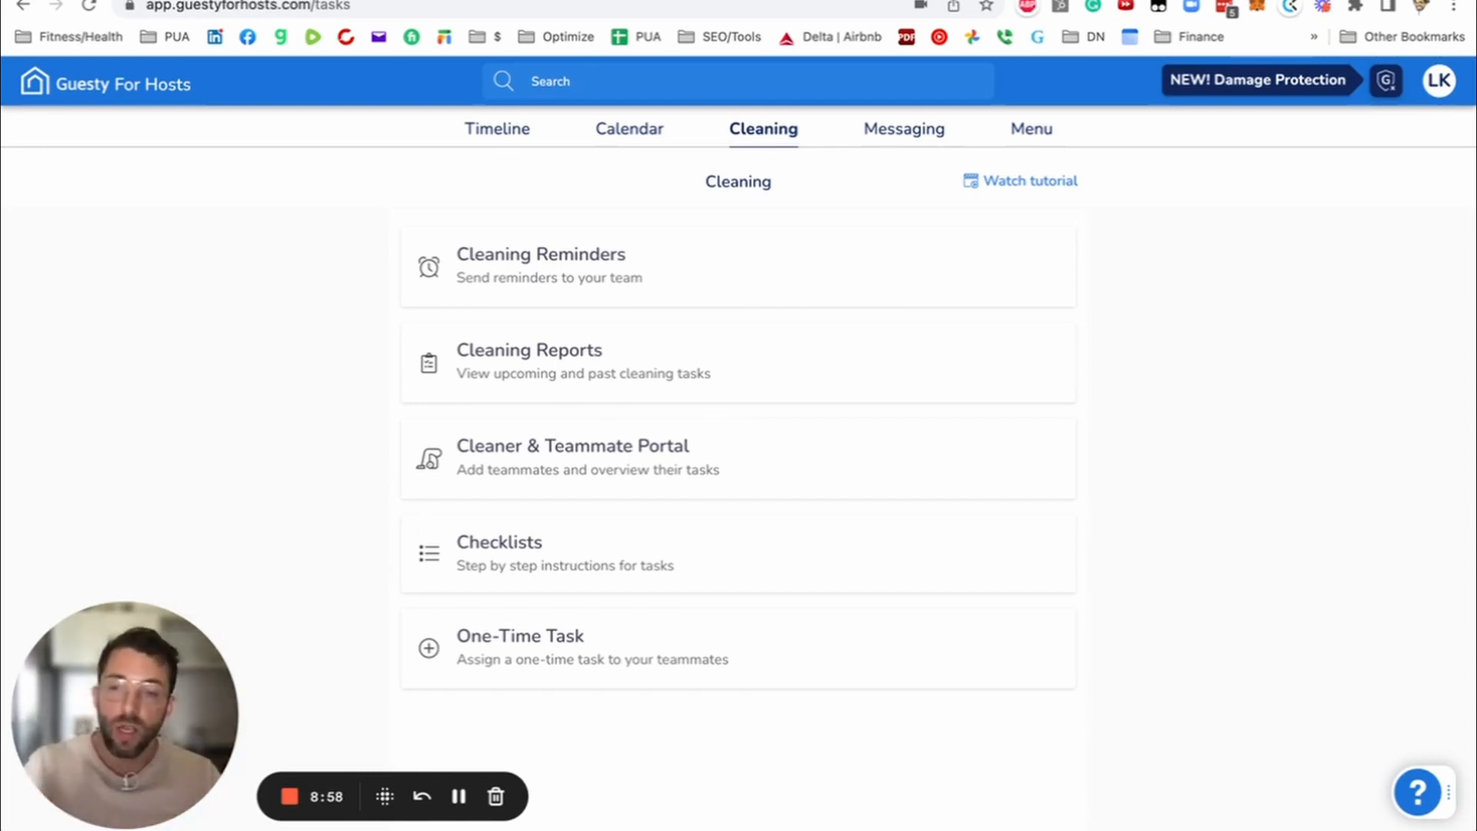
mouse_move(1229, 320)
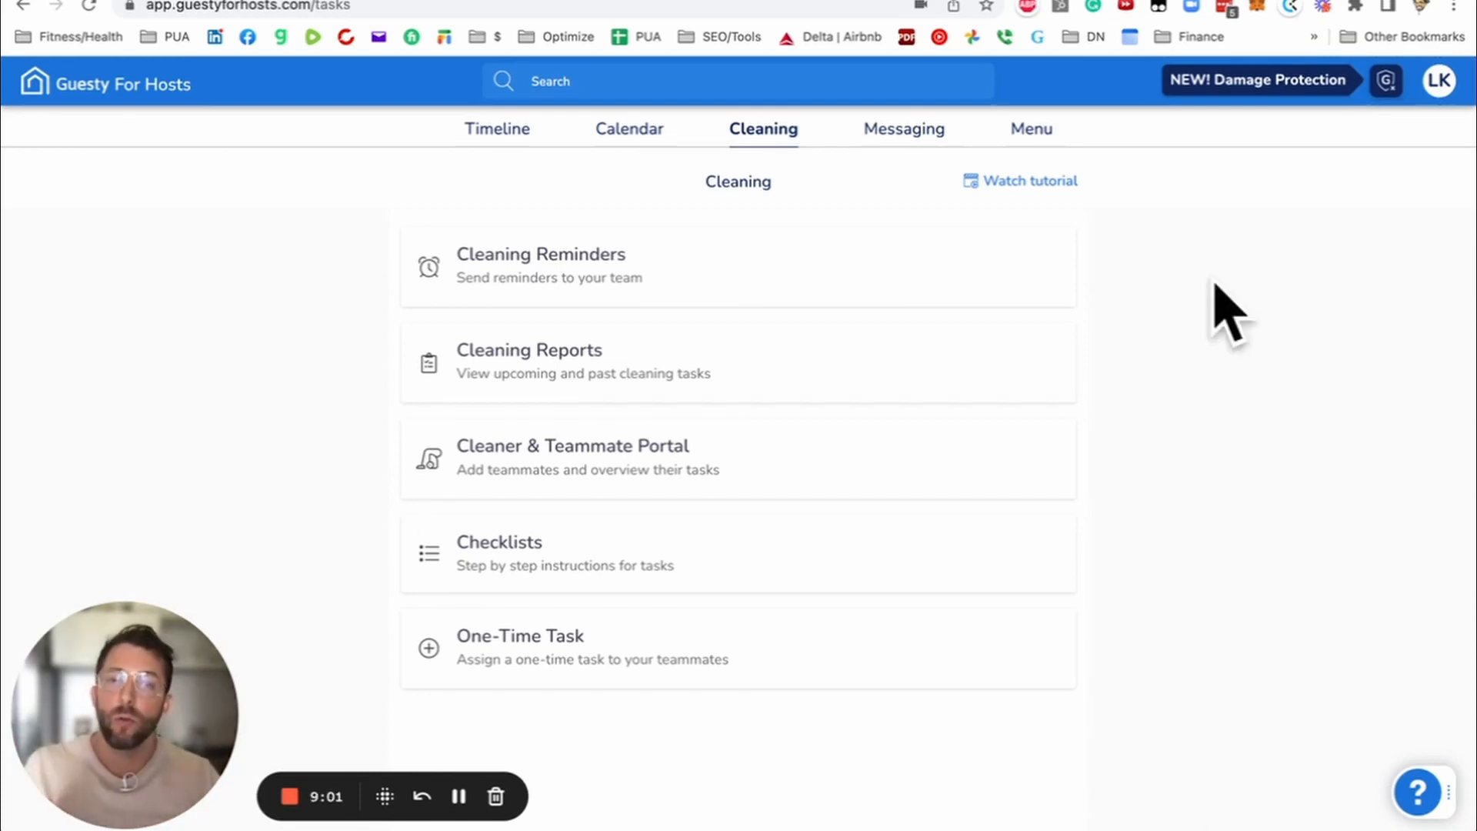
mouse_move(1145, 509)
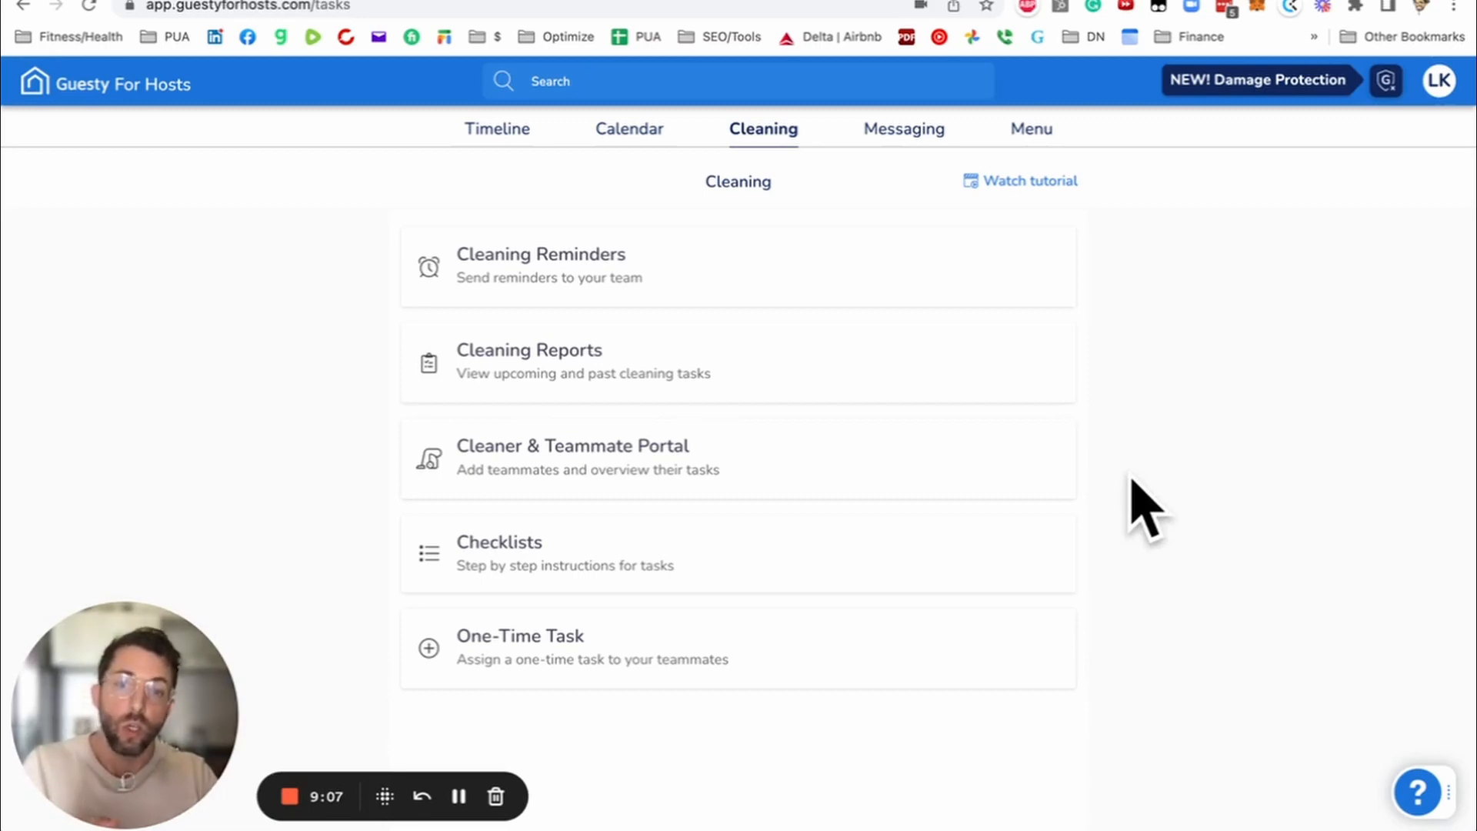
mouse_move(591, 461)
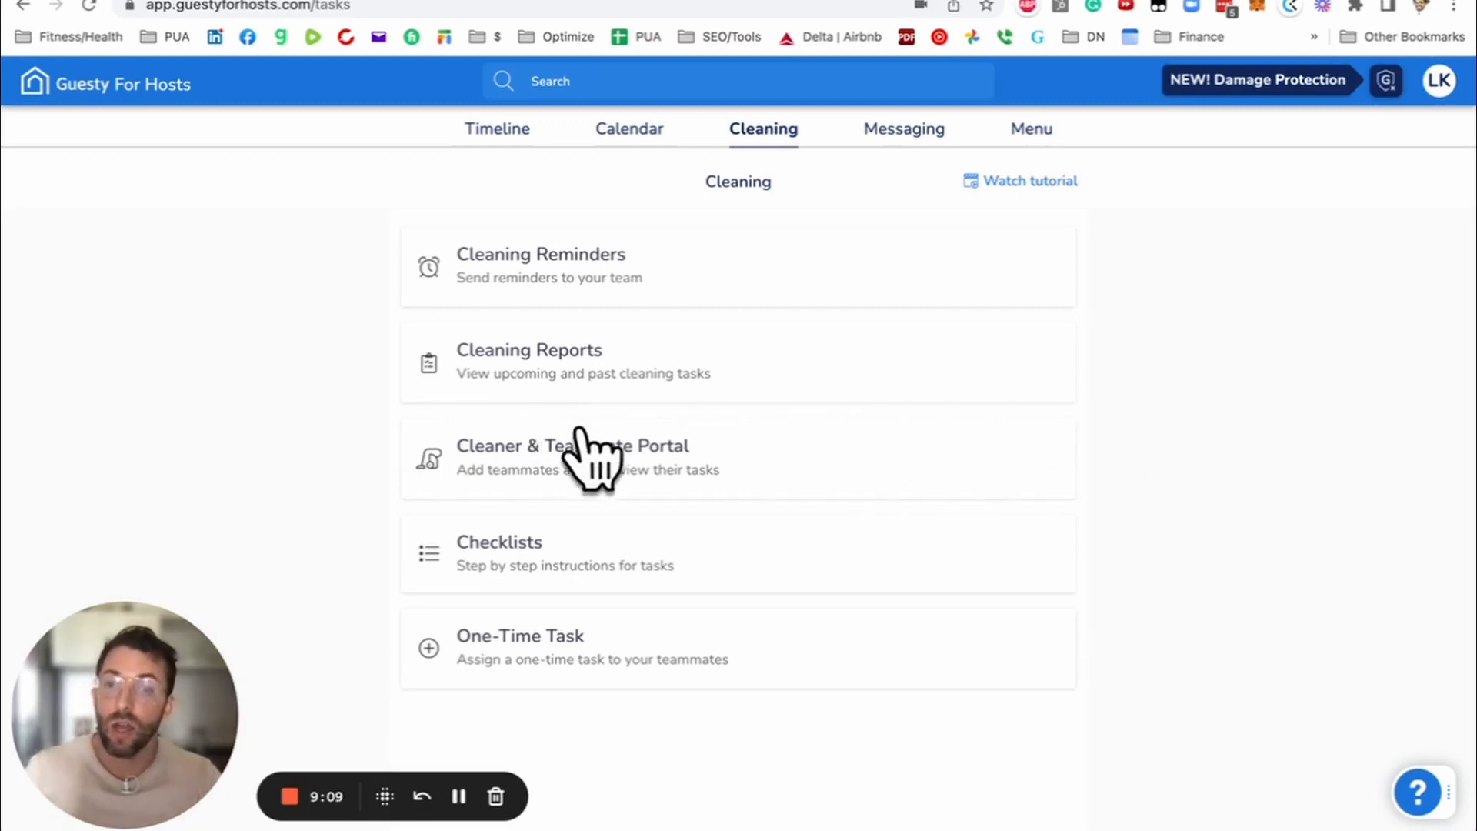
mouse_move(839, 494)
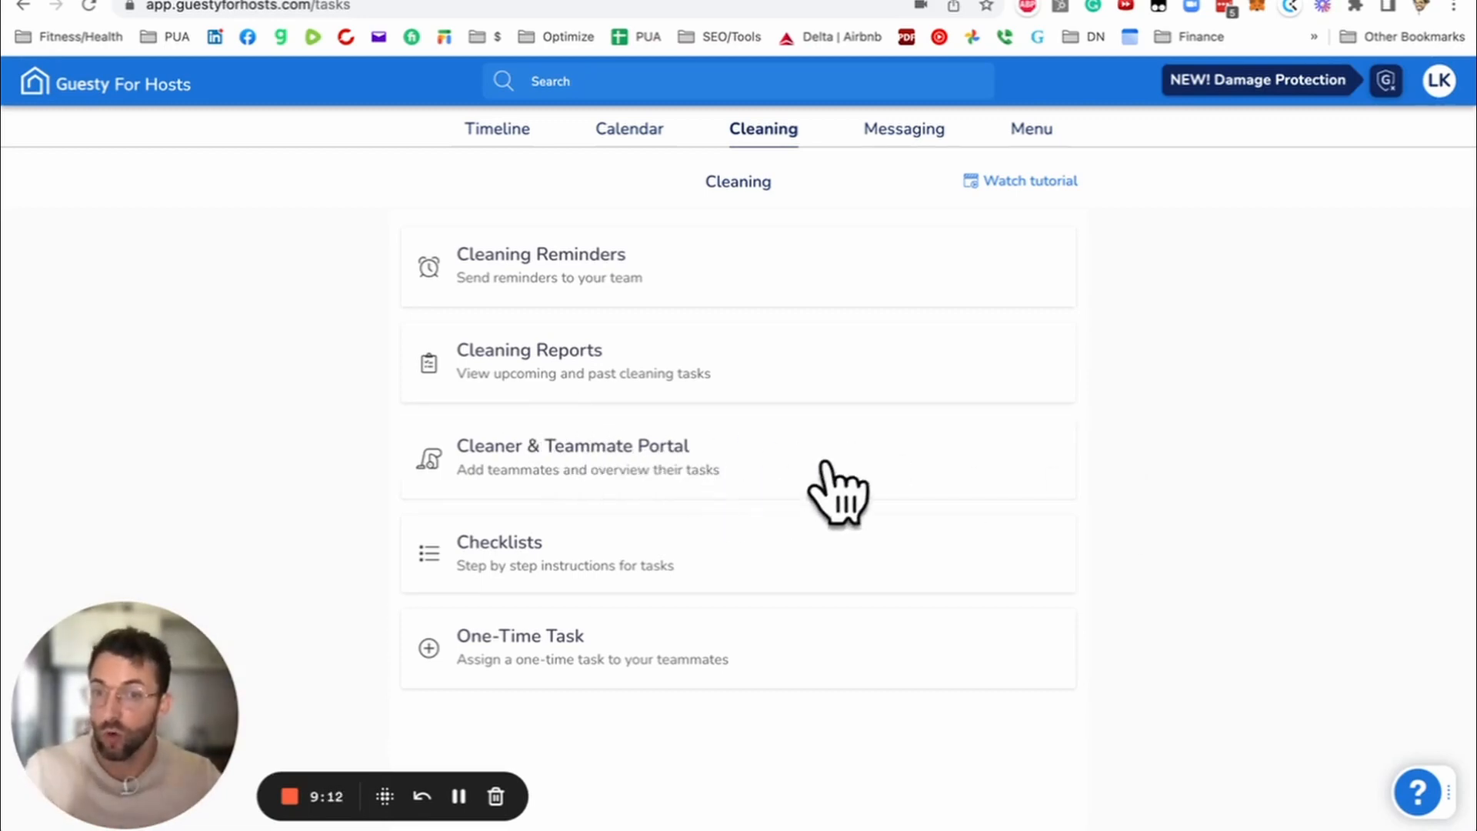
mouse_move(911, 490)
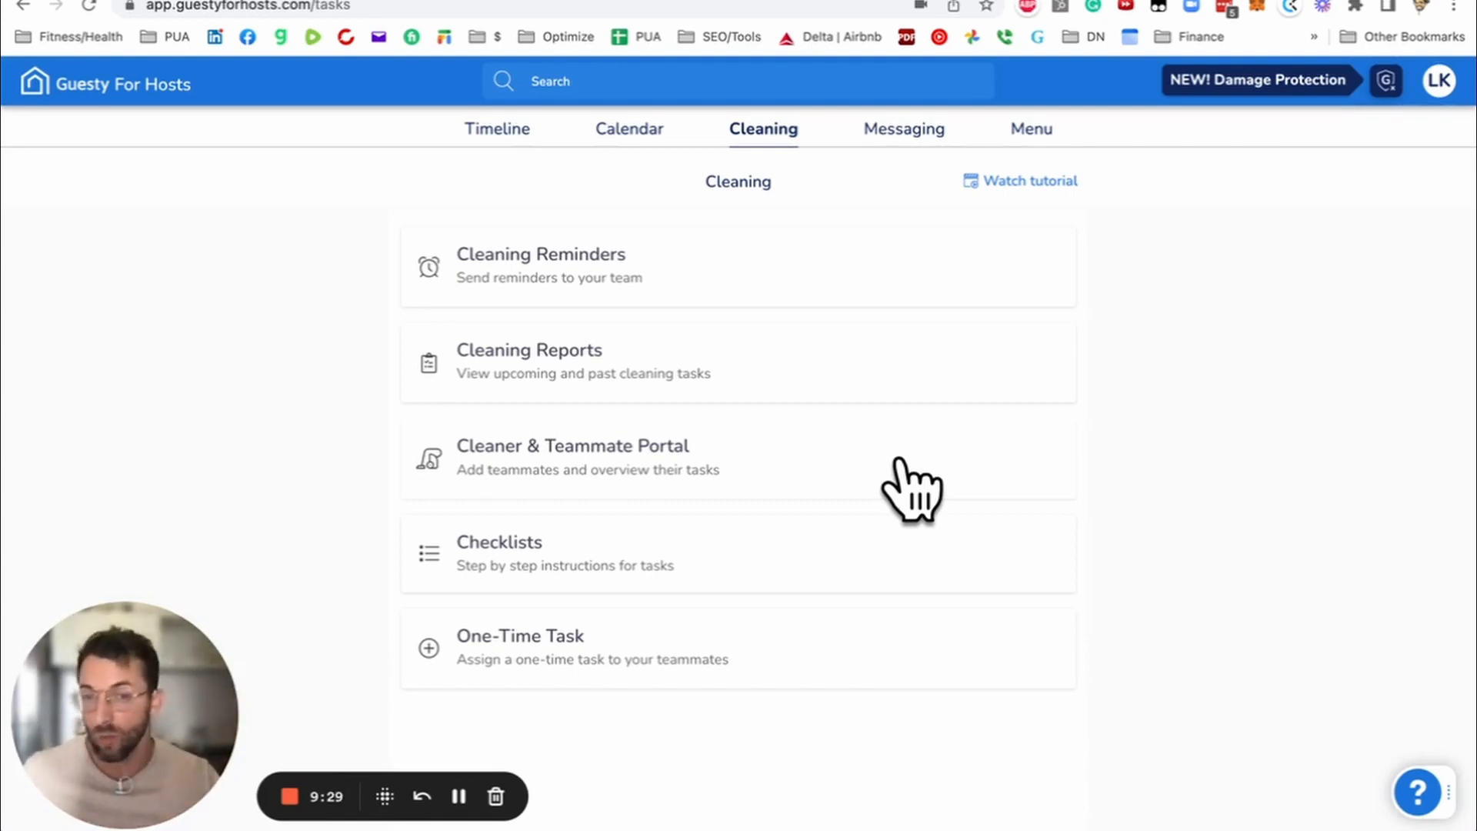
mouse_move(655, 476)
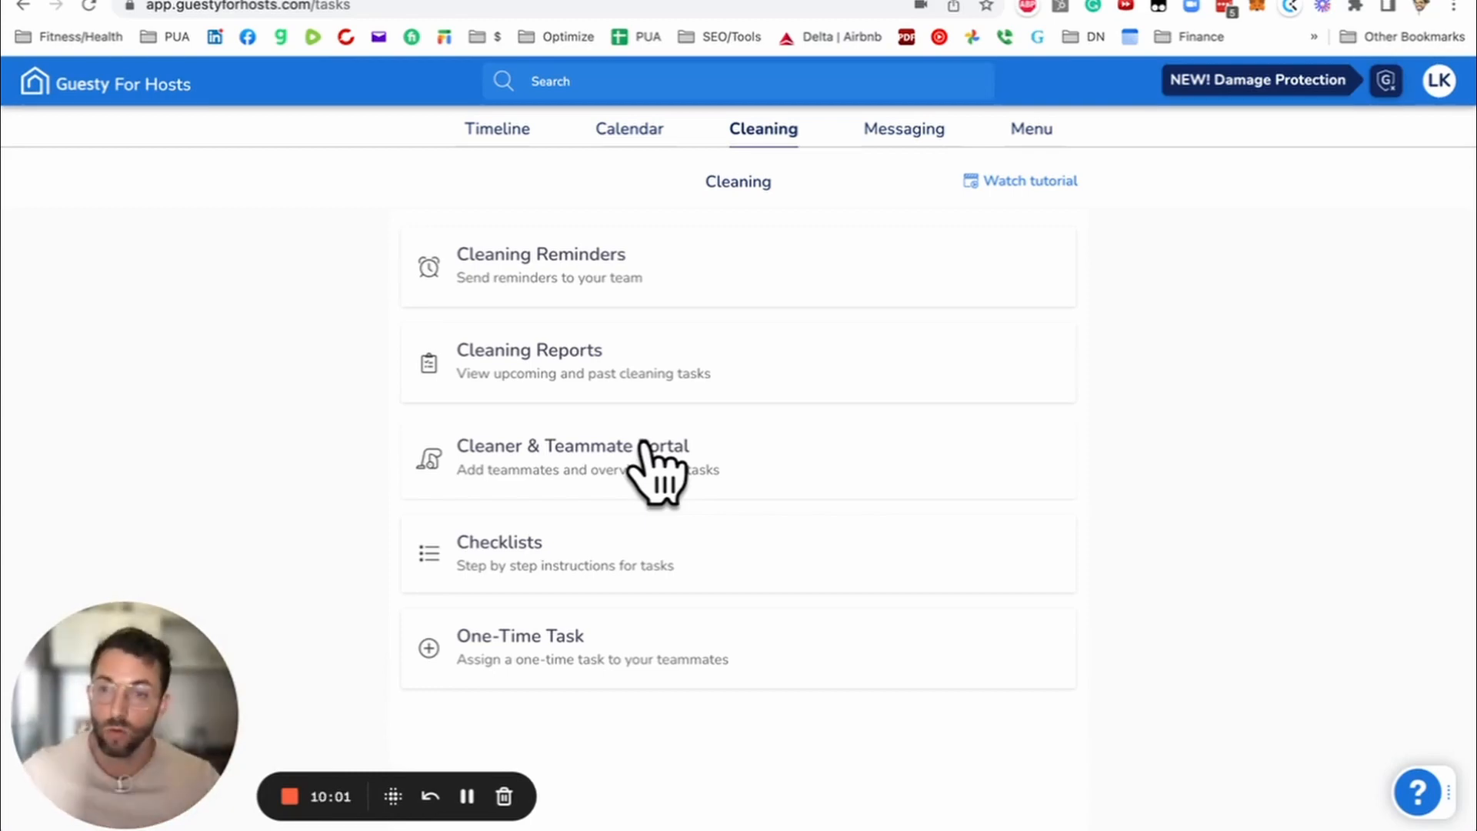
mouse_move(777, 580)
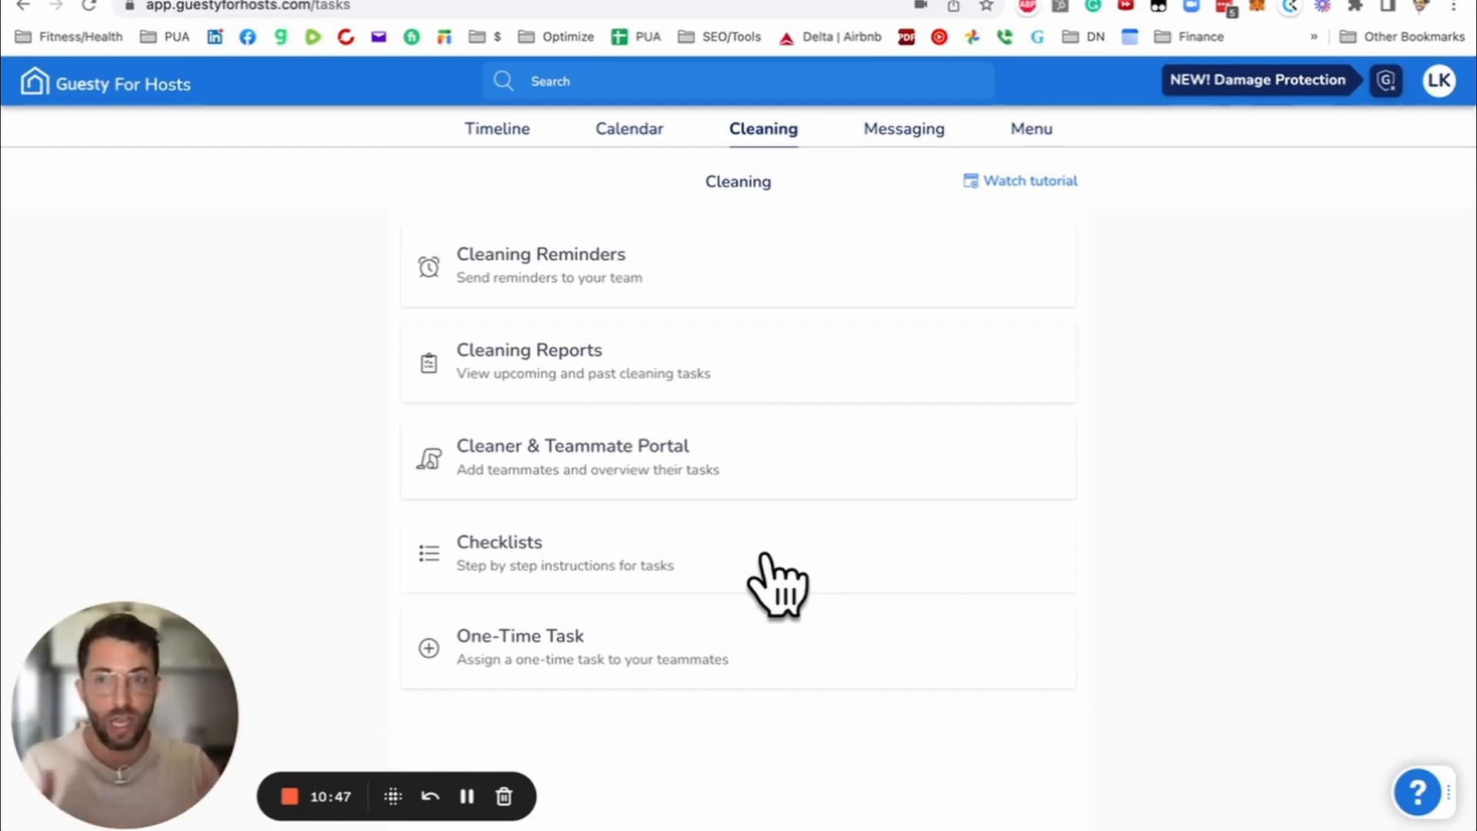
mouse_move(603, 565)
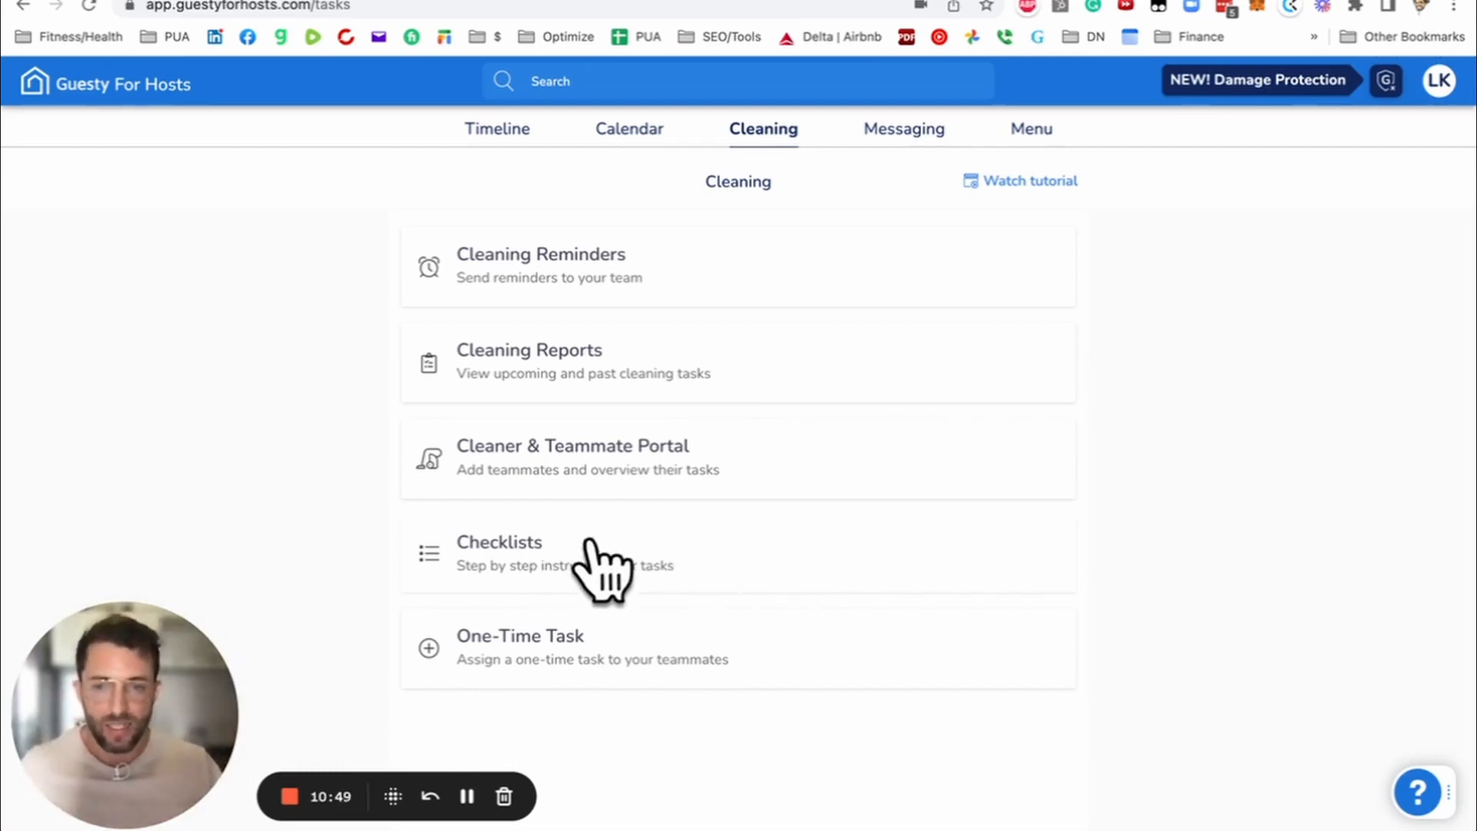
mouse_move(698, 708)
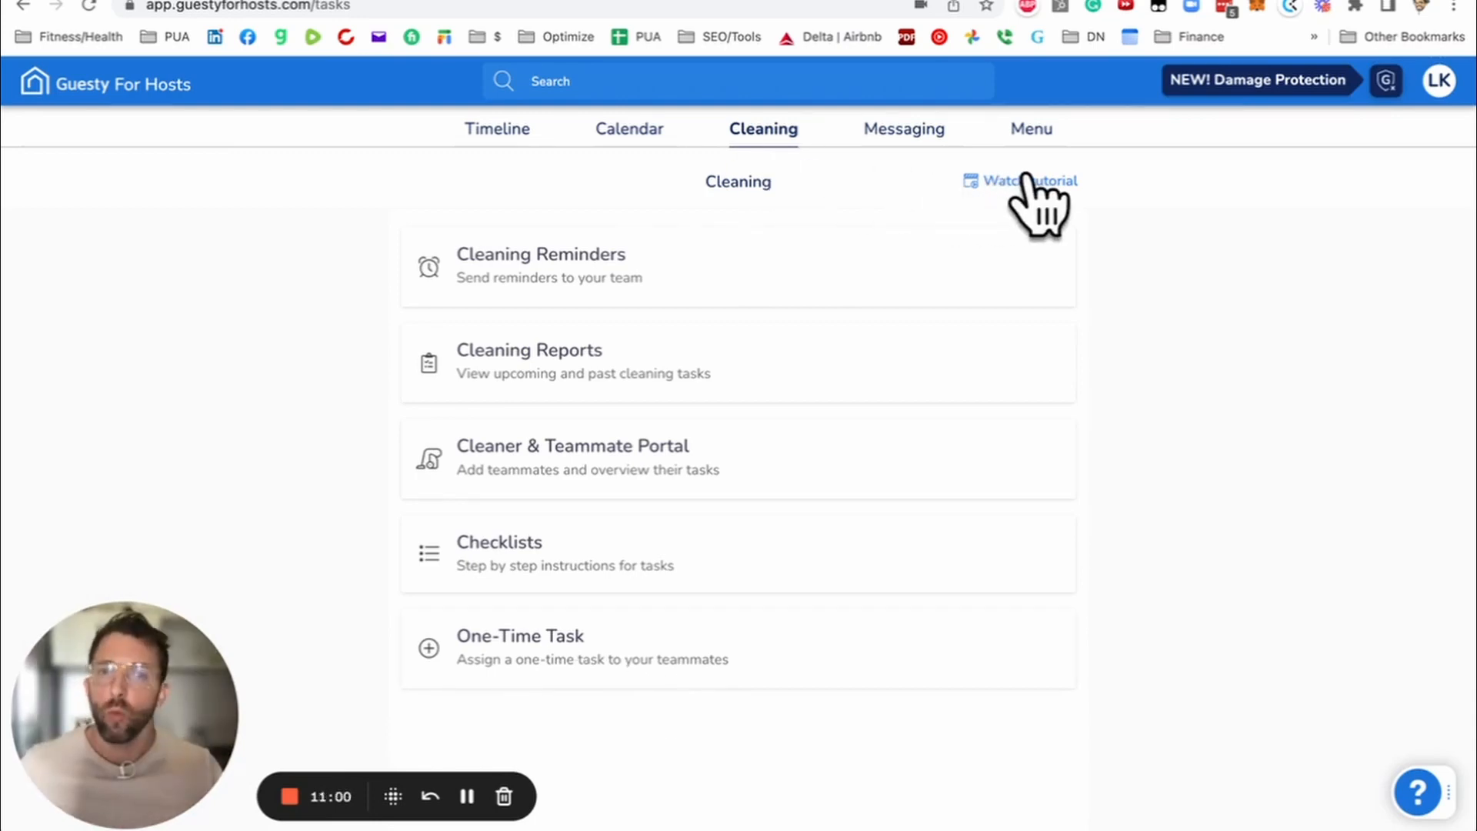
mouse_move(844, 231)
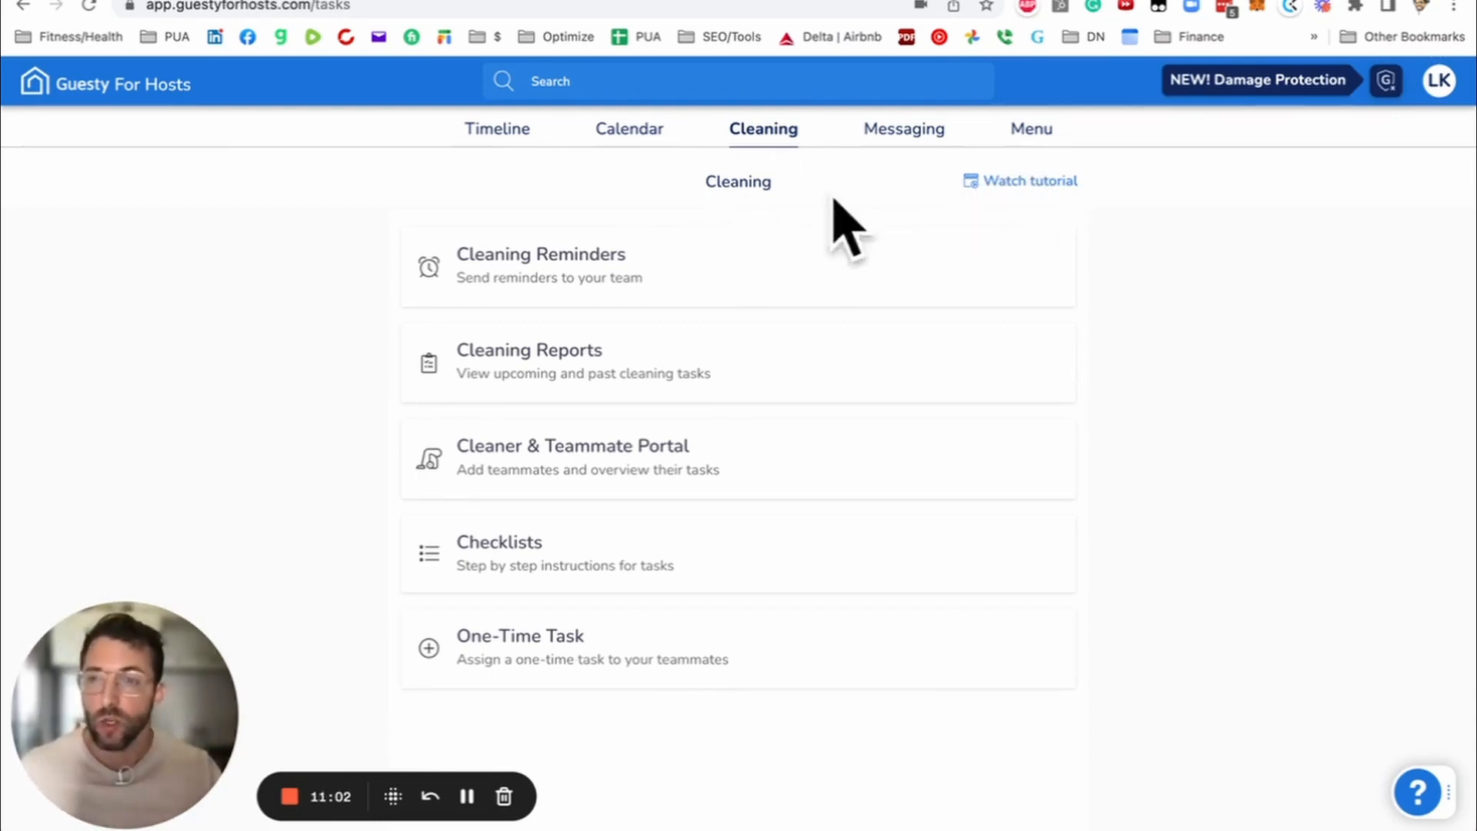
mouse_move(1048, 212)
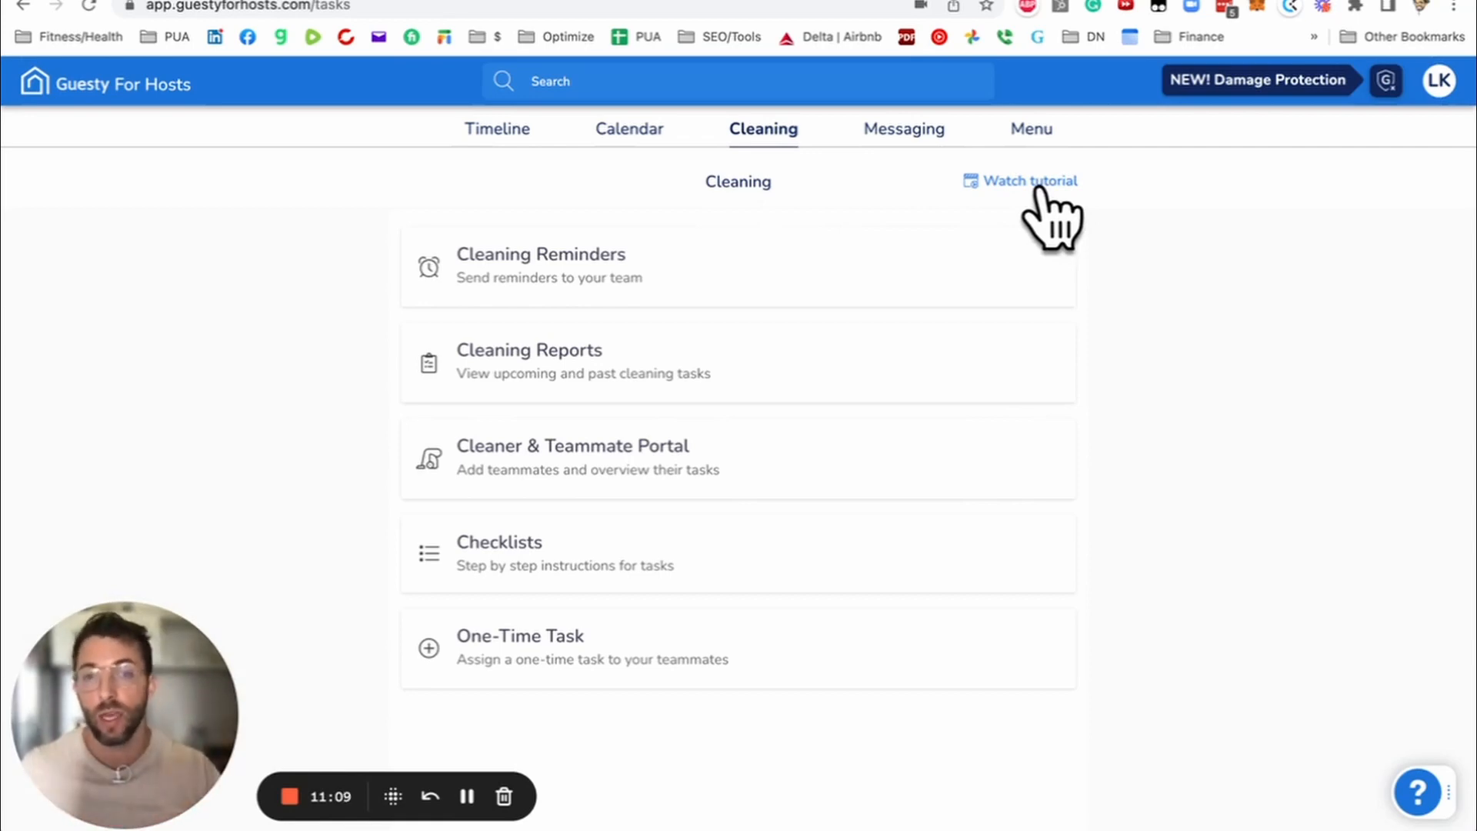
Step: Switch to the Messaging section listing Unified Inbox, Automated Messaging, Templates and Auto Review
left_click(901, 129)
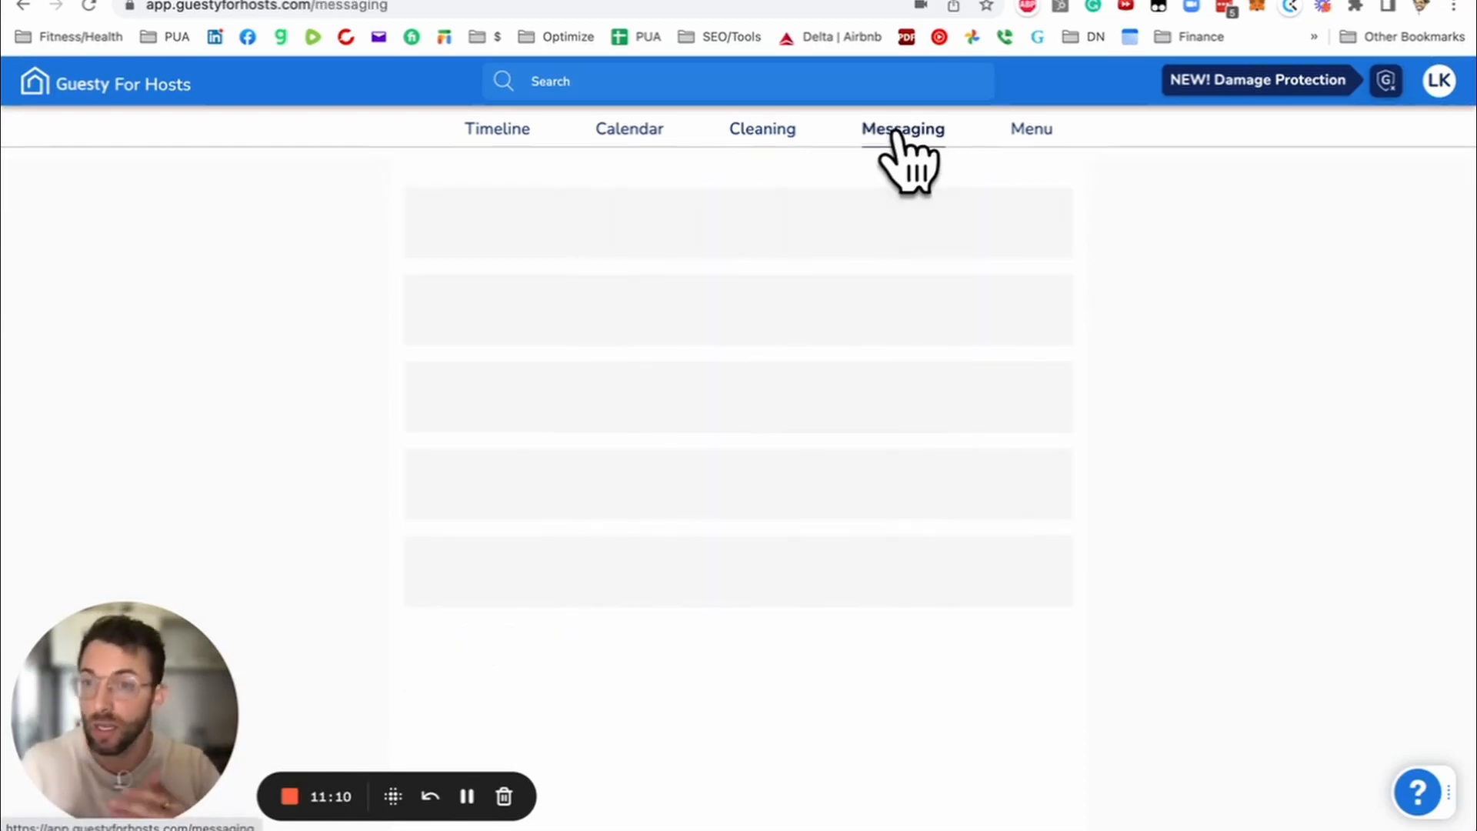
left_click(902, 130)
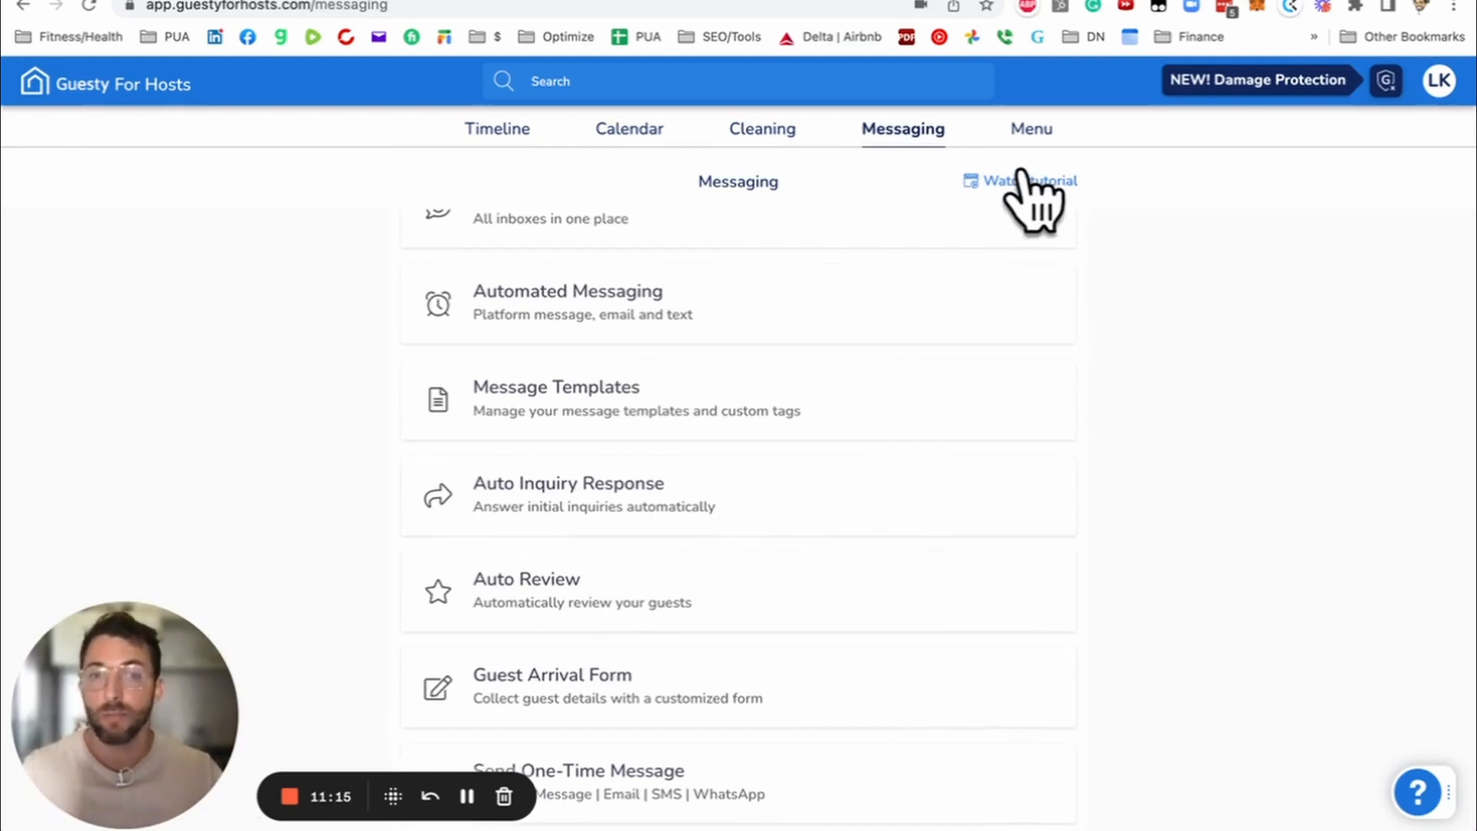
scroll("up", 3)
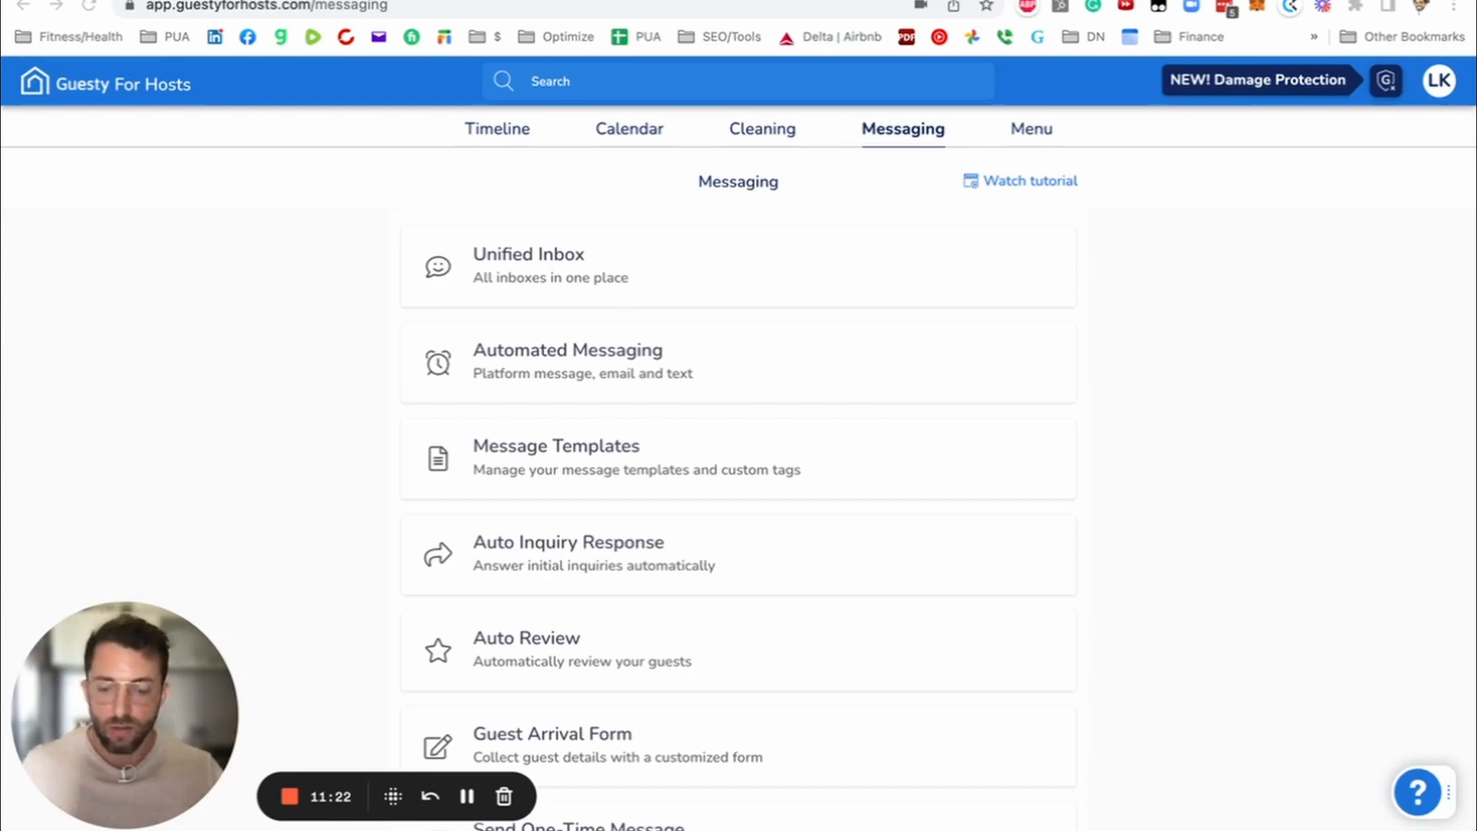
mouse_move(719, 462)
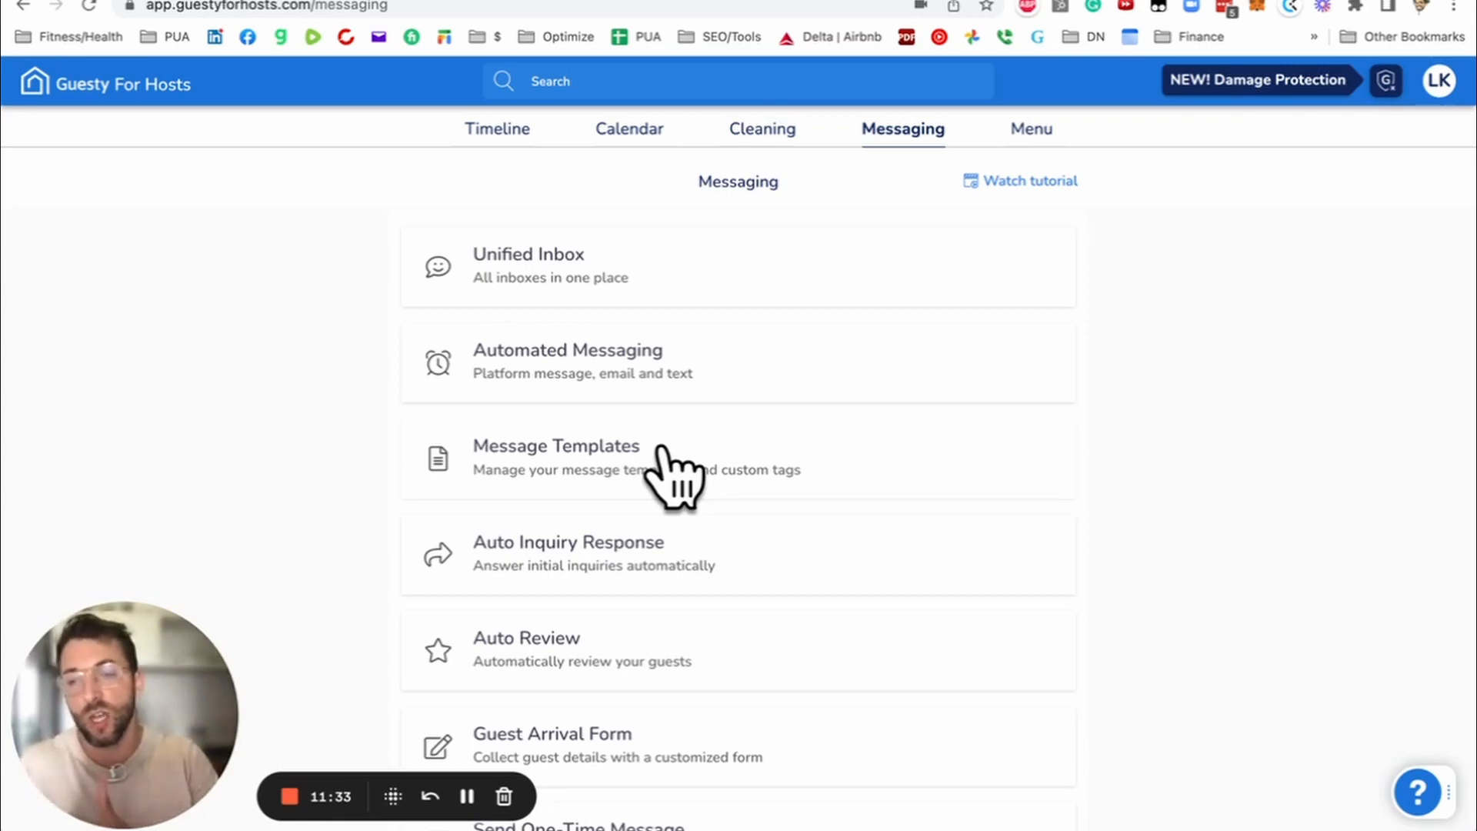
mouse_move(766, 457)
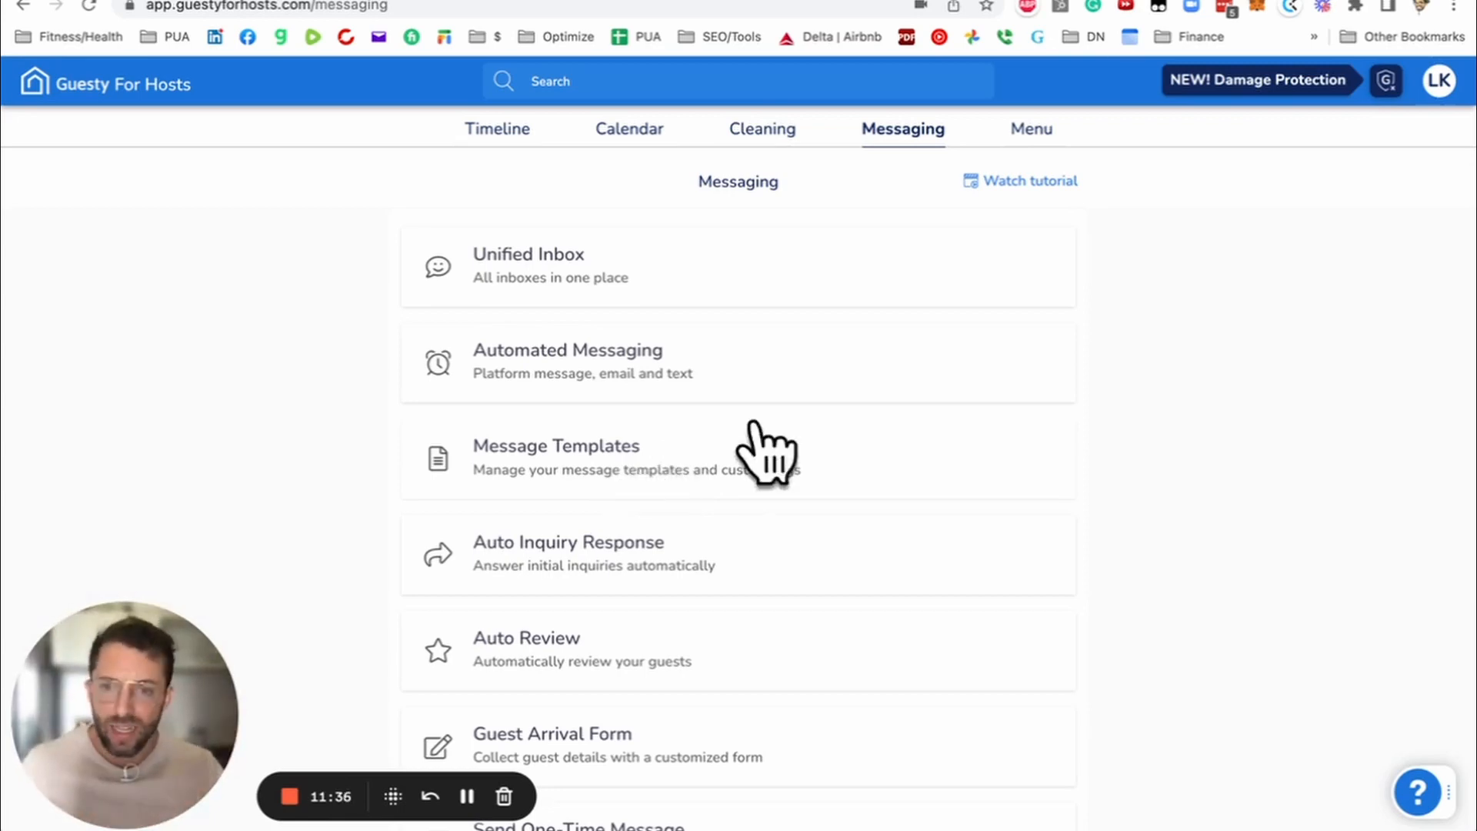
mouse_move(634, 574)
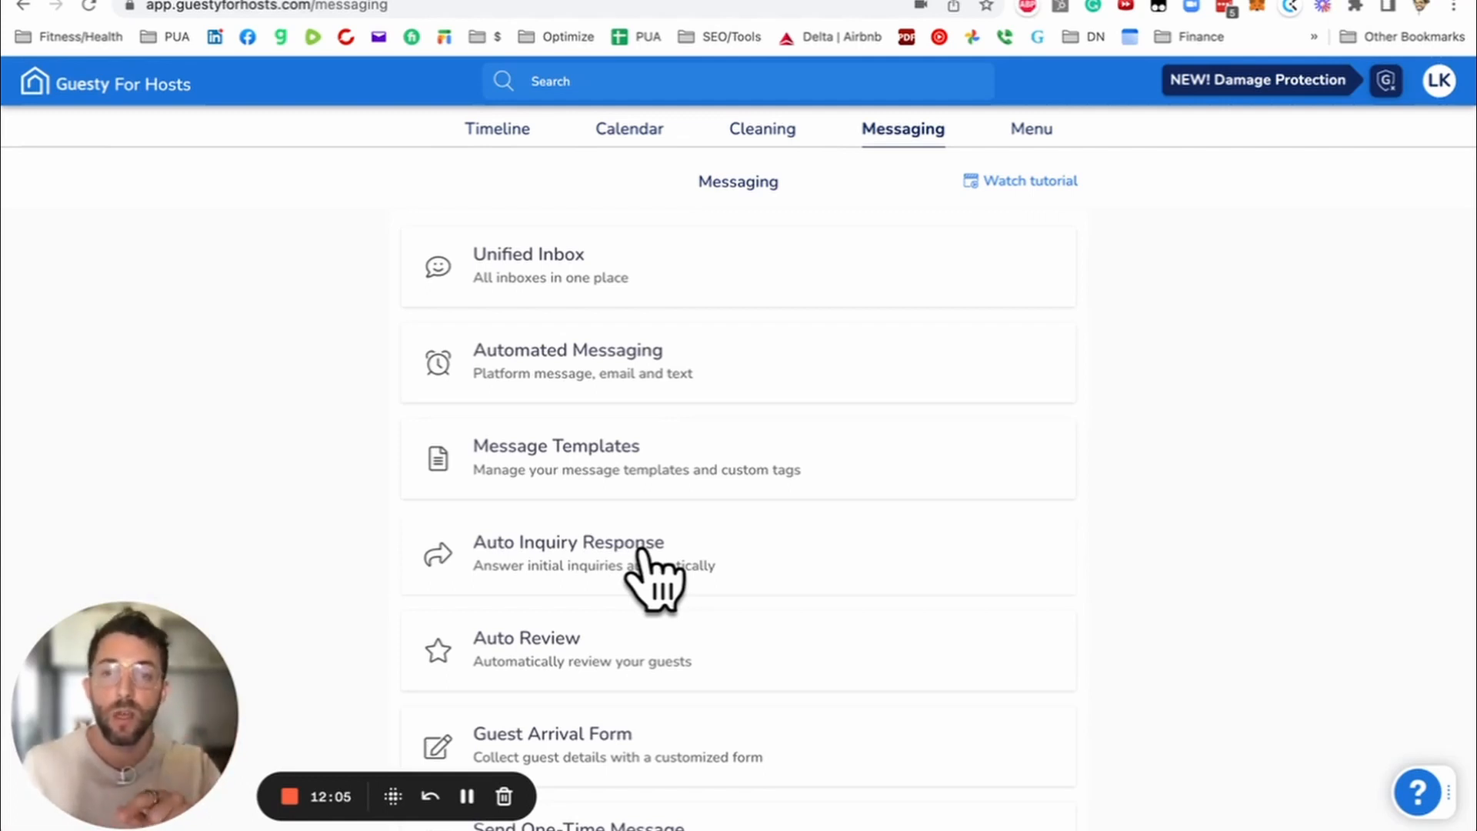
mouse_move(612, 564)
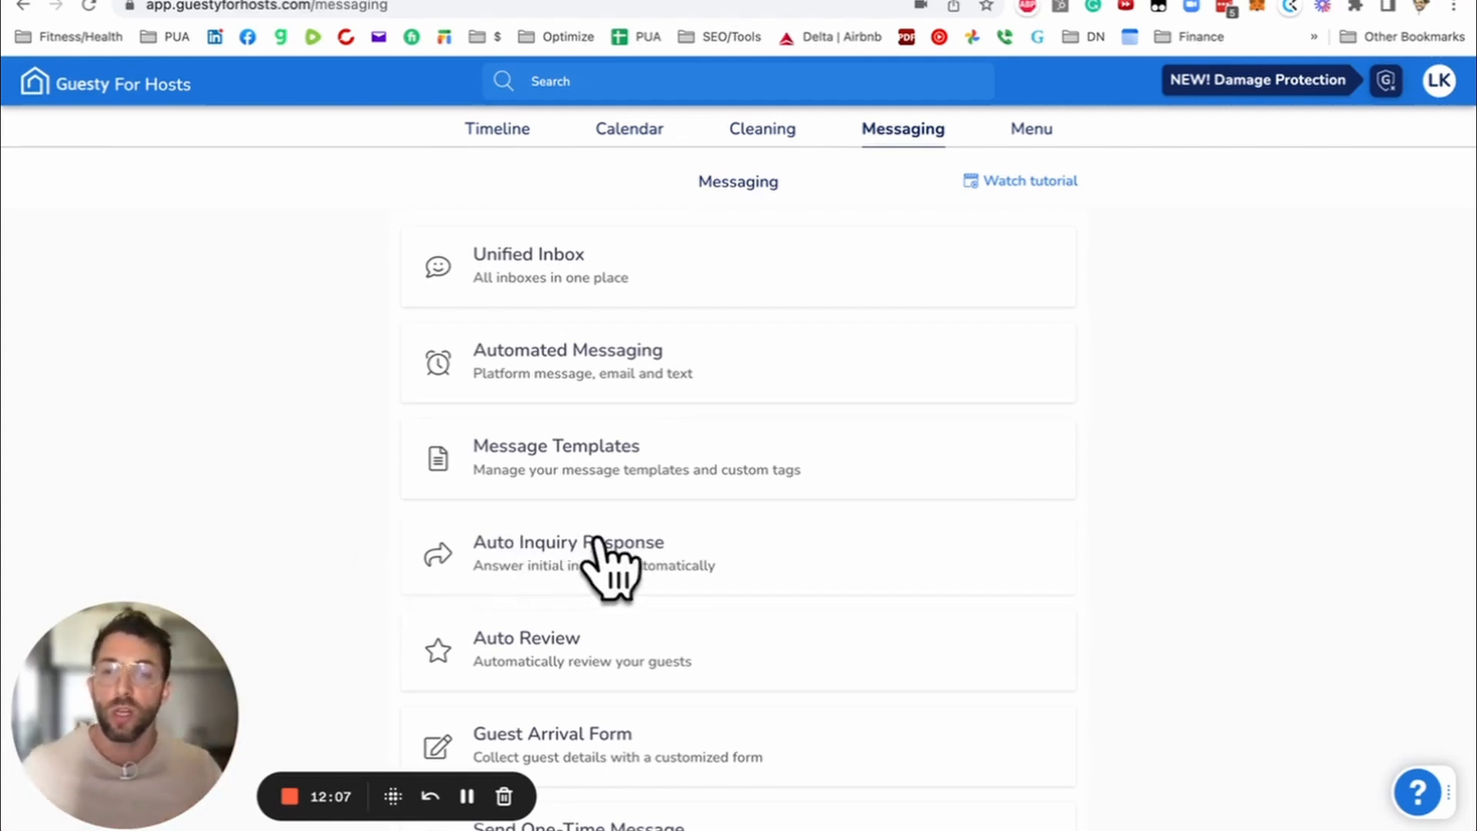
mouse_move(489, 569)
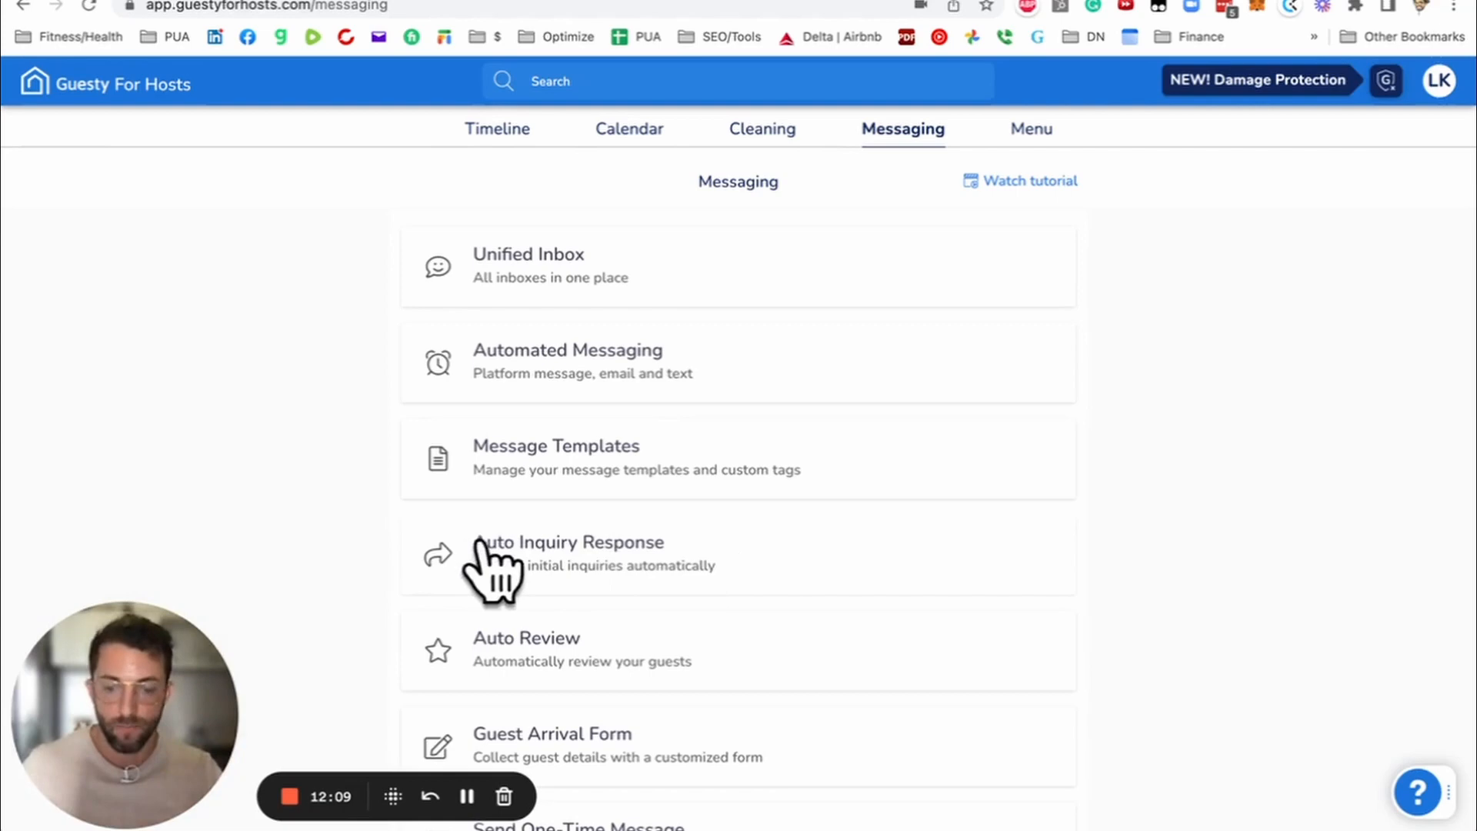
Step: Go into Automated Messaging and show the Scheduled Messages rules like Parking Text and Parking Reg
left_click(568, 360)
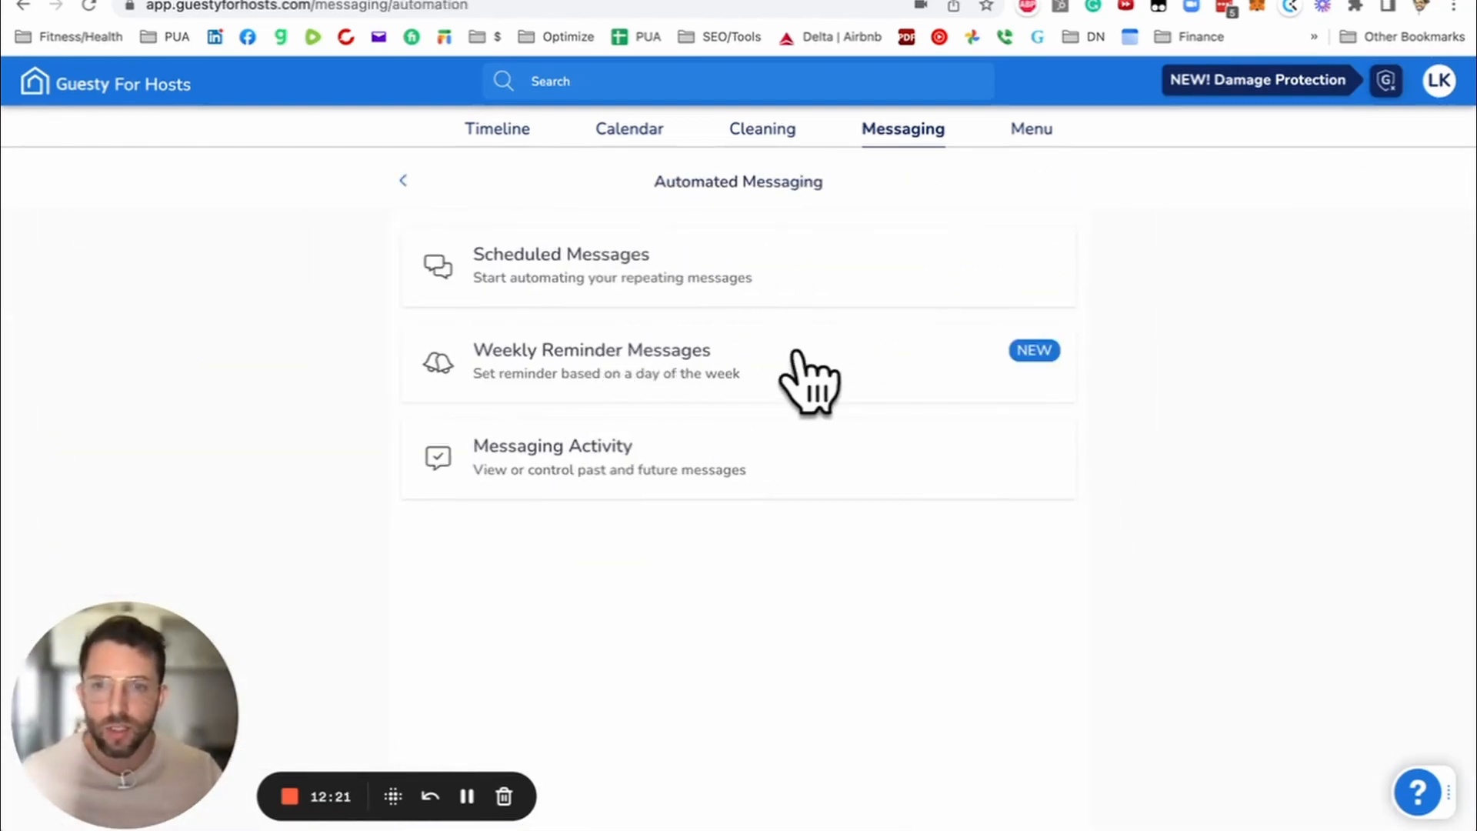
mouse_move(669, 283)
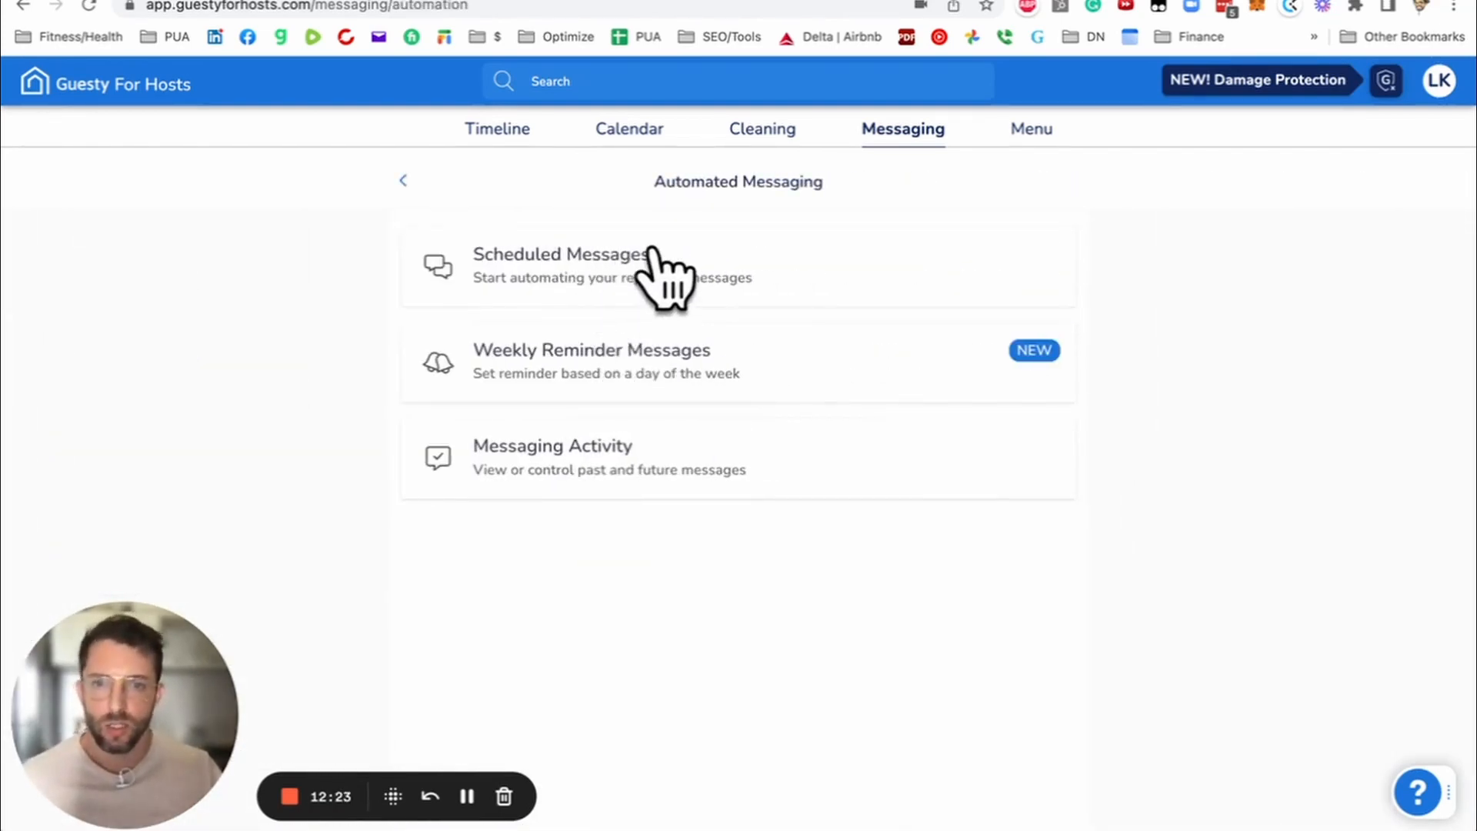
left_click(558, 263)
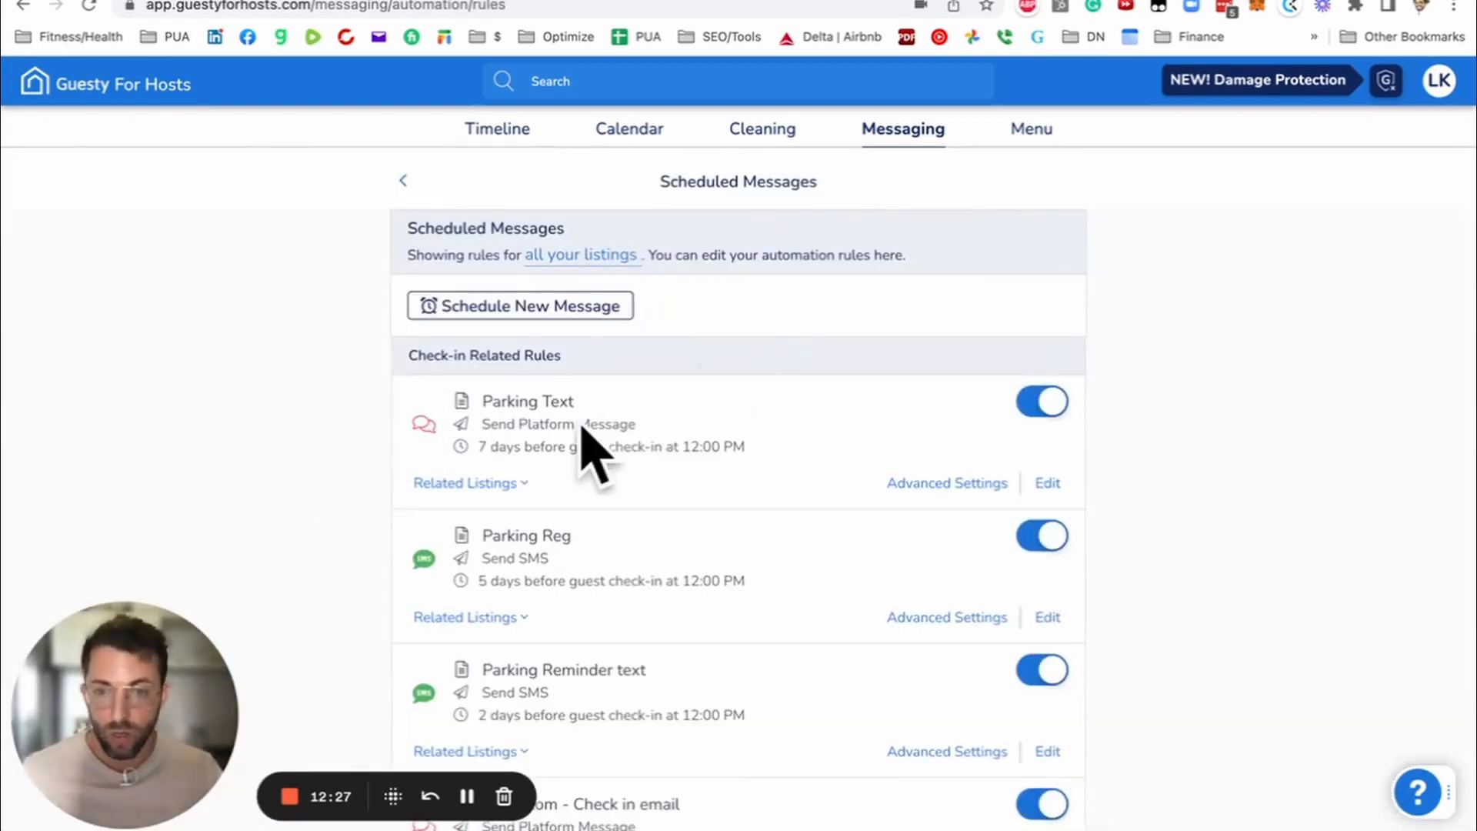
left_click(1030, 129)
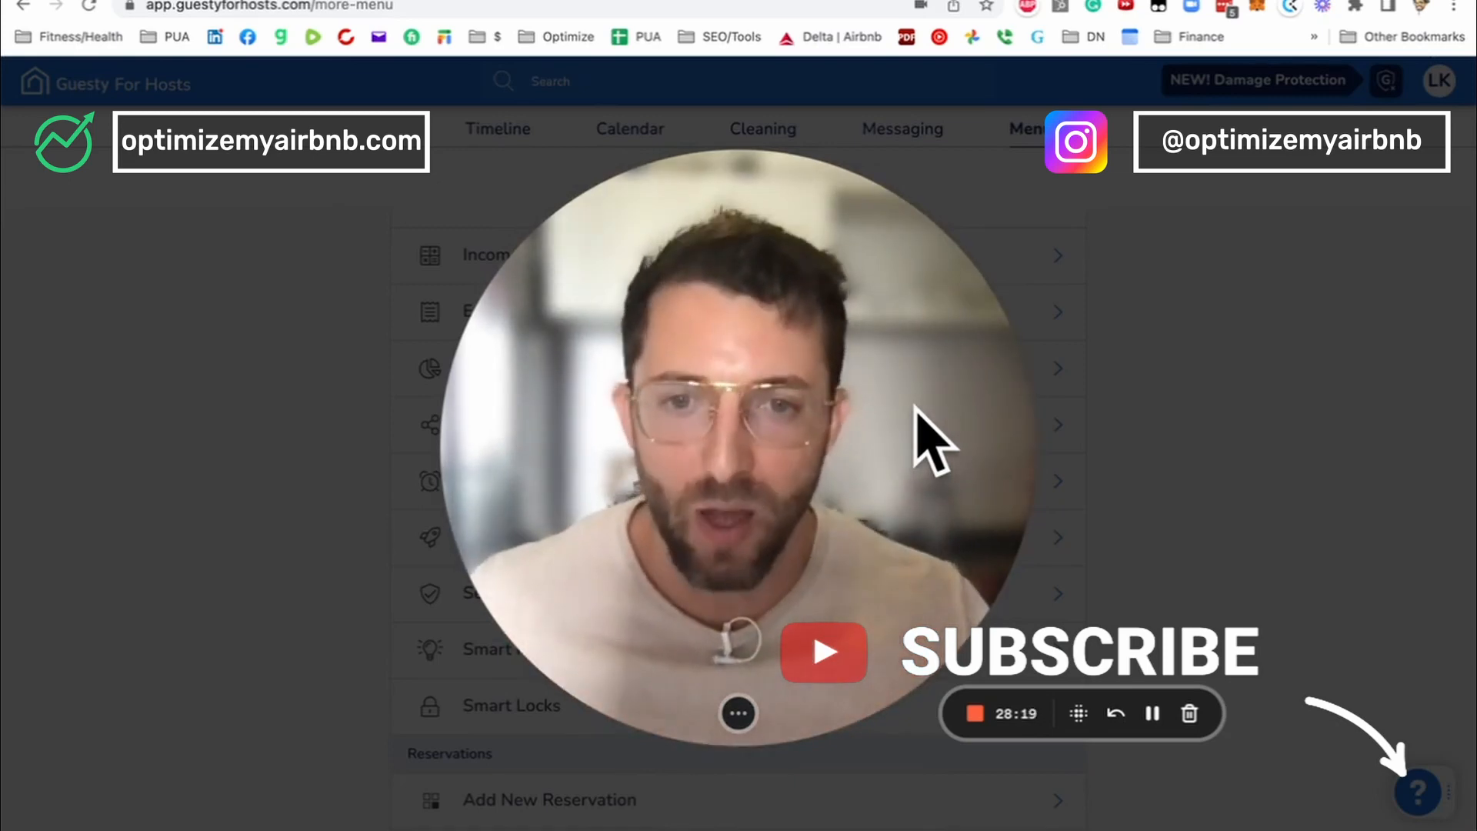
left_click(901, 129)
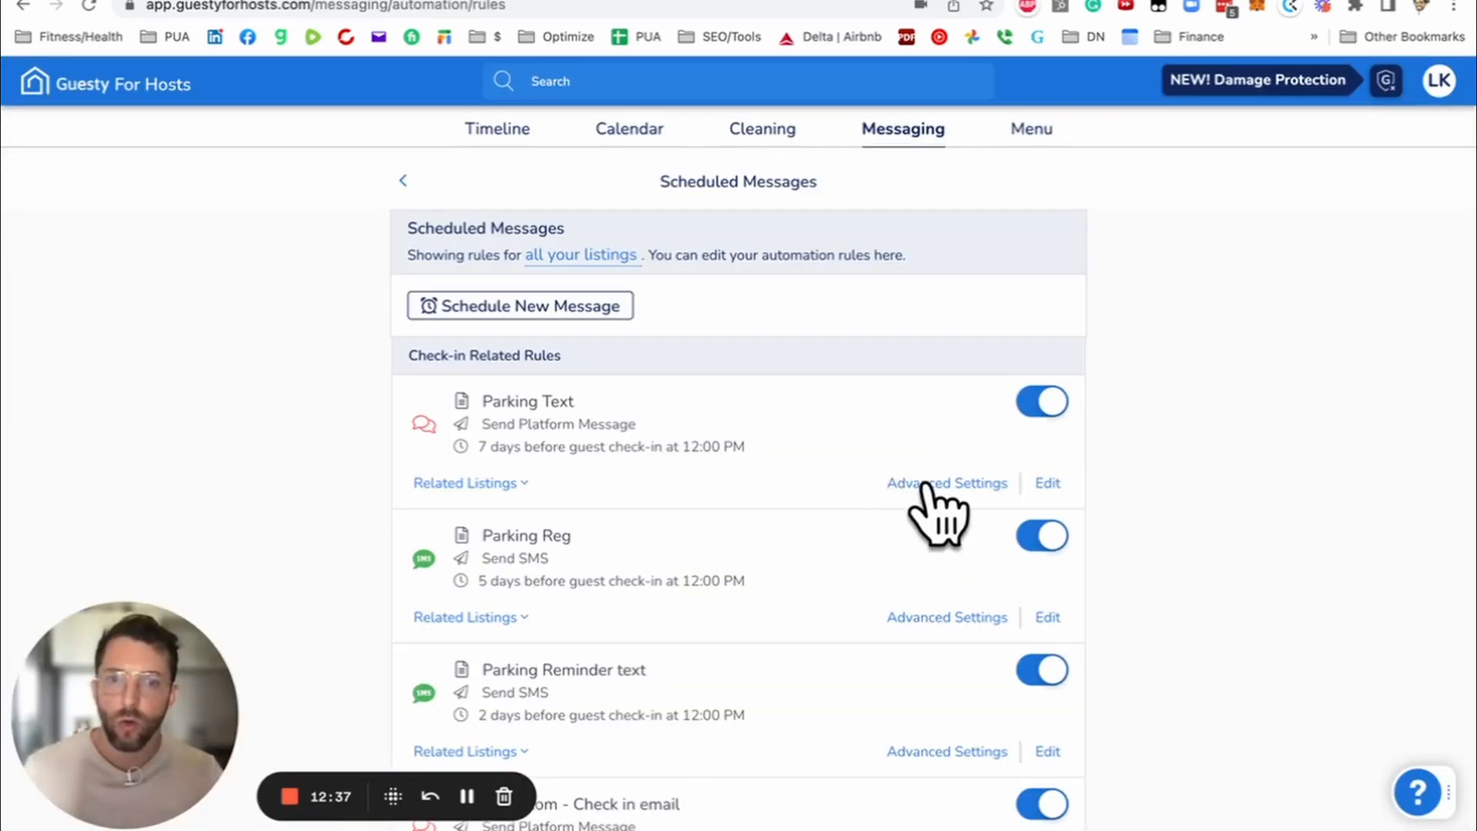
Step: Show the Parking Text rule's advanced filters for last-minute bookings, stay length, guests and availability
left_click(946, 481)
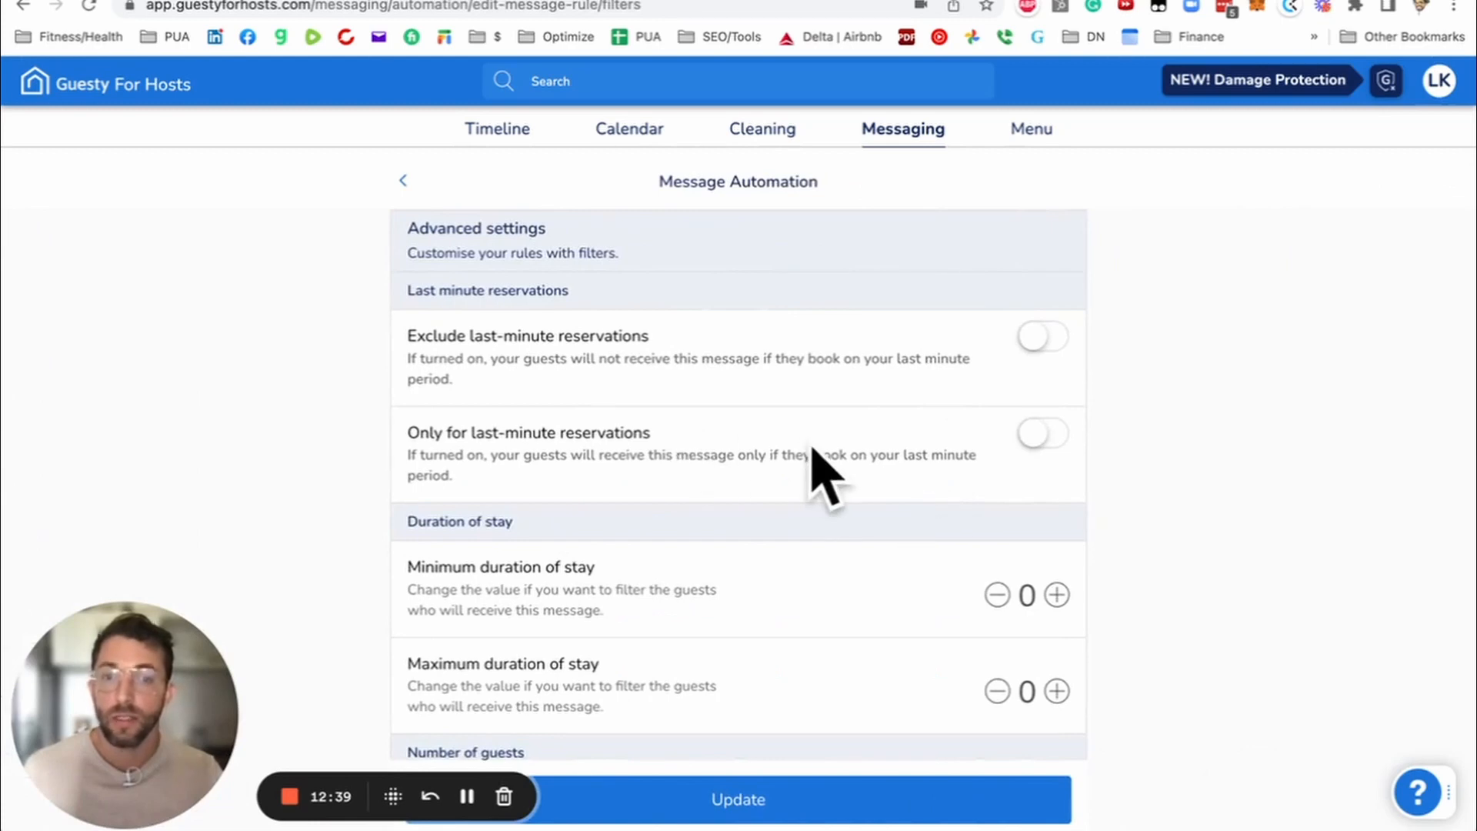
scroll("down", 3)
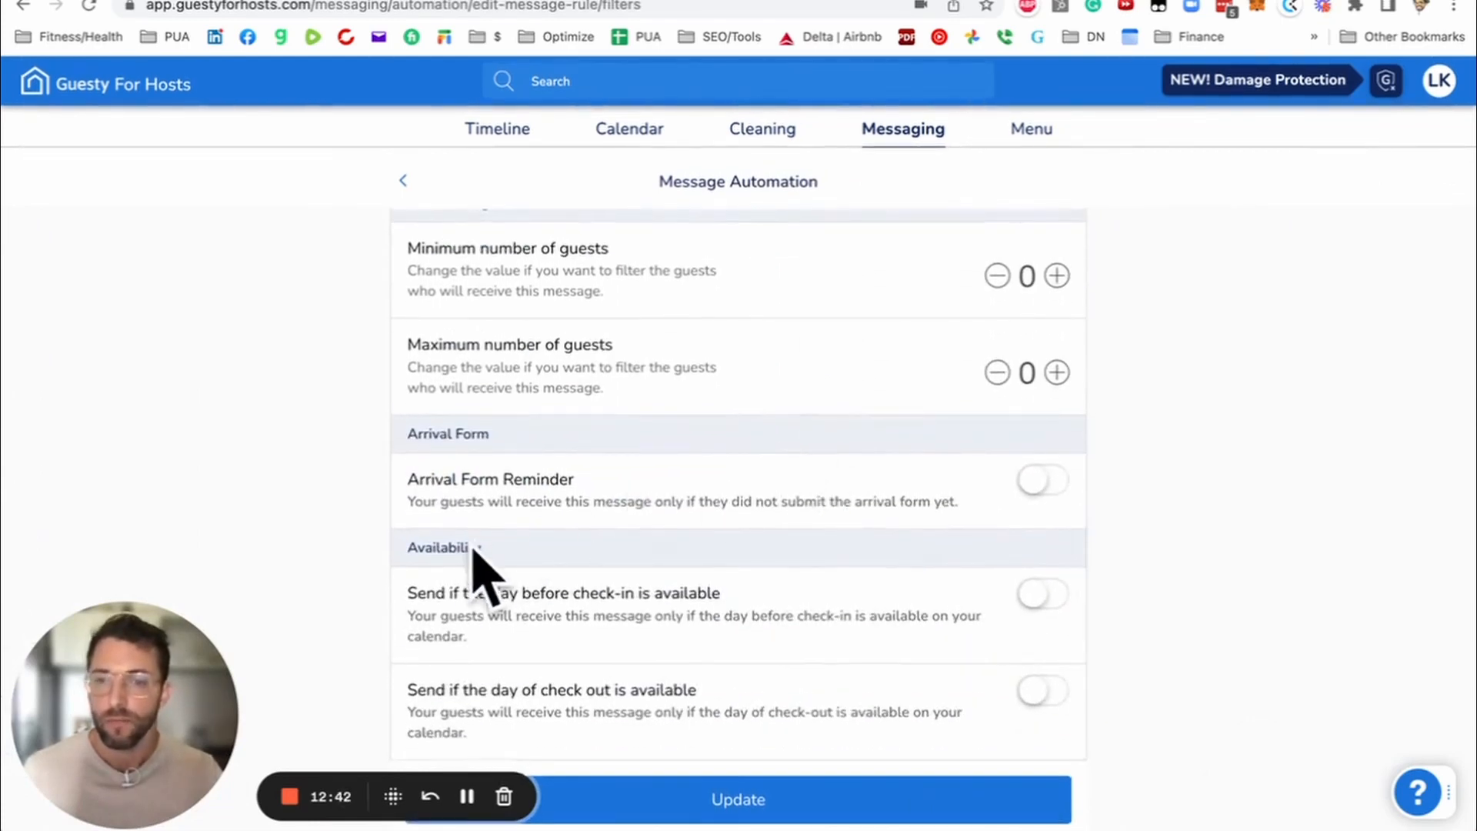
mouse_move(425, 640)
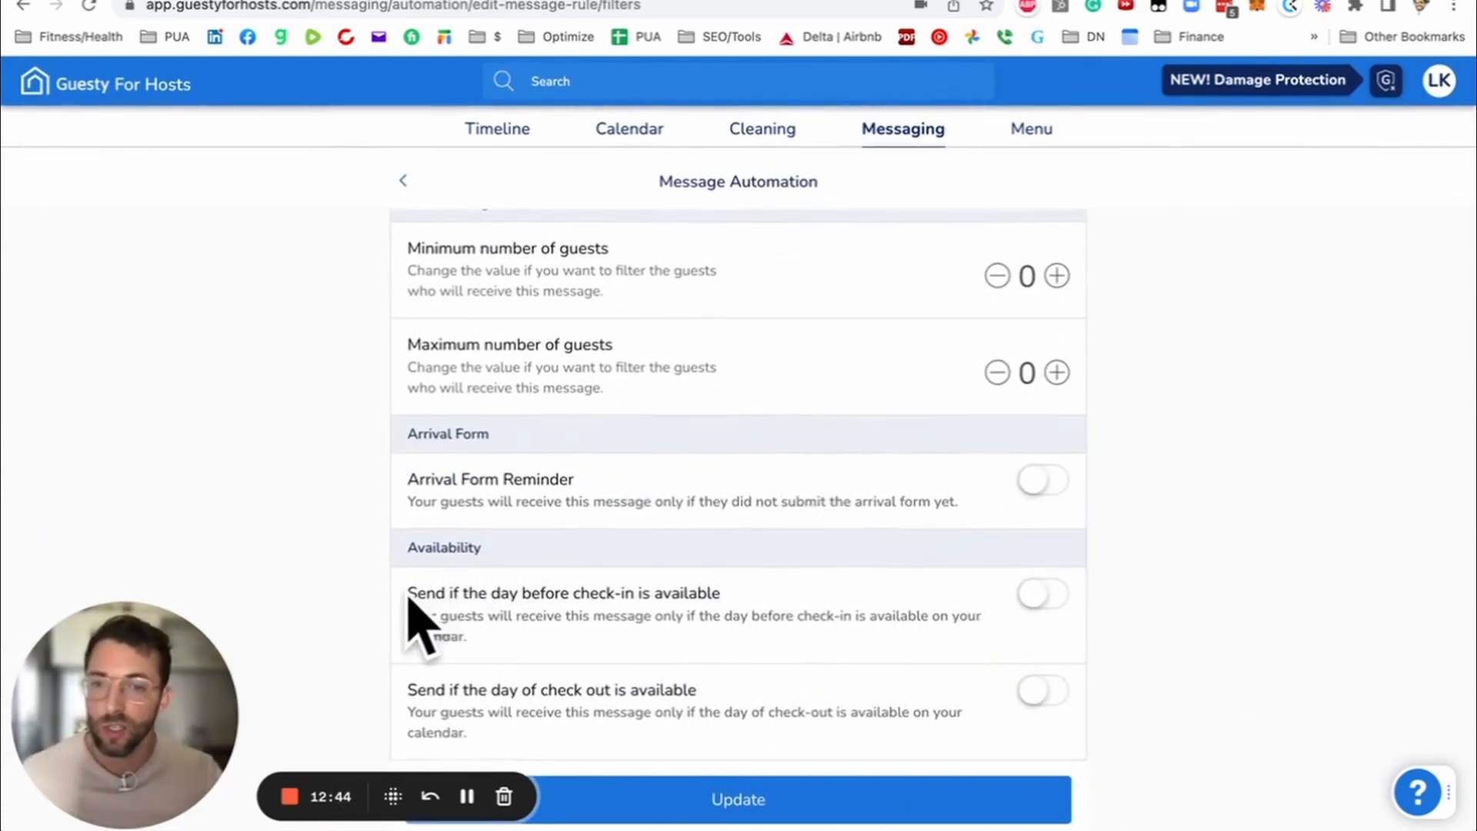
mouse_move(645, 631)
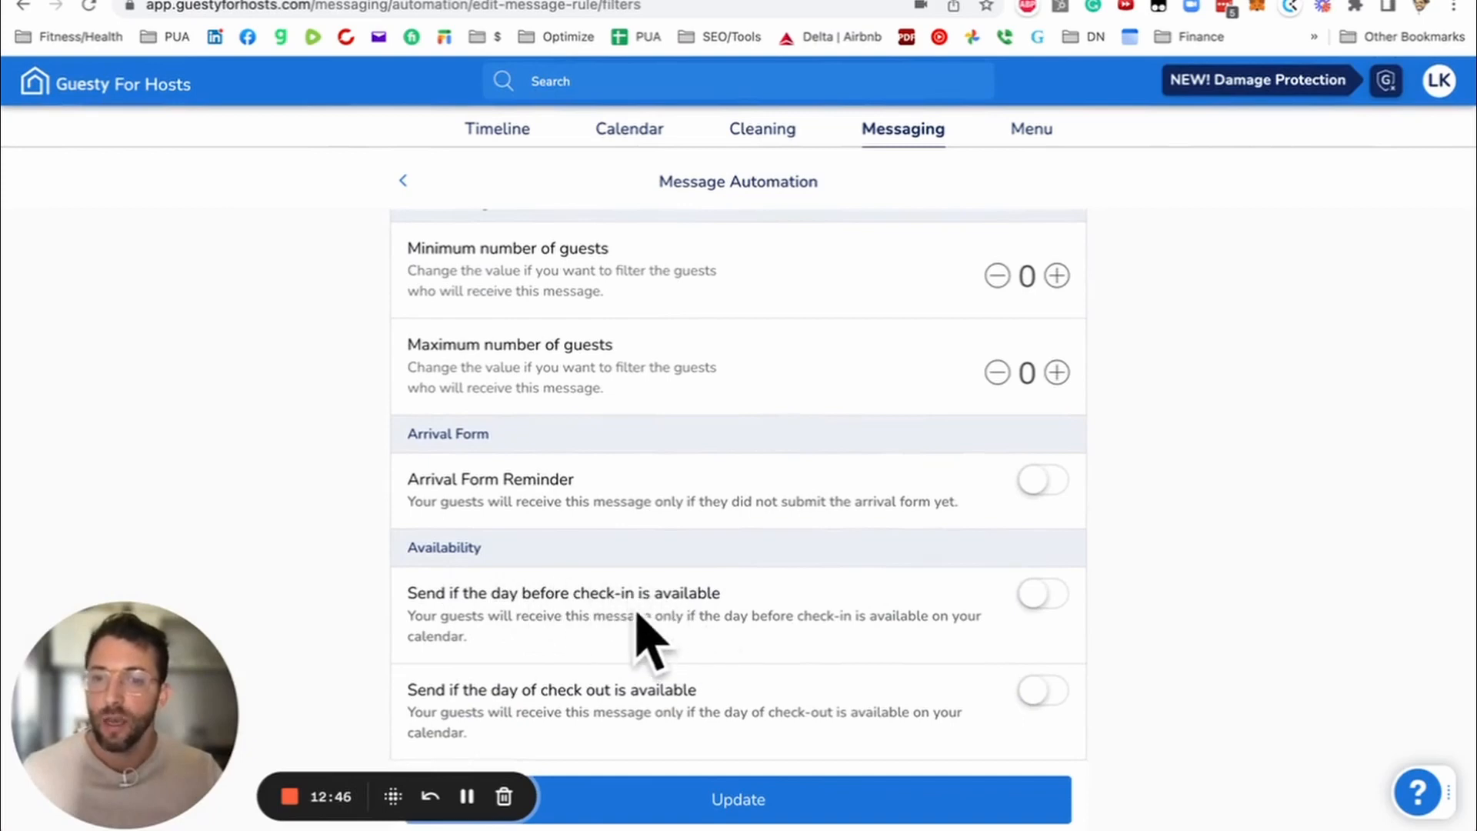
mouse_move(720, 626)
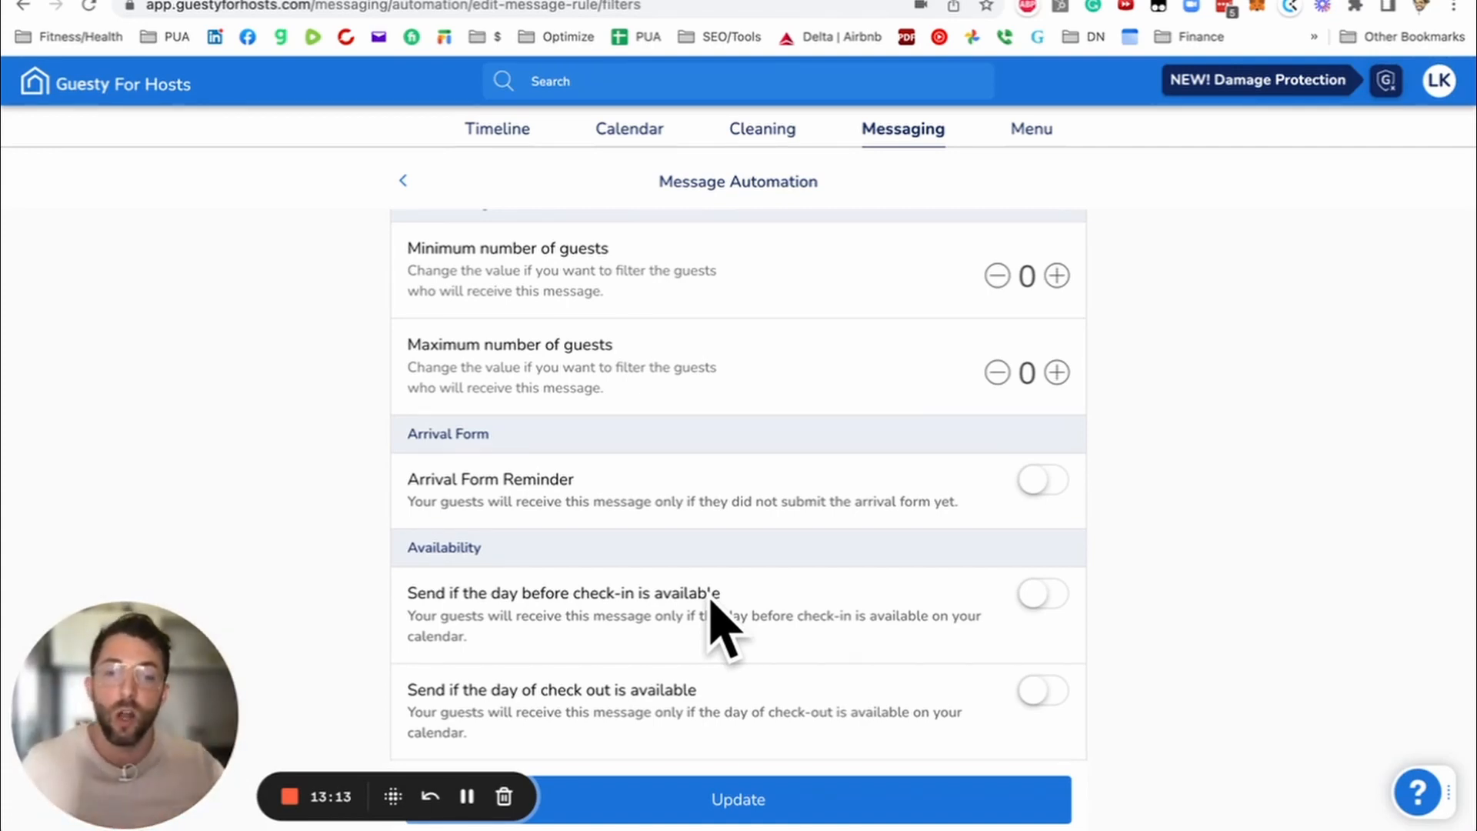
mouse_move(763, 669)
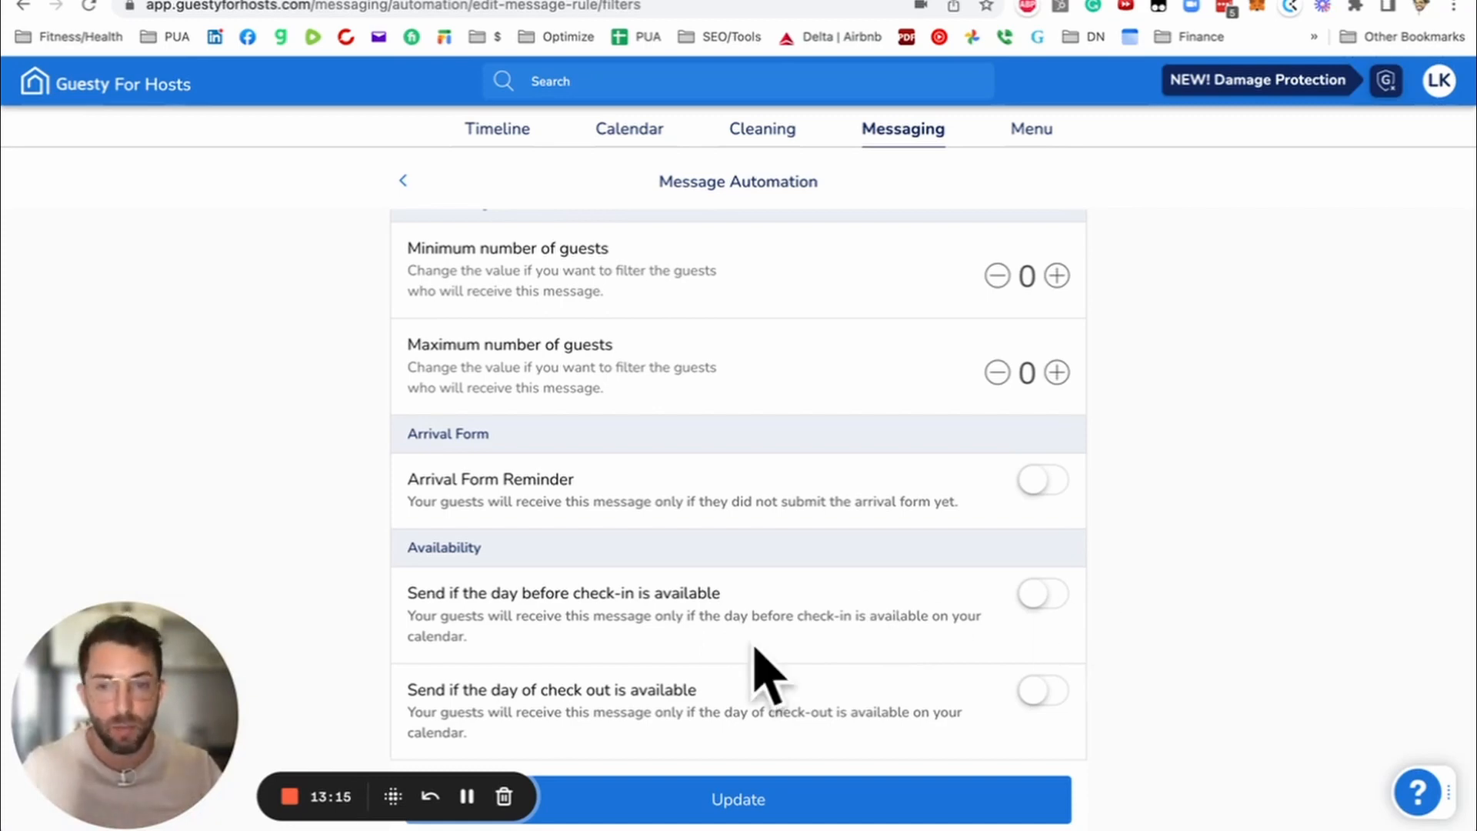
scroll("up", 3)
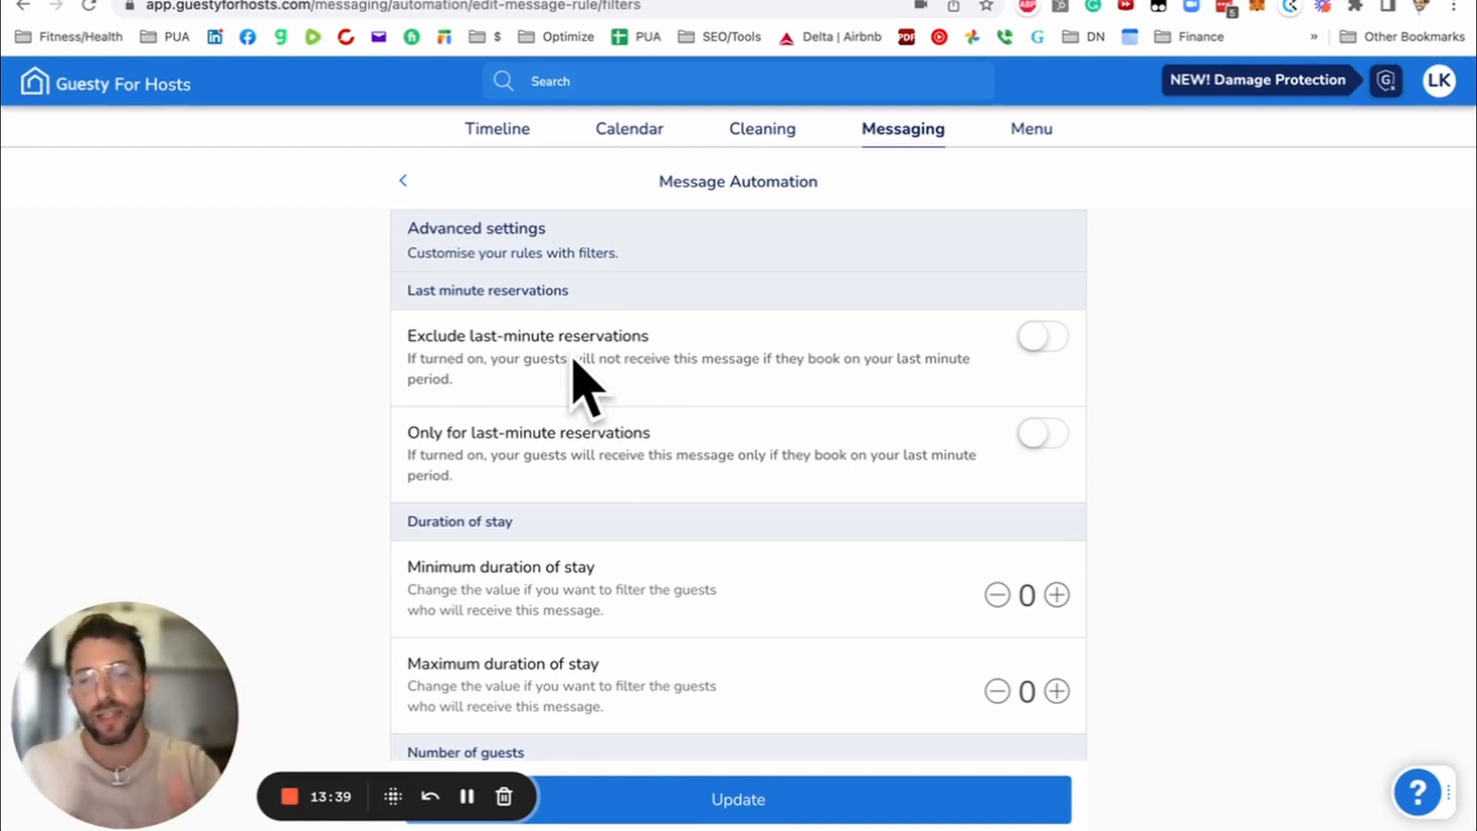
Step: Return to the scheduled messages list and open the Parking Text rule's edit page
left_click(401, 181)
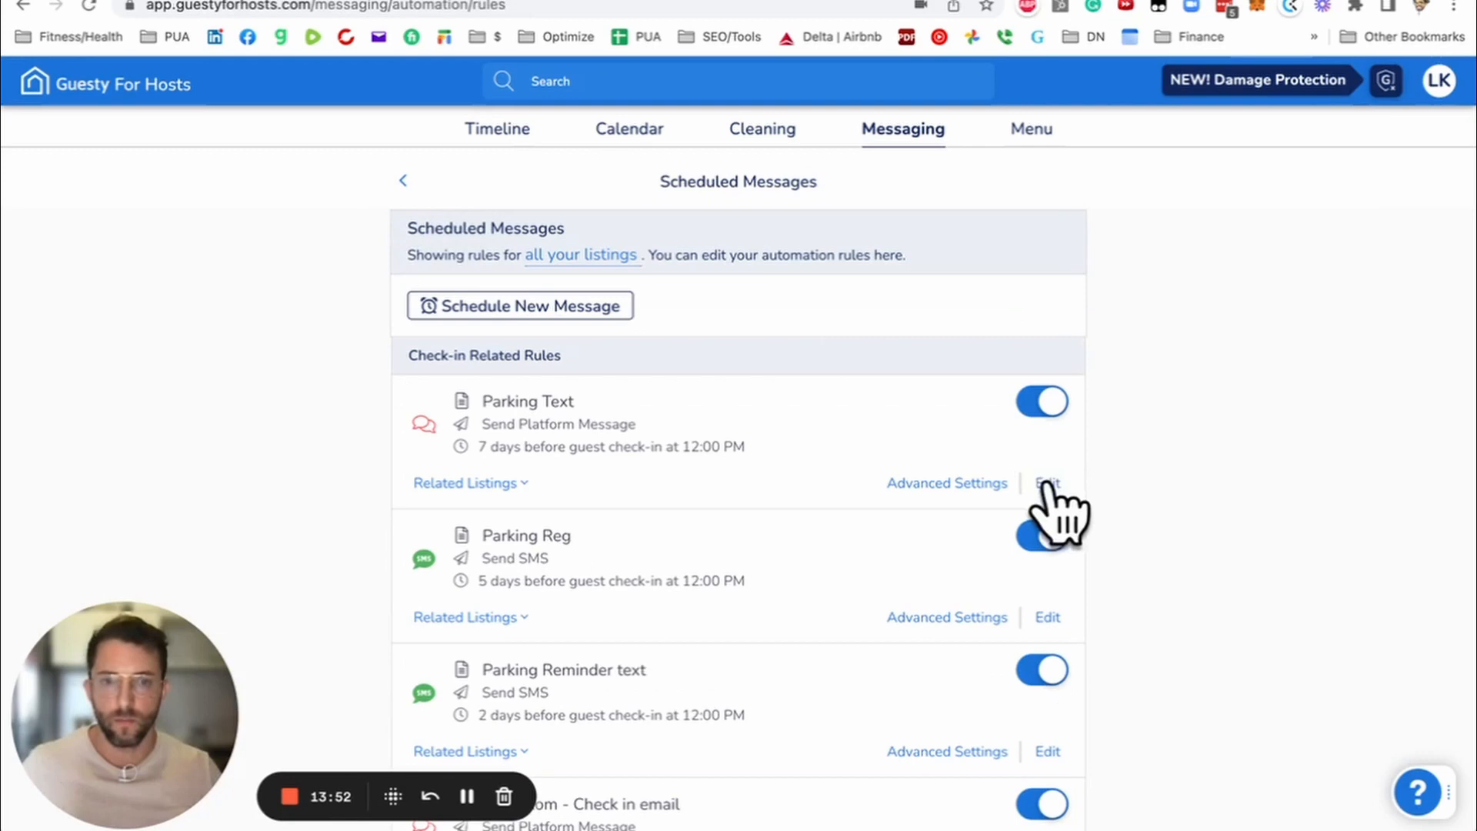
left_click(1046, 482)
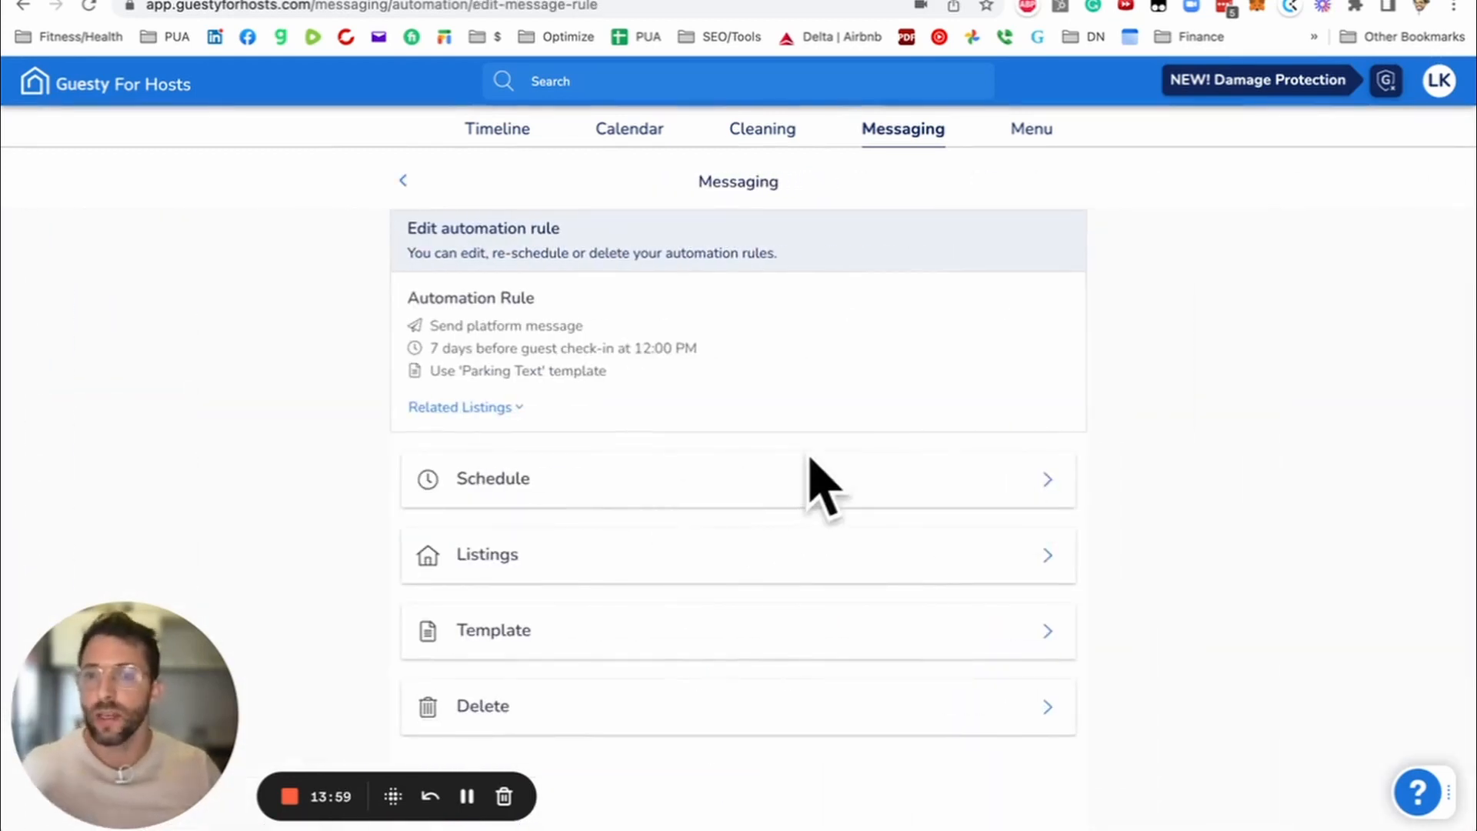
mouse_move(656, 660)
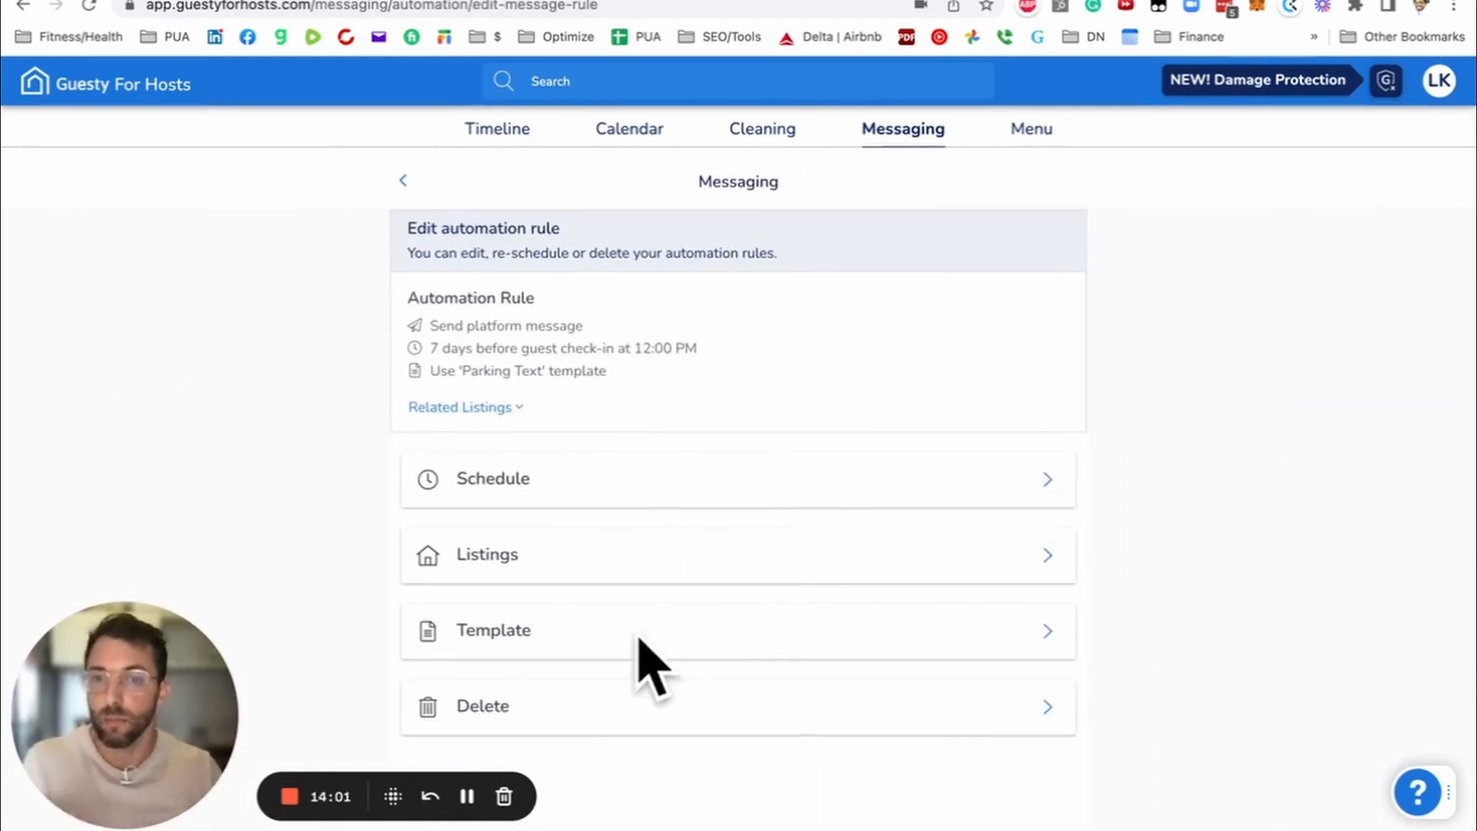
mouse_move(414, 203)
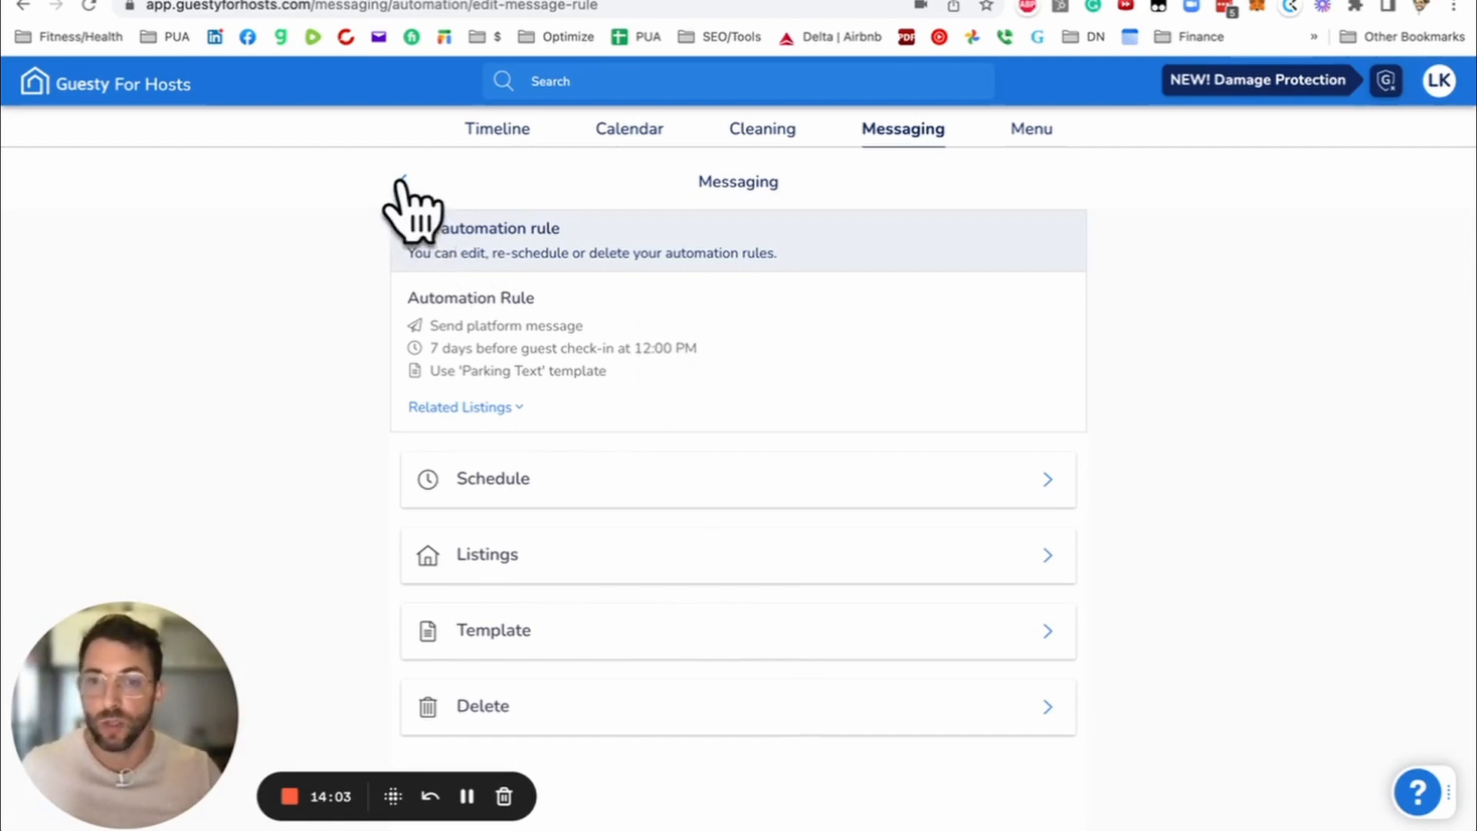
Step: Go back to the Automated Messaging menu of scheduled messages, weekly reminders and activity
left_click(403, 181)
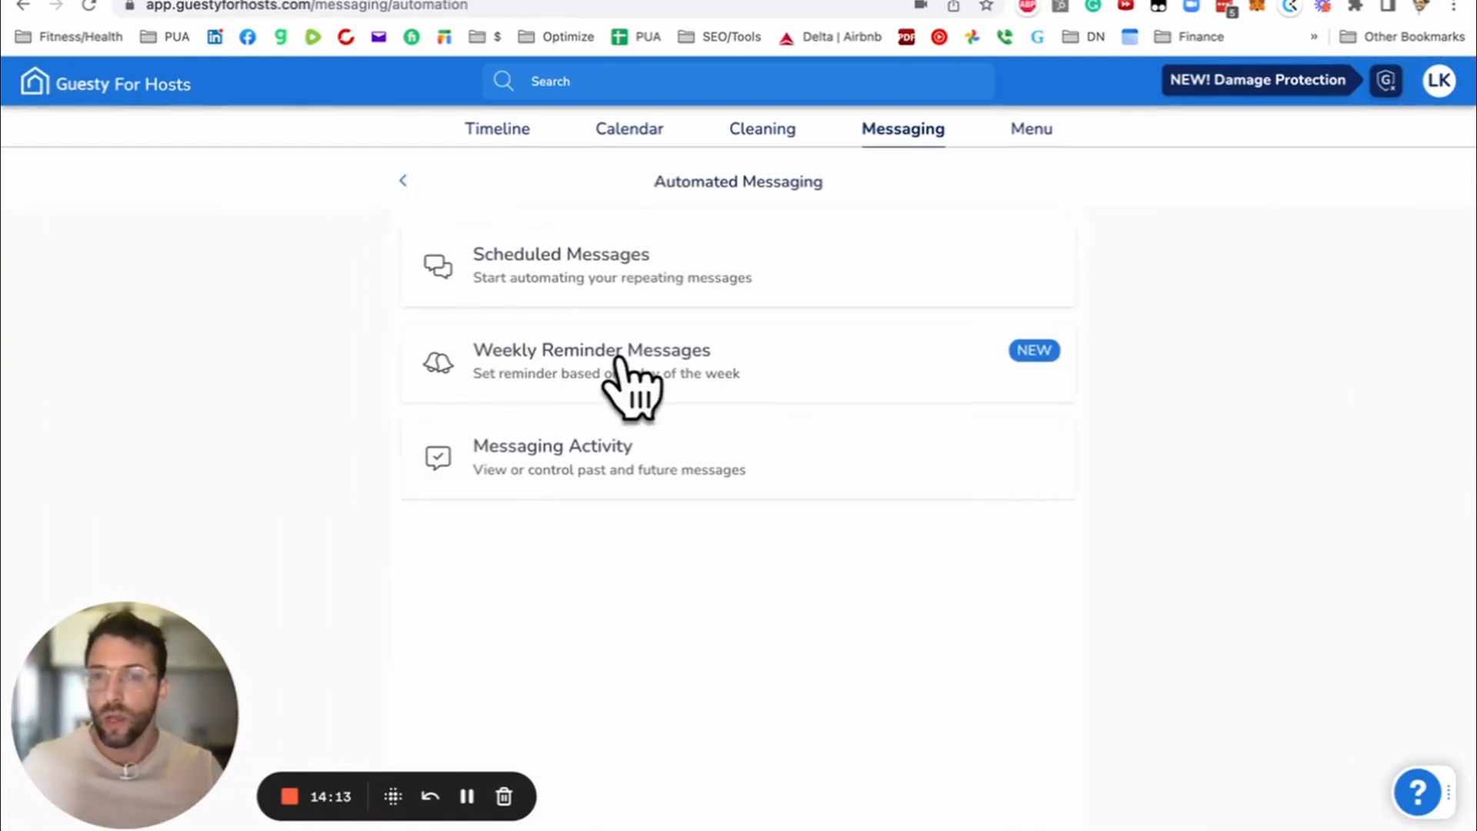
mouse_move(815, 386)
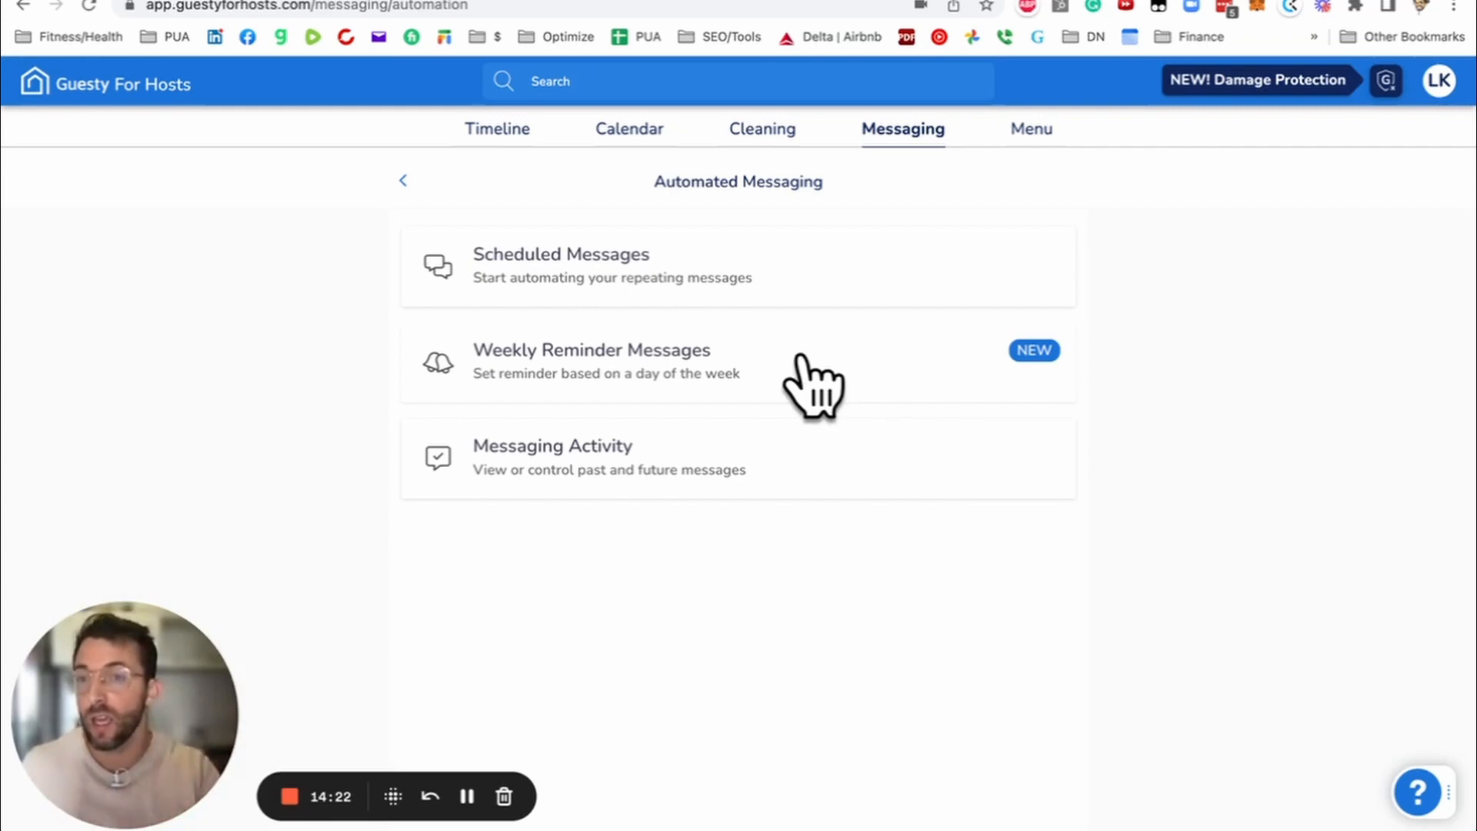
mouse_move(414, 199)
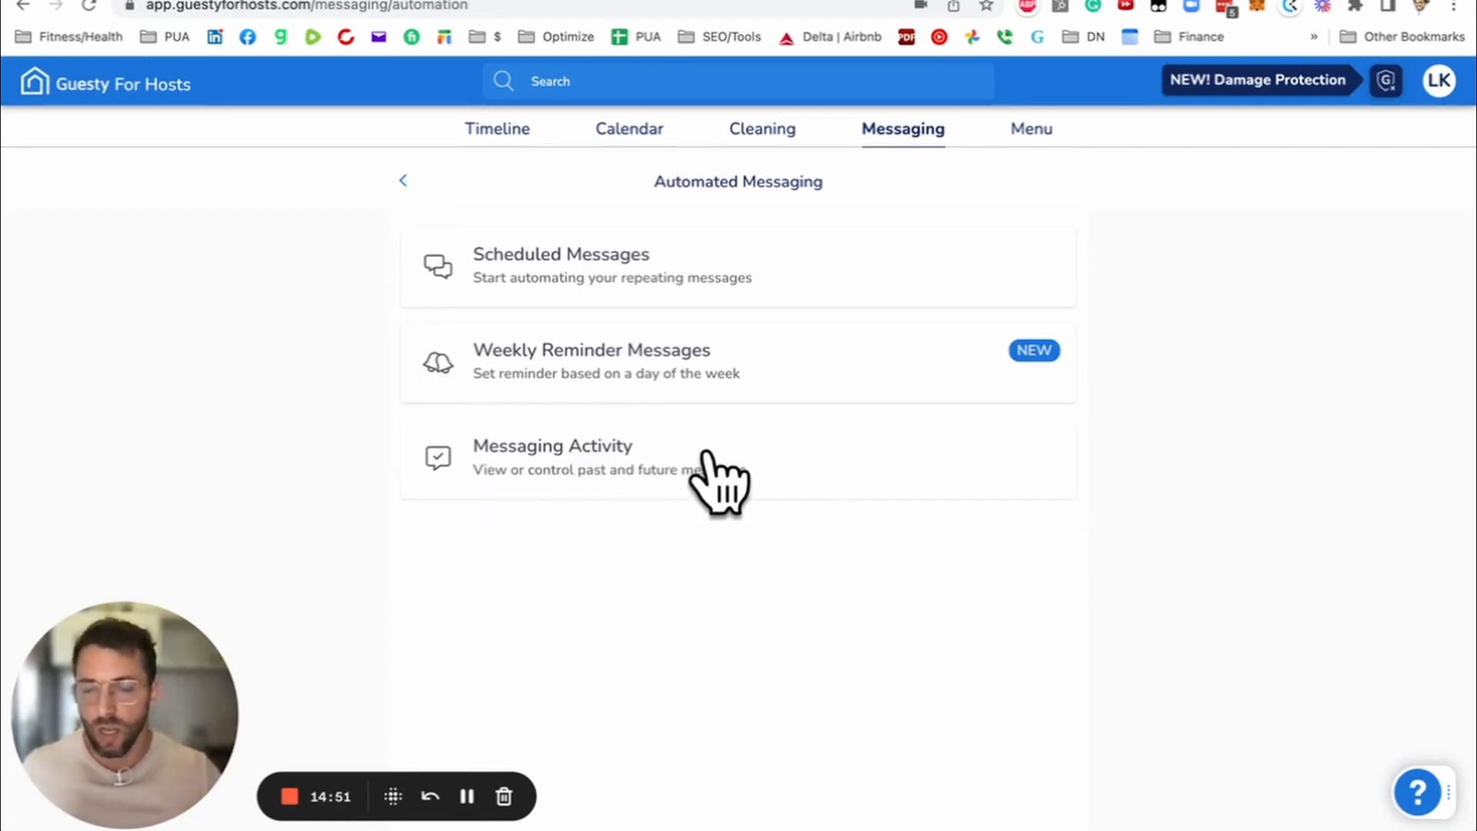
mouse_move(413, 208)
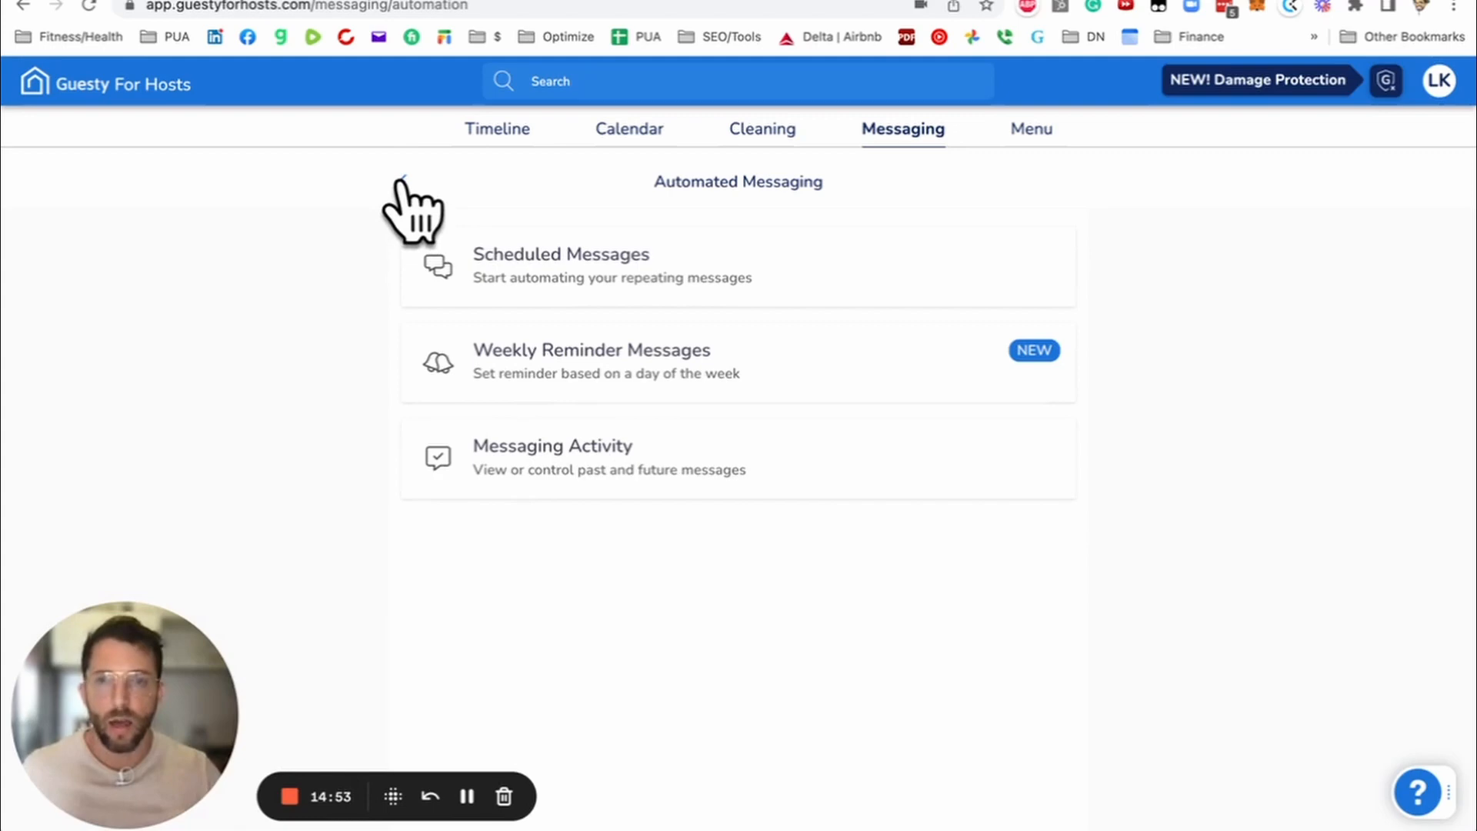
Step: From the Messaging tools list, open Auto Review at the Airbnb host selection step
left_click(901, 128)
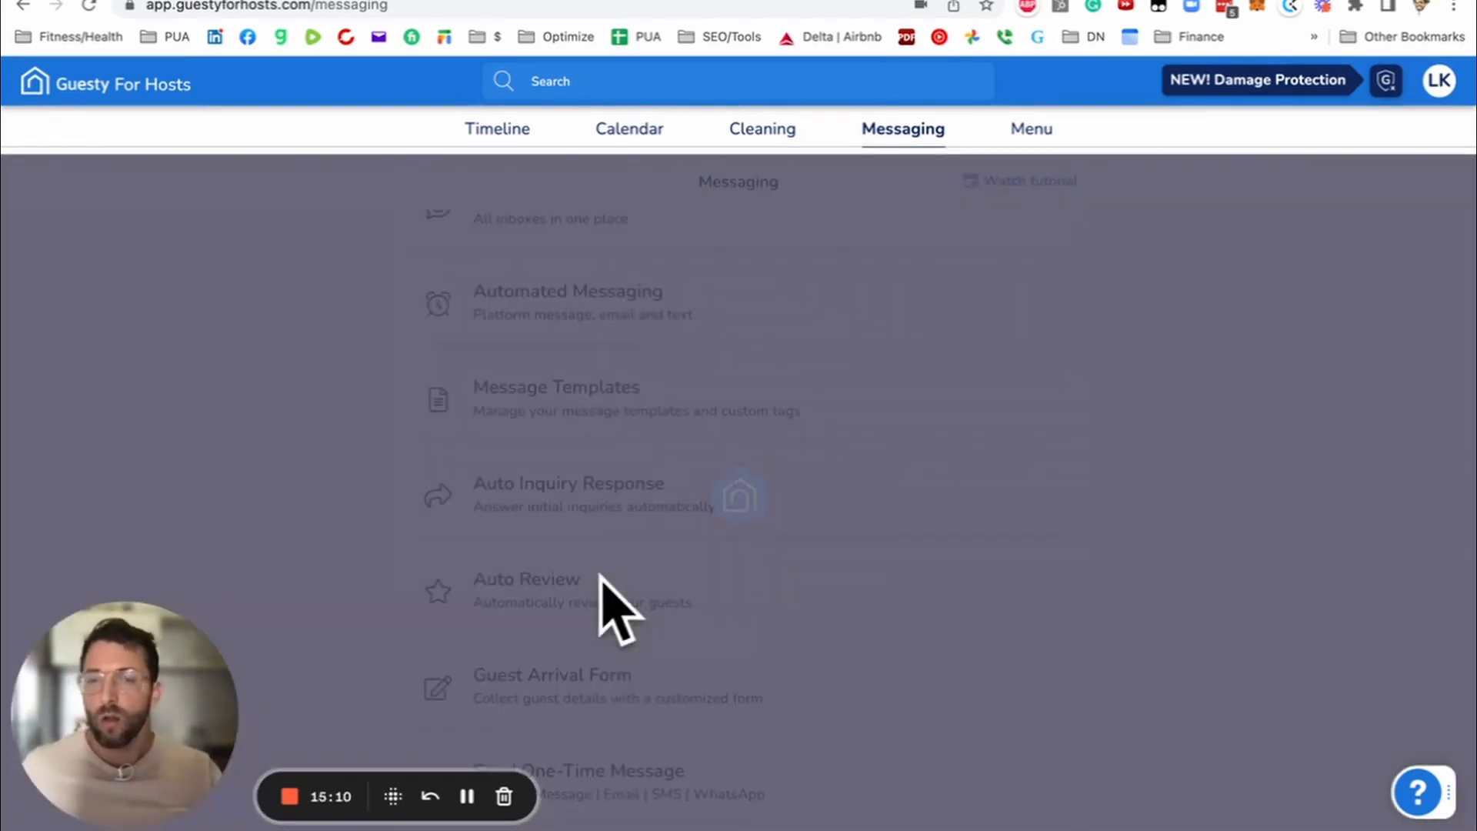
left_click(526, 589)
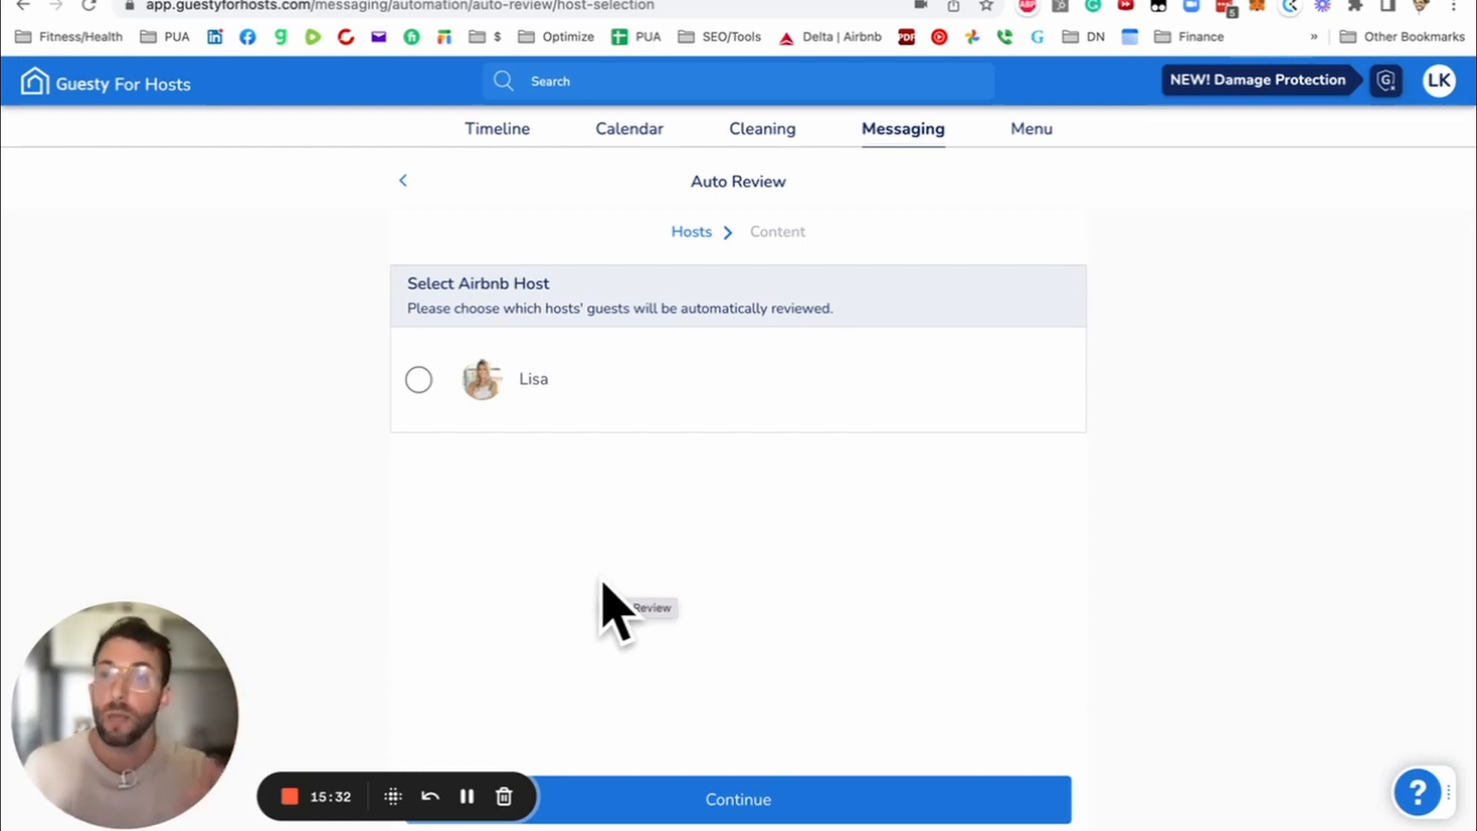
mouse_move(448, 302)
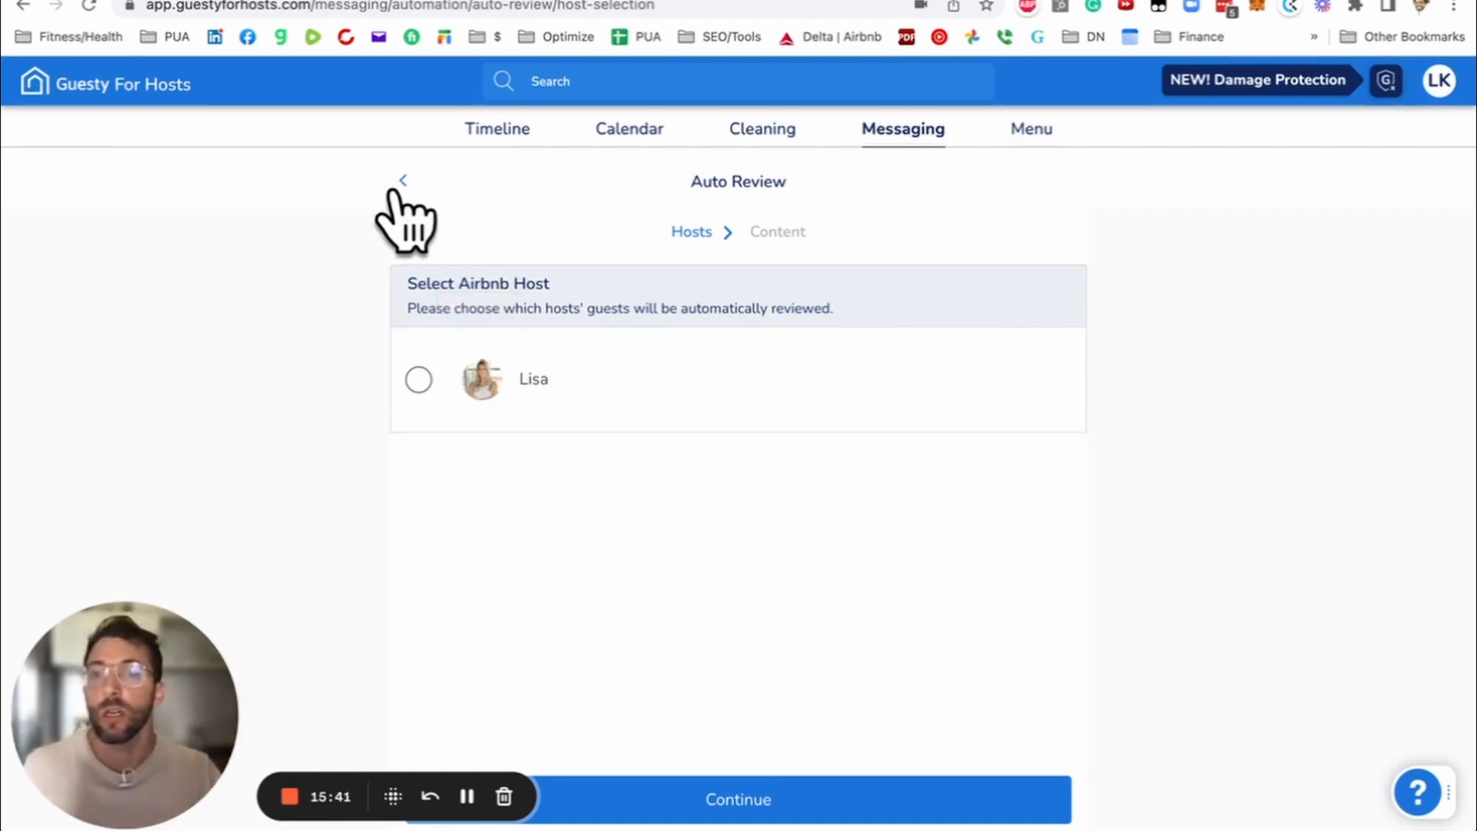
Step: Go back from Auto Review to the Messaging tools list
left_click(403, 182)
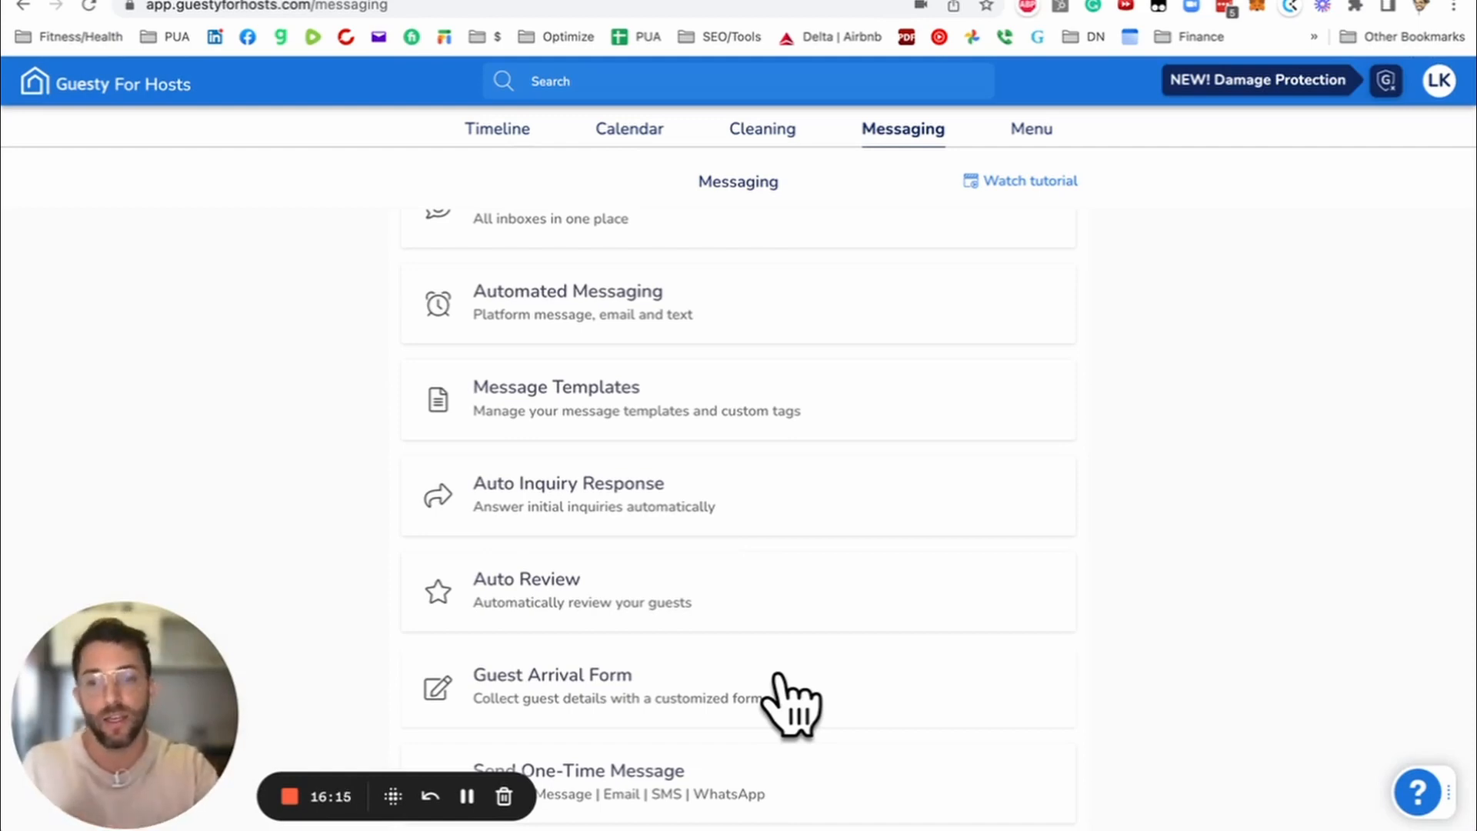
mouse_move(626, 608)
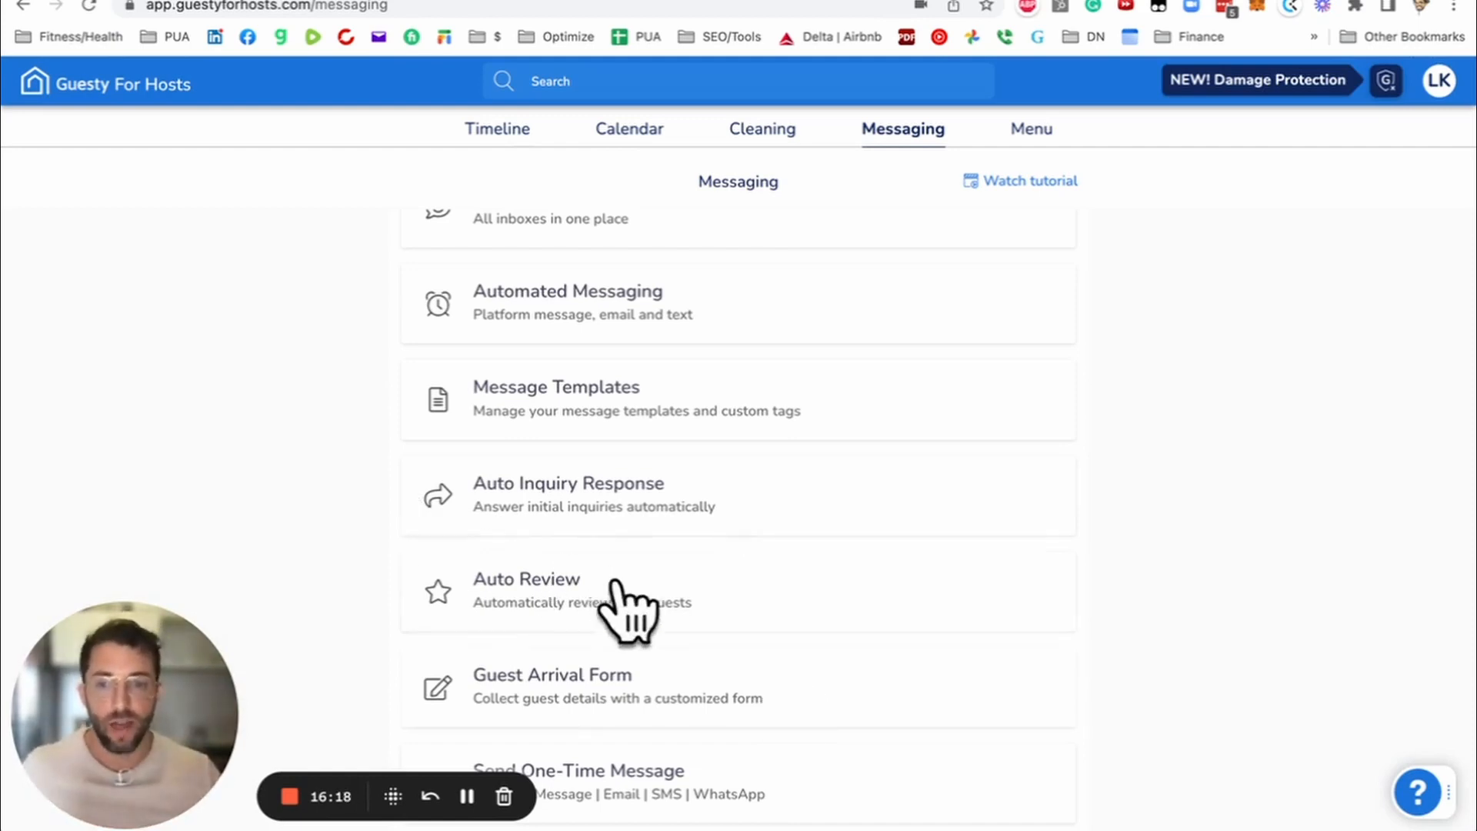
mouse_move(972, 776)
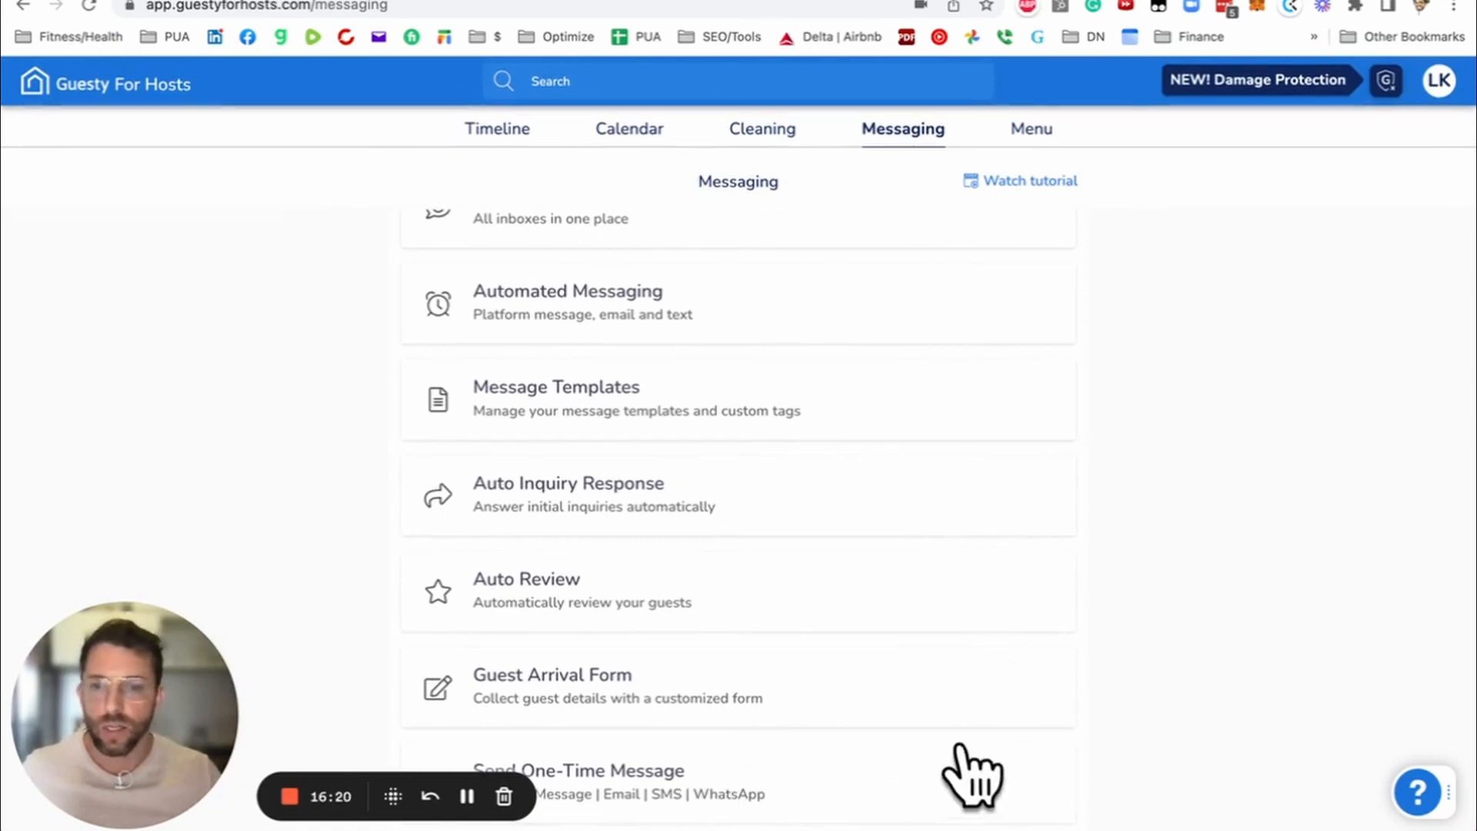
mouse_move(1121, 773)
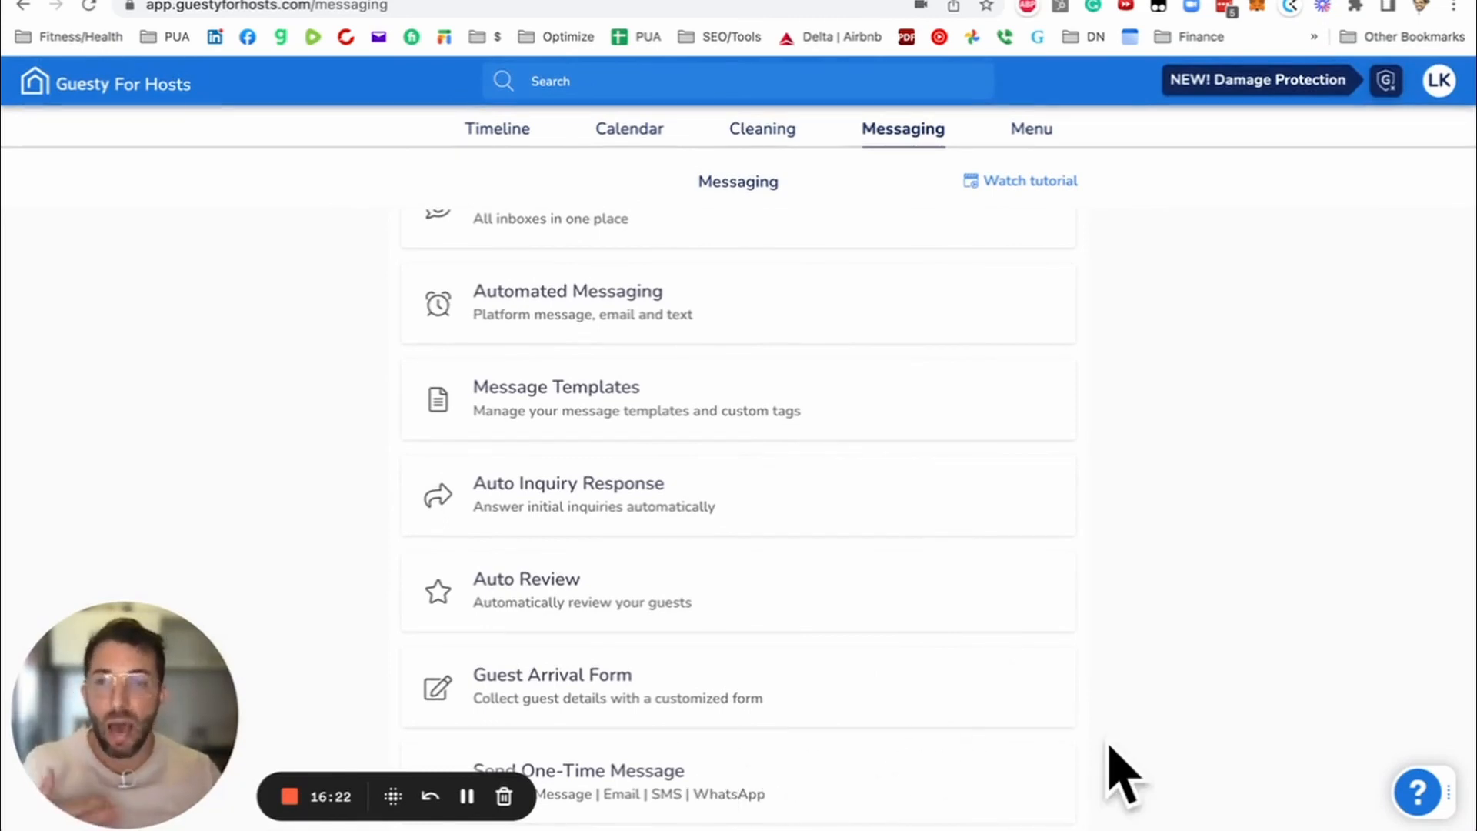
mouse_move(1177, 669)
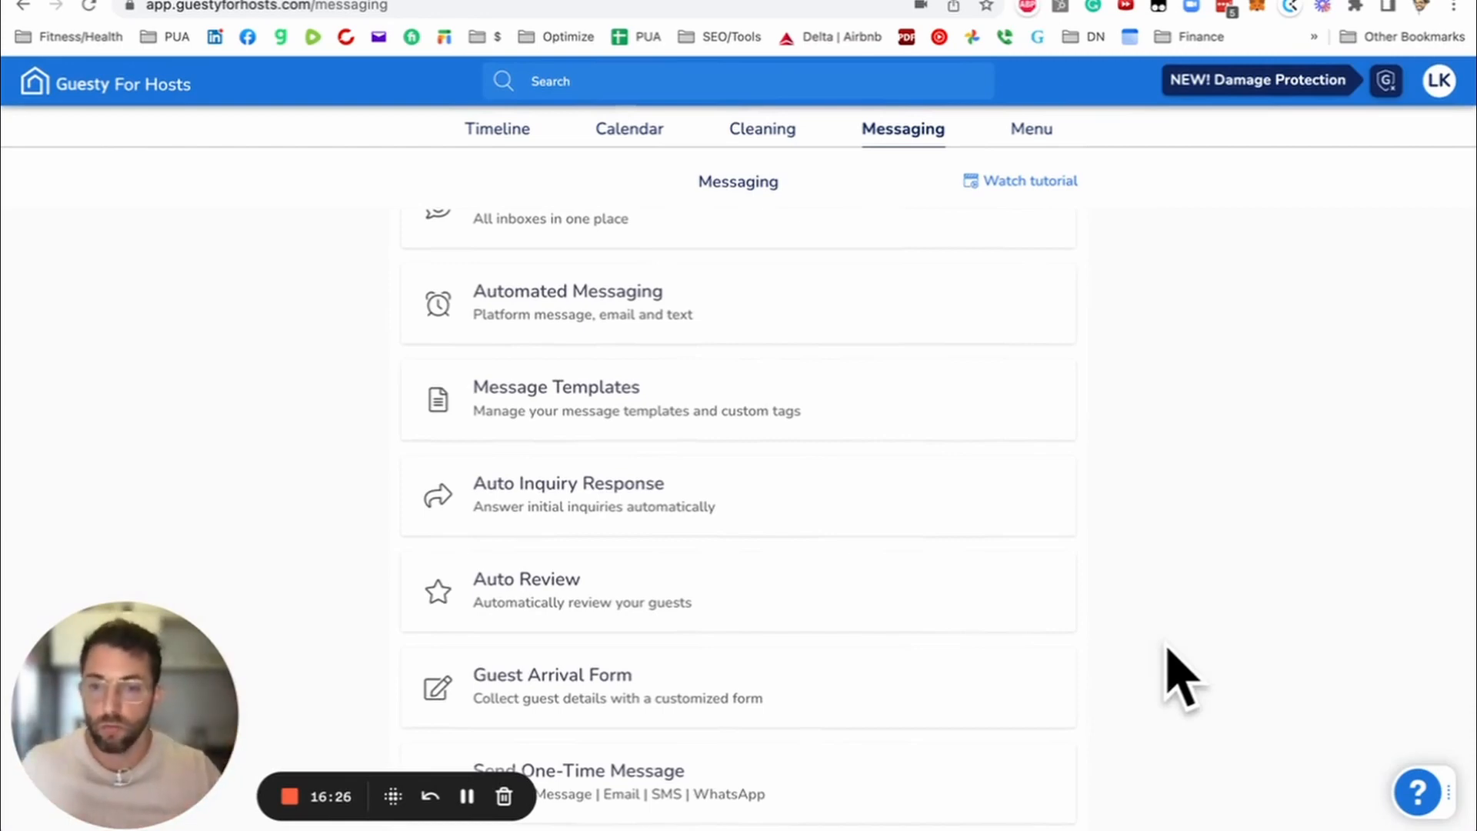
mouse_move(861, 800)
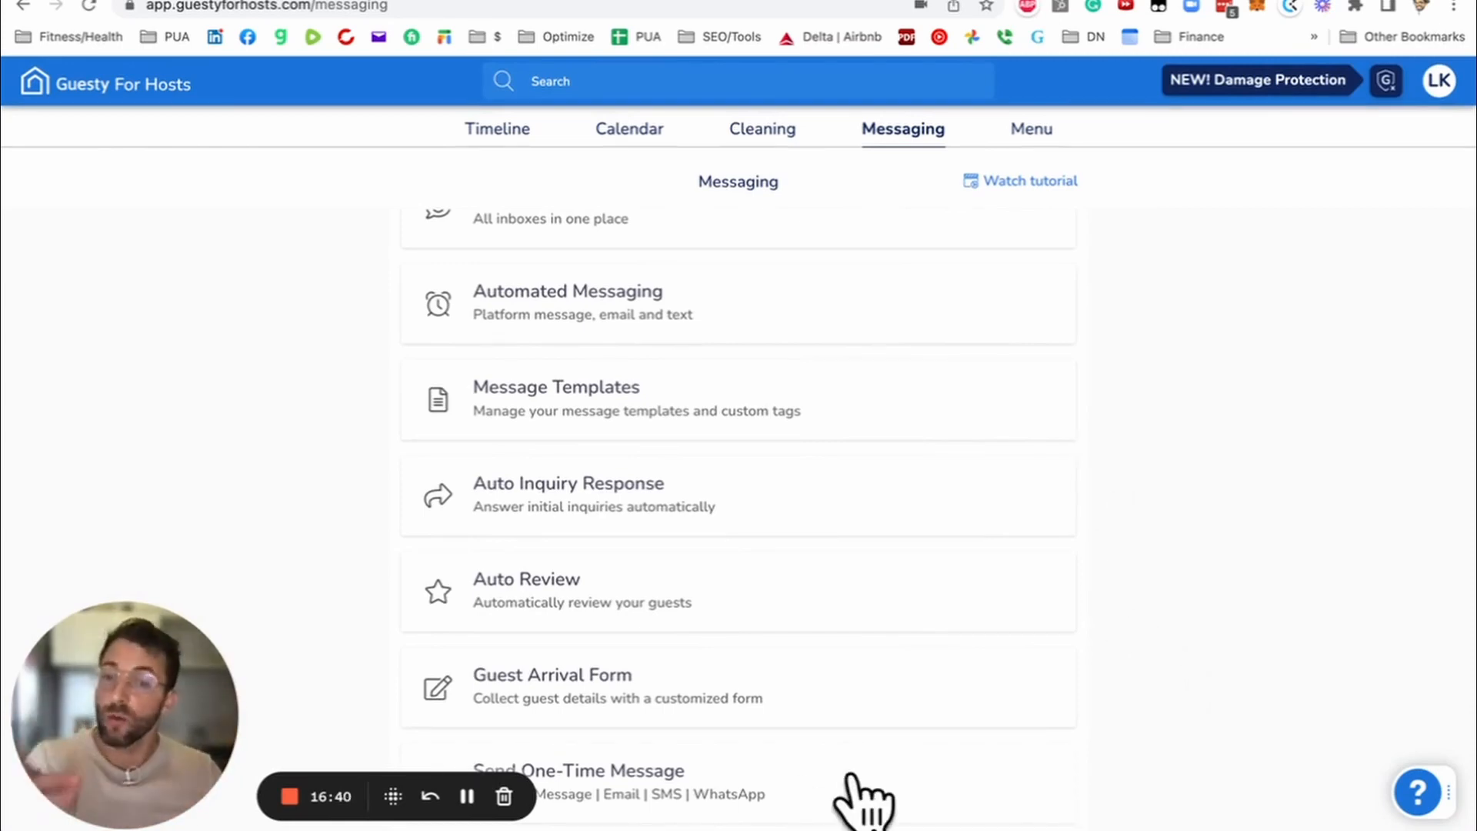
mouse_move(1017, 730)
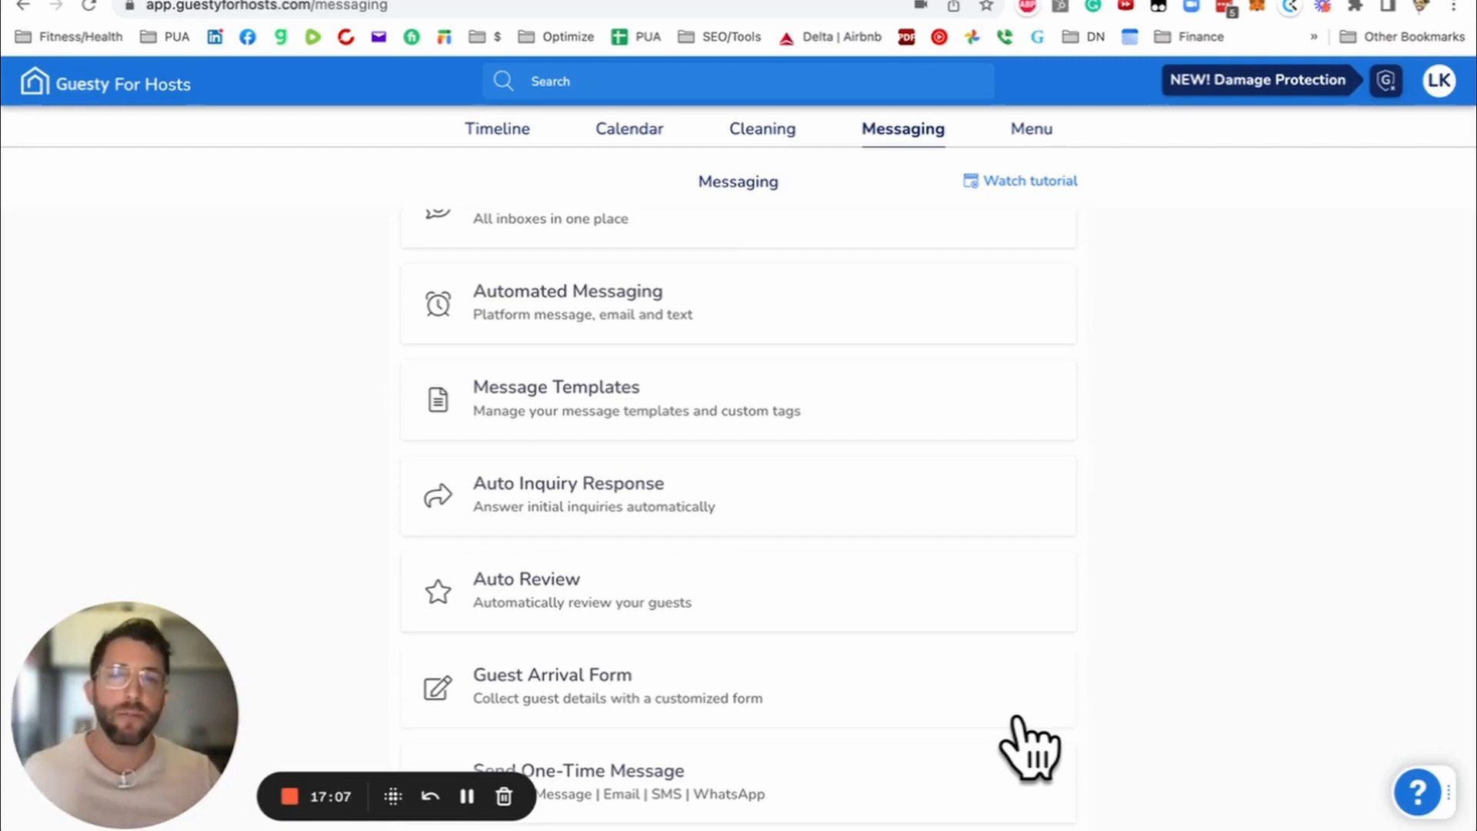
mouse_move(405, 514)
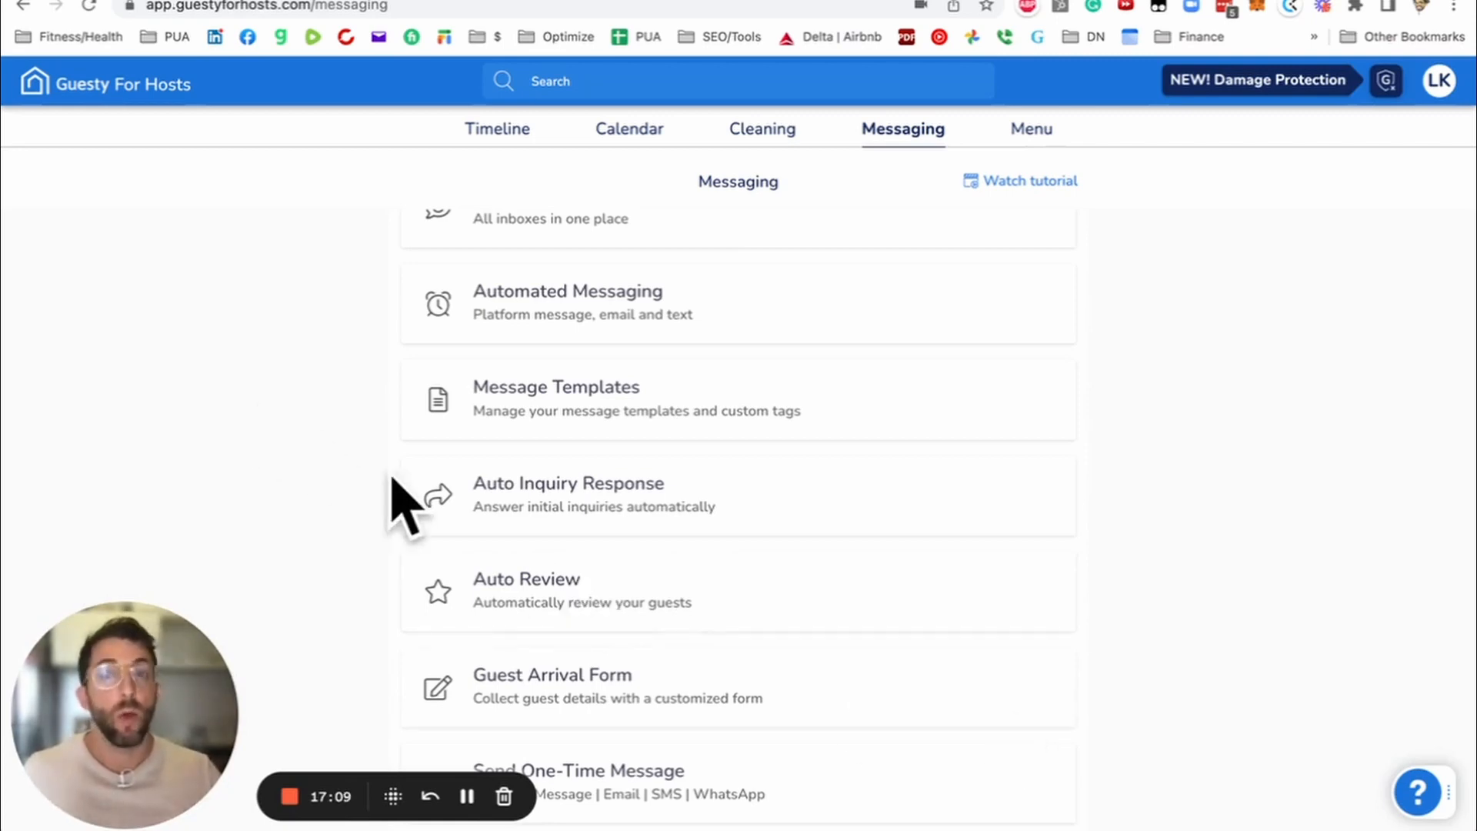
mouse_move(400, 509)
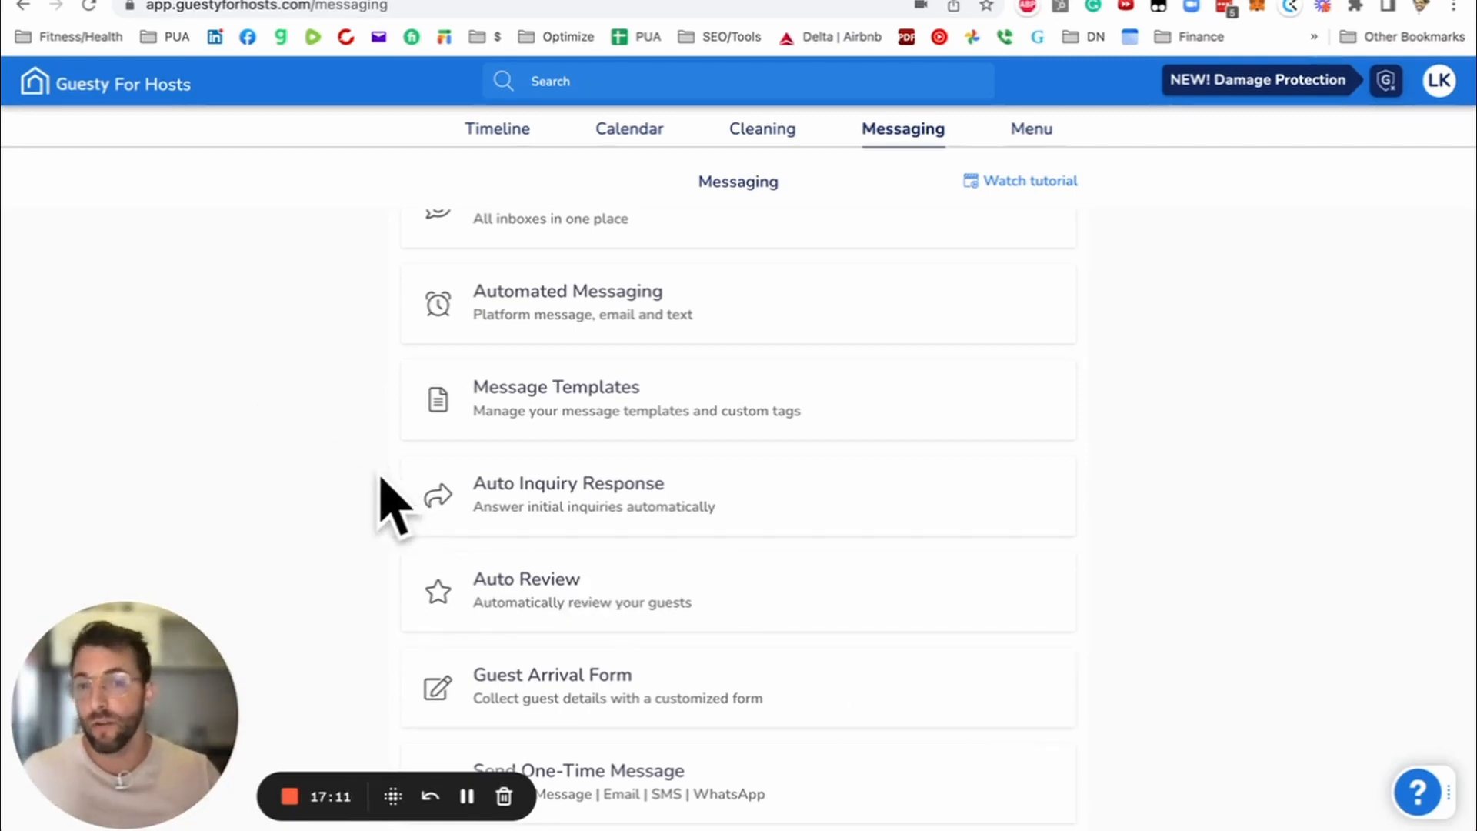
mouse_move(1366, 537)
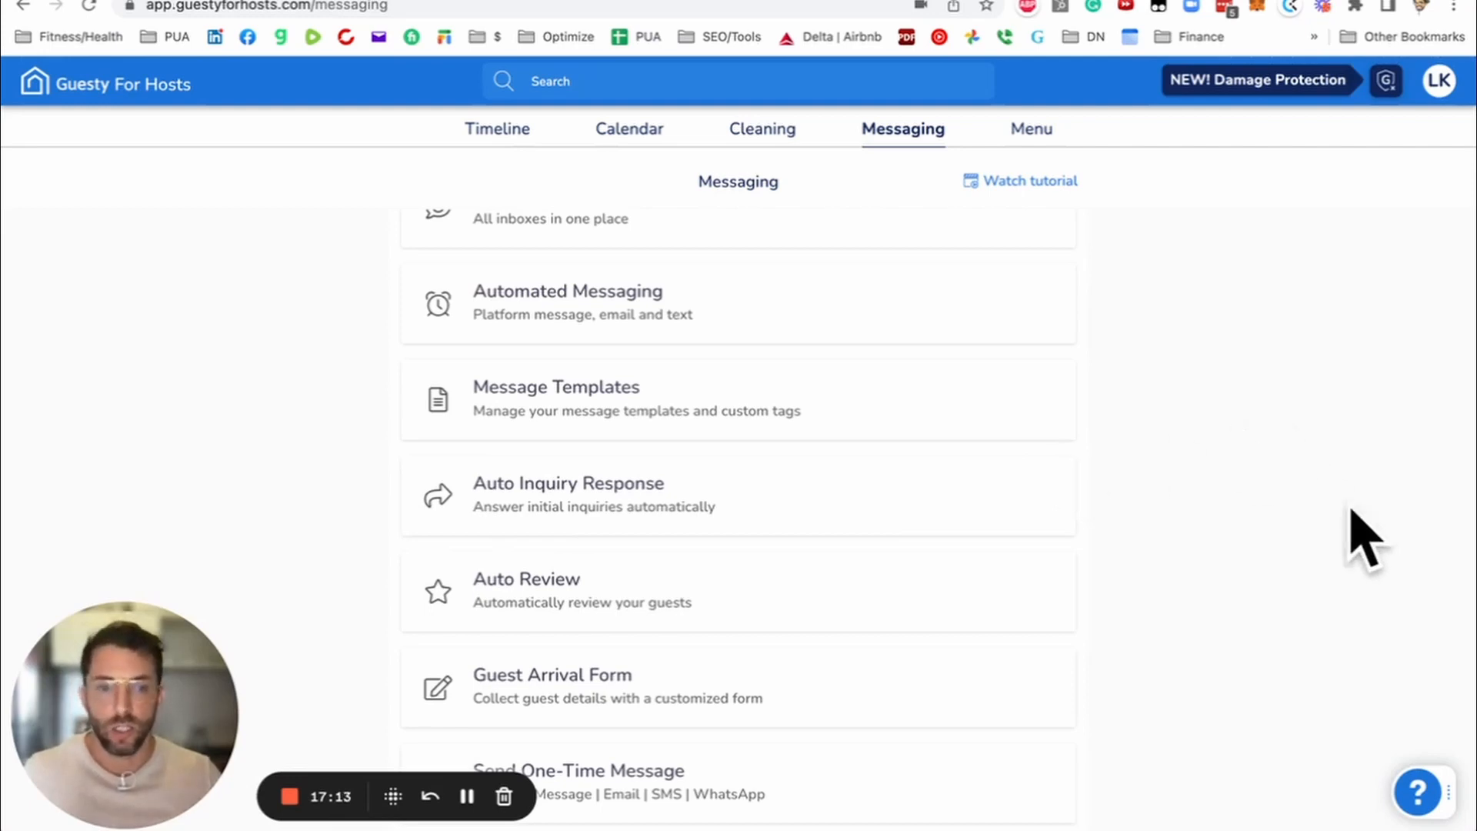
mouse_move(1030, 155)
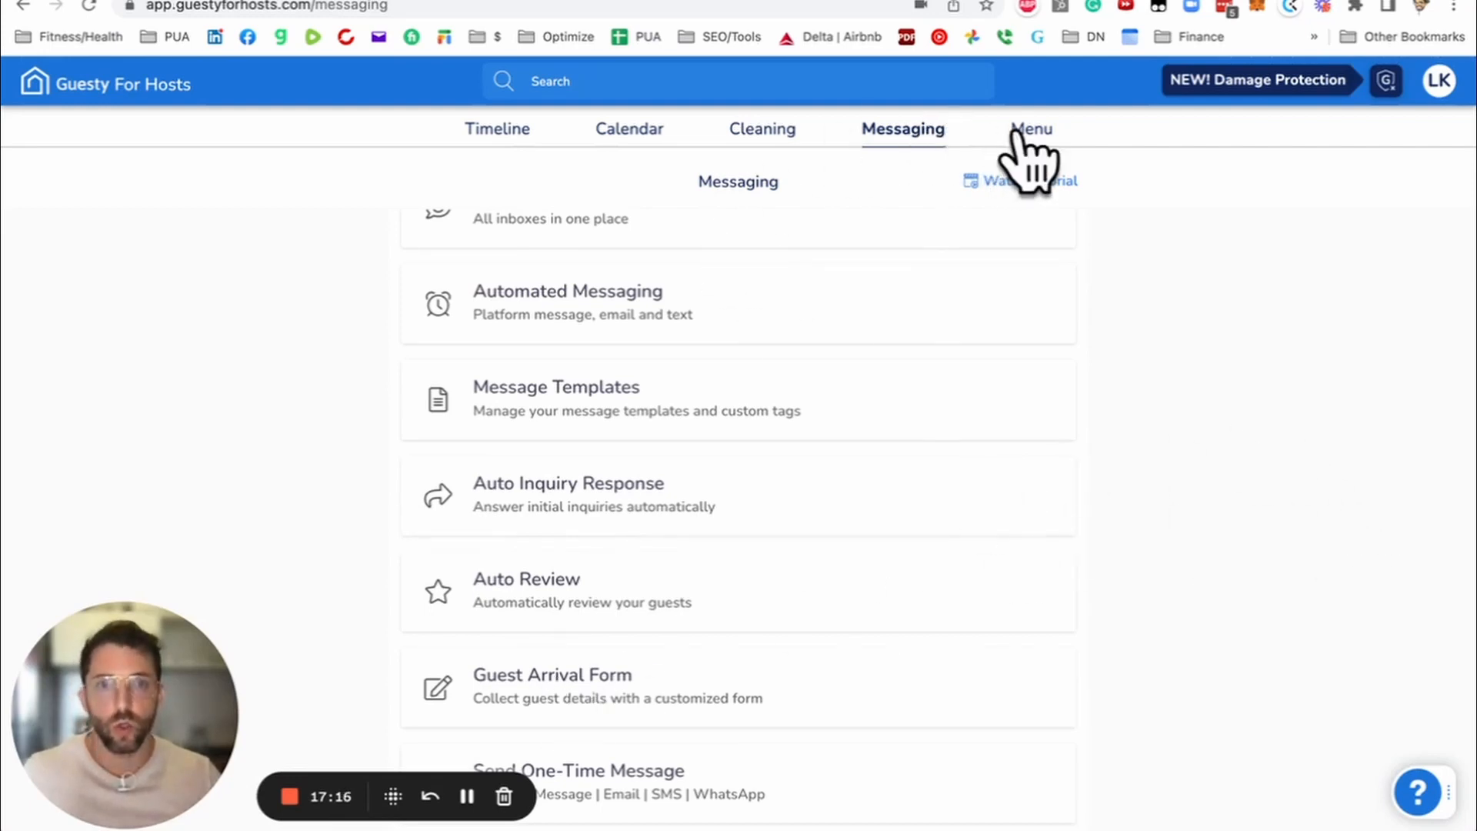
Step: Show My Listings from the Menu, listing the 51 Slalom townhouse
left_click(1031, 130)
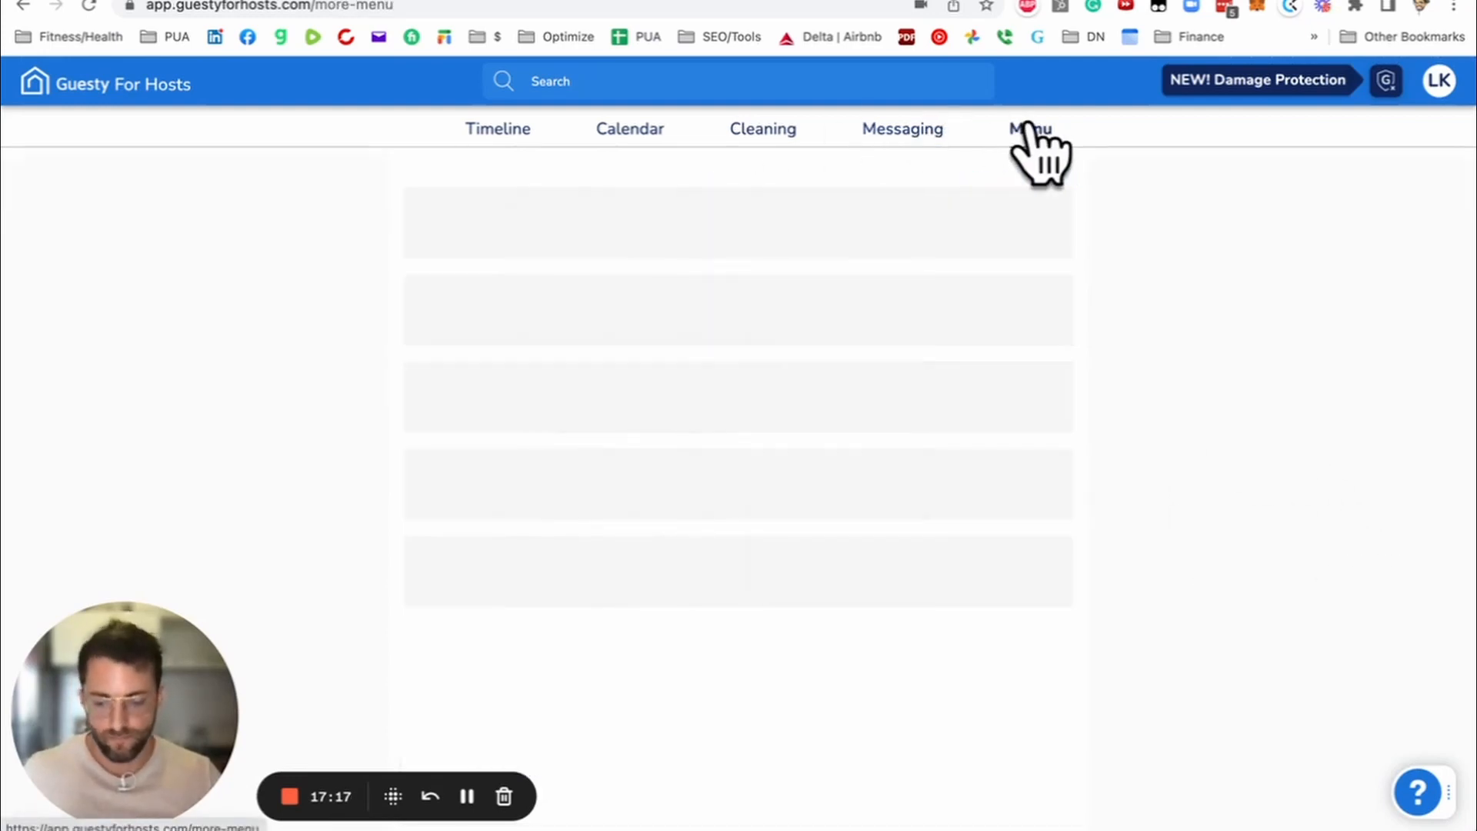
left_click(1030, 128)
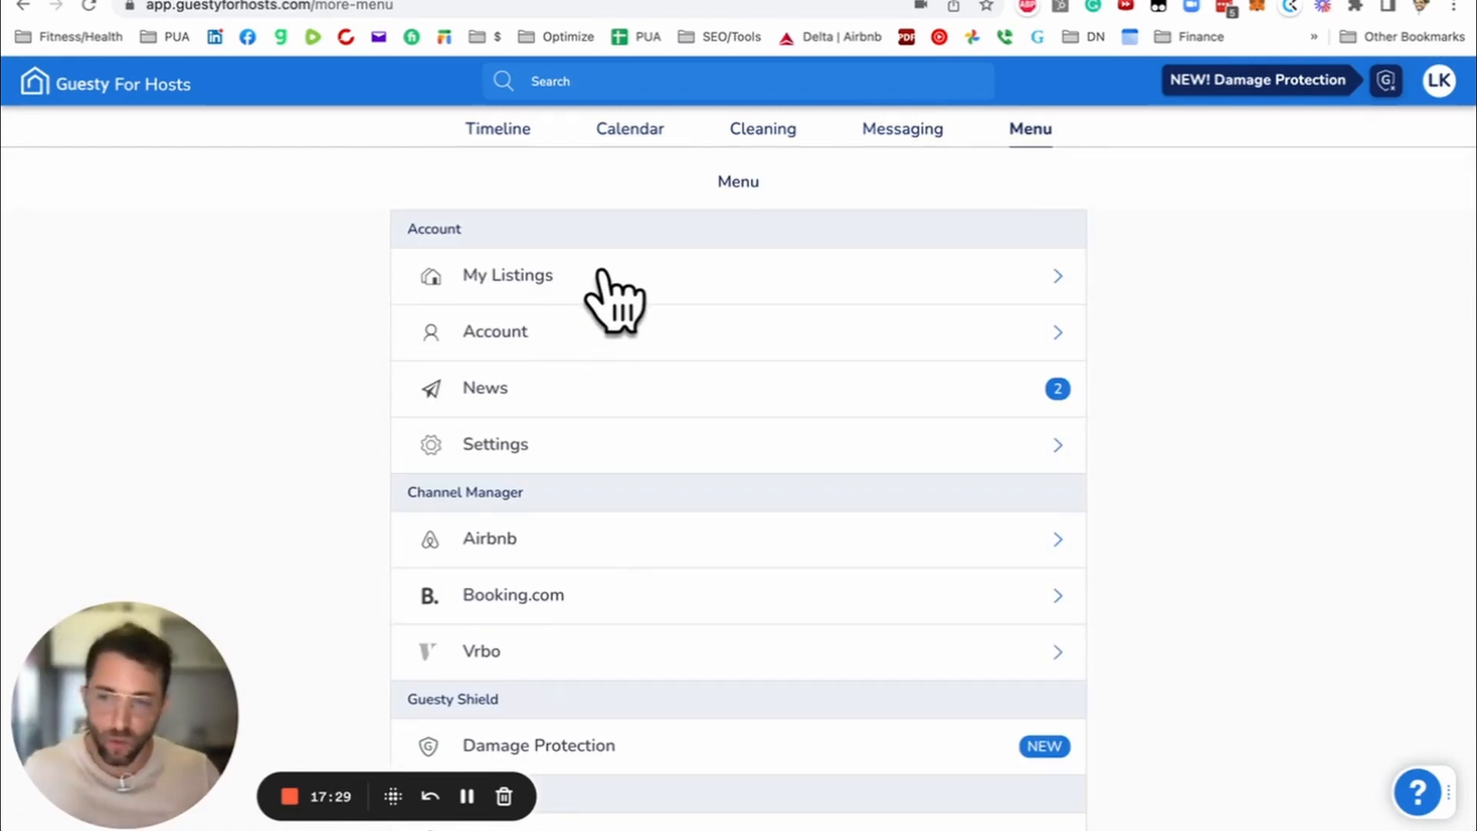
left_click(506, 275)
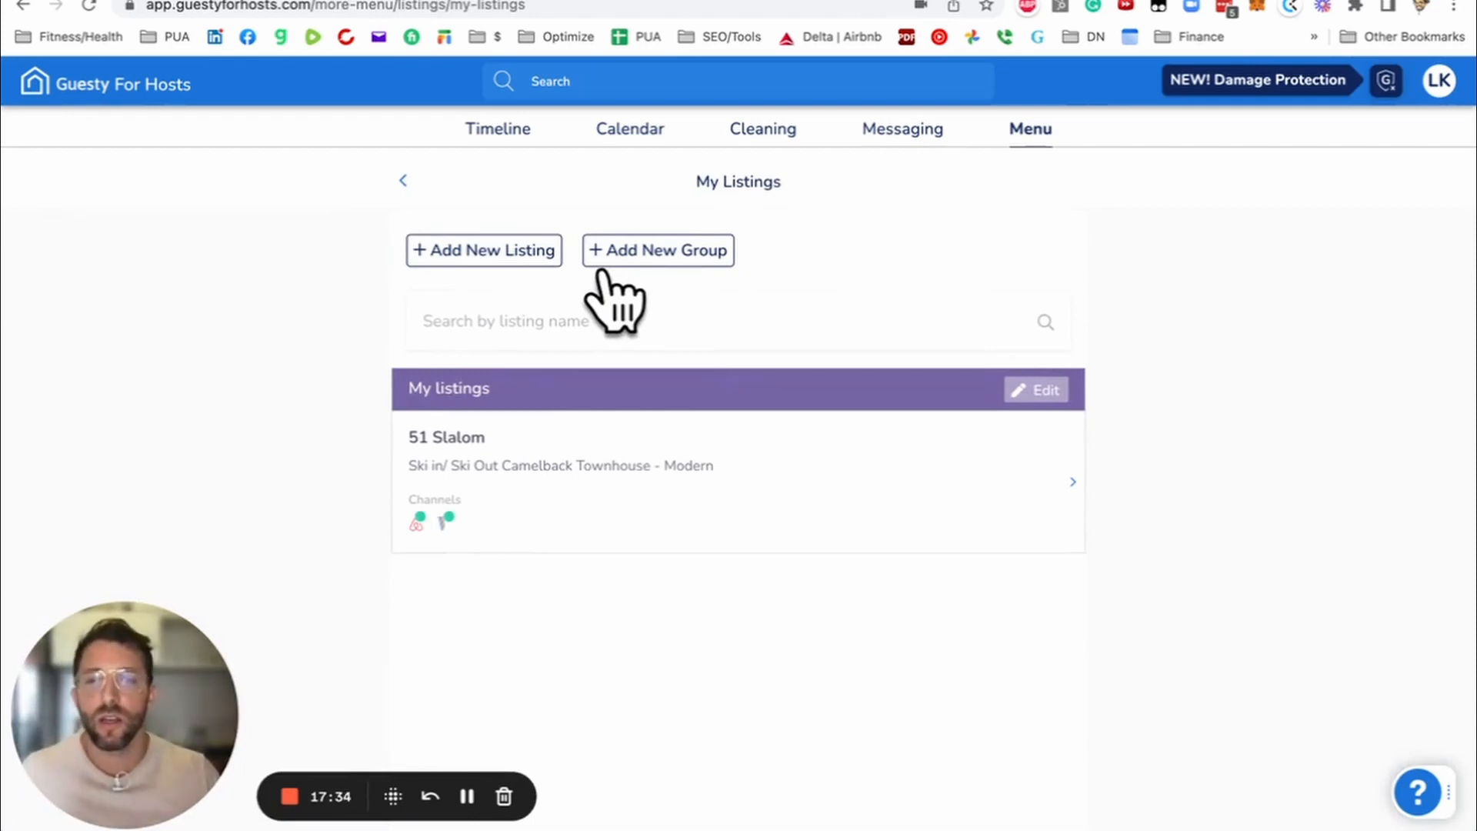
mouse_move(933, 494)
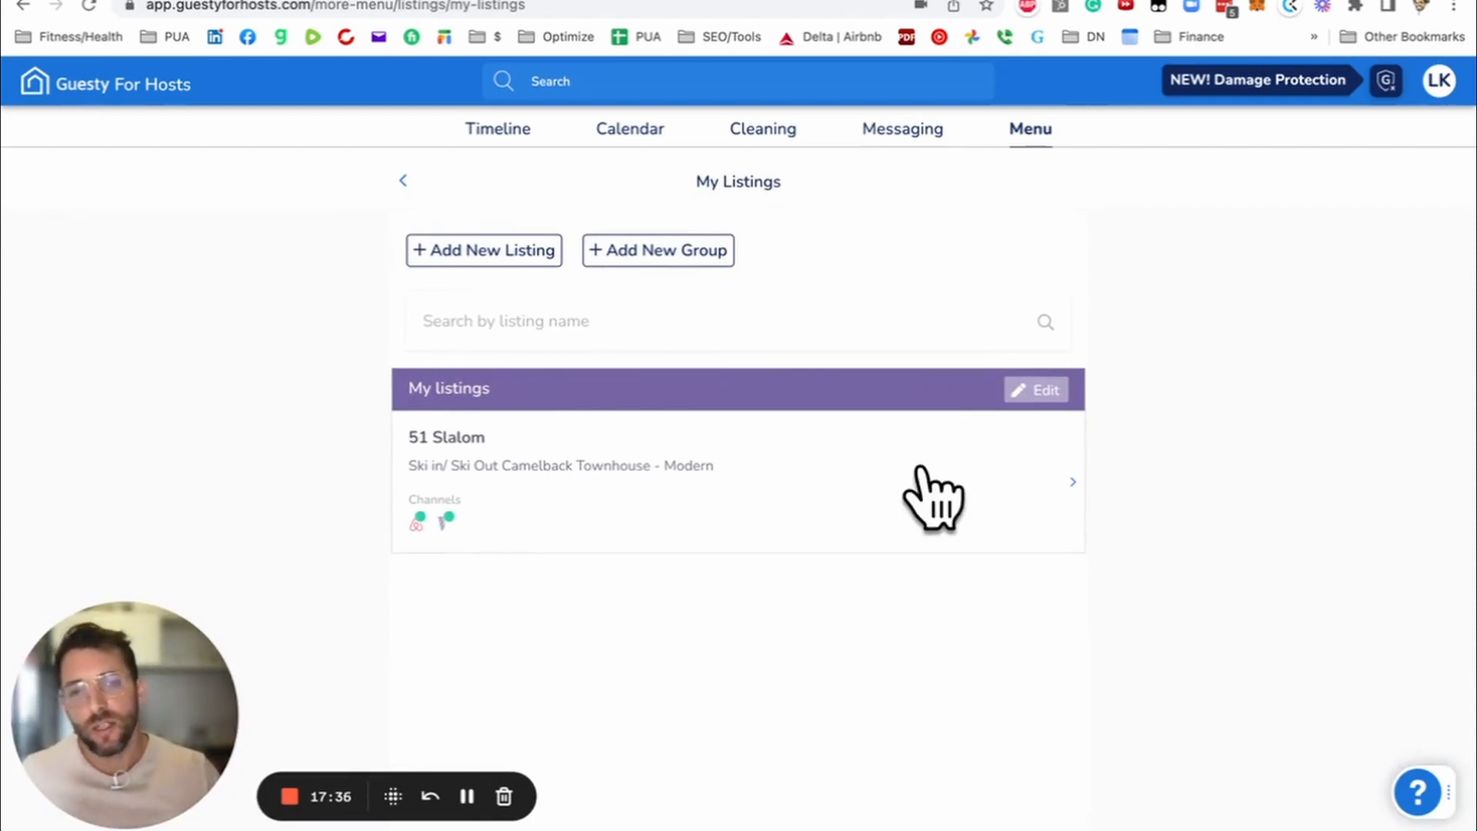
mouse_move(711, 523)
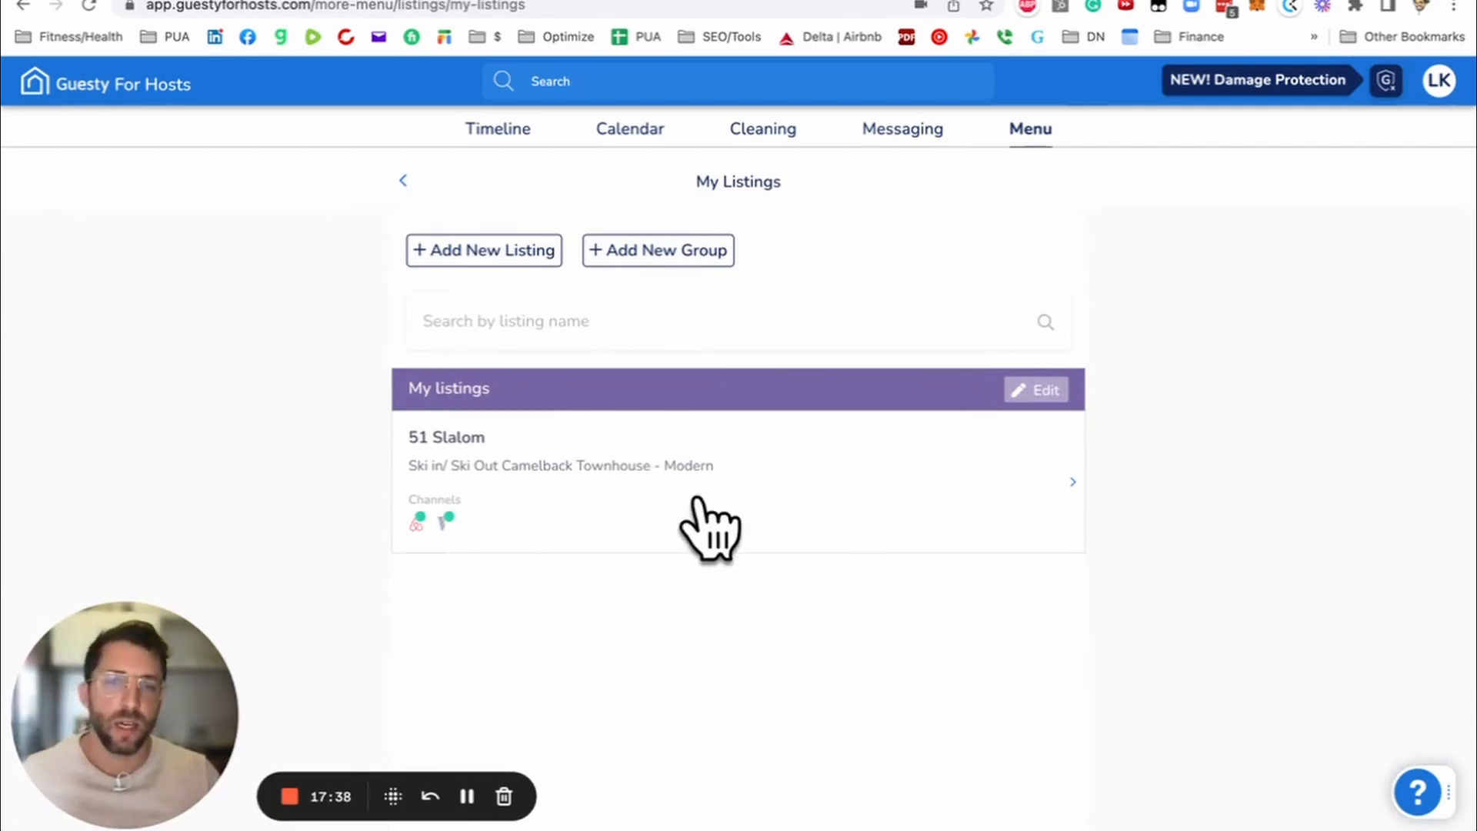
mouse_move(865, 519)
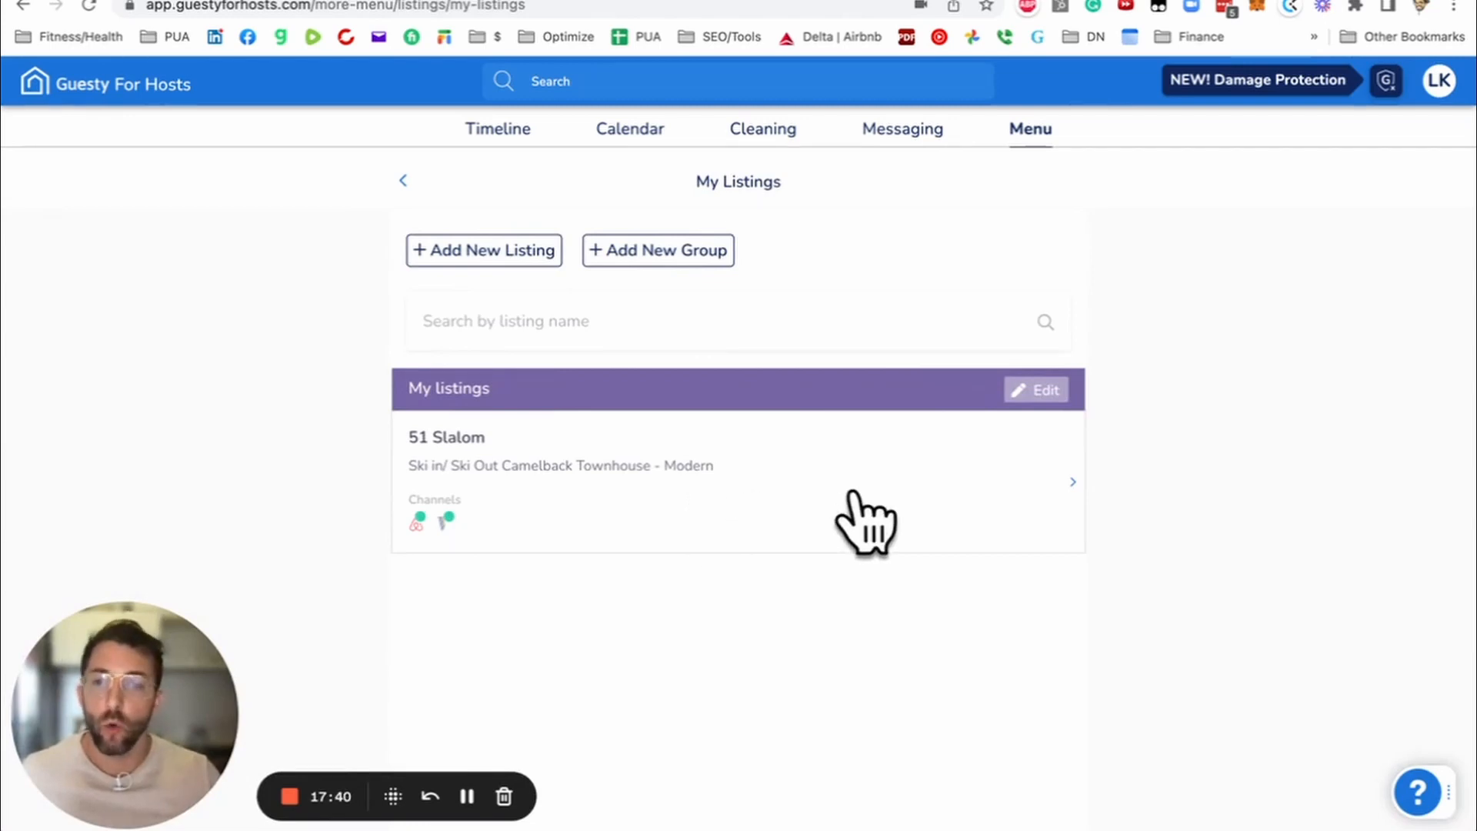
mouse_move(560, 499)
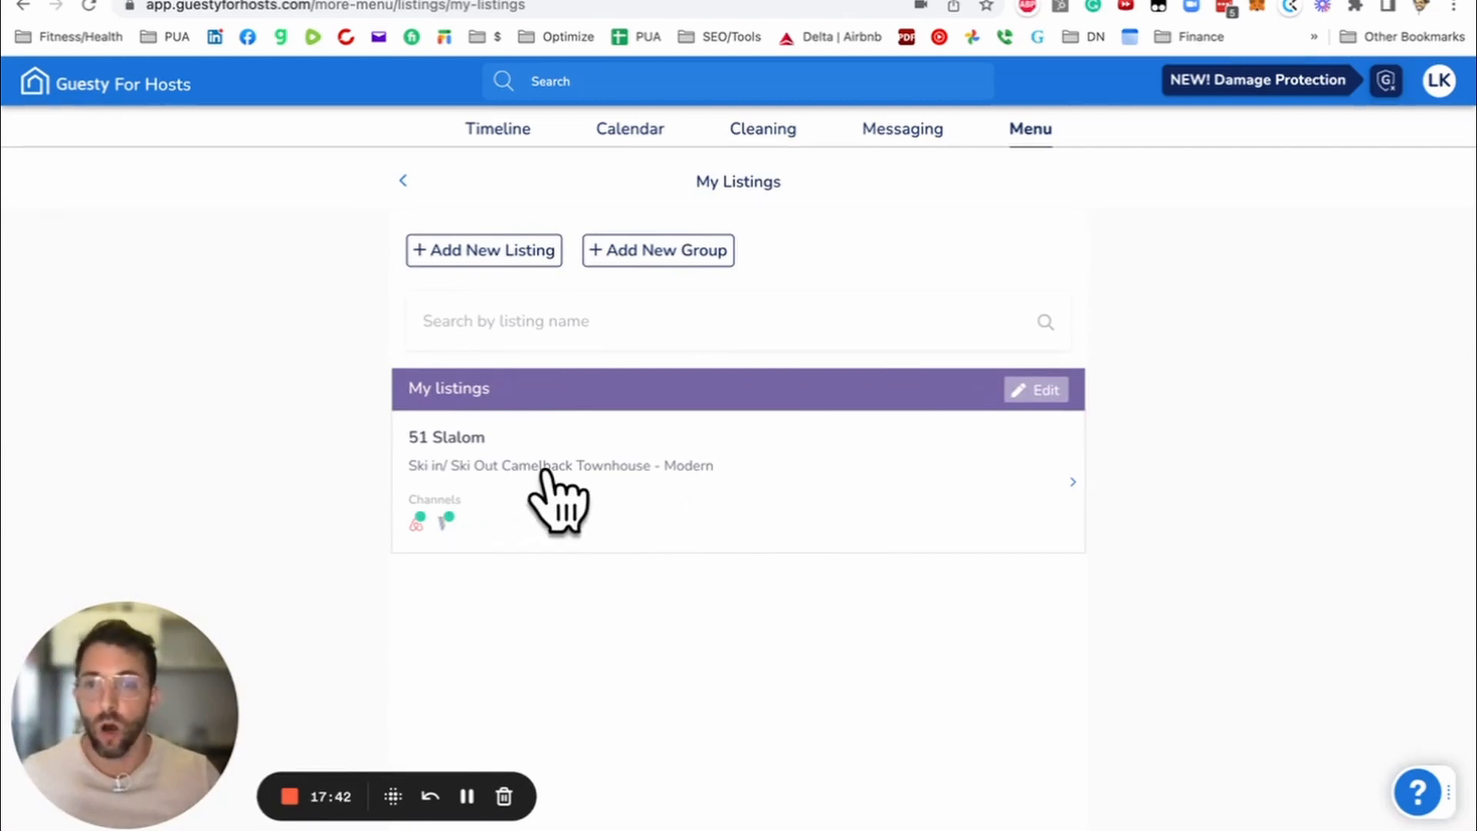
mouse_move(688, 514)
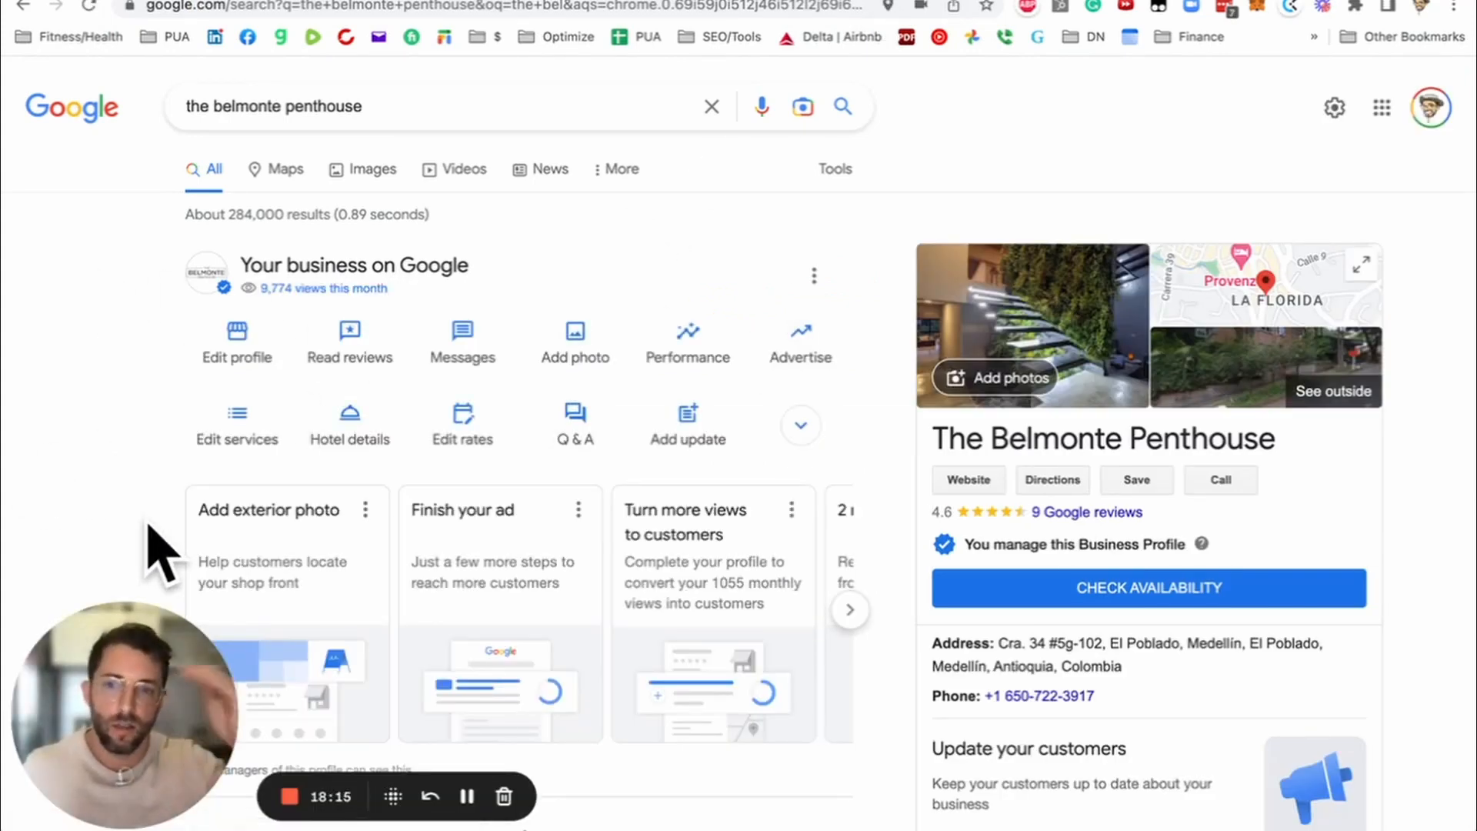
Step: Scroll through The Belmonte Penthouse business profile on Google
scroll("down", 3)
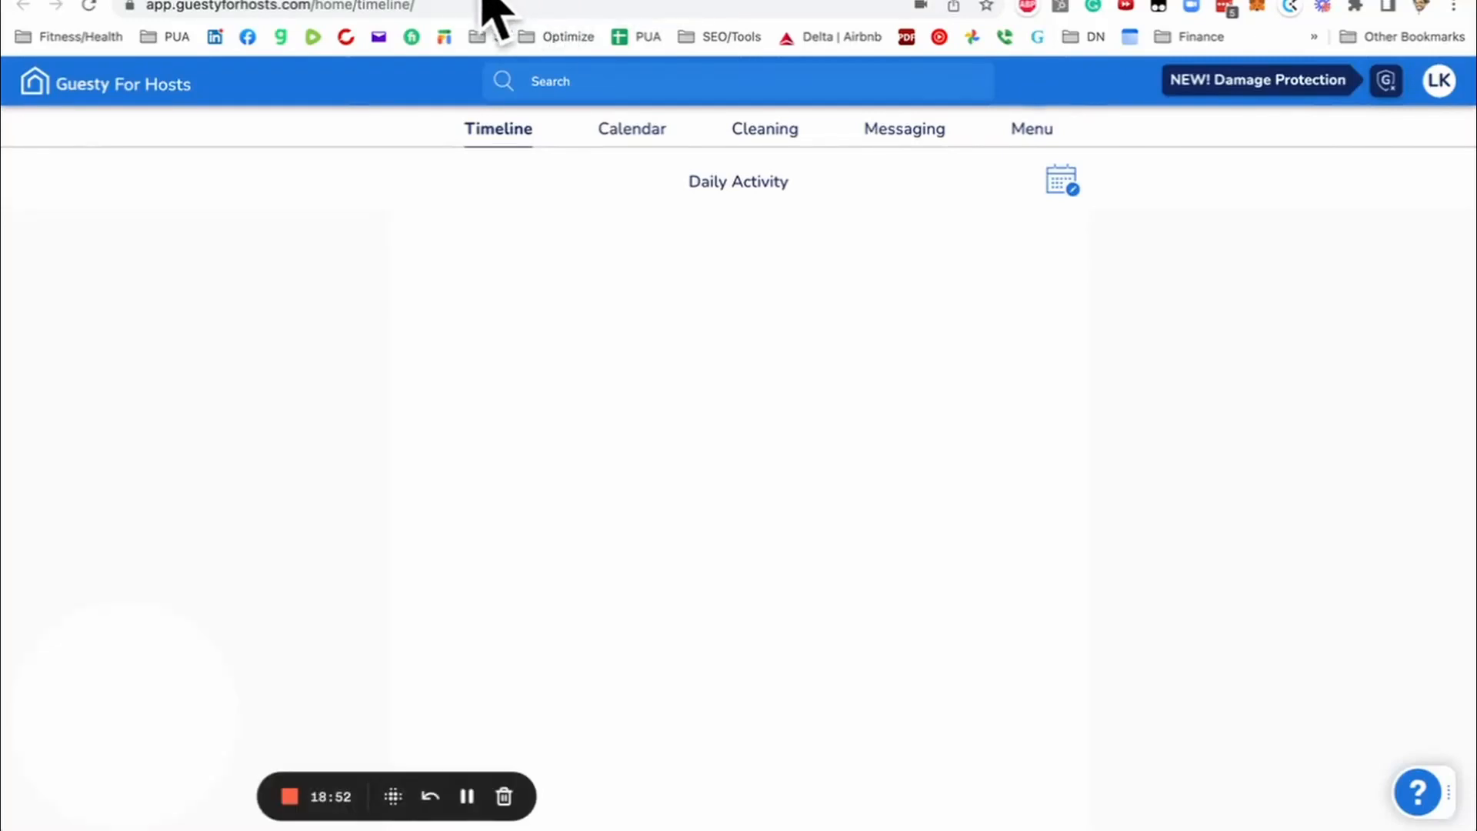
Step: Review the 51 Slalom listing details, then return to My Listings
left_click(1031, 129)
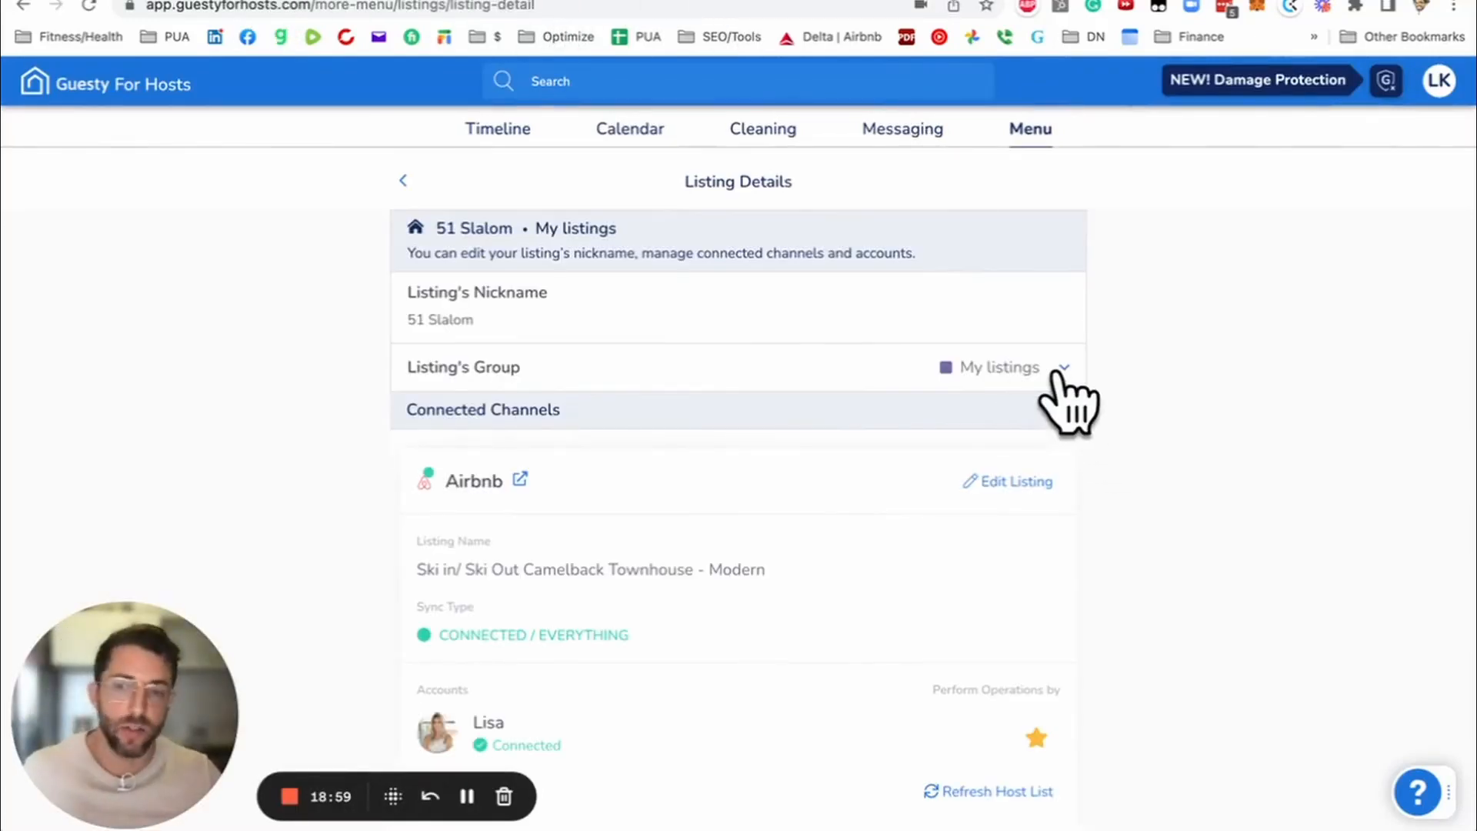
mouse_move(1117, 377)
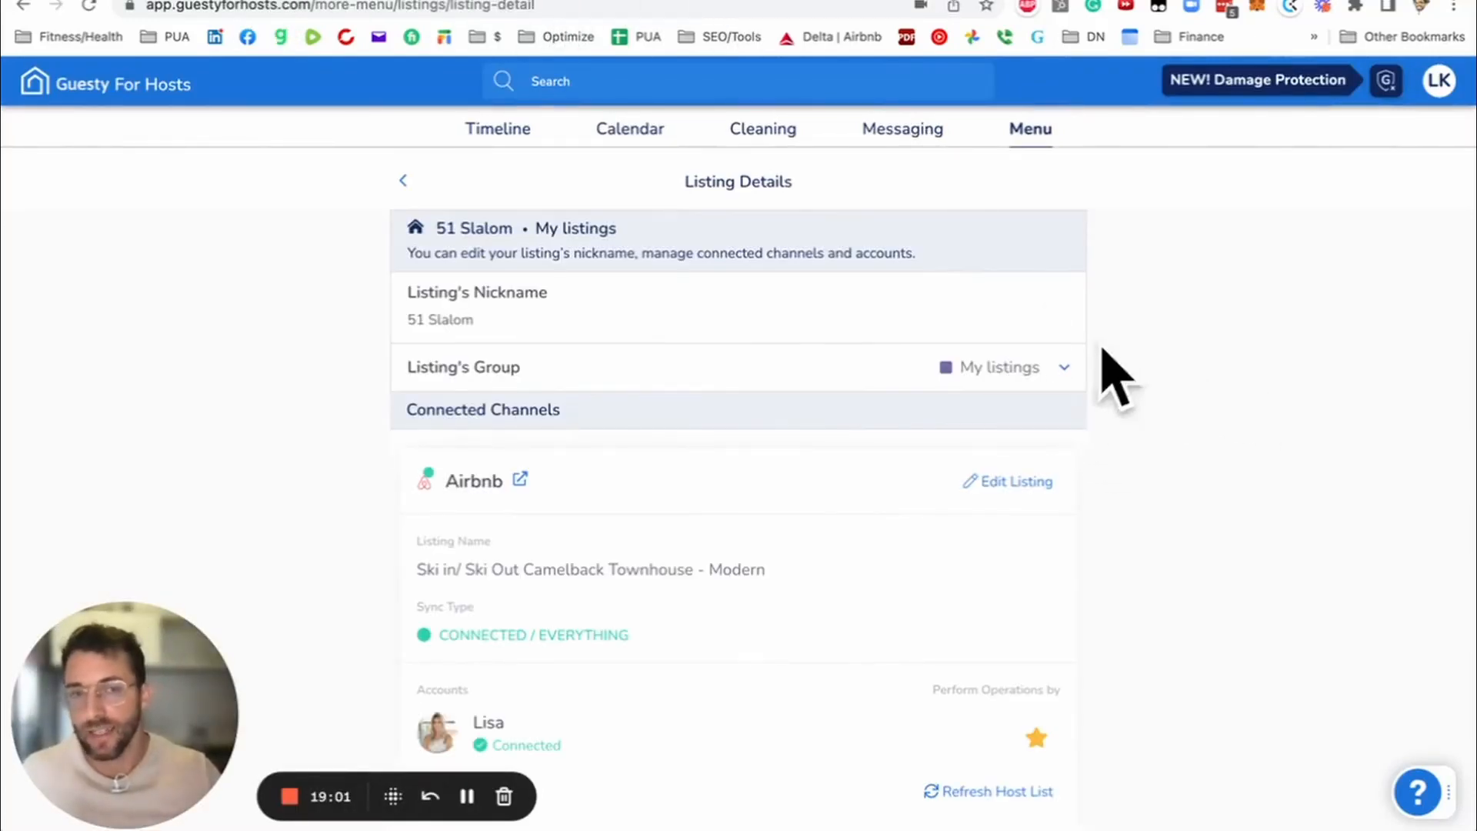
mouse_move(1131, 386)
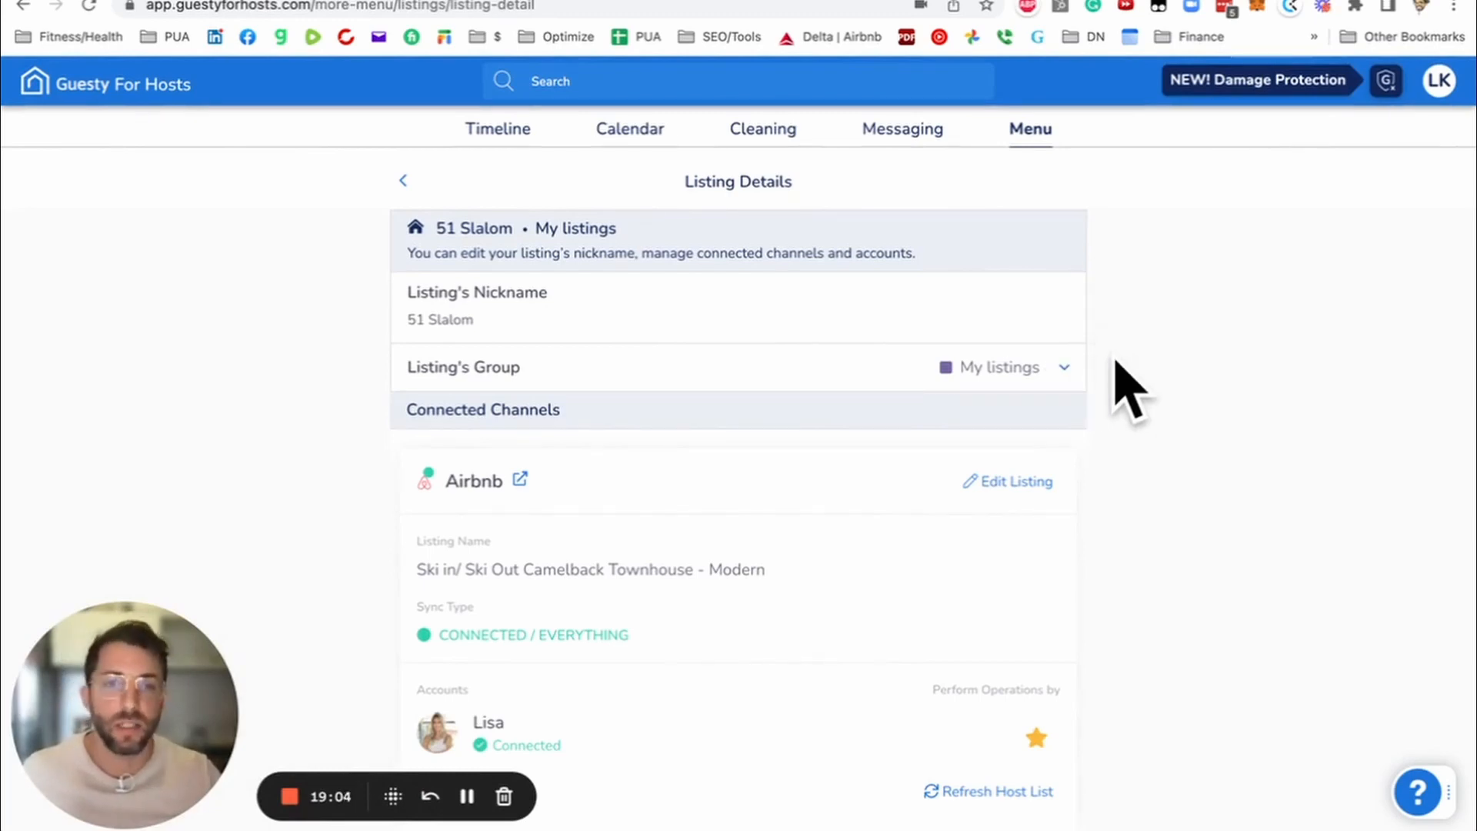
mouse_move(1121, 325)
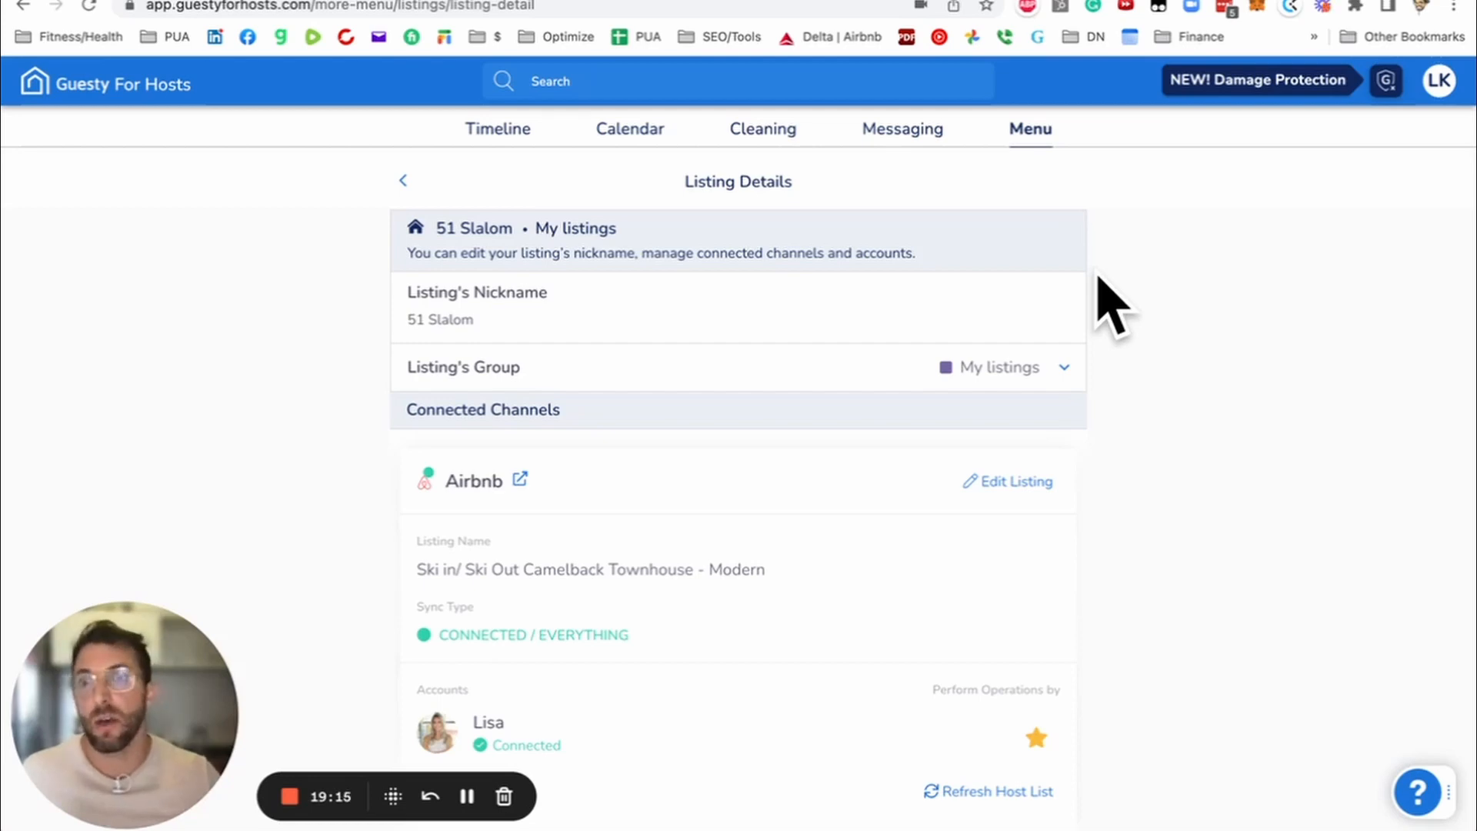
mouse_move(494, 541)
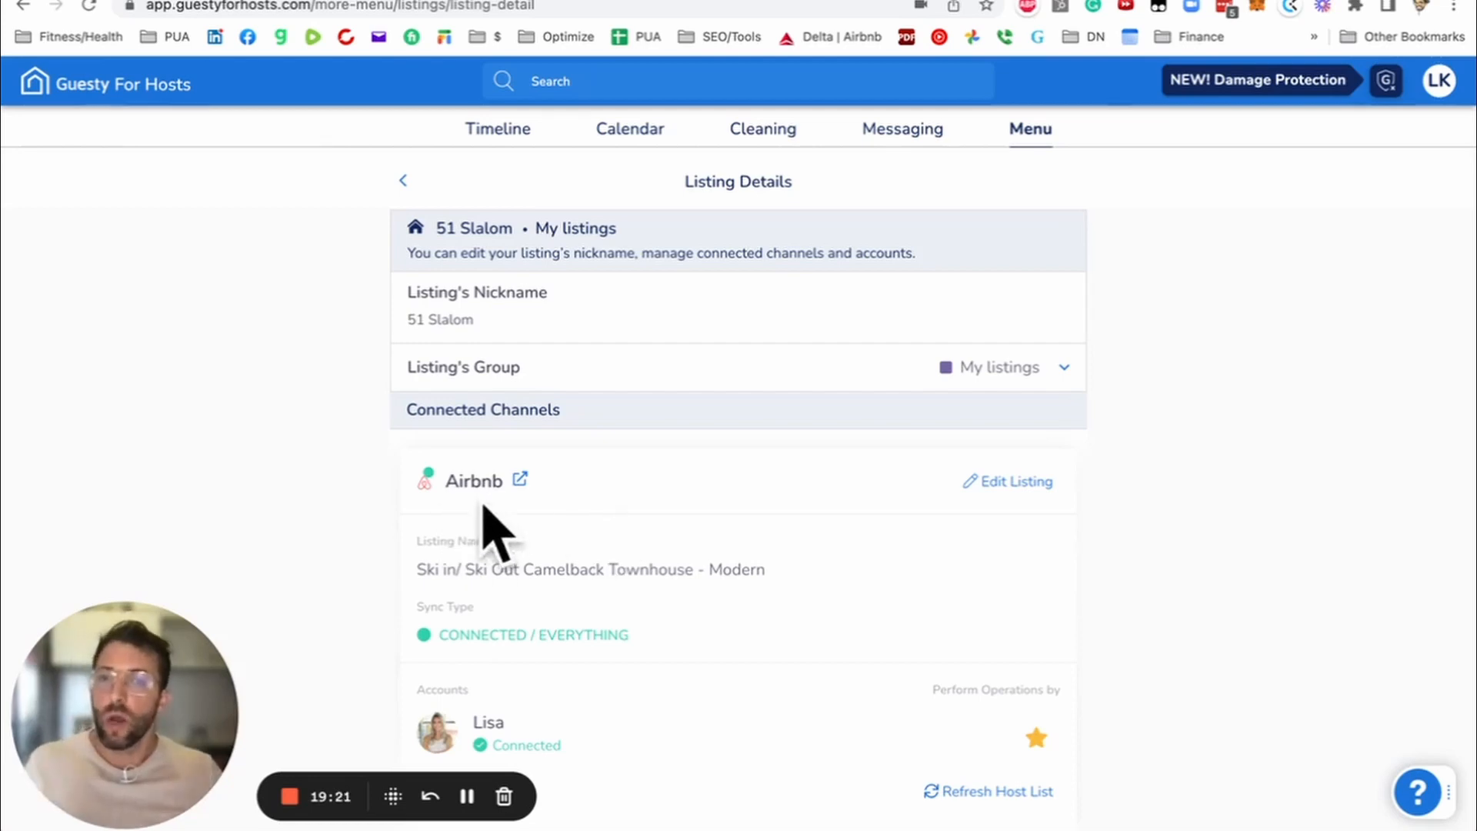
mouse_move(754, 528)
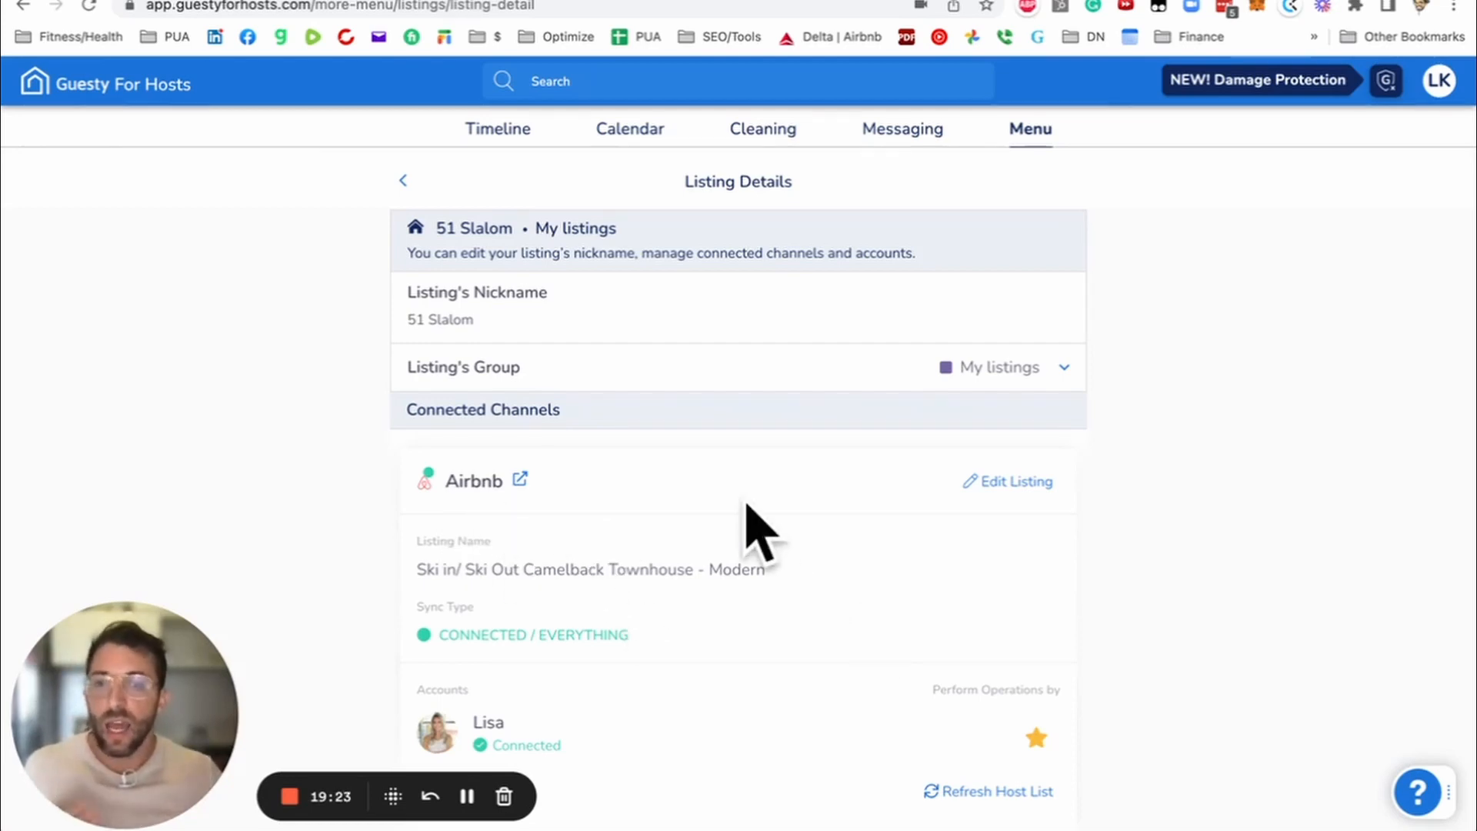
scroll("down", 3)
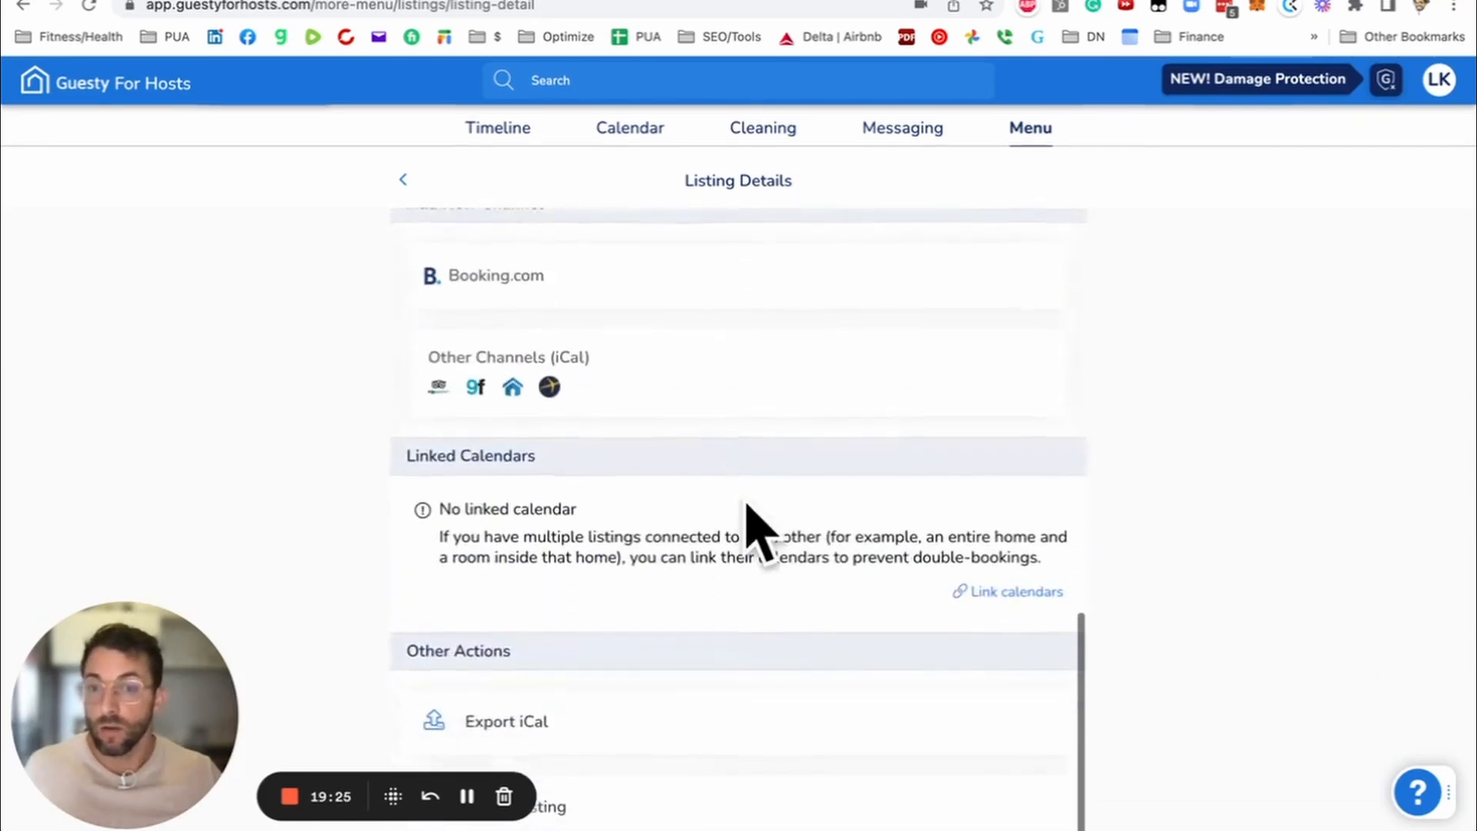
scroll("up", 3)
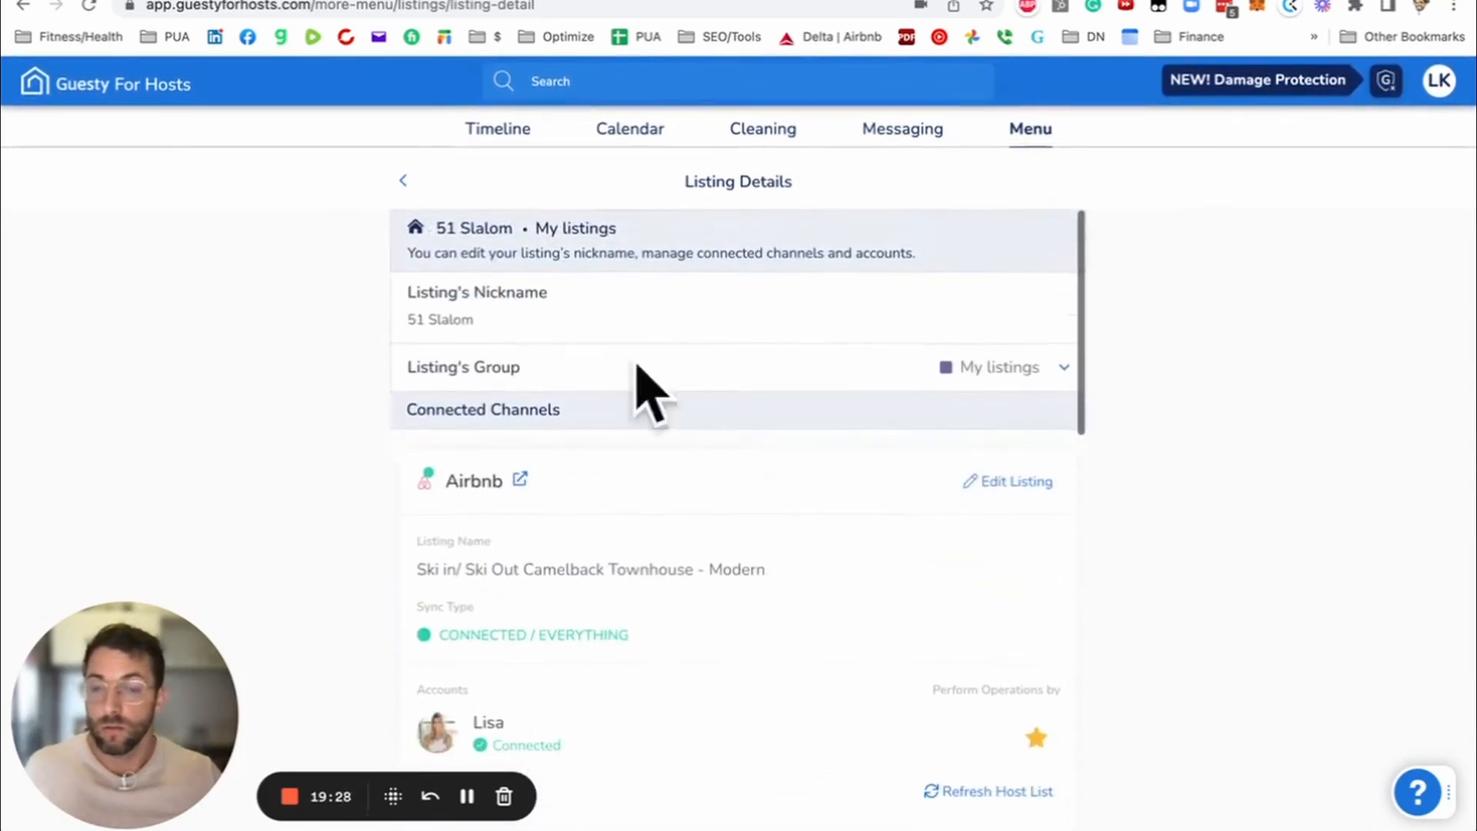
left_click(402, 180)
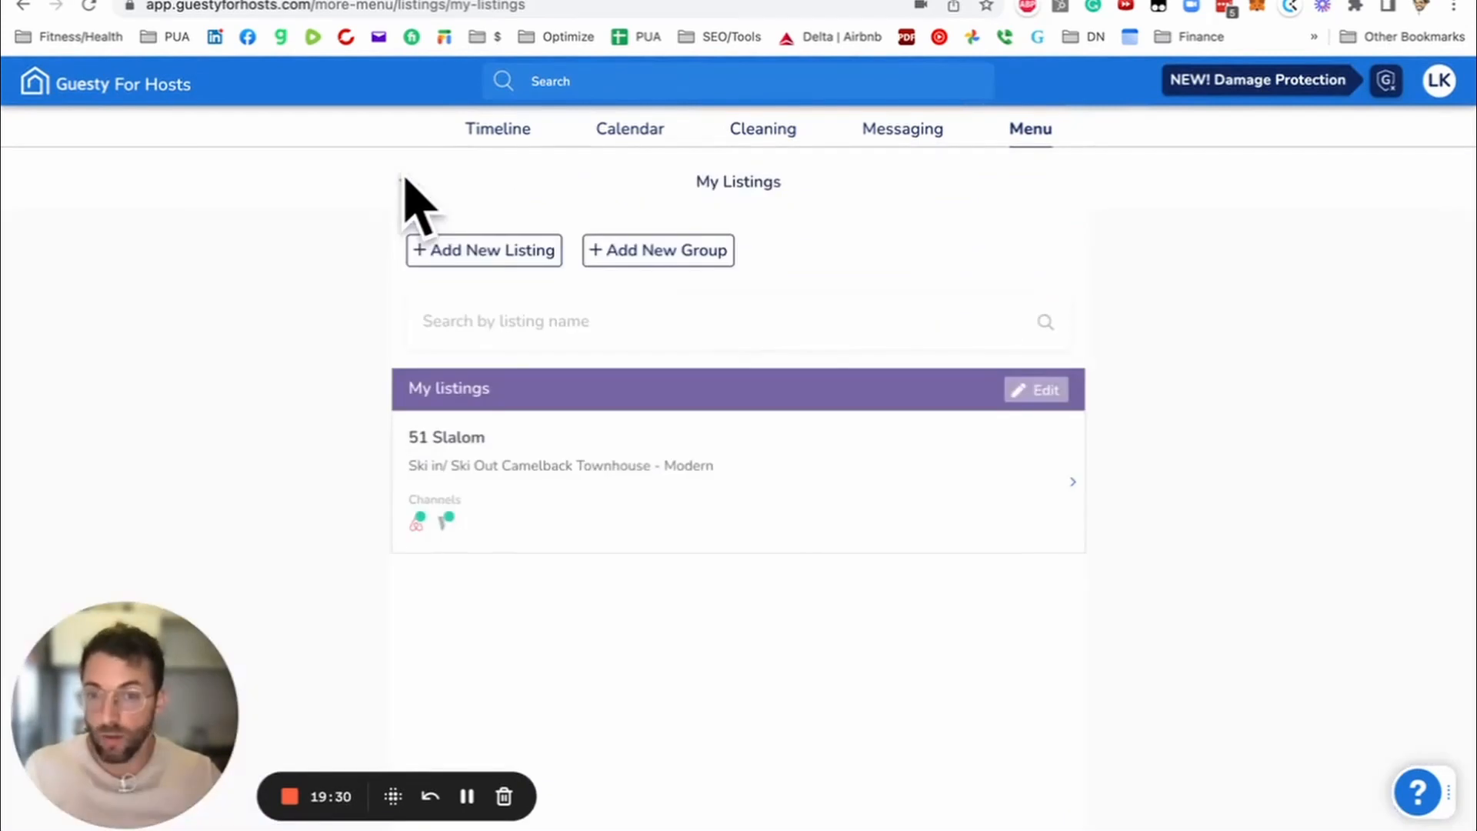
mouse_move(409, 203)
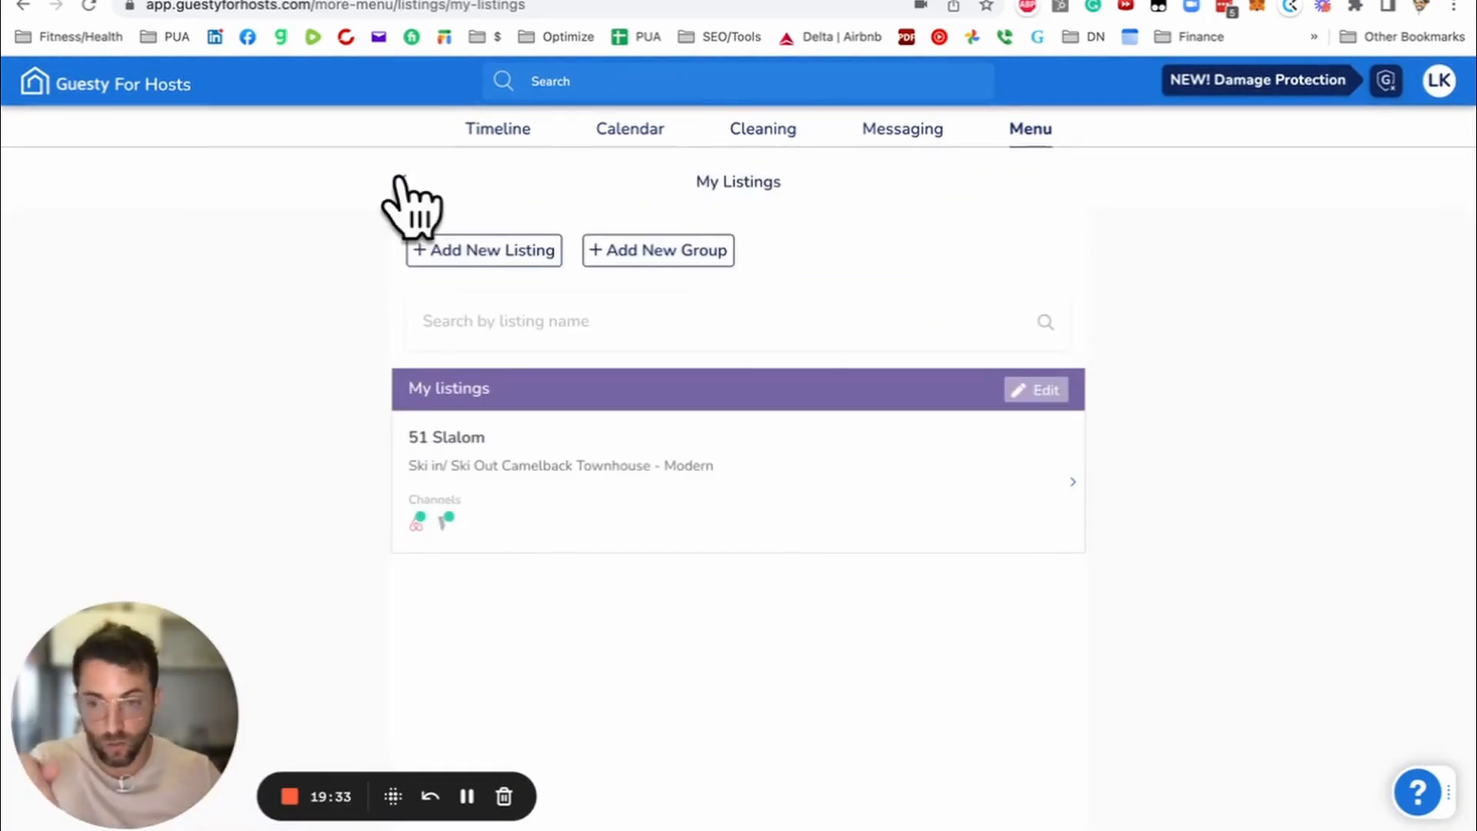
mouse_move(811, 670)
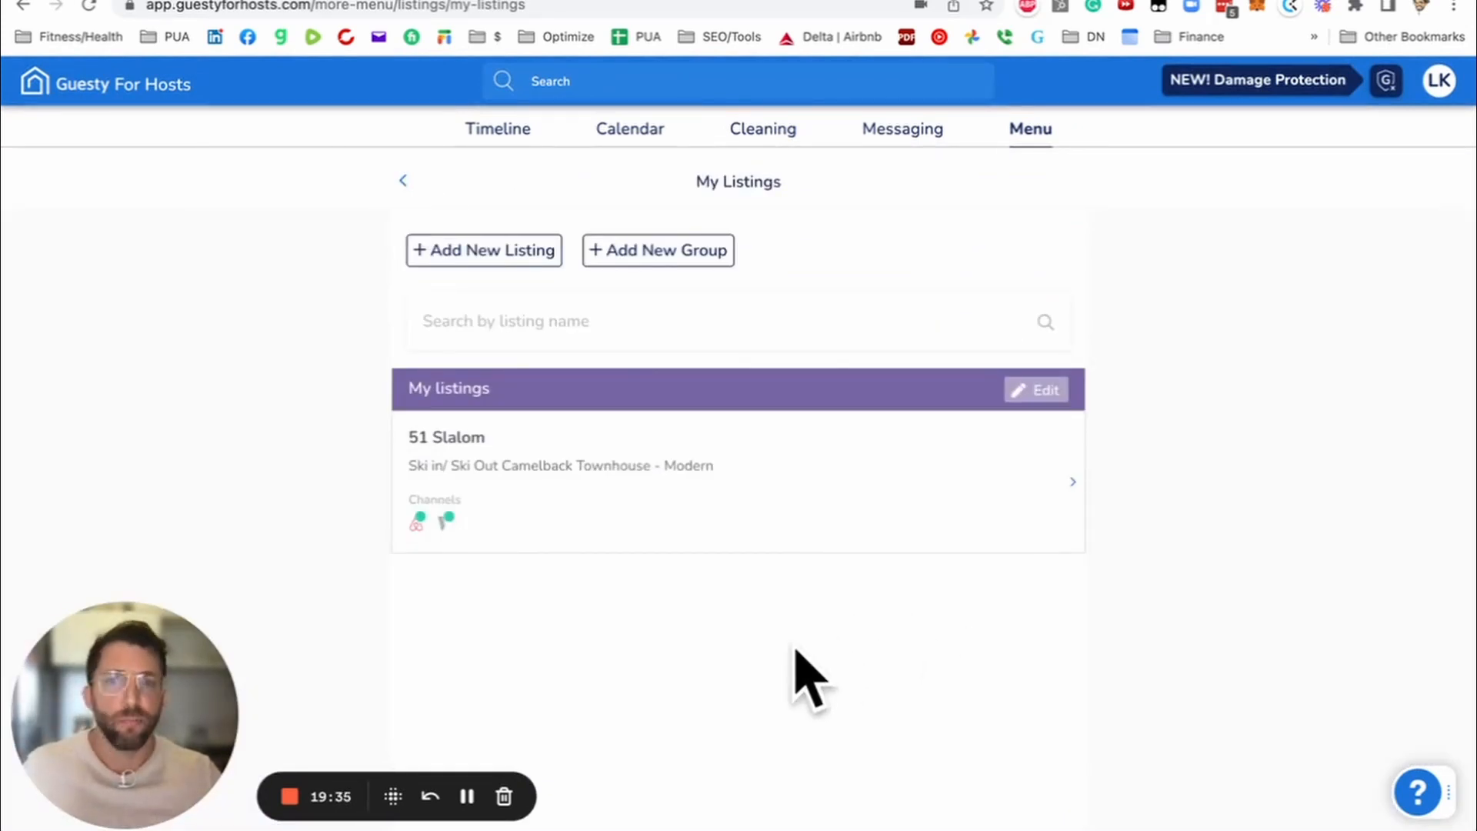
mouse_move(489, 621)
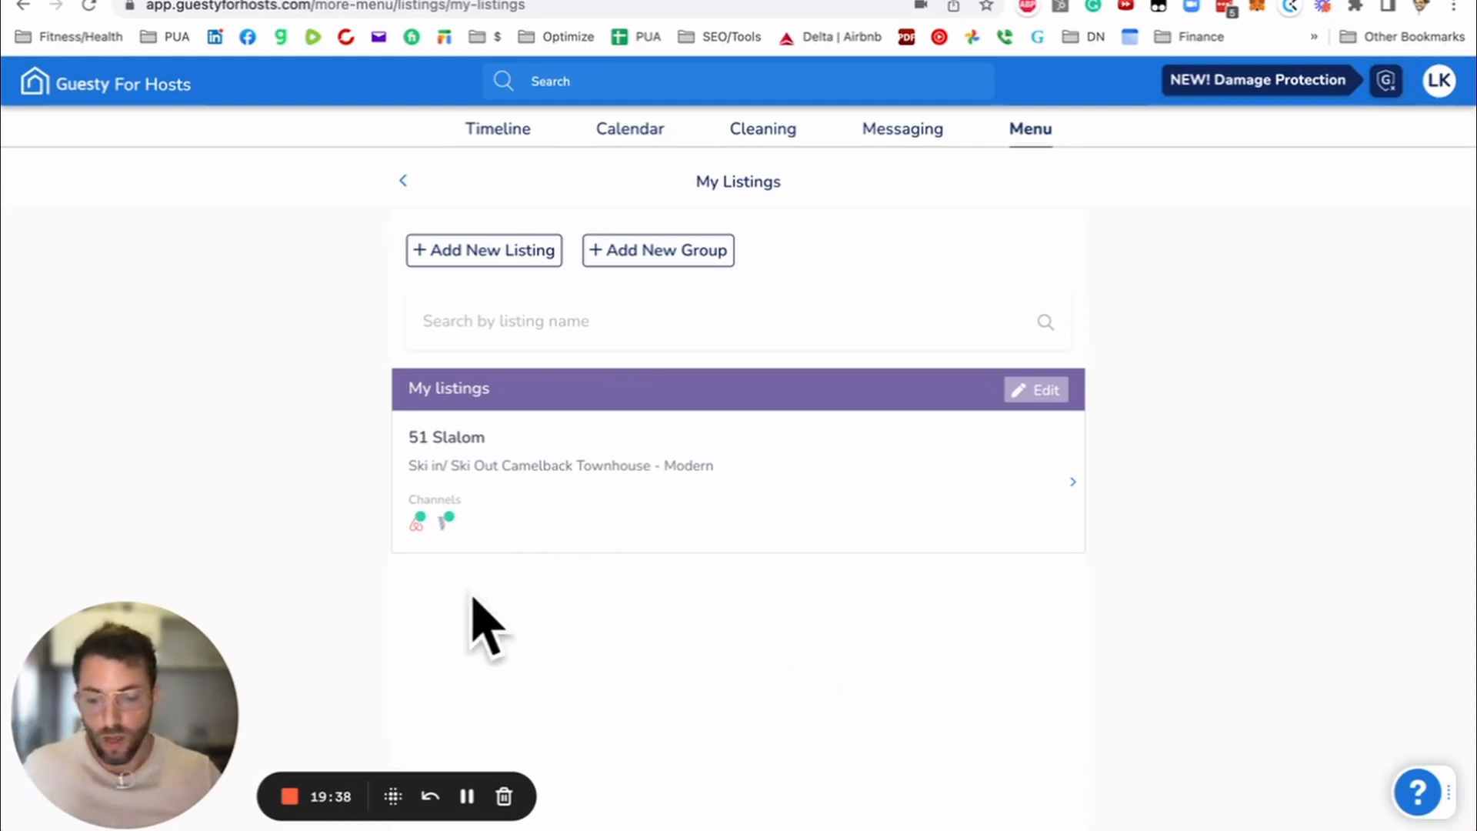
Step: Reach Damage Protection under Guesty Shield from the main Menu
left_click(403, 180)
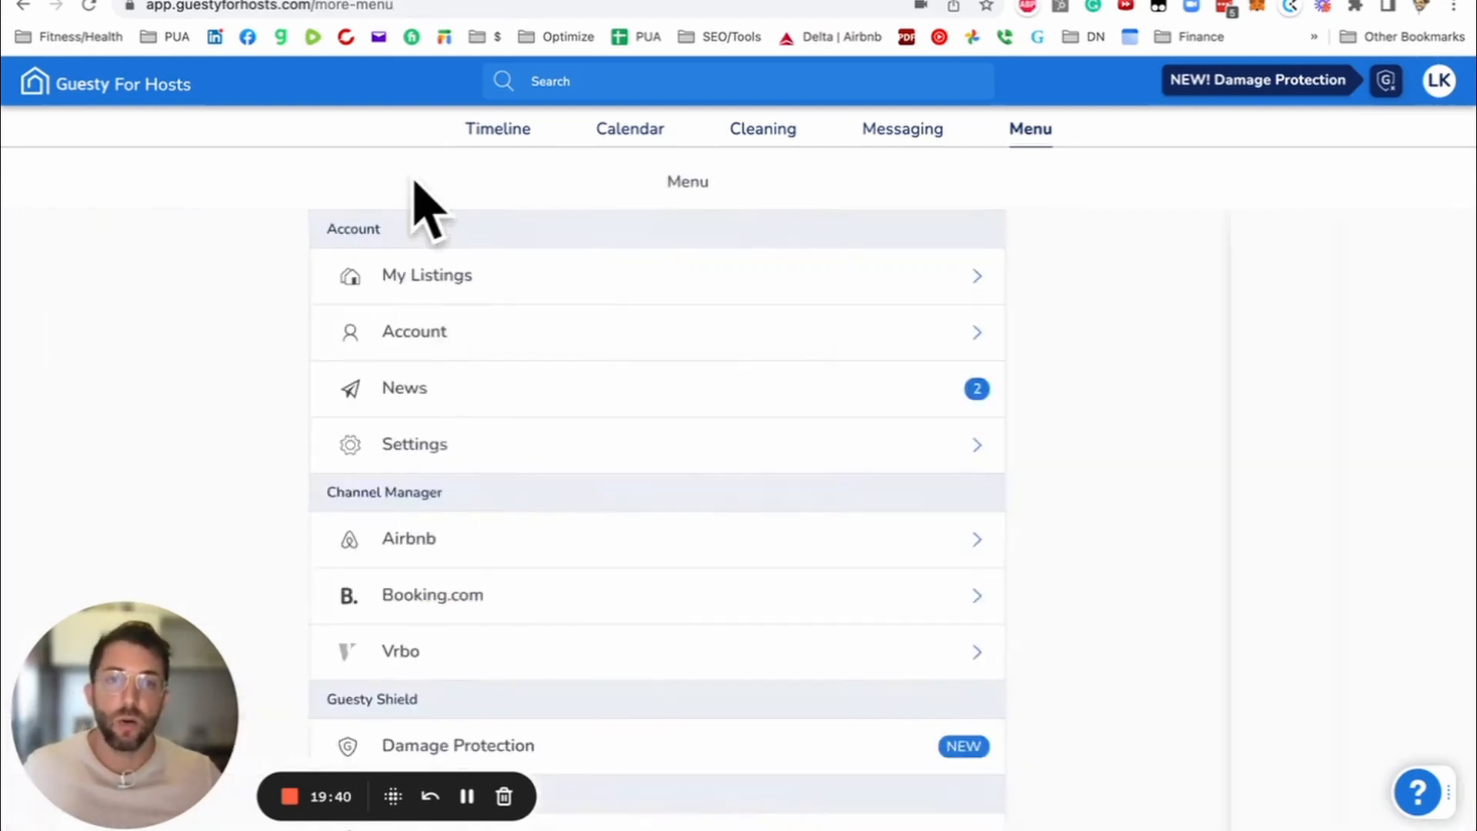
scroll("down", 3)
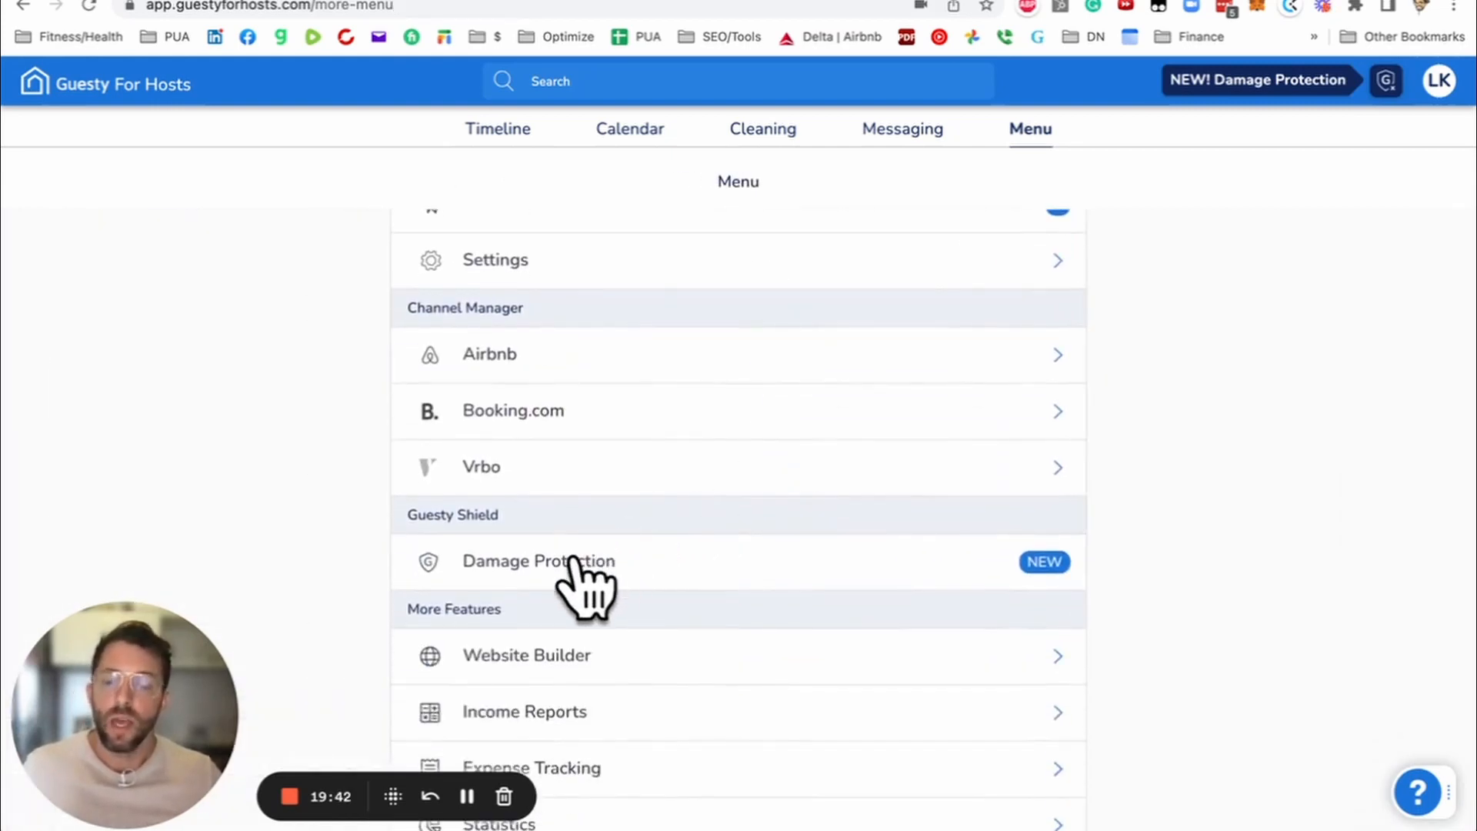
left_click(538, 560)
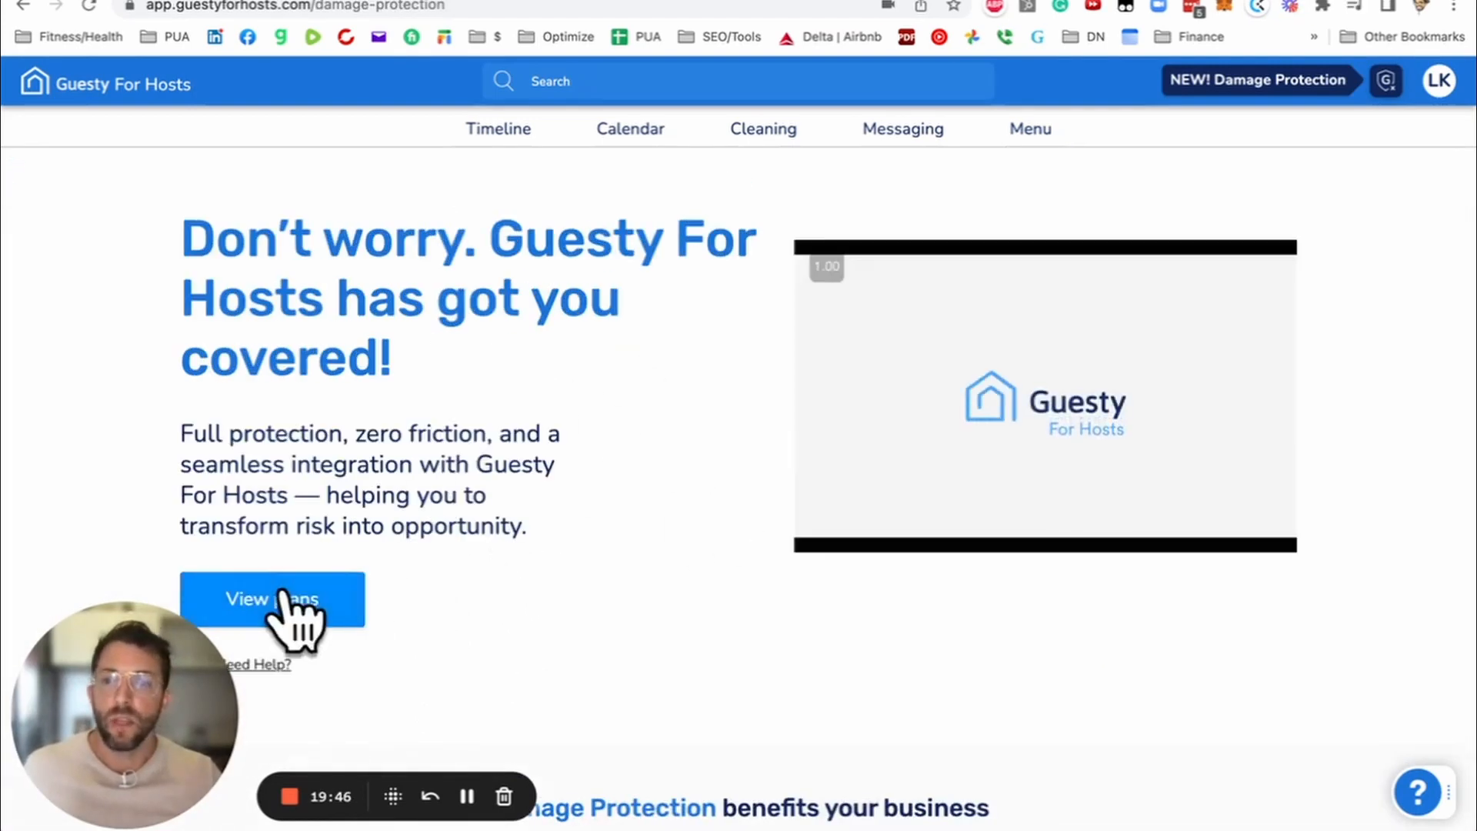
Step: View the damage protection plan tiers with Gold preselected
left_click(271, 599)
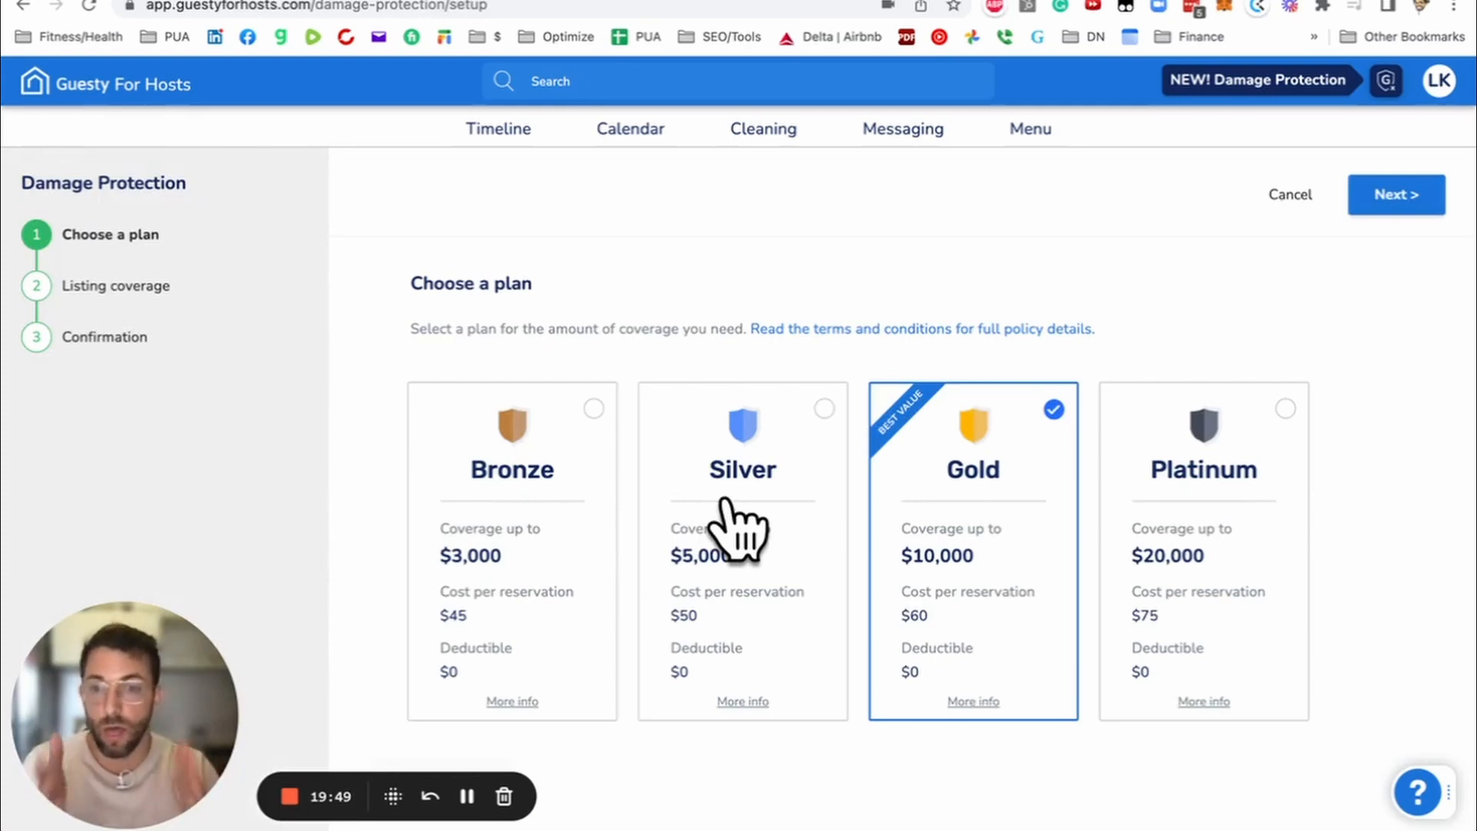
mouse_move(517, 702)
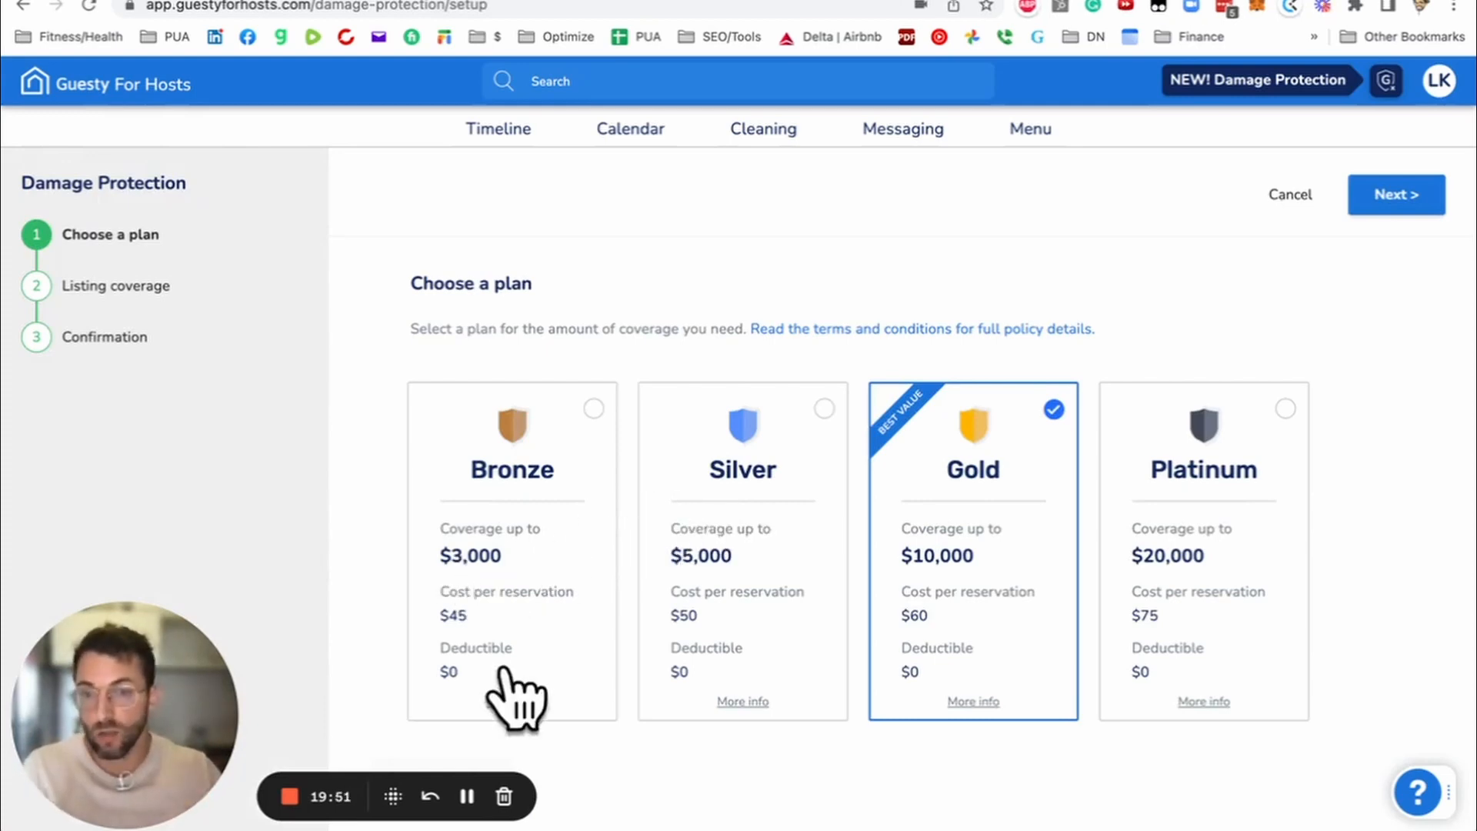
mouse_move(589, 644)
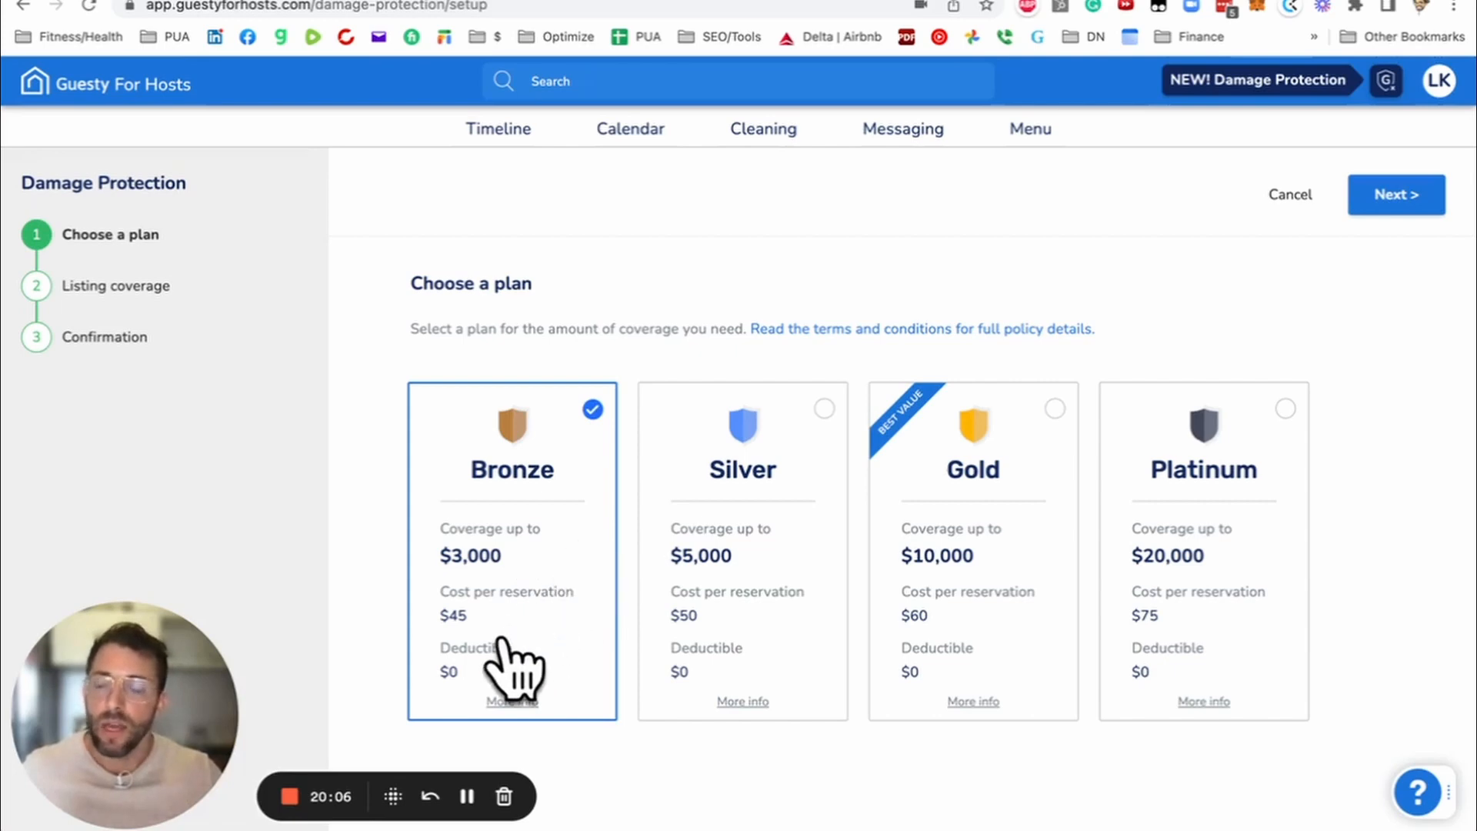
mouse_move(574, 660)
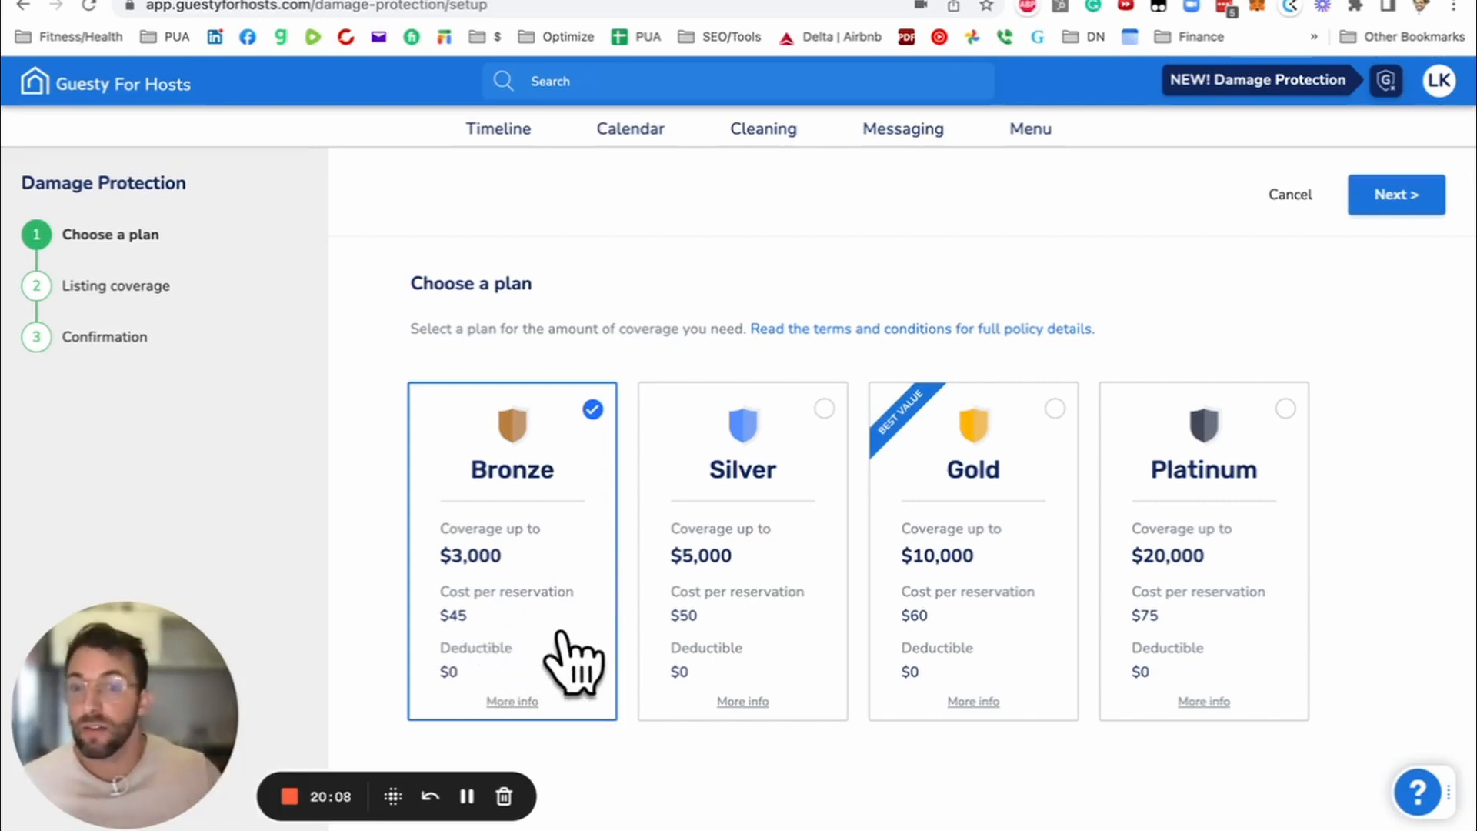
mouse_move(517, 655)
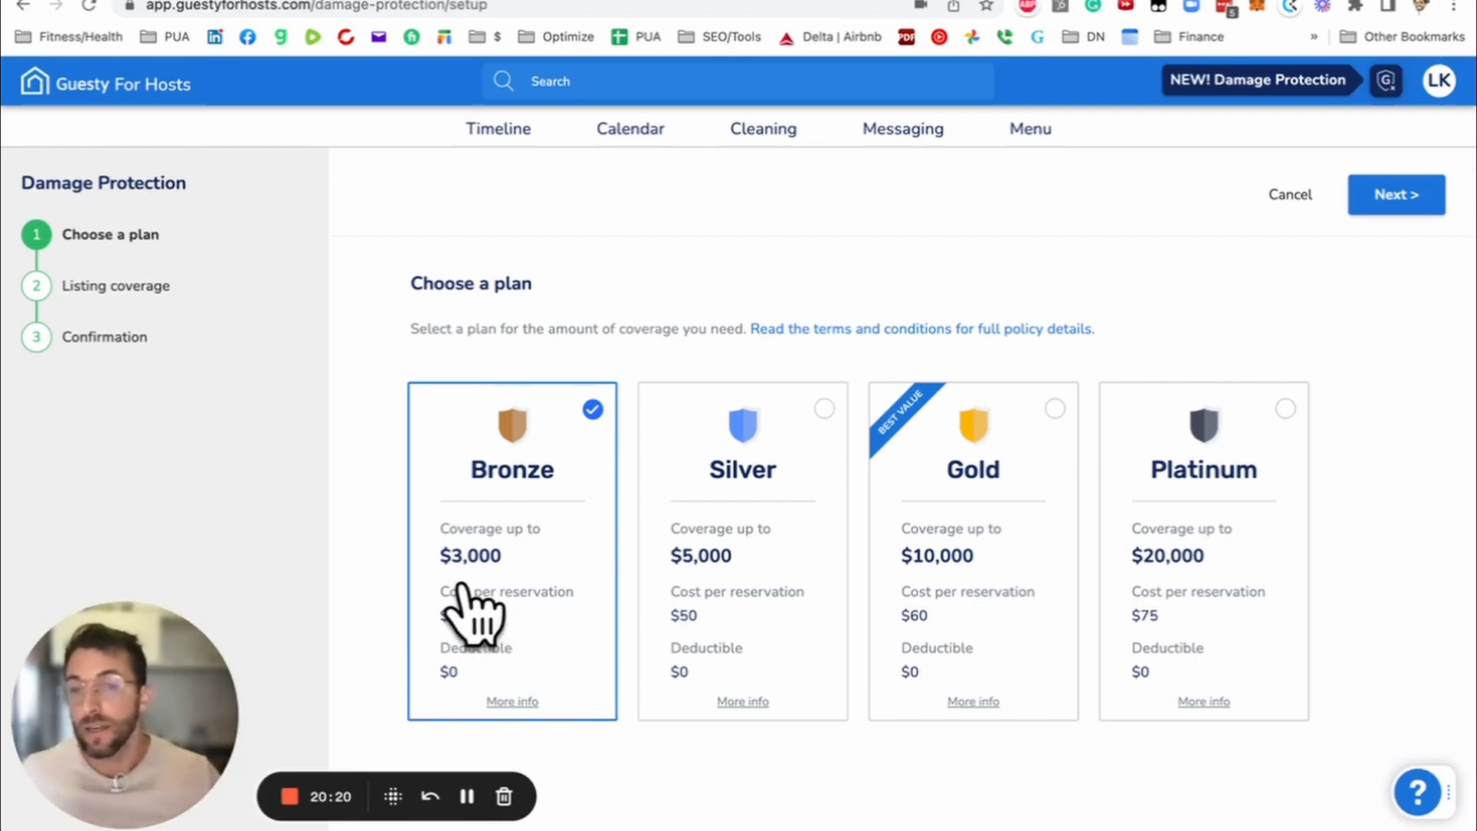
mouse_move(546, 649)
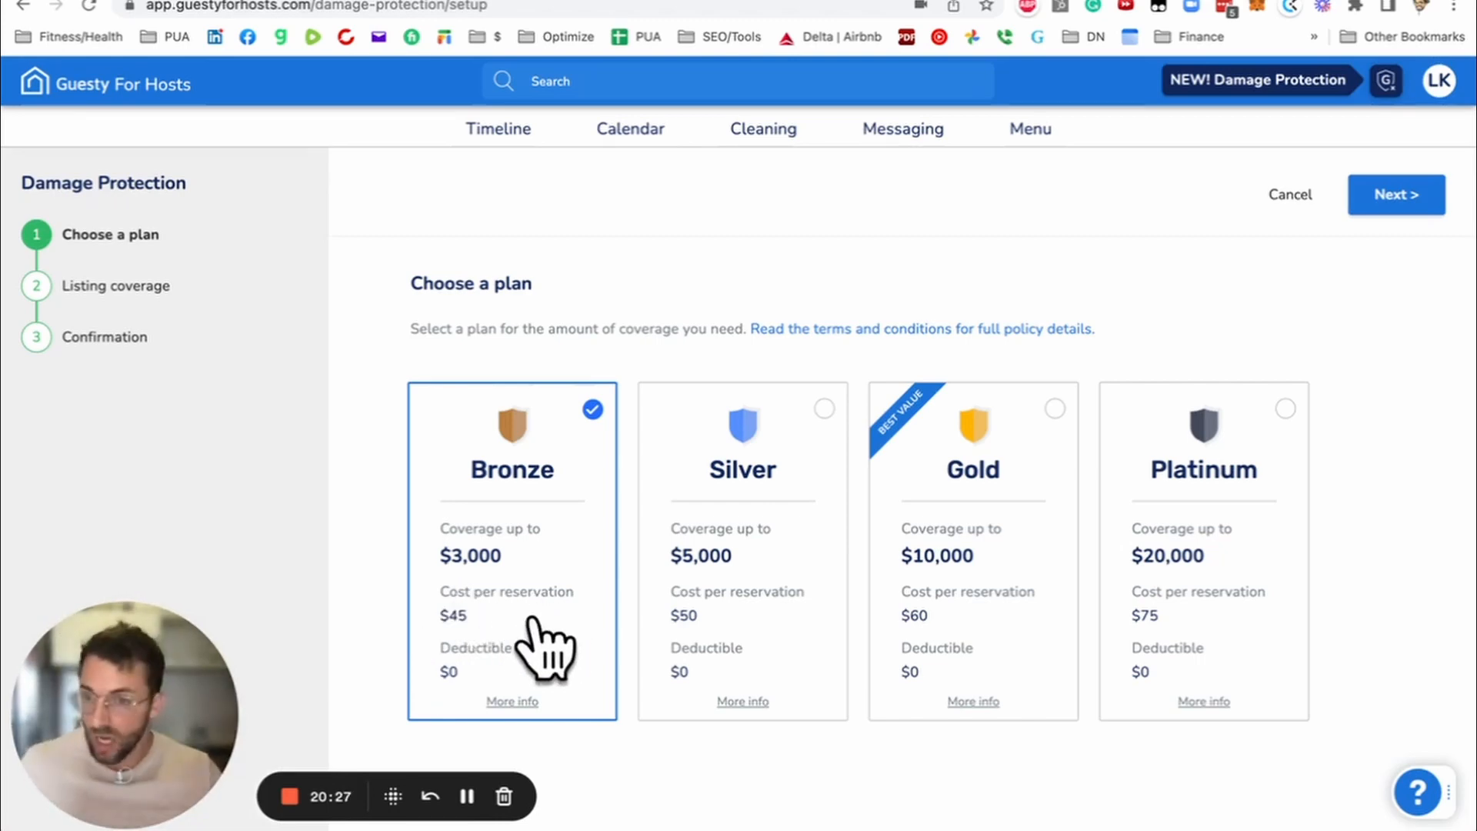
mouse_move(577, 661)
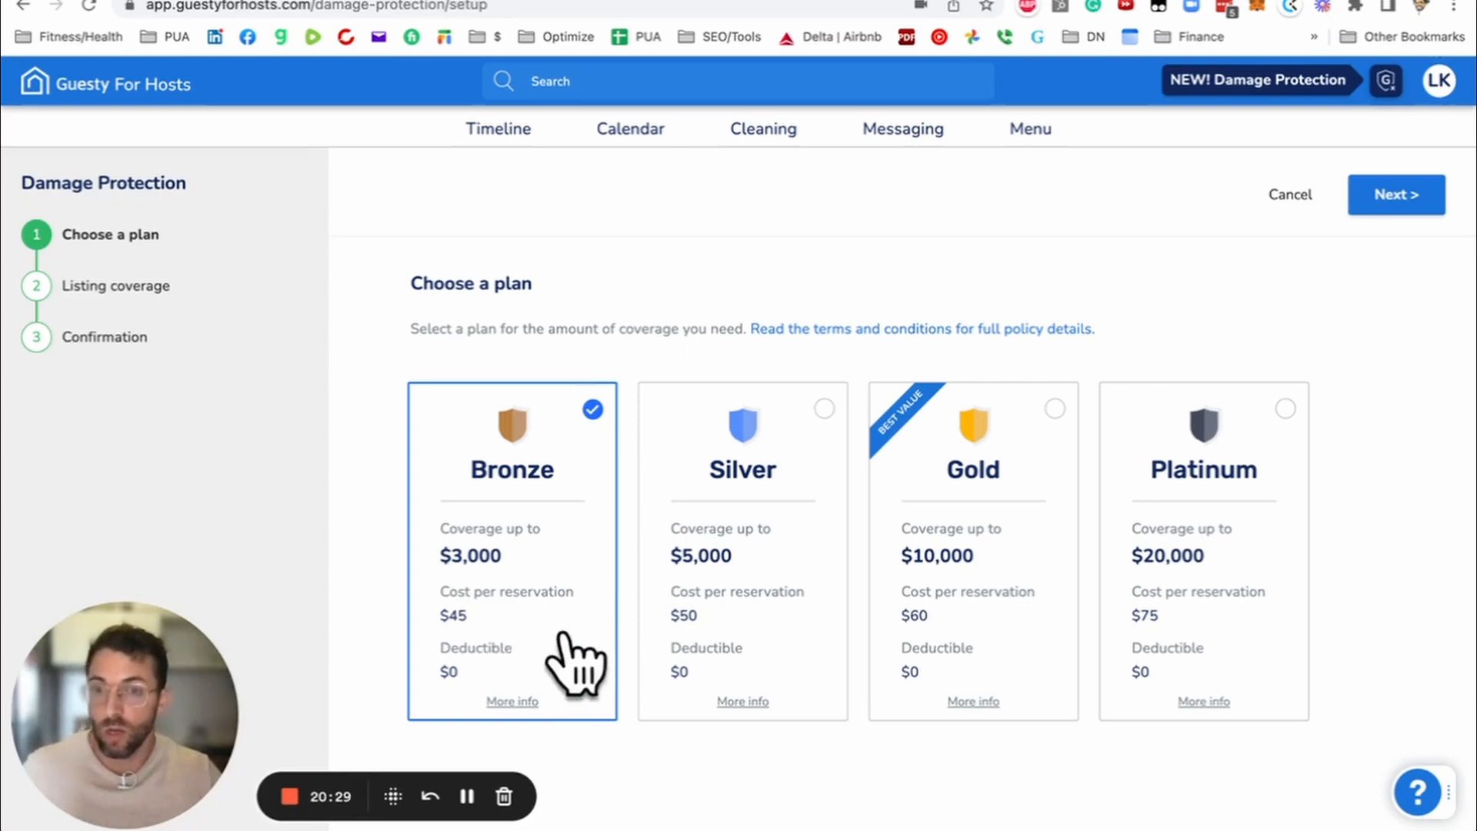
mouse_move(480, 589)
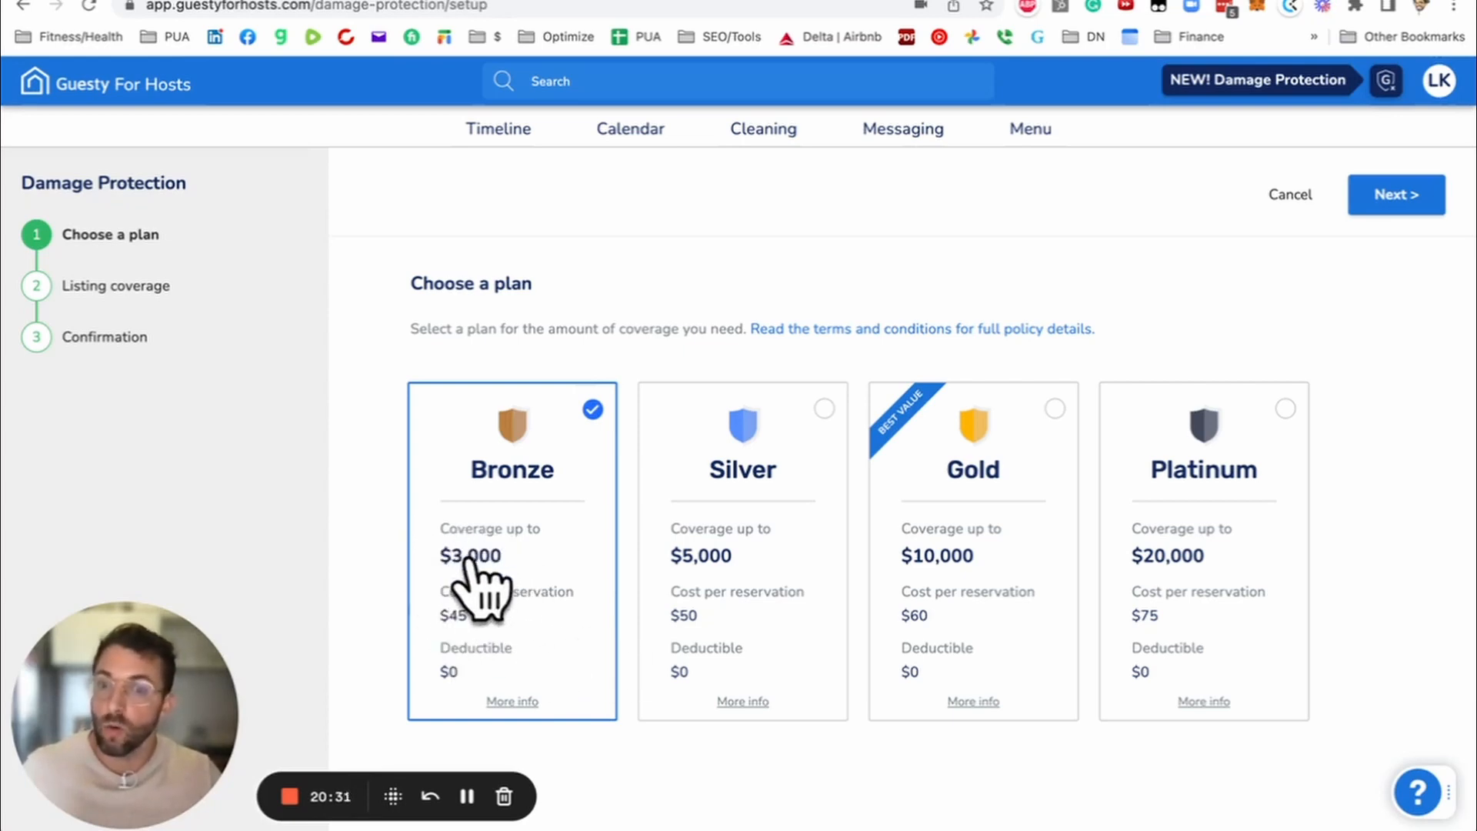
mouse_move(509, 612)
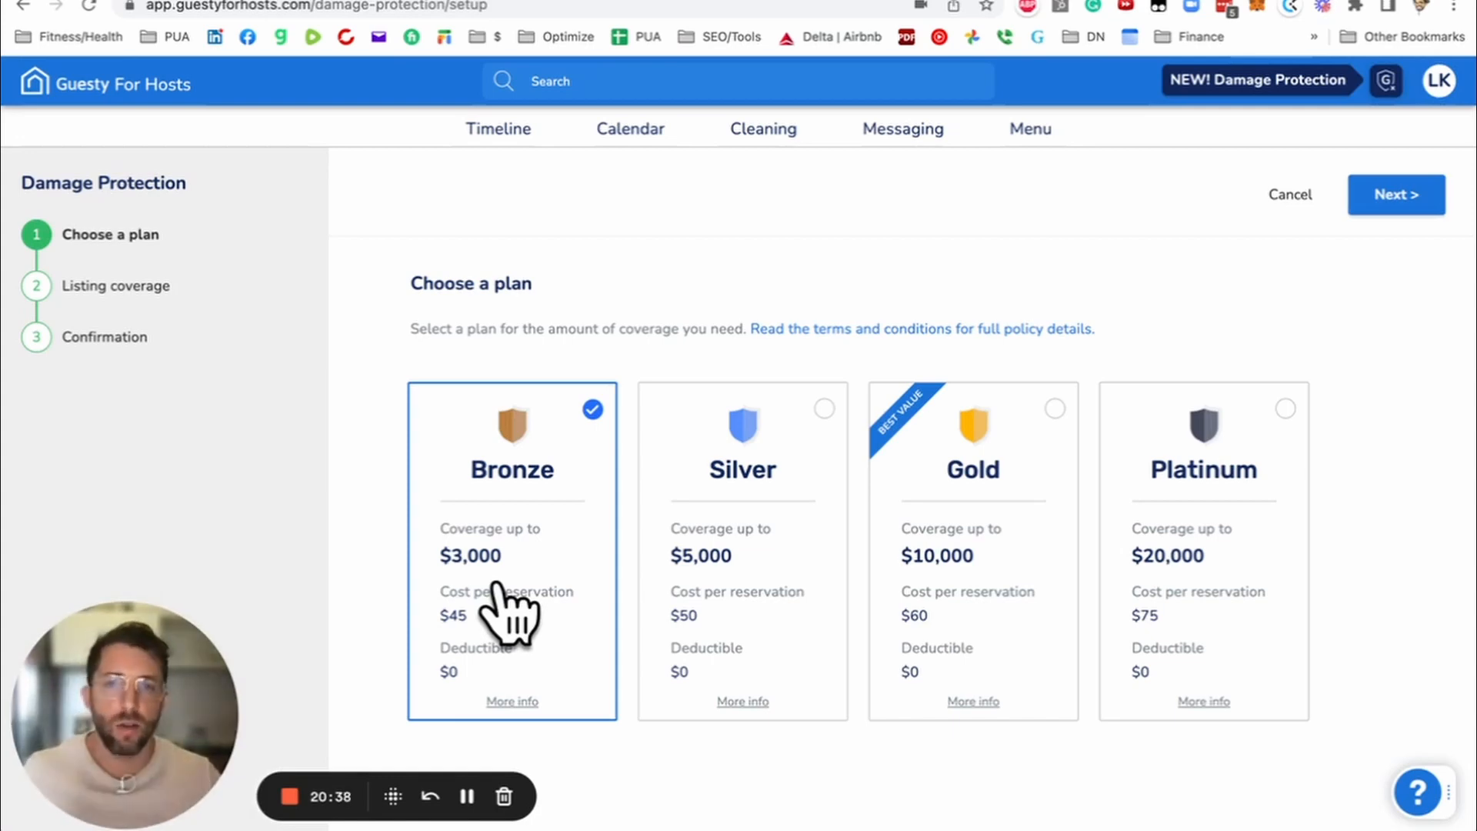
Step: Cancel the damage protection setup, leaving without giving feedback
left_click(1289, 194)
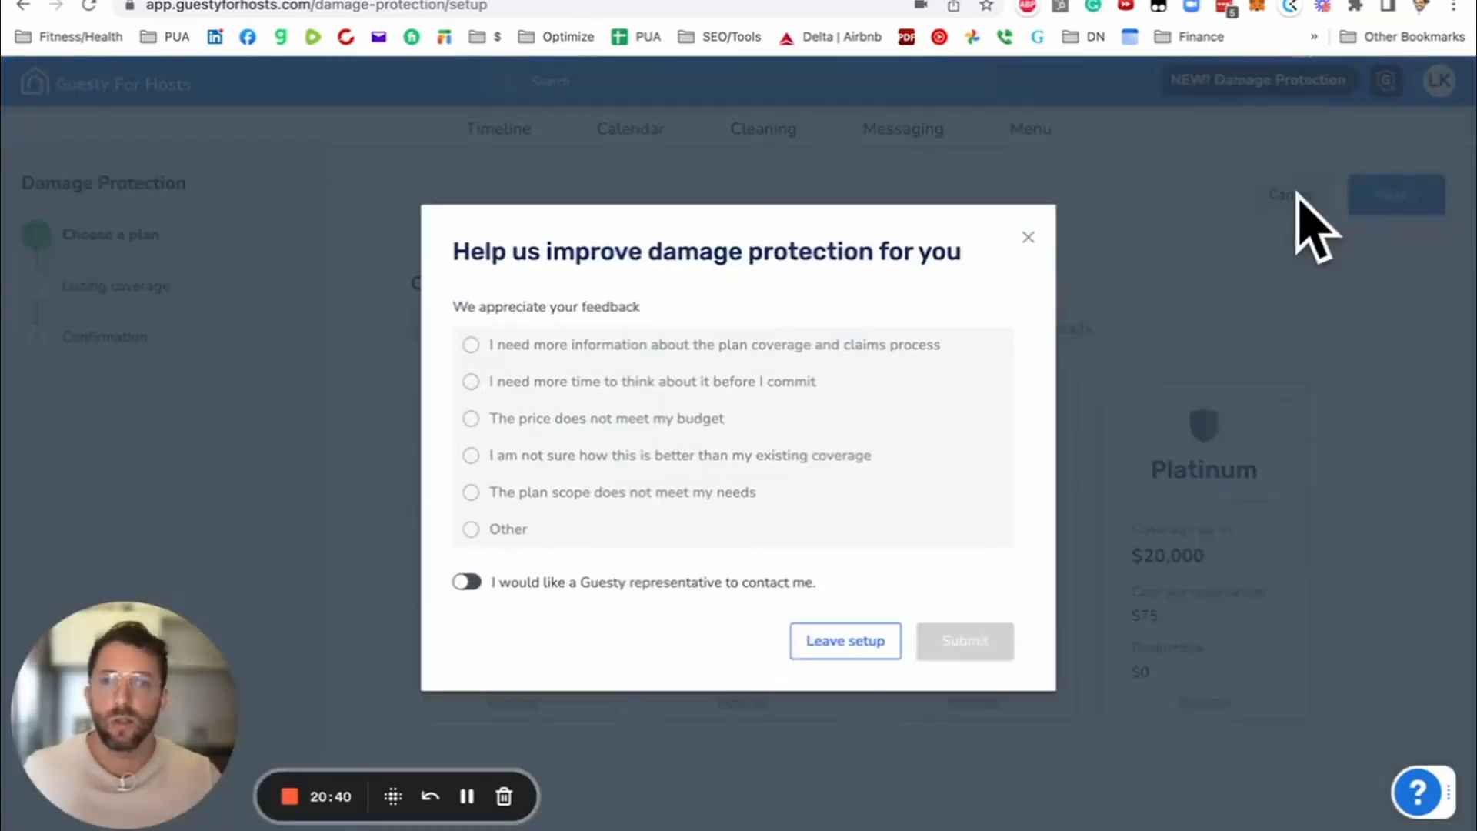
left_click(844, 640)
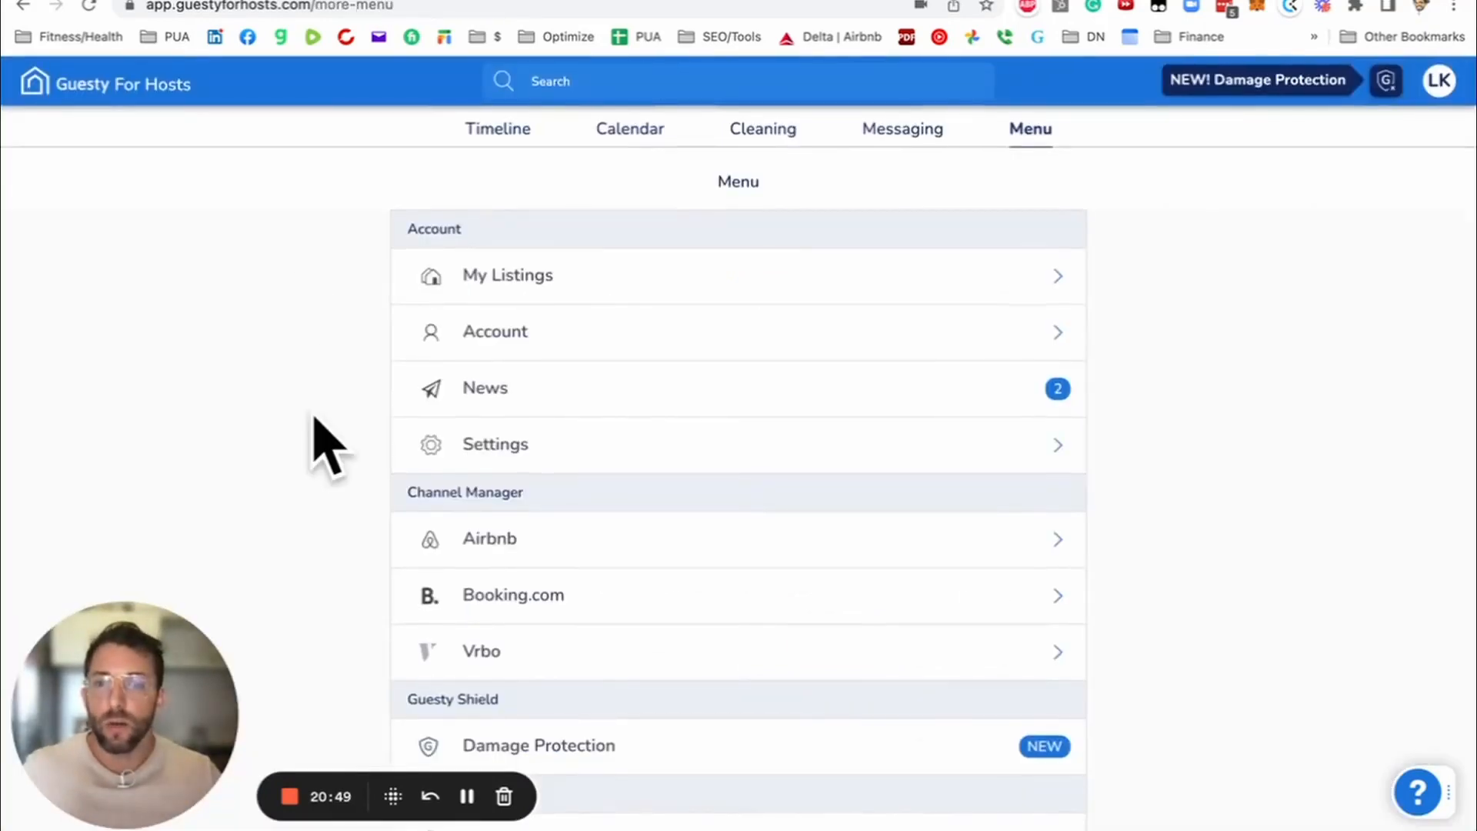
Step: Start creating a new website from the Website Builder
scroll("down", 3)
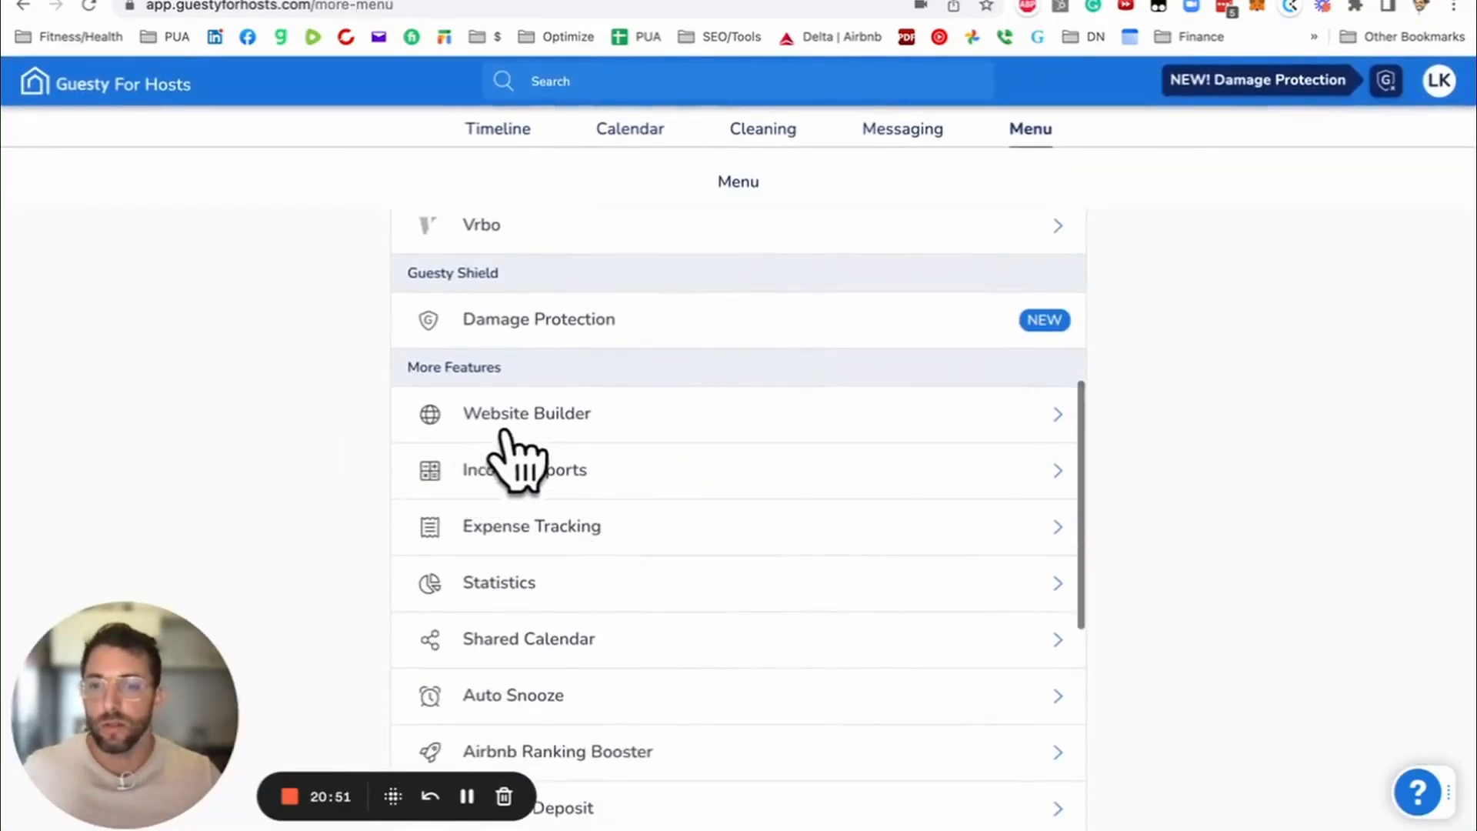
left_click(527, 412)
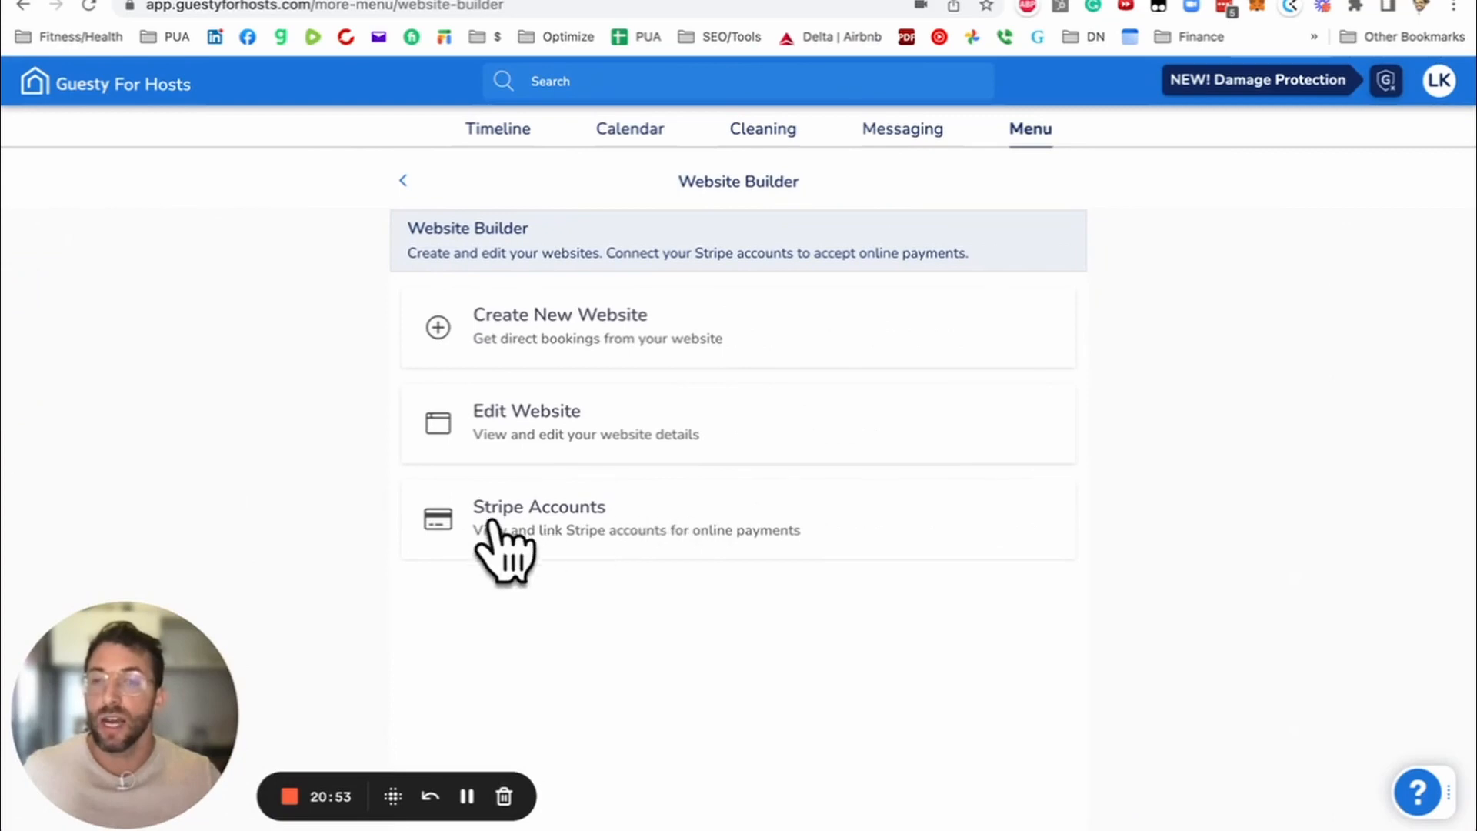
left_click(560, 324)
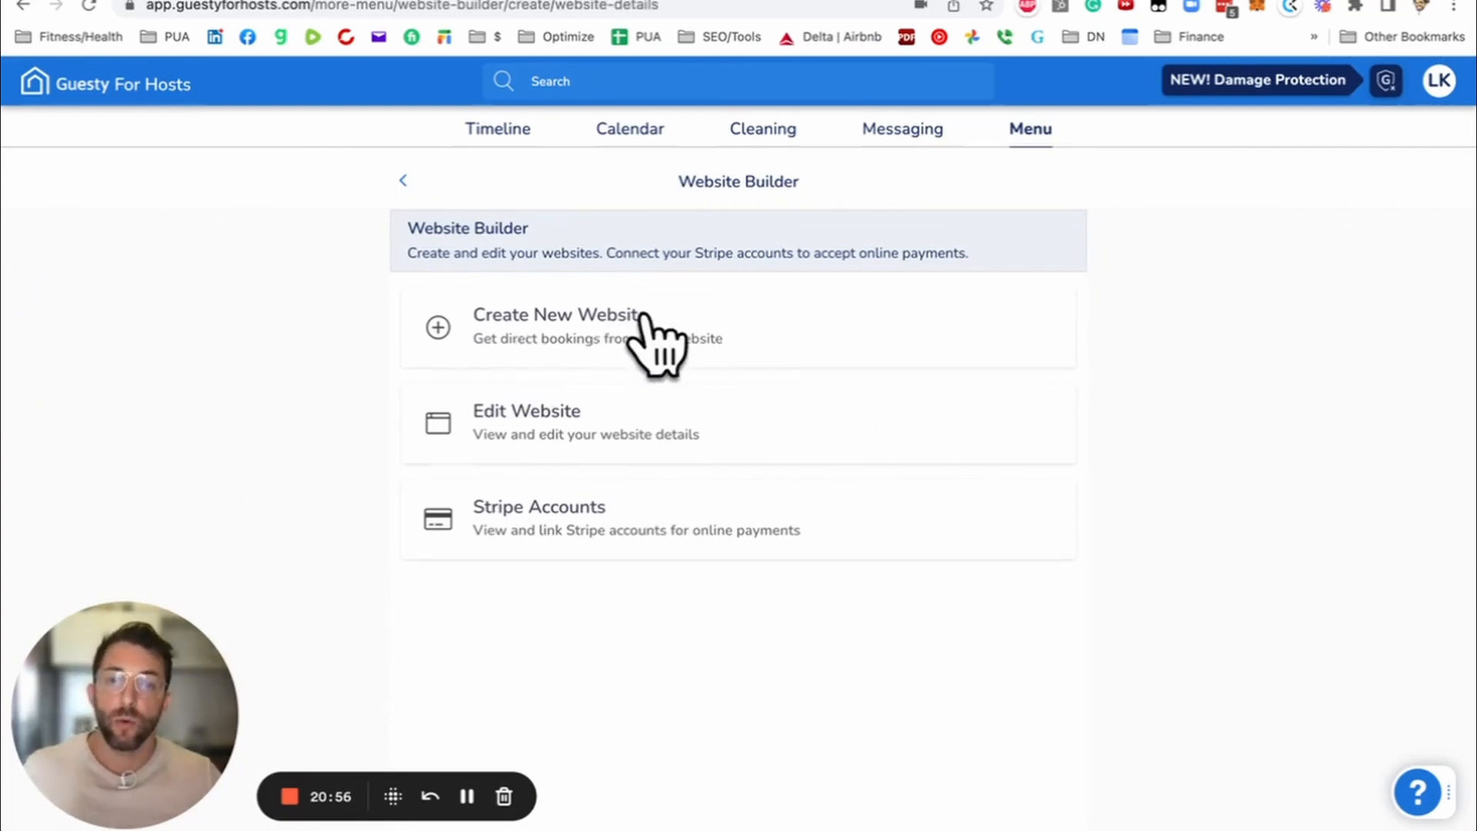
Step: Load the Website Details form asking for a name and subdomain
left_click(556, 313)
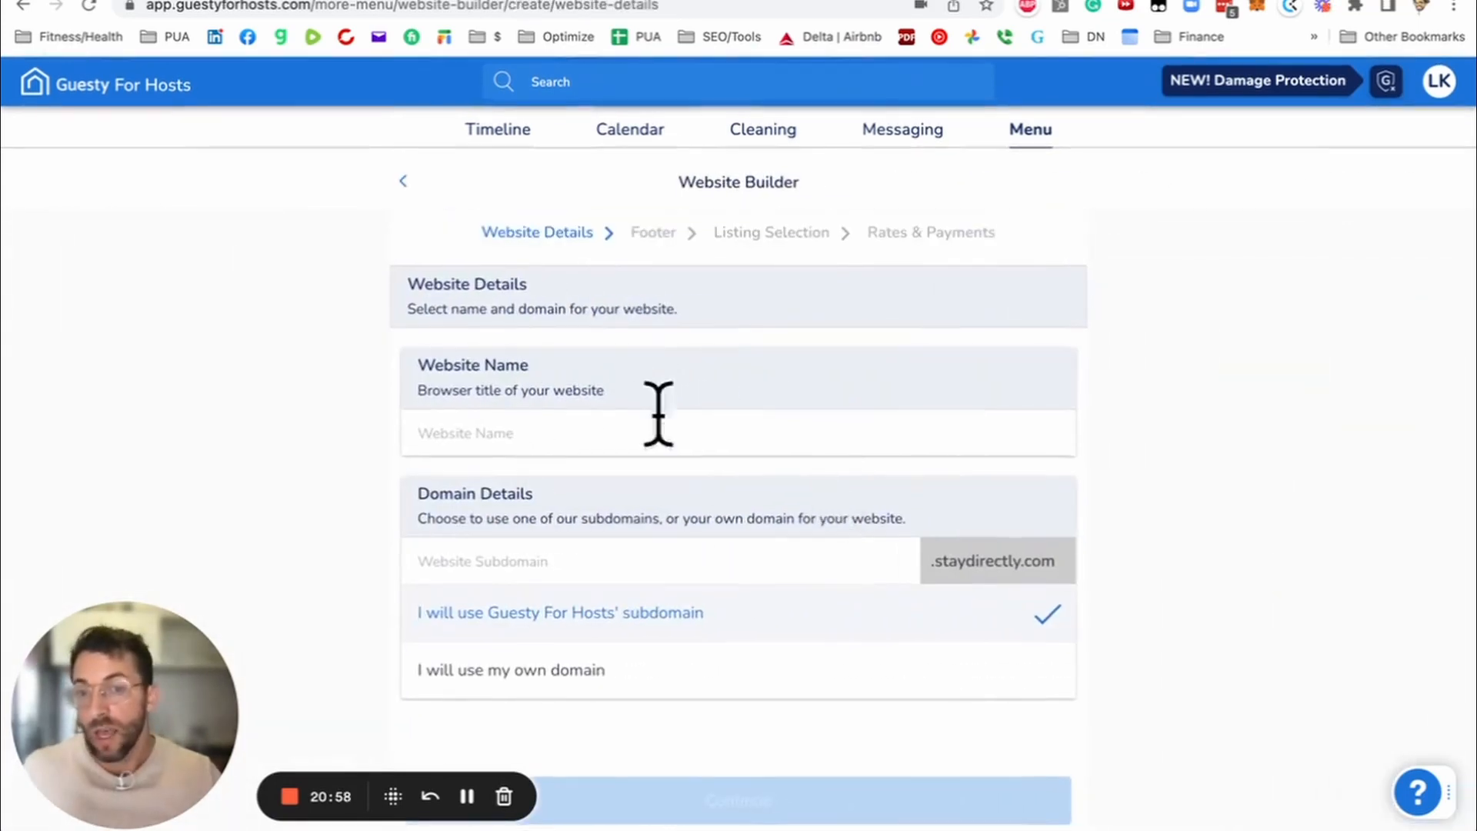
mouse_move(657, 254)
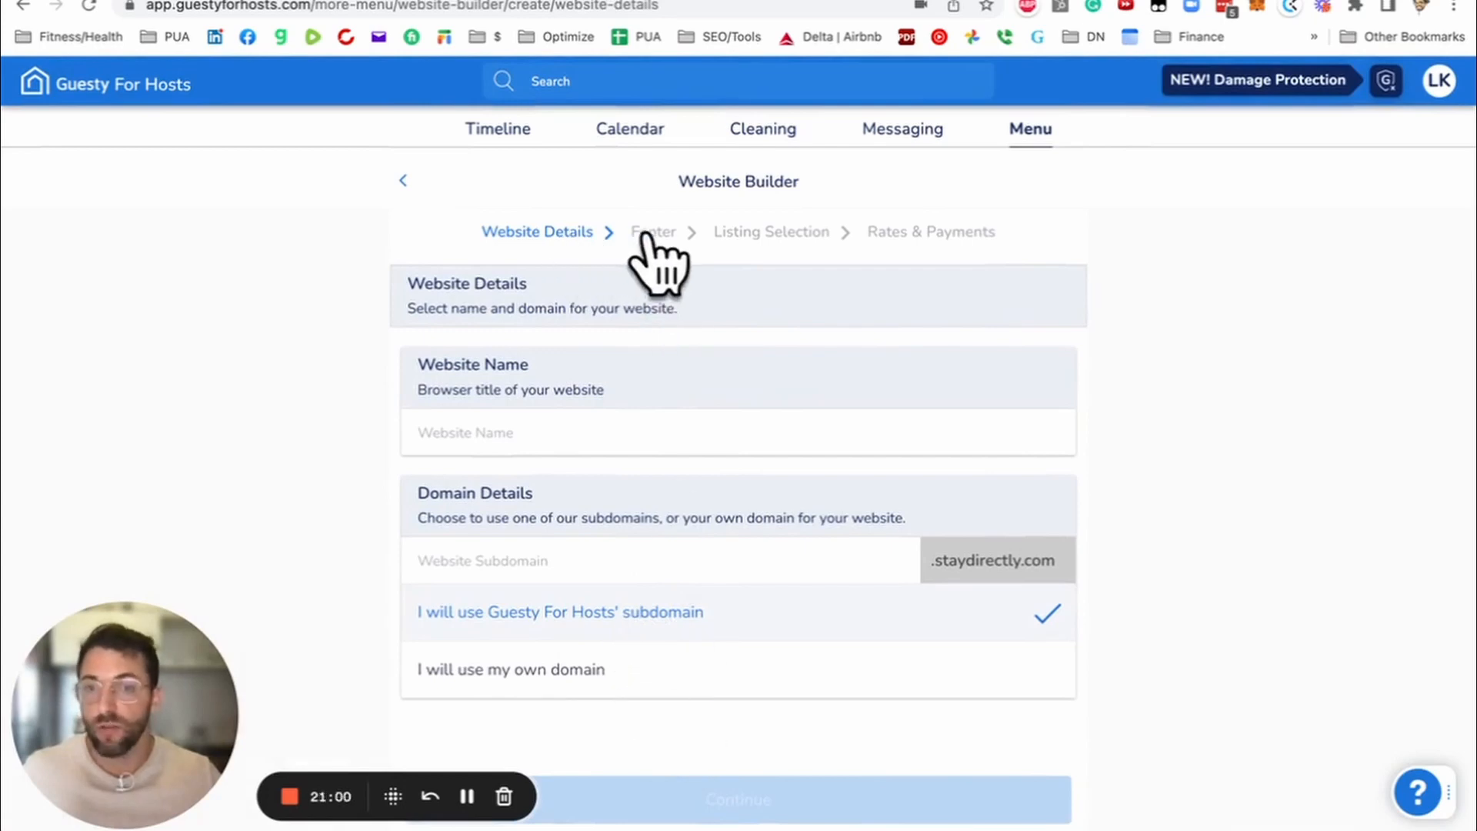
mouse_move(960, 253)
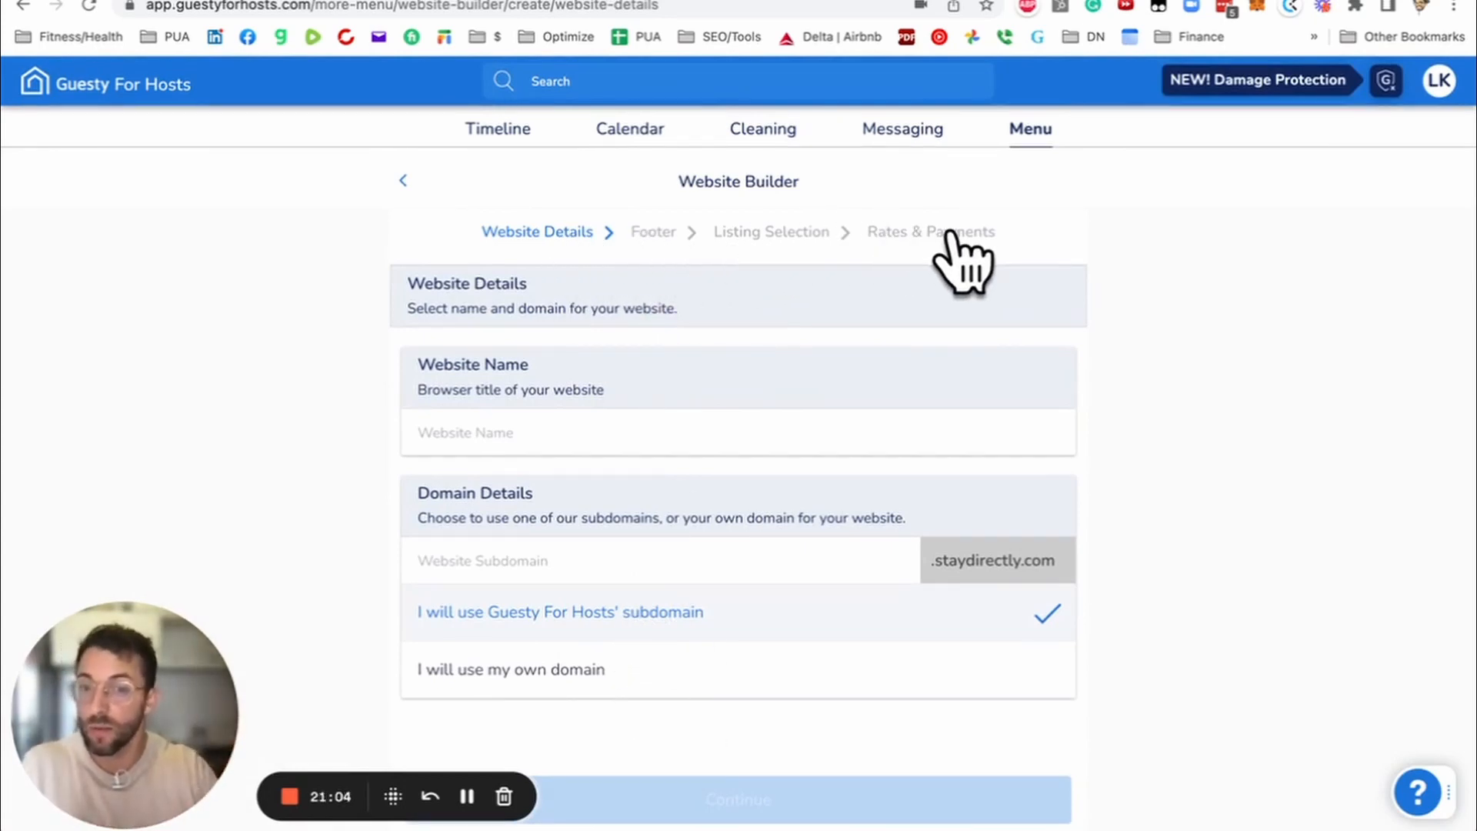
mouse_move(684, 649)
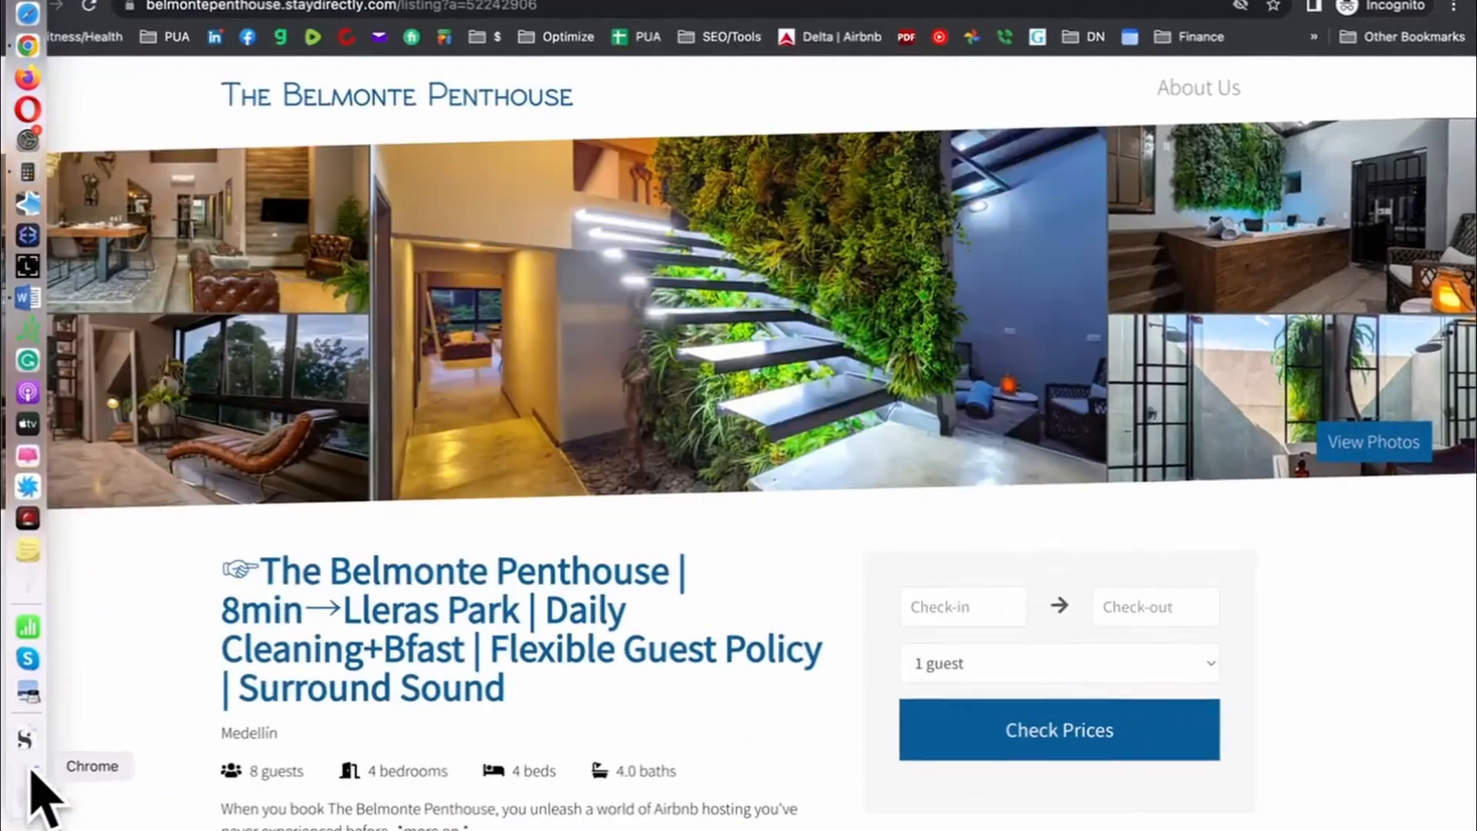
mouse_move(569, 363)
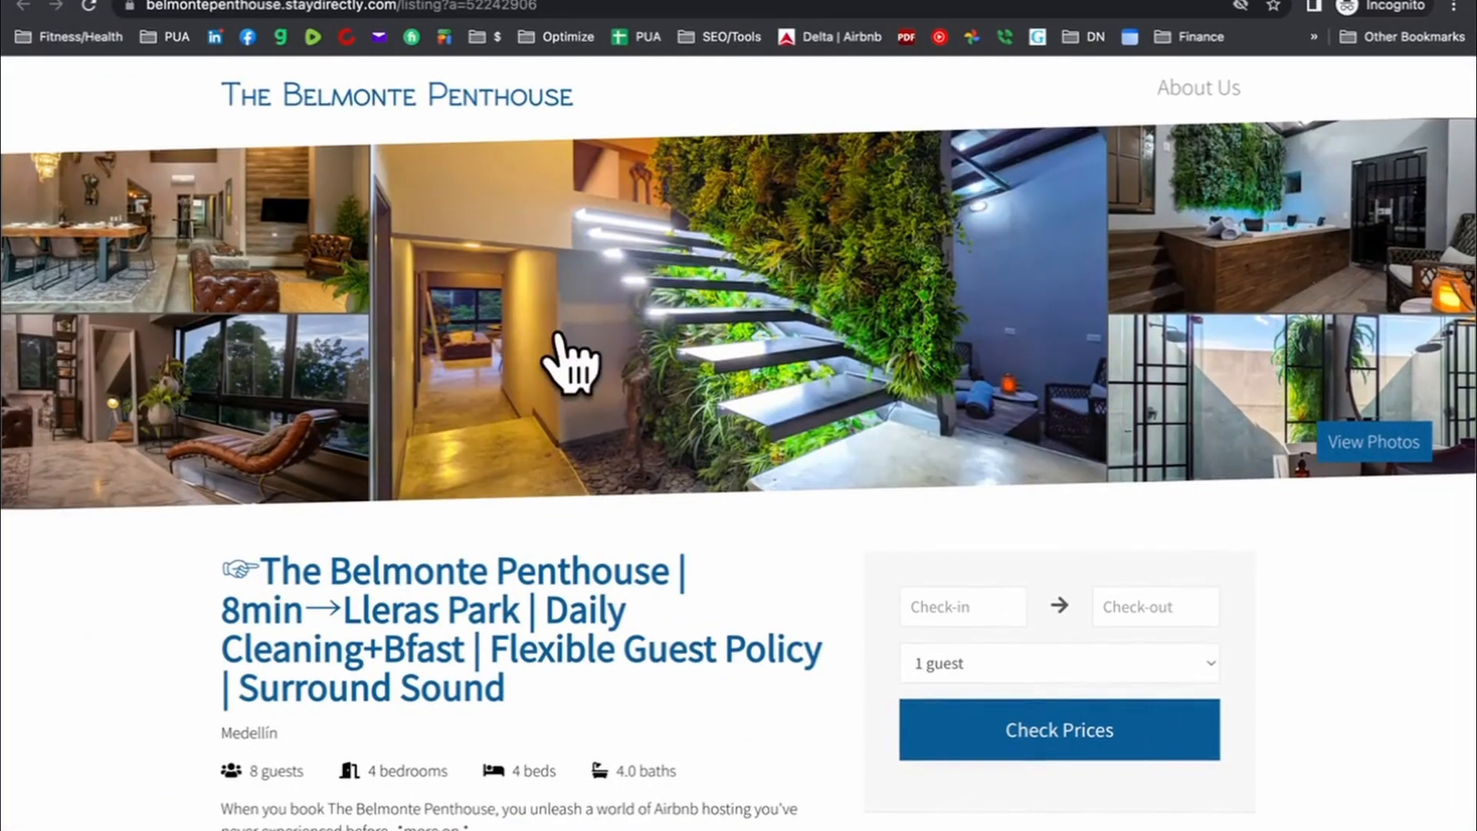
mouse_move(310, 259)
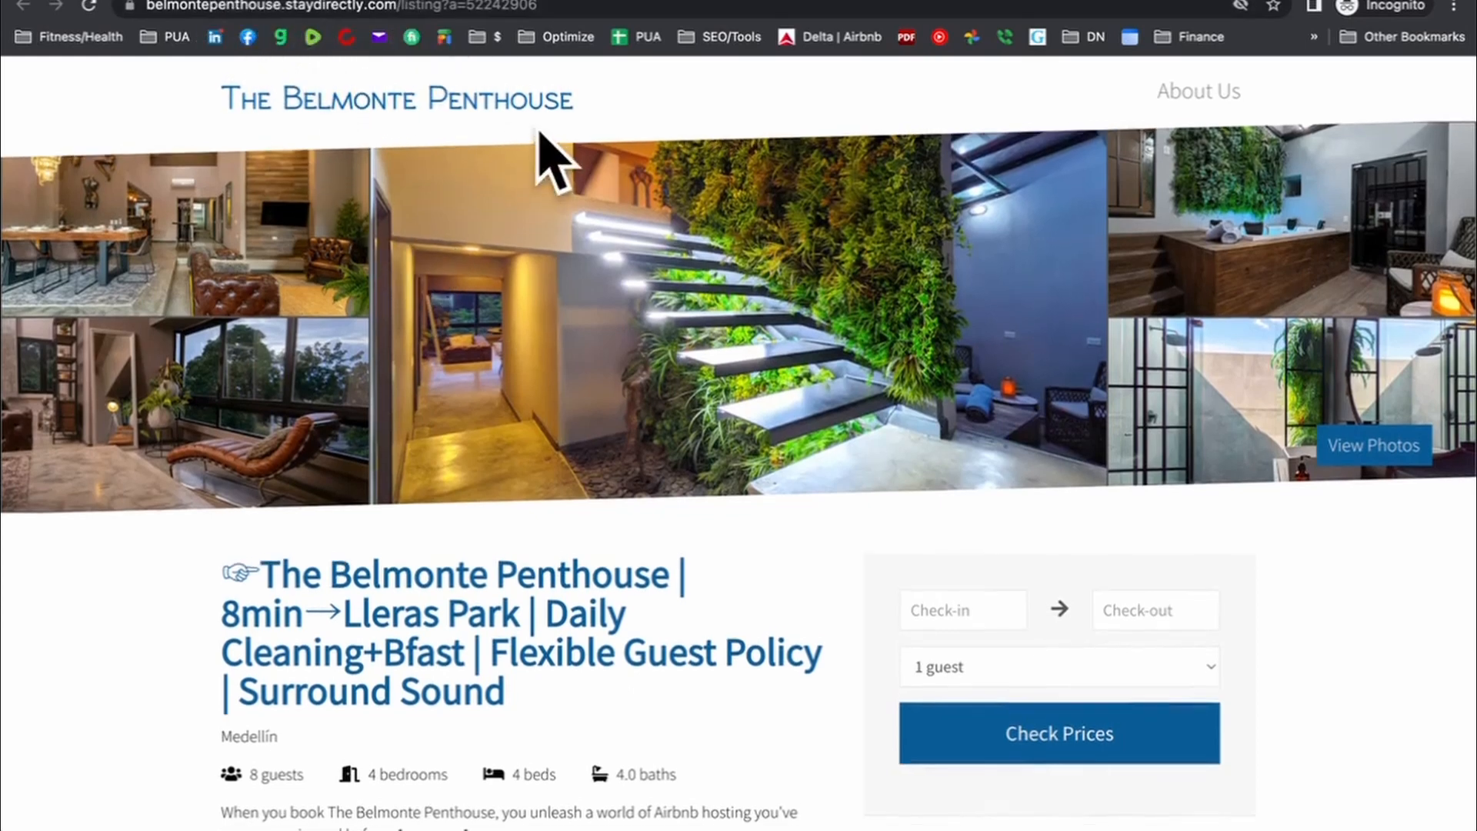
scroll("down", 3)
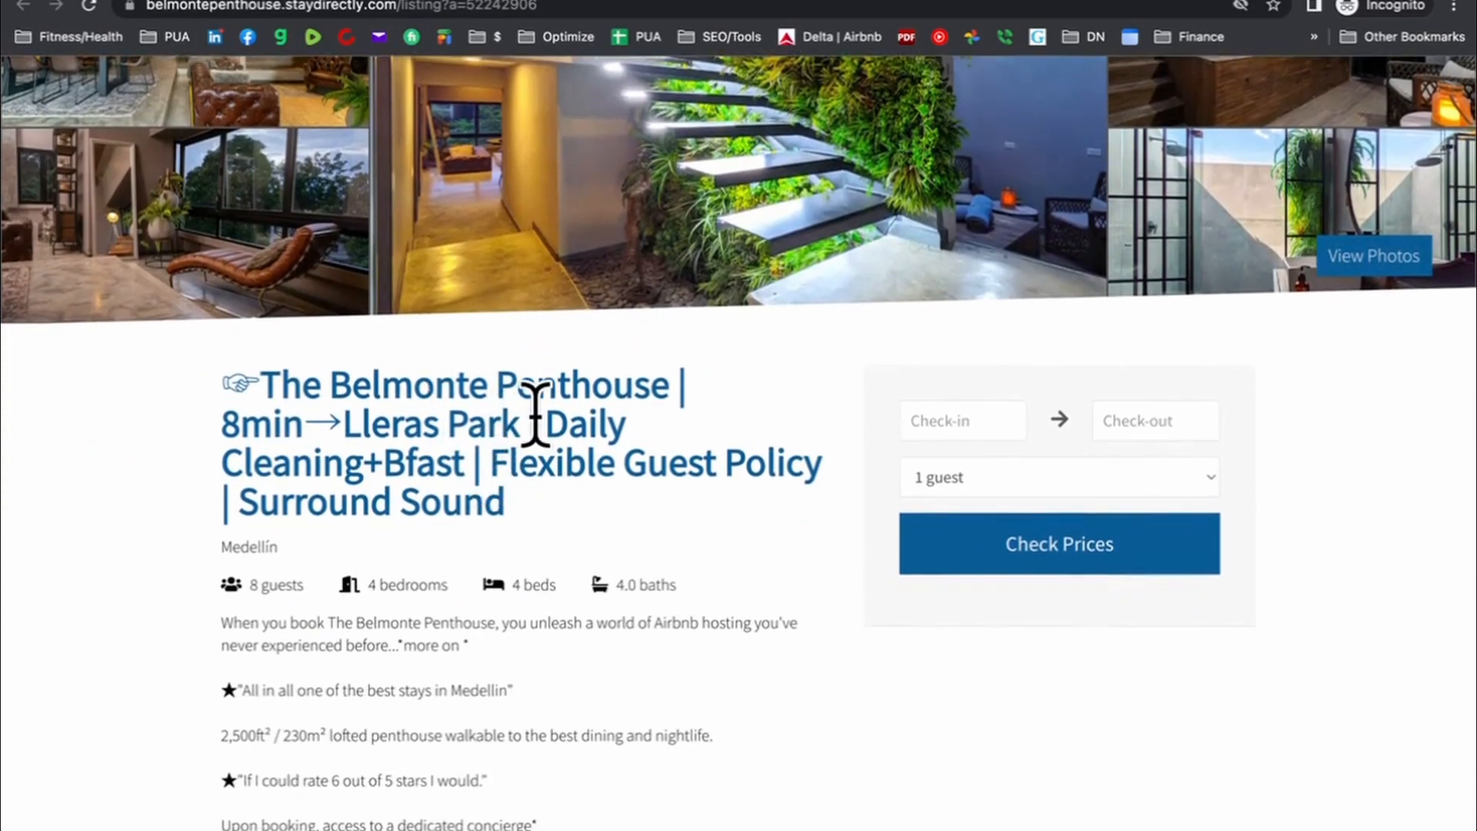
mouse_move(695, 338)
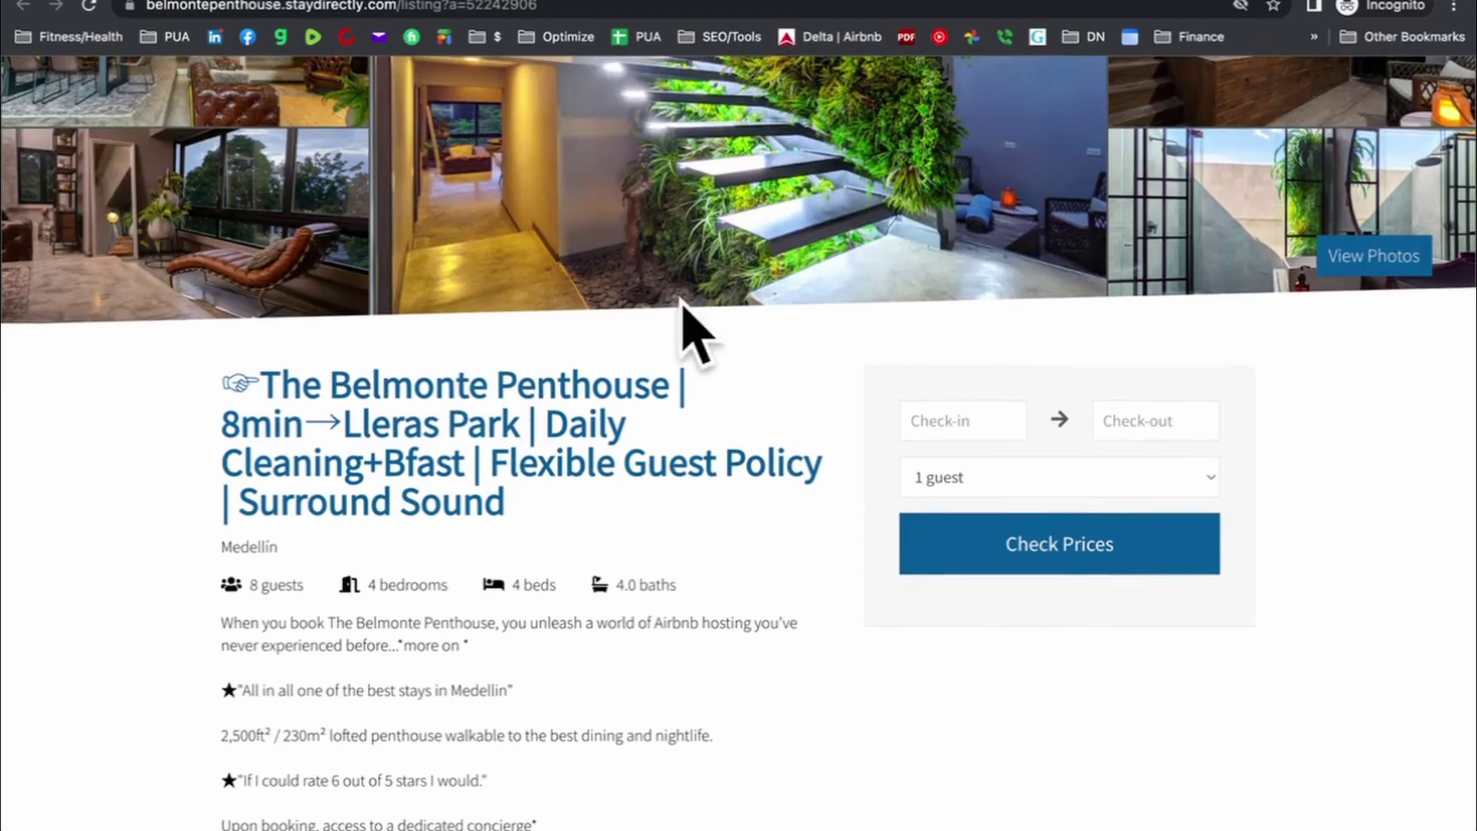
mouse_move(759, 526)
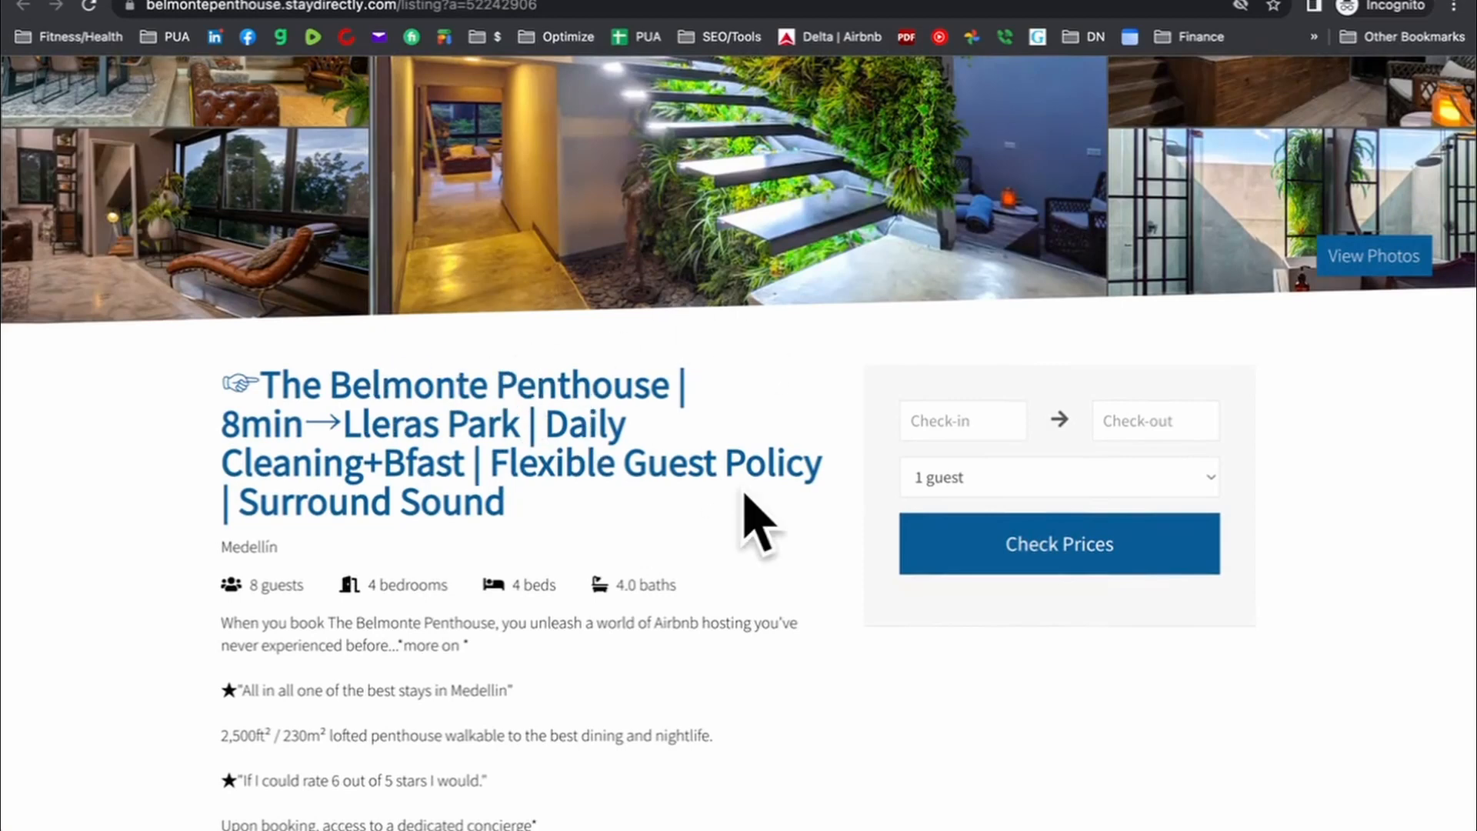
mouse_move(564, 560)
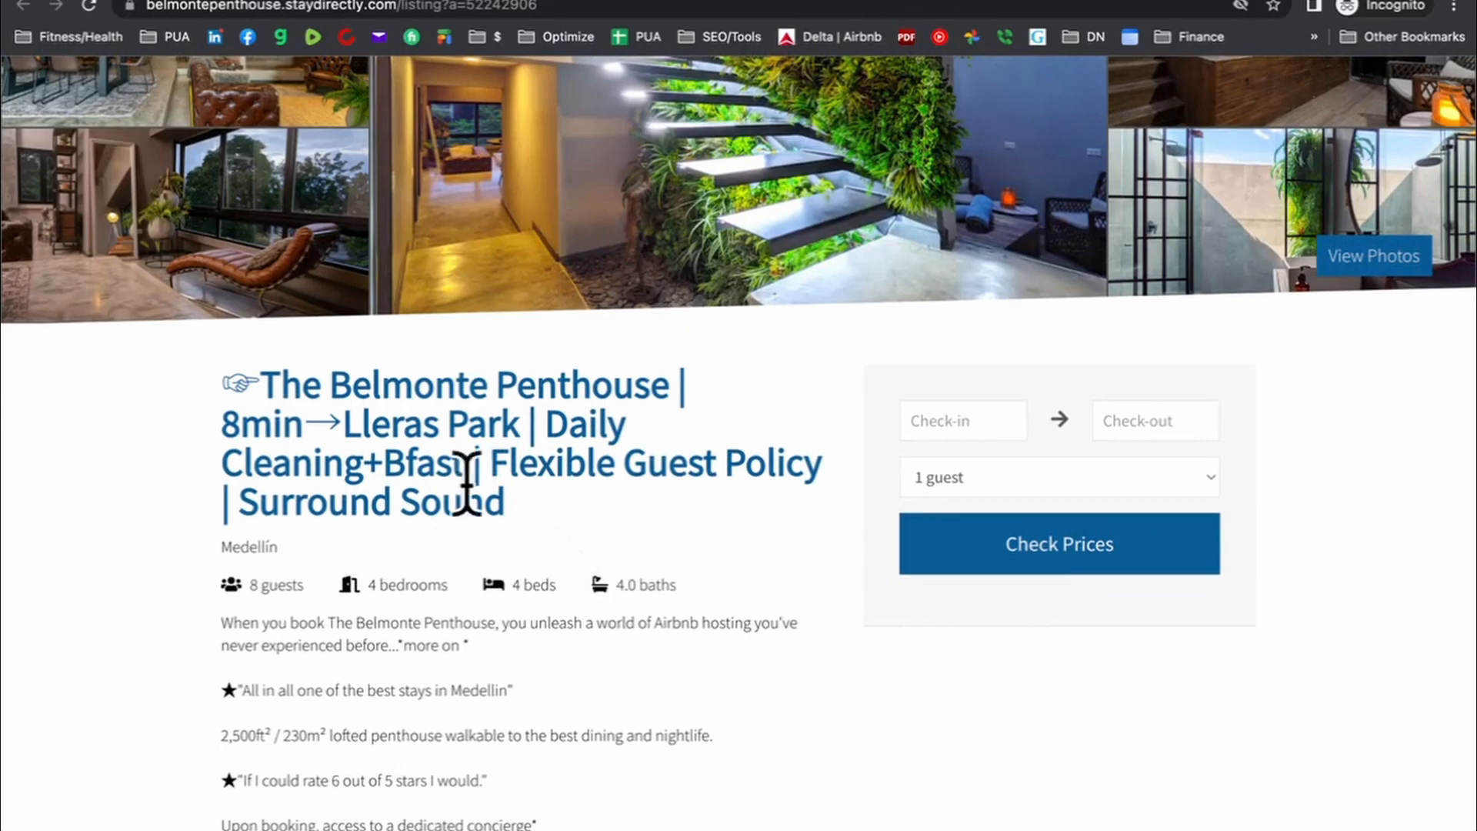
scroll("down", 3)
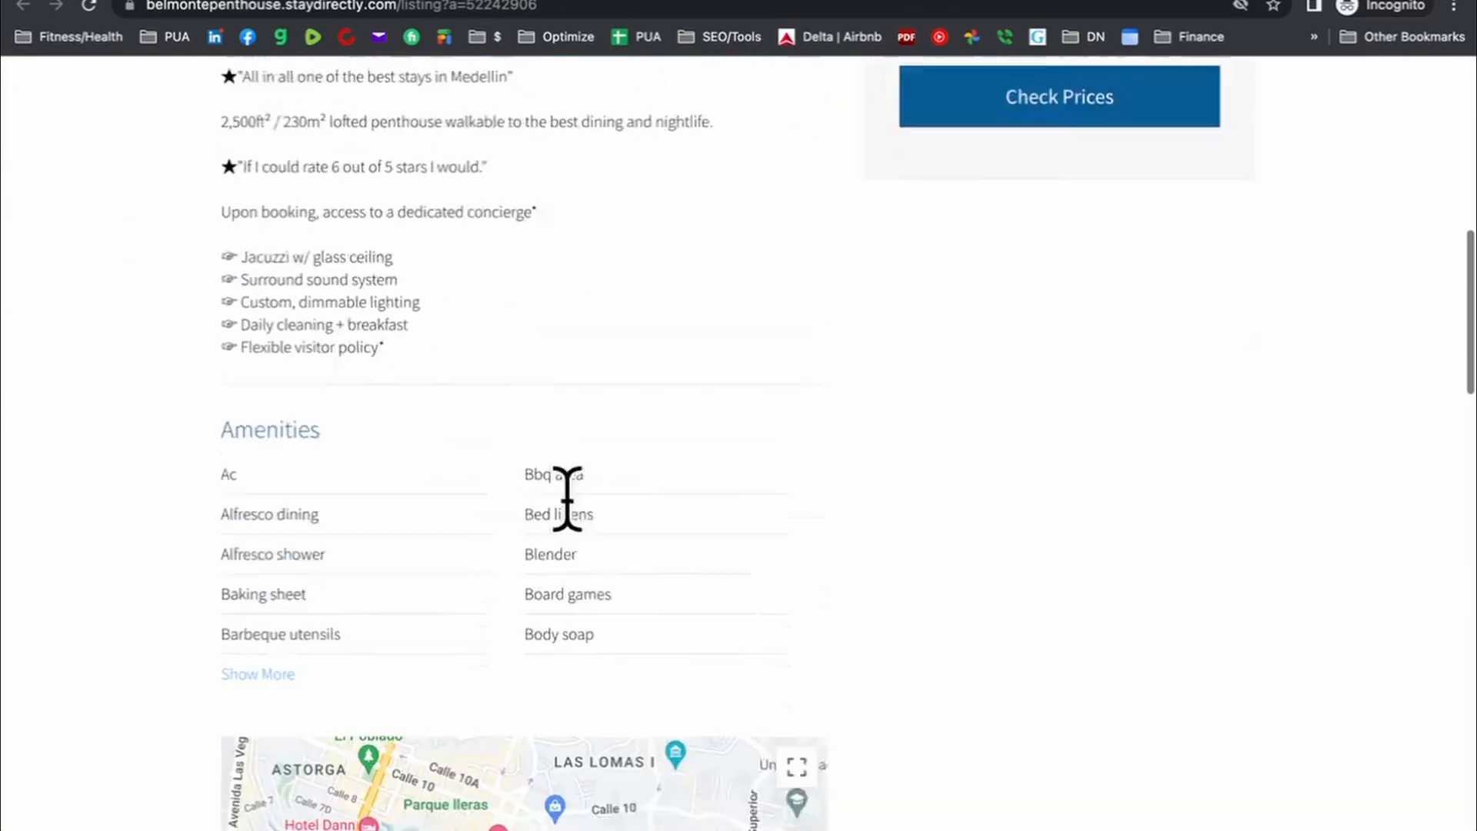
scroll("down", 3)
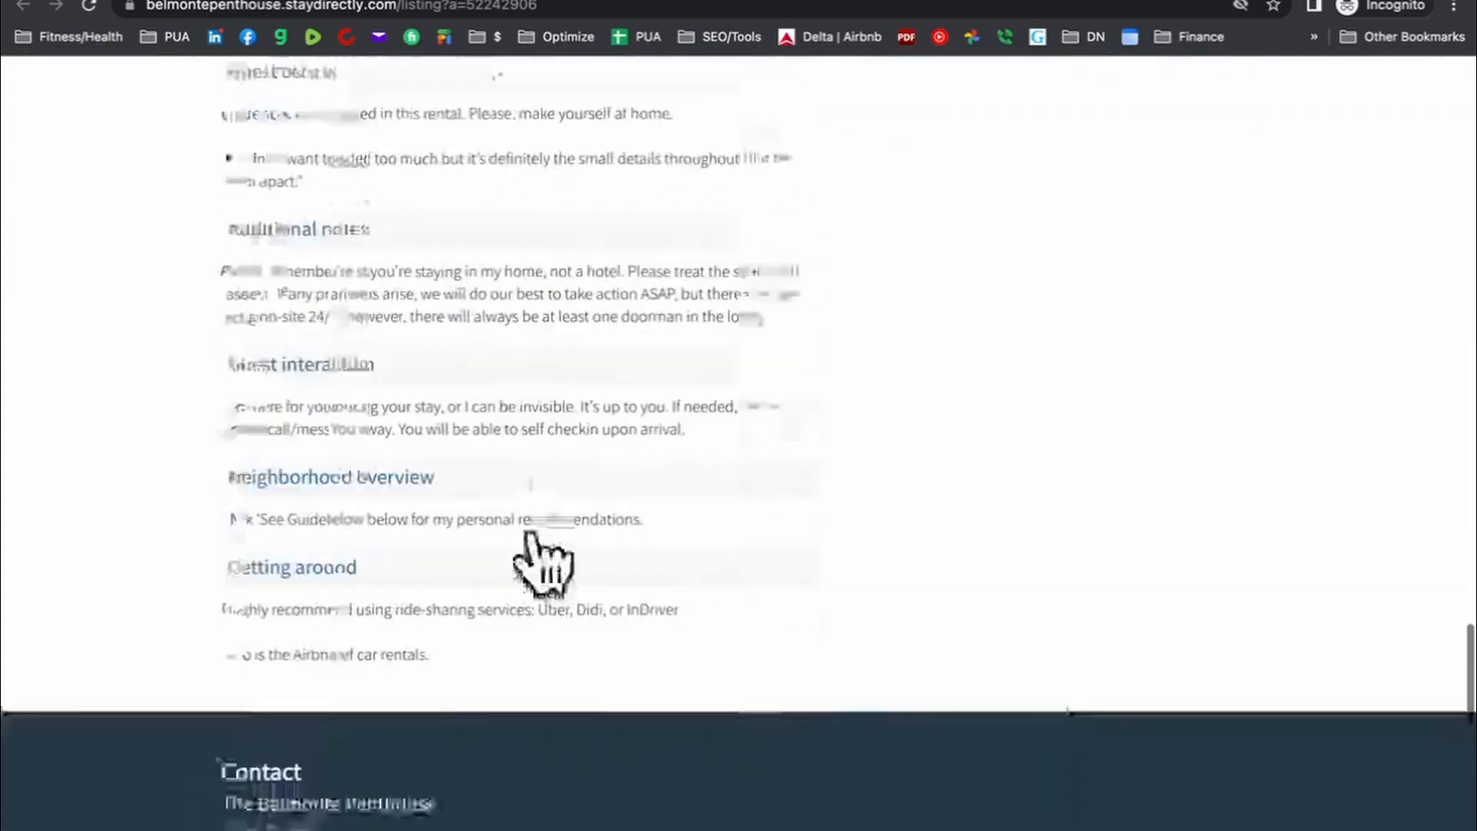
scroll("down", 3)
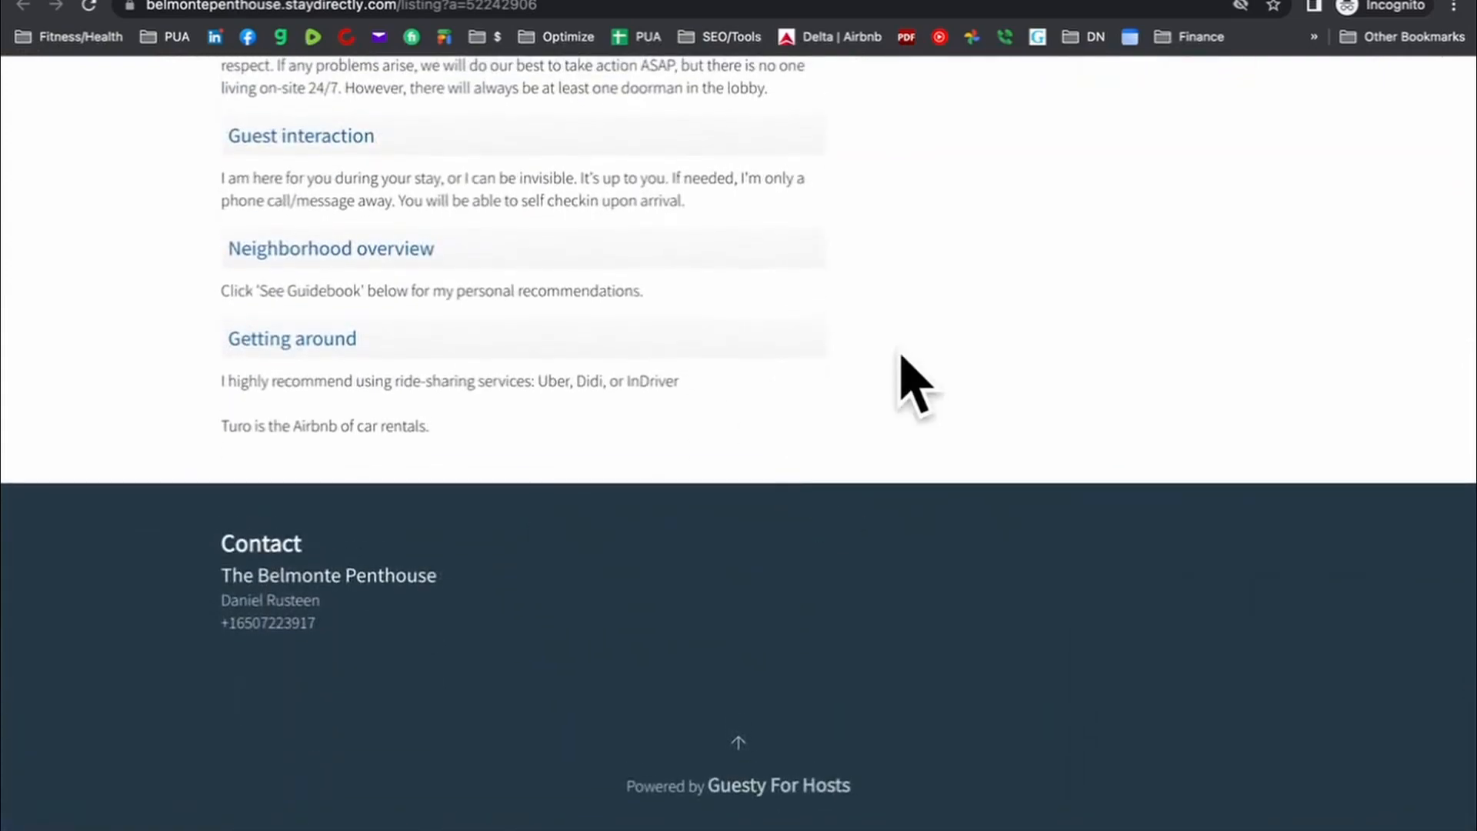
scroll("up", 3)
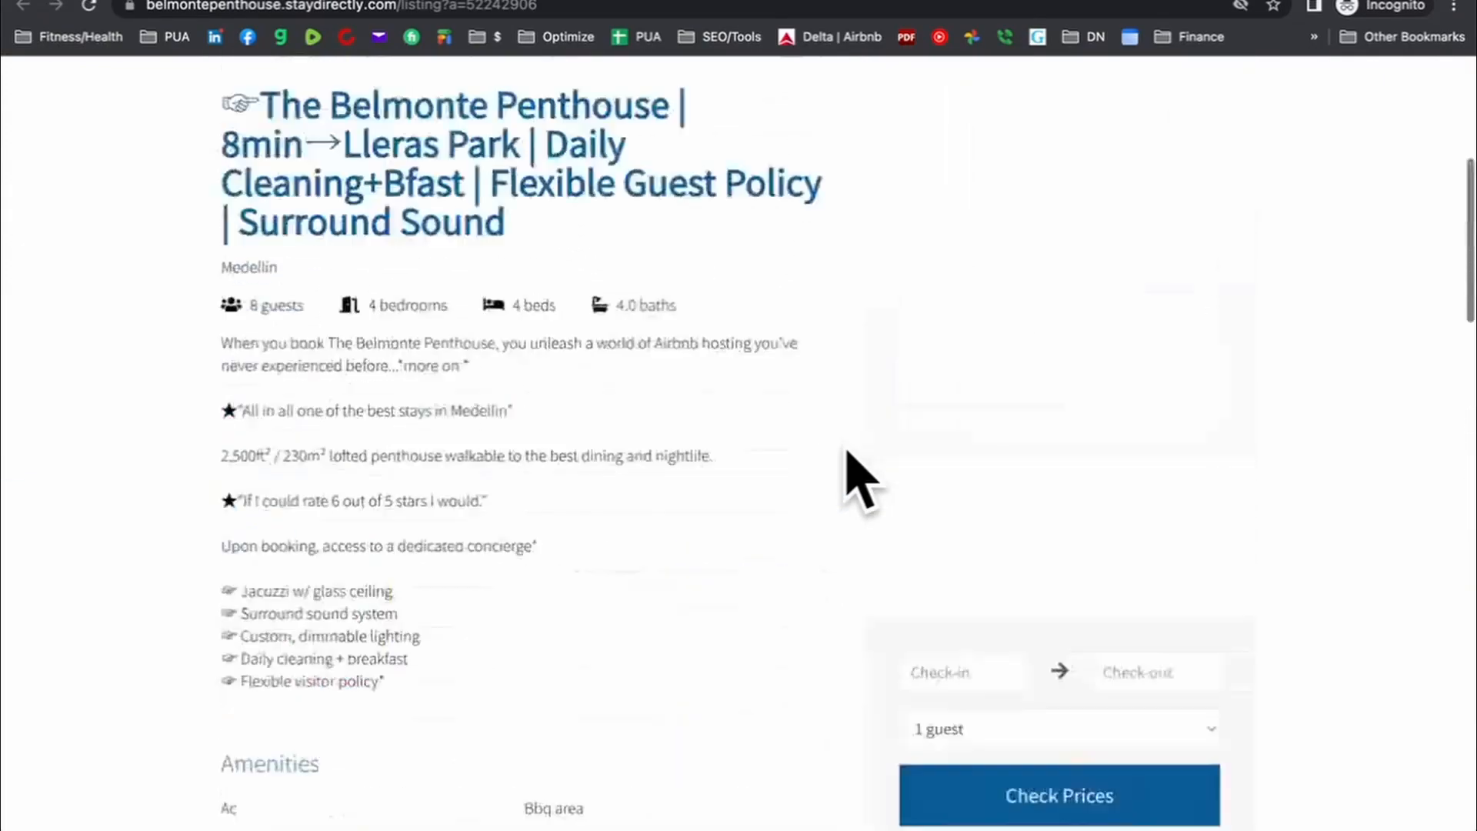
scroll("up", 3)
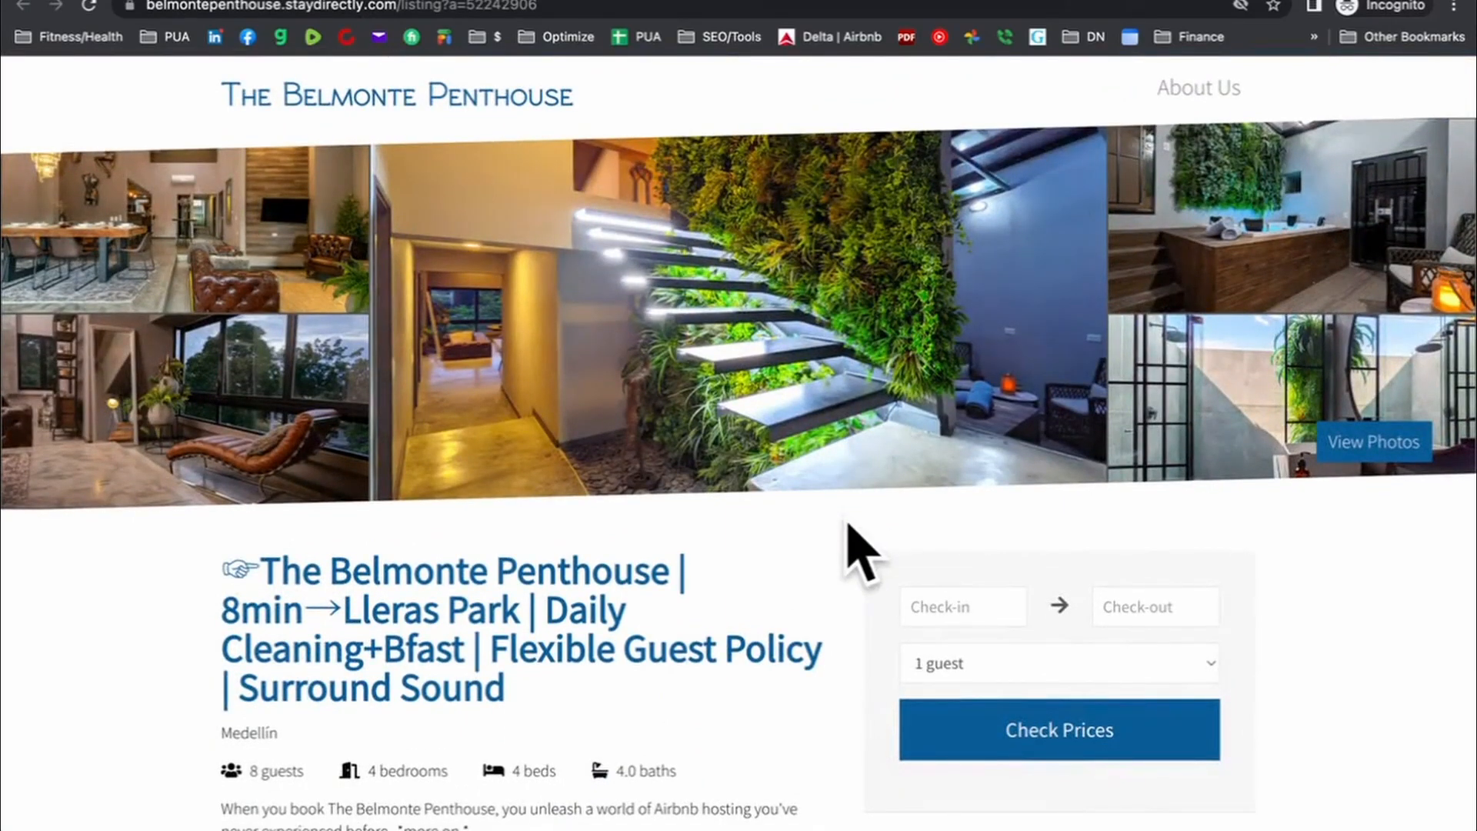
mouse_move(782, 640)
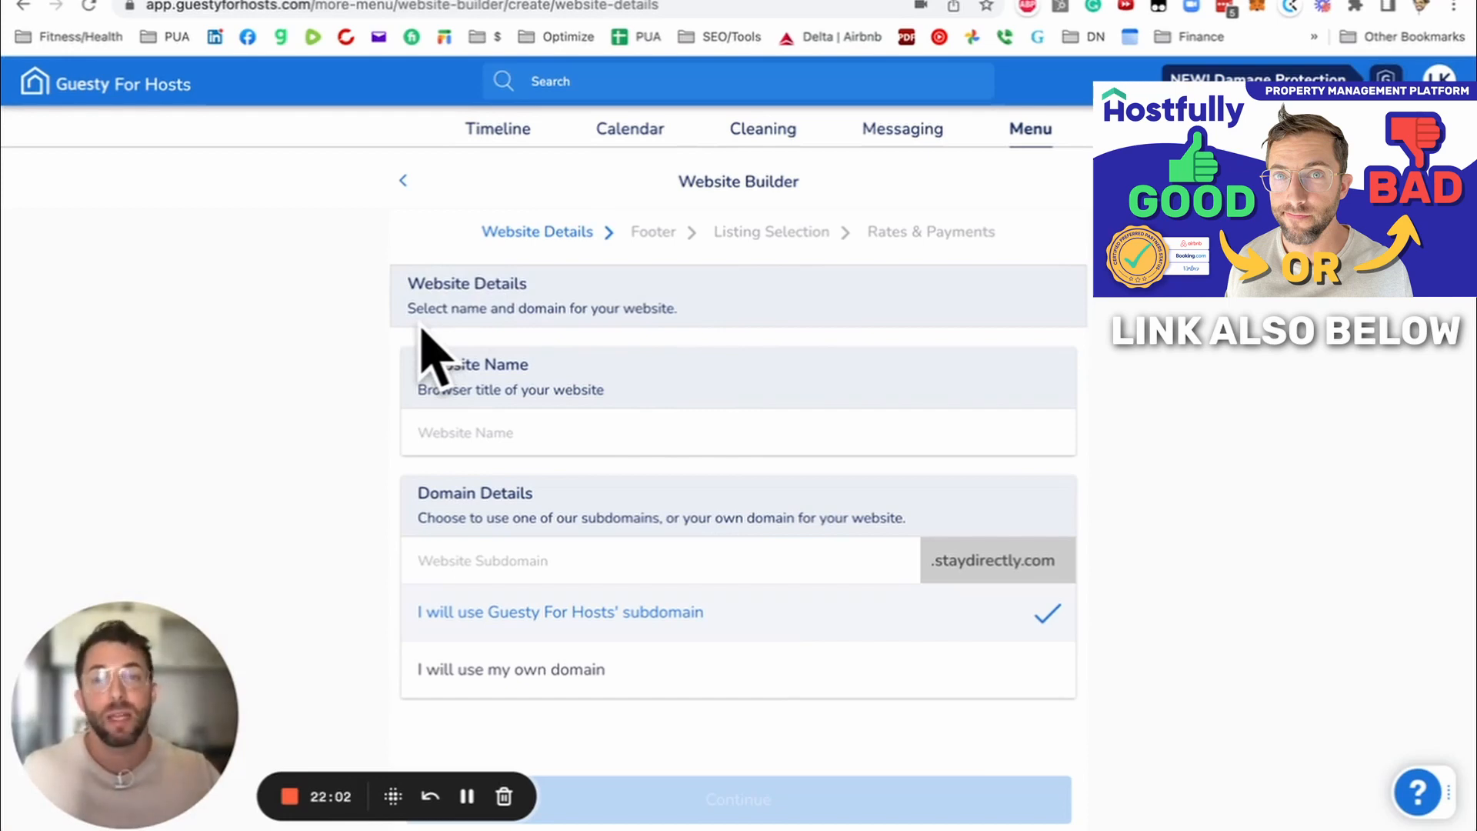
mouse_move(372, 386)
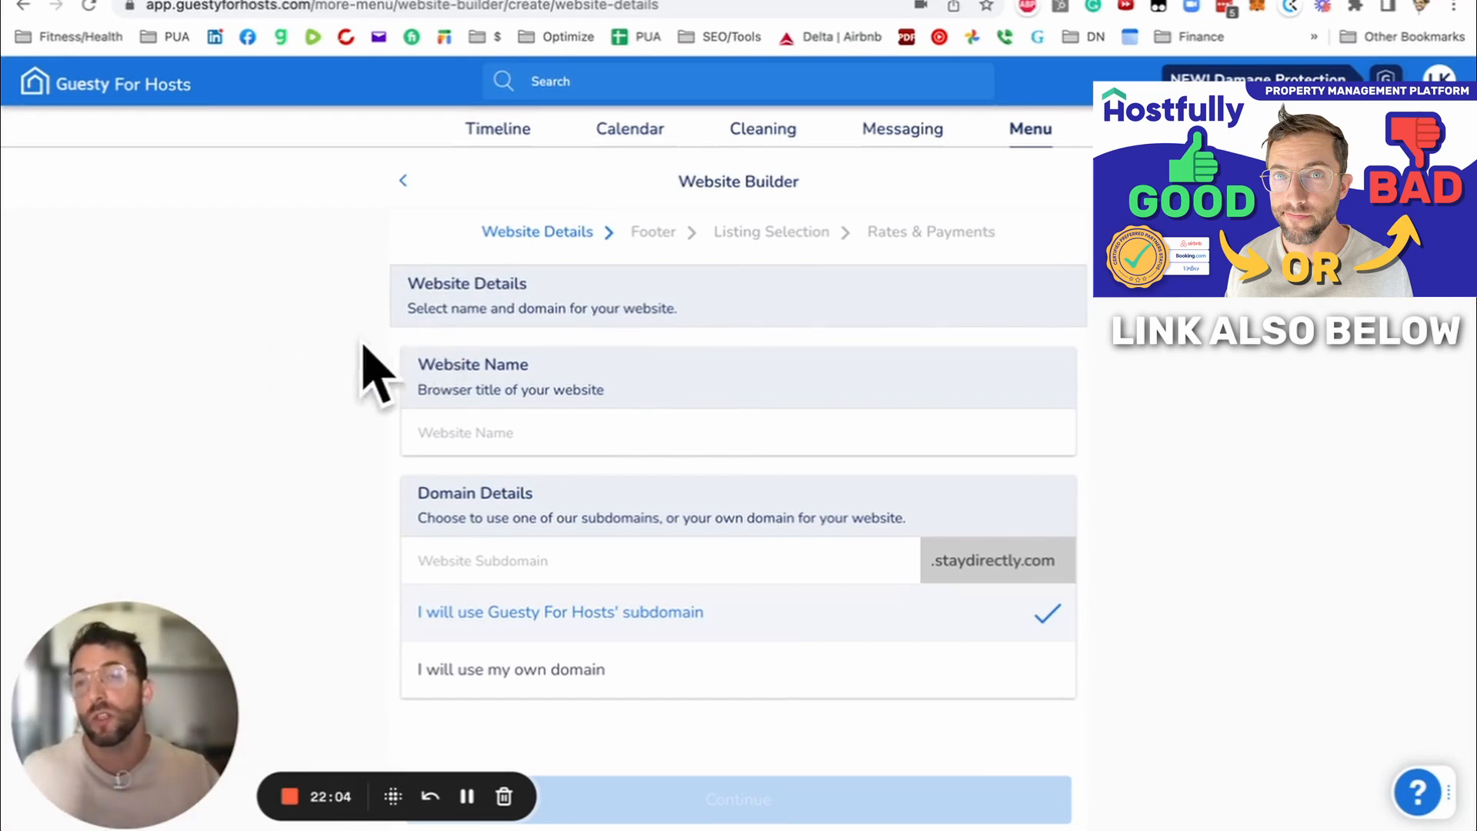
mouse_move(343, 404)
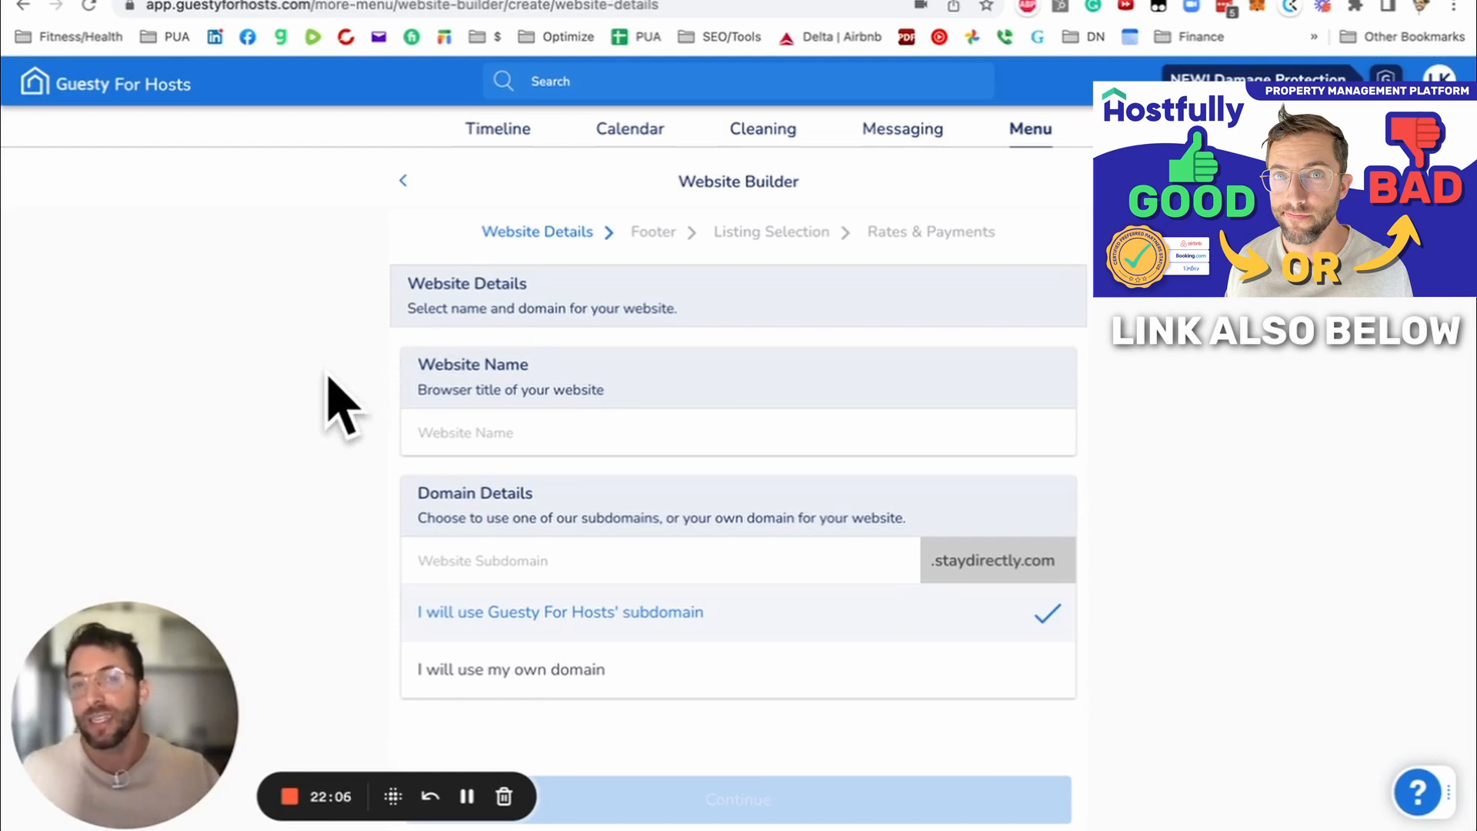
Step: Leave Website Builder and scroll the Menu through More Features to Smart Locks
left_click(403, 180)
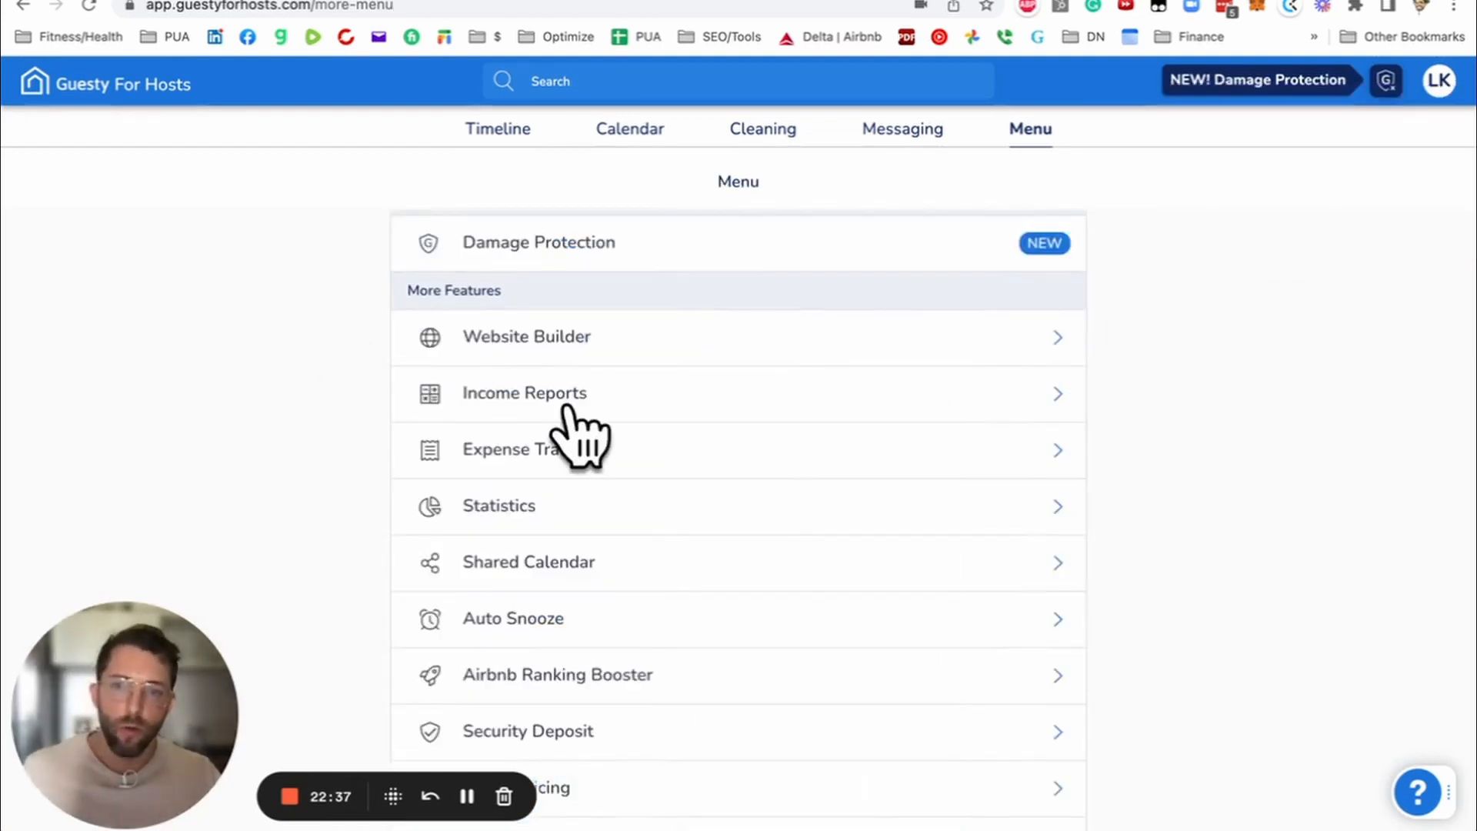
scroll("down", 3)
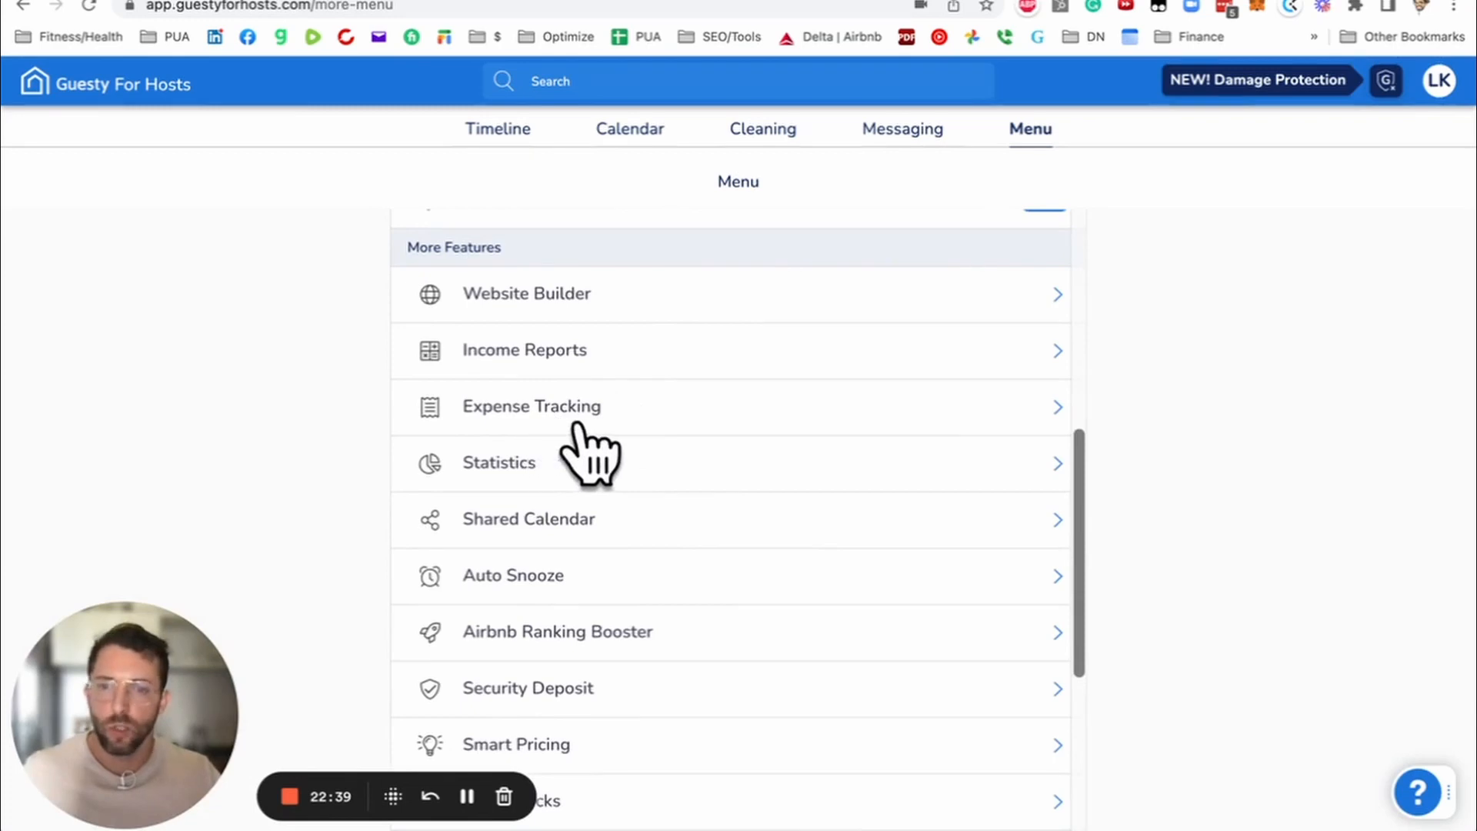
mouse_move(603, 493)
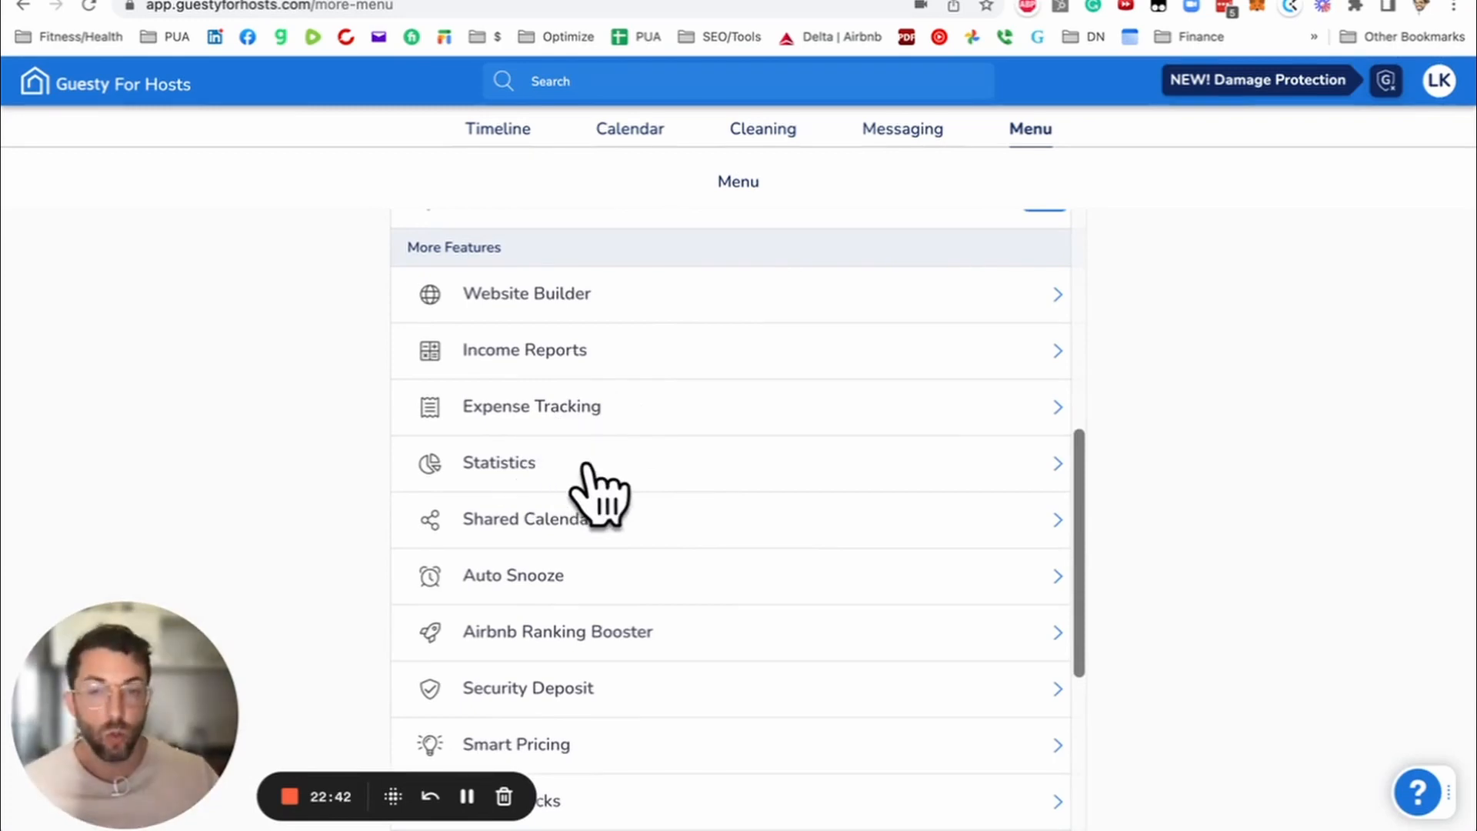
mouse_move(763, 494)
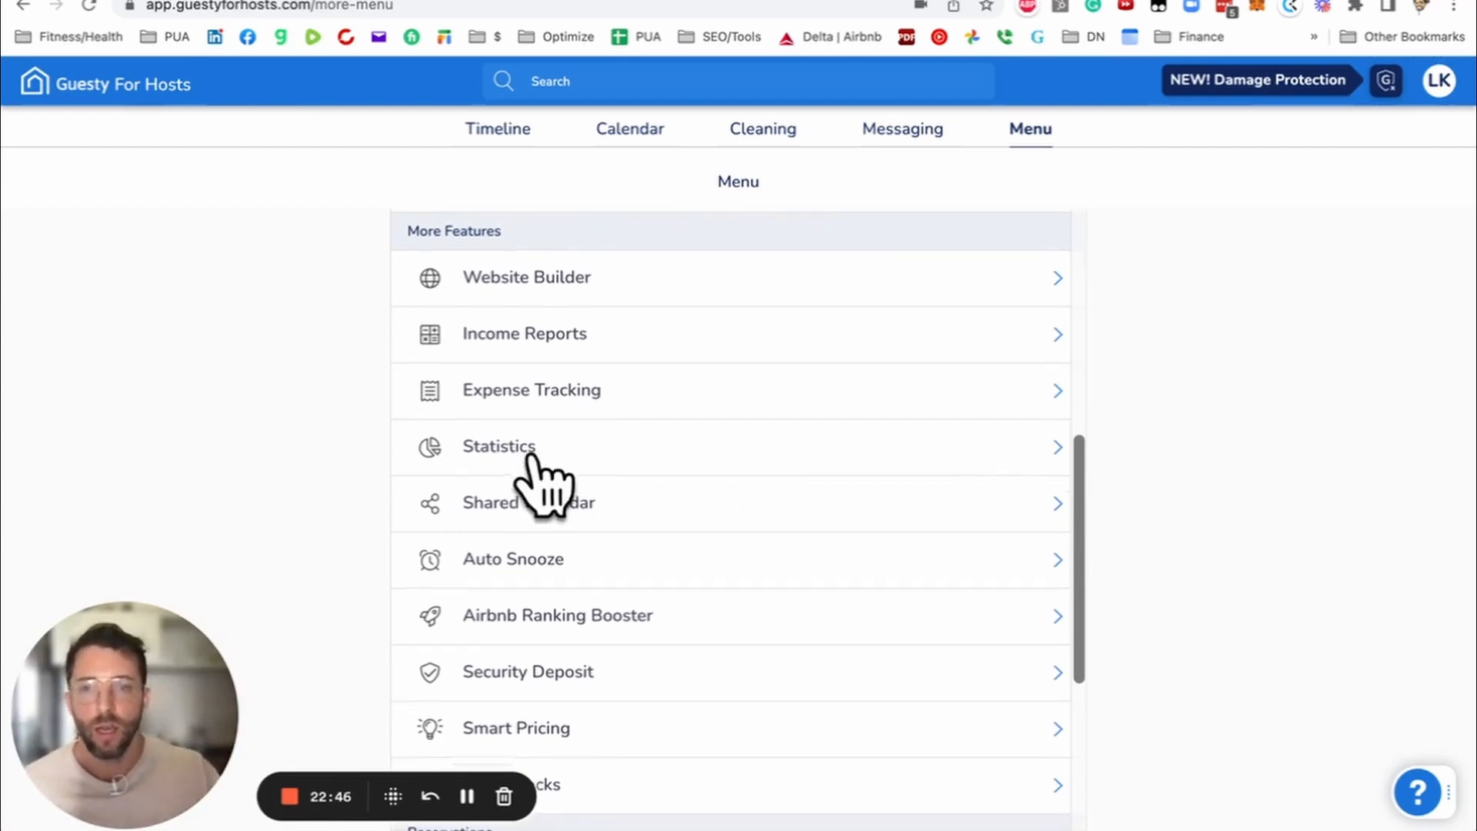
mouse_move(589, 519)
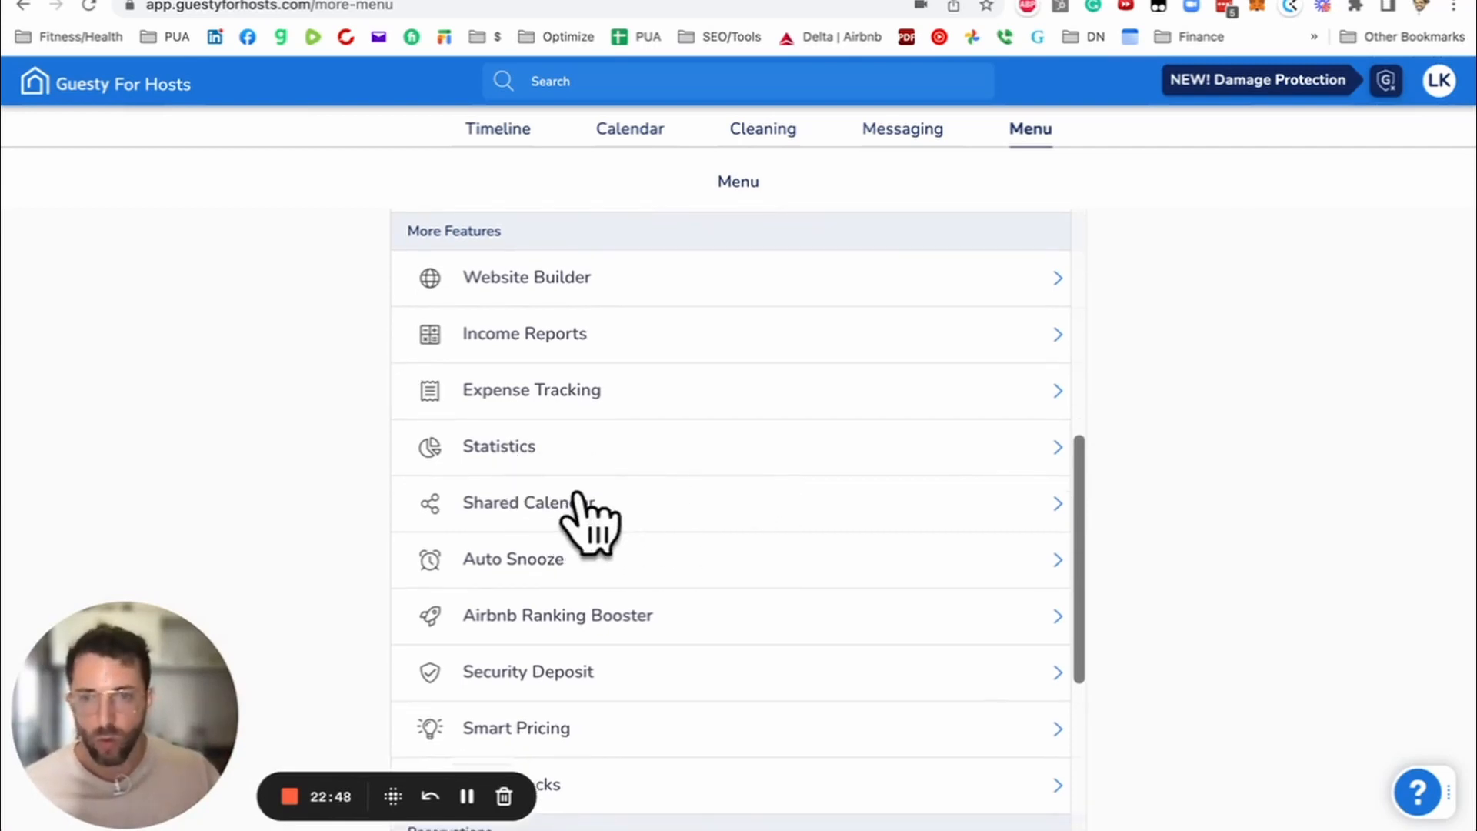
mouse_move(674, 523)
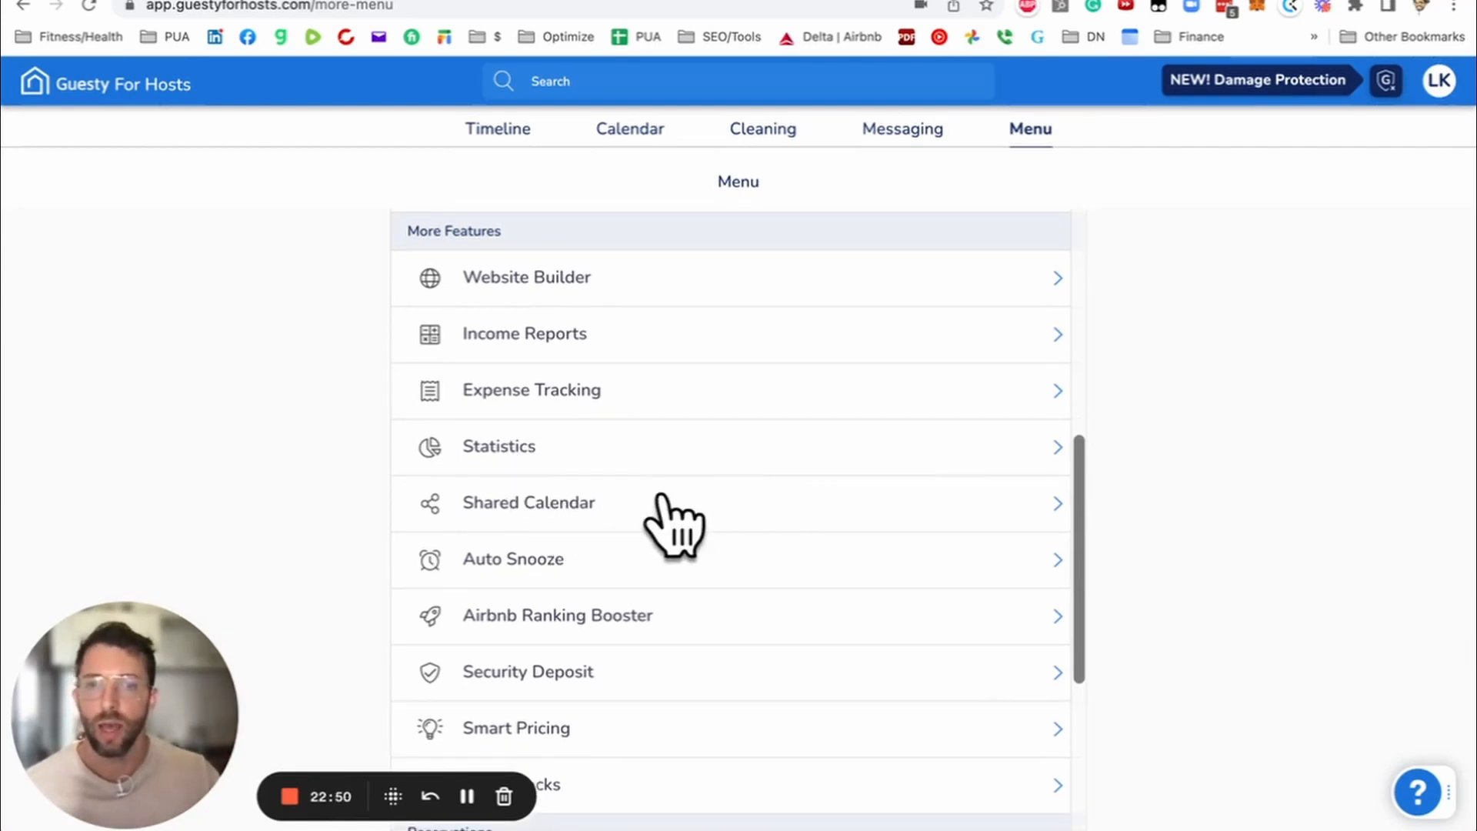
mouse_move(715, 537)
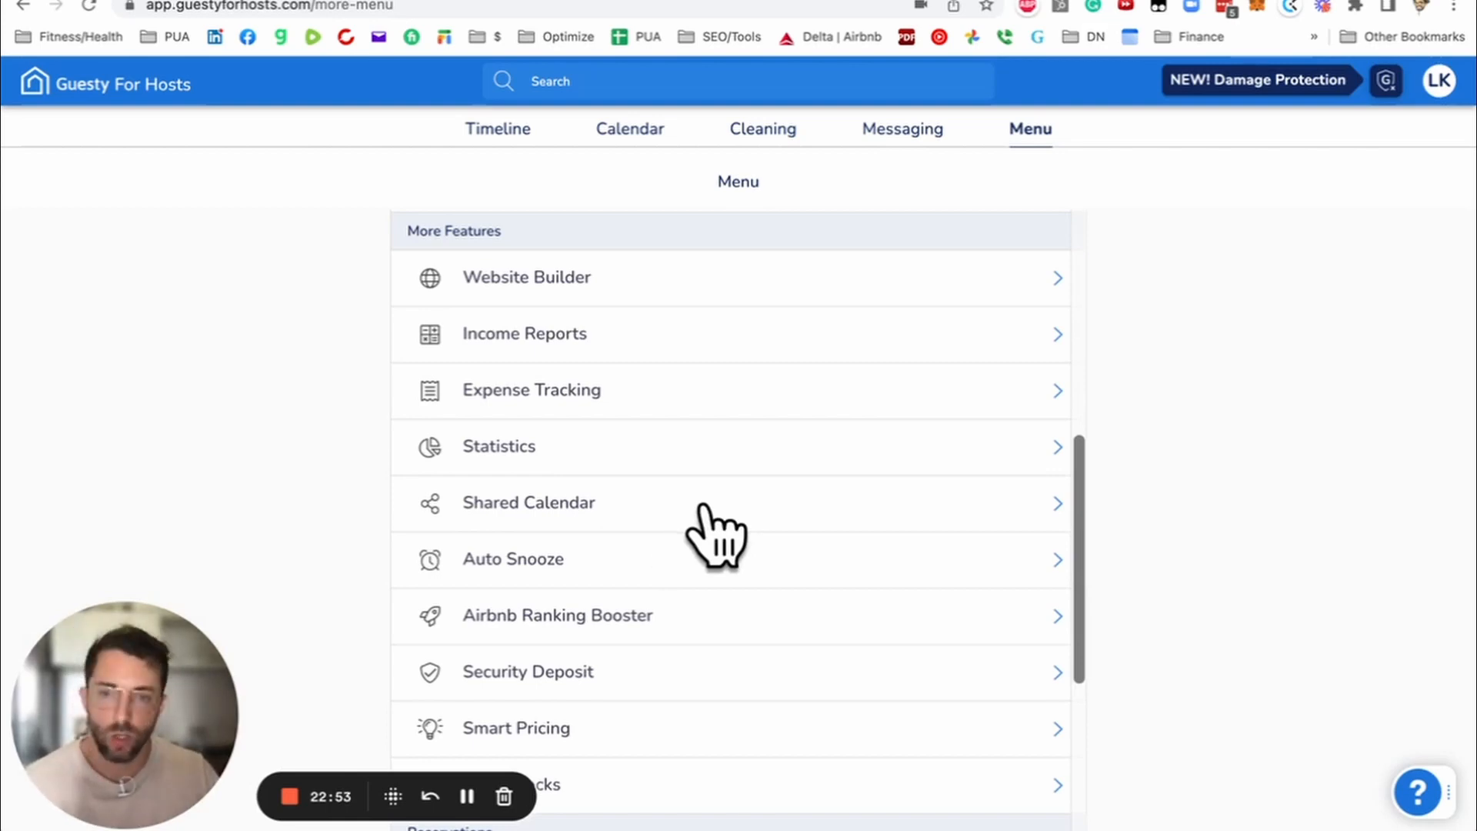
mouse_move(574, 580)
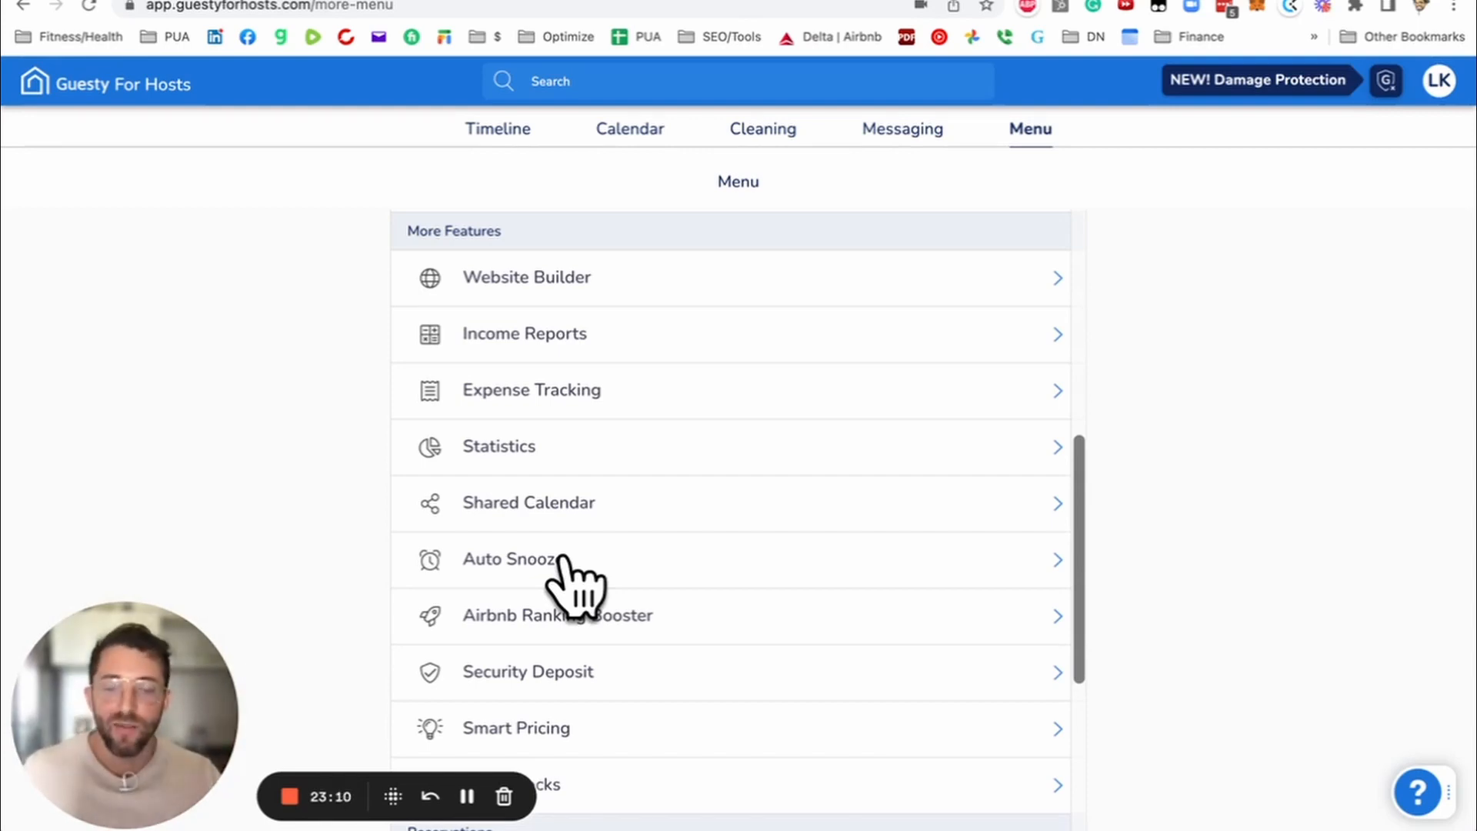
mouse_move(665, 594)
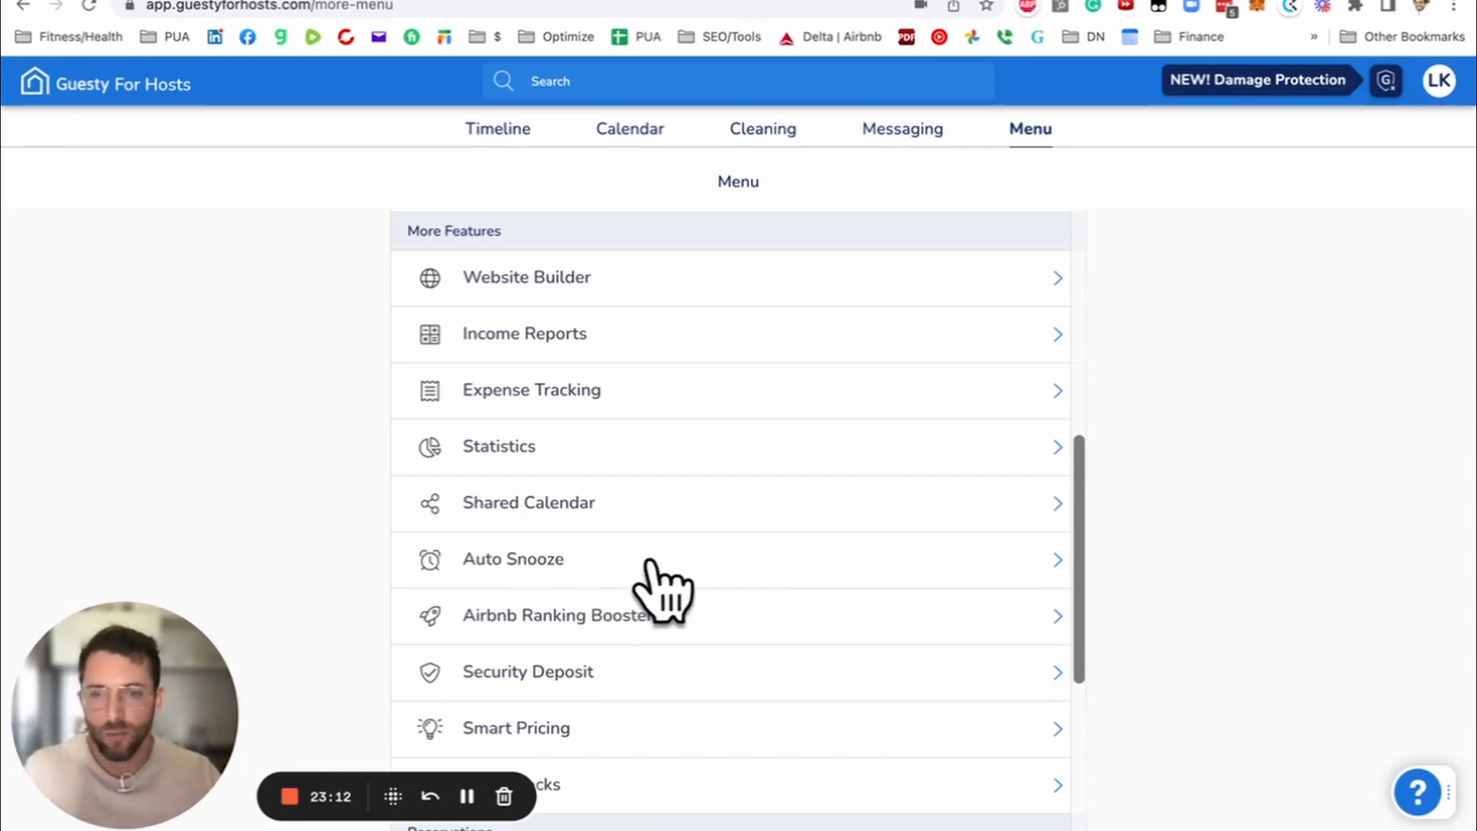
scroll("down", 3)
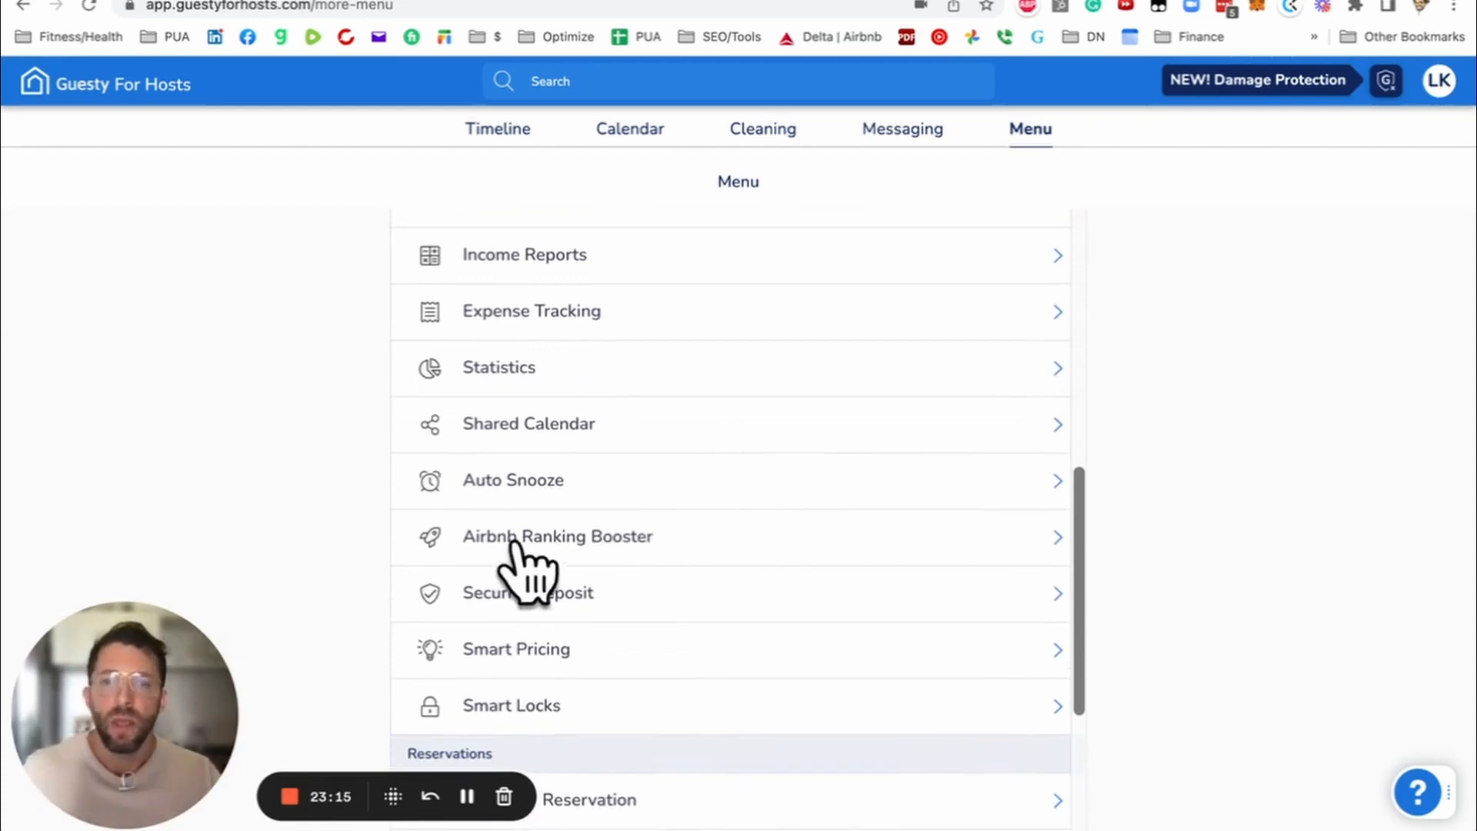
mouse_move(608, 560)
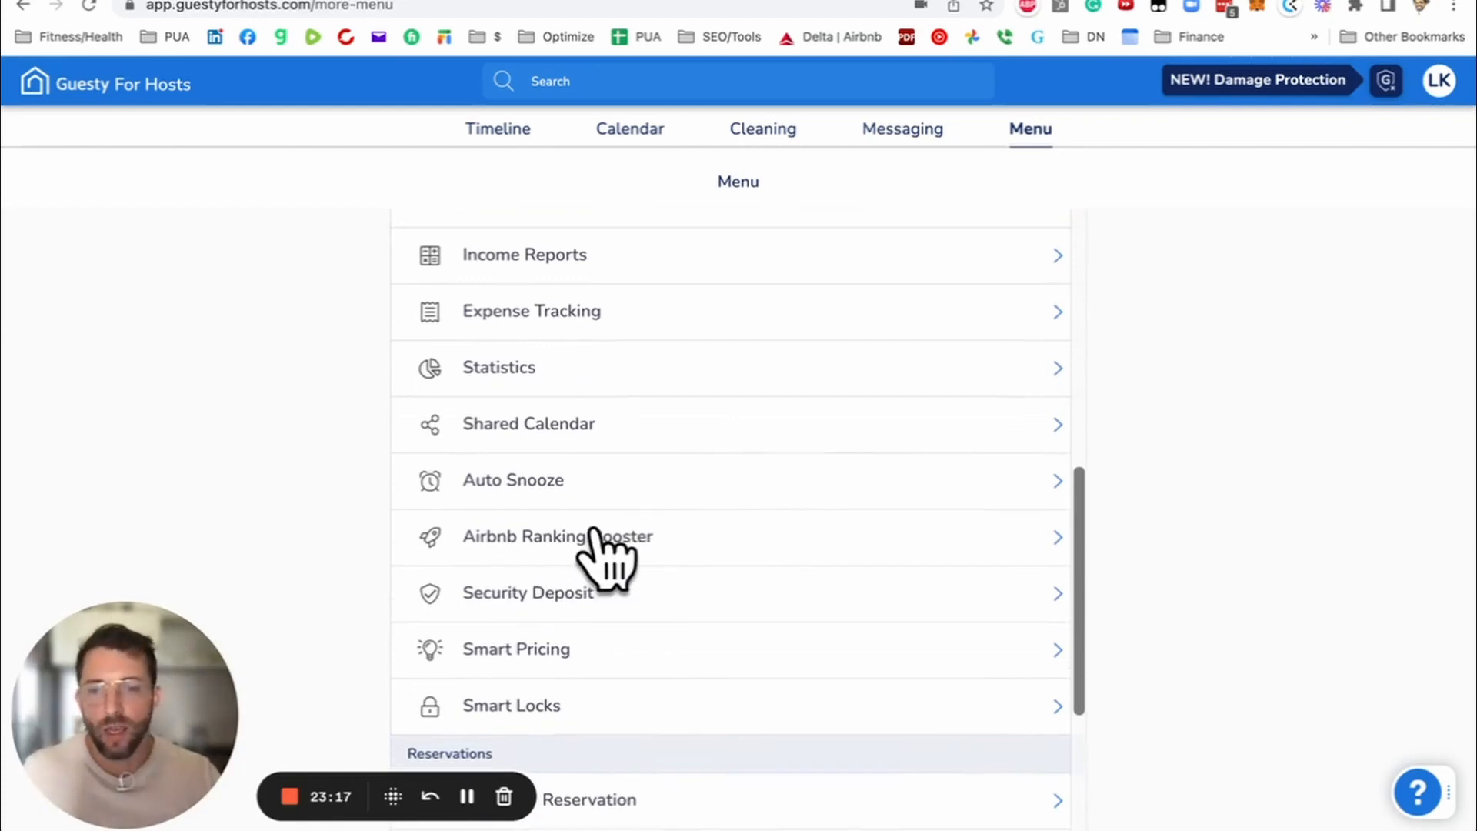
Step: Show the Airbnb Ranking Booster page, enabled for one listing
left_click(557, 535)
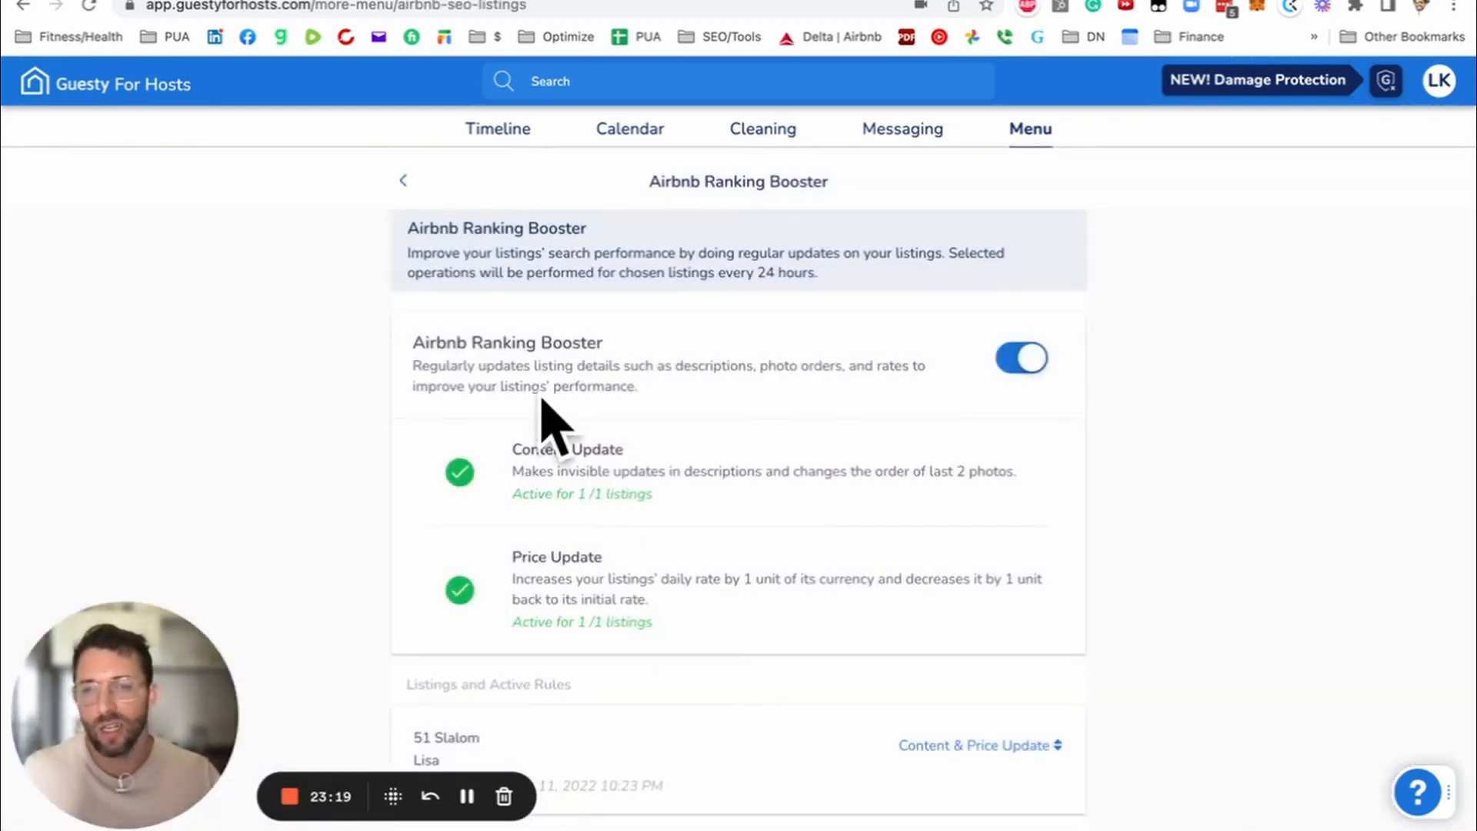
mouse_move(585, 301)
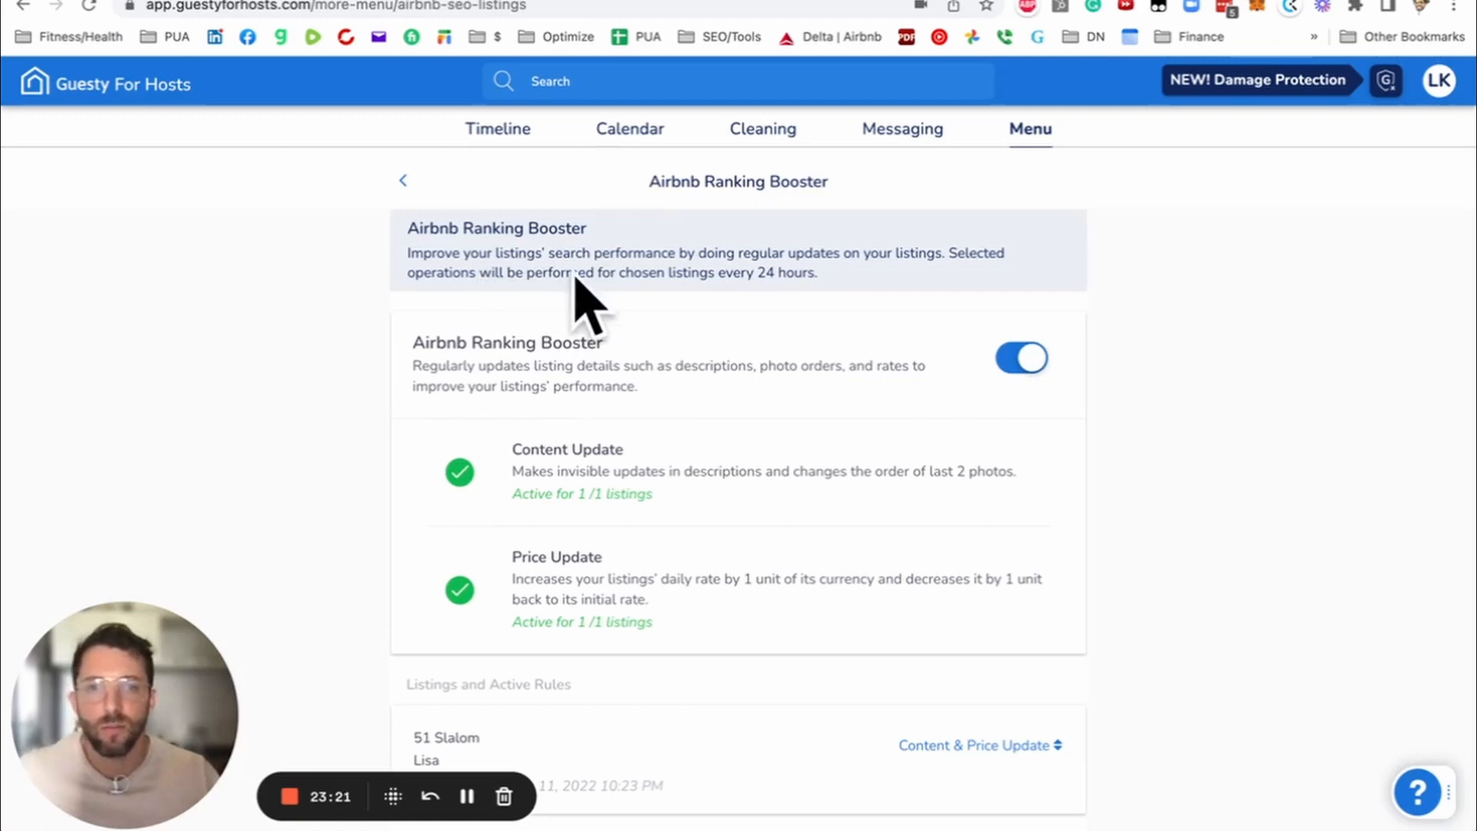
mouse_move(949, 268)
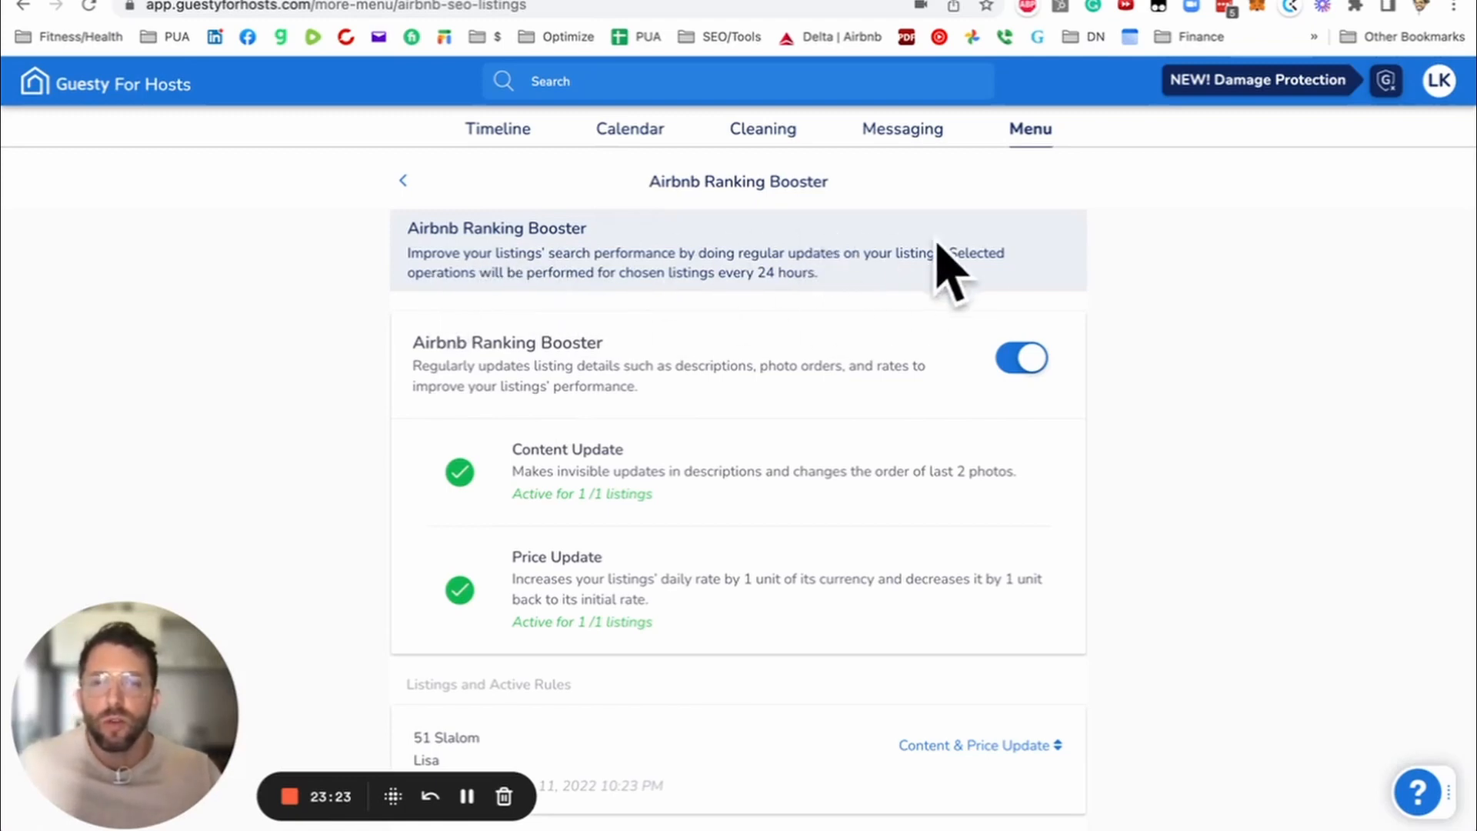
mouse_move(702, 311)
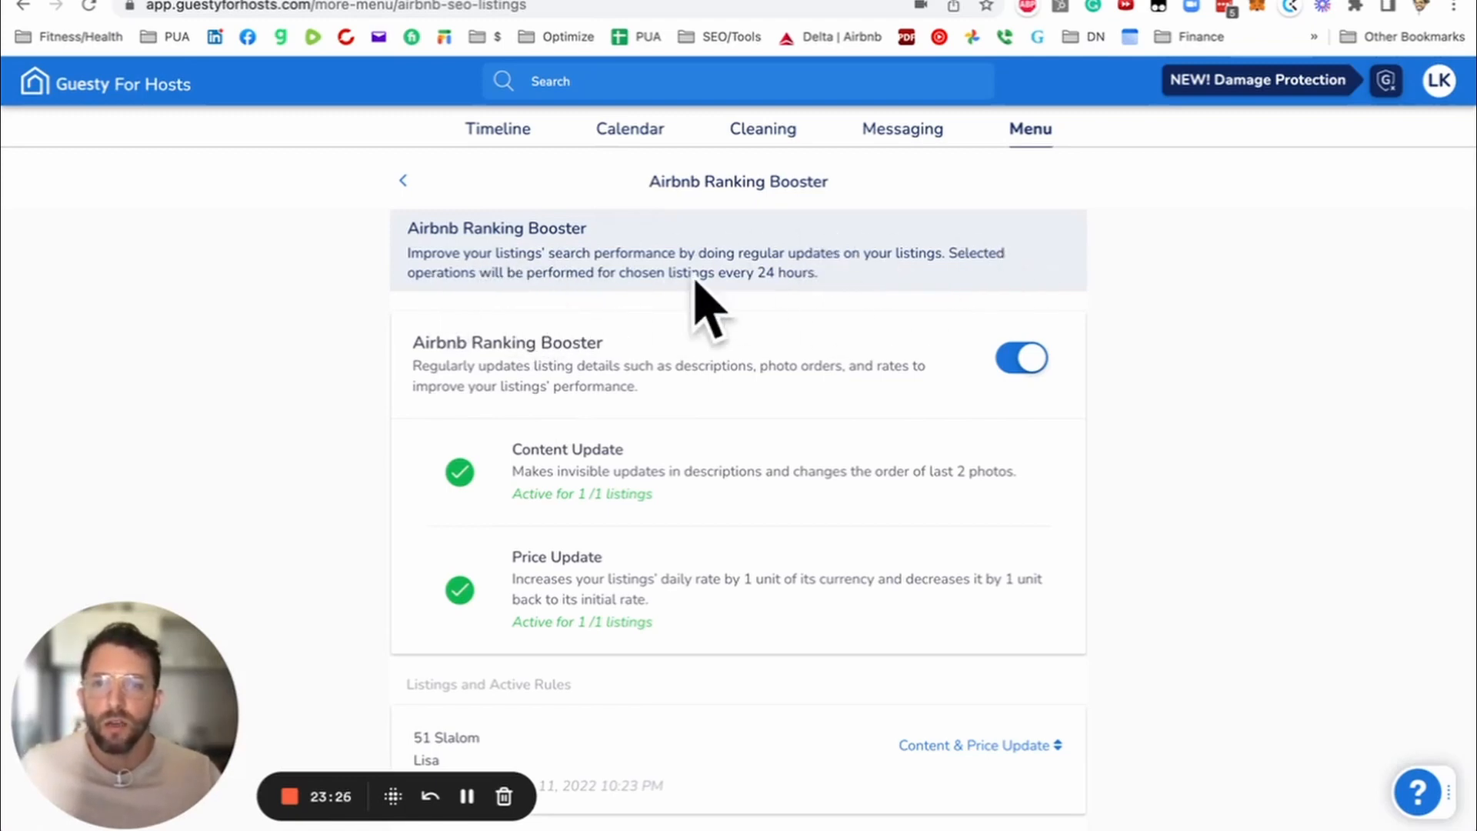
mouse_move(580, 527)
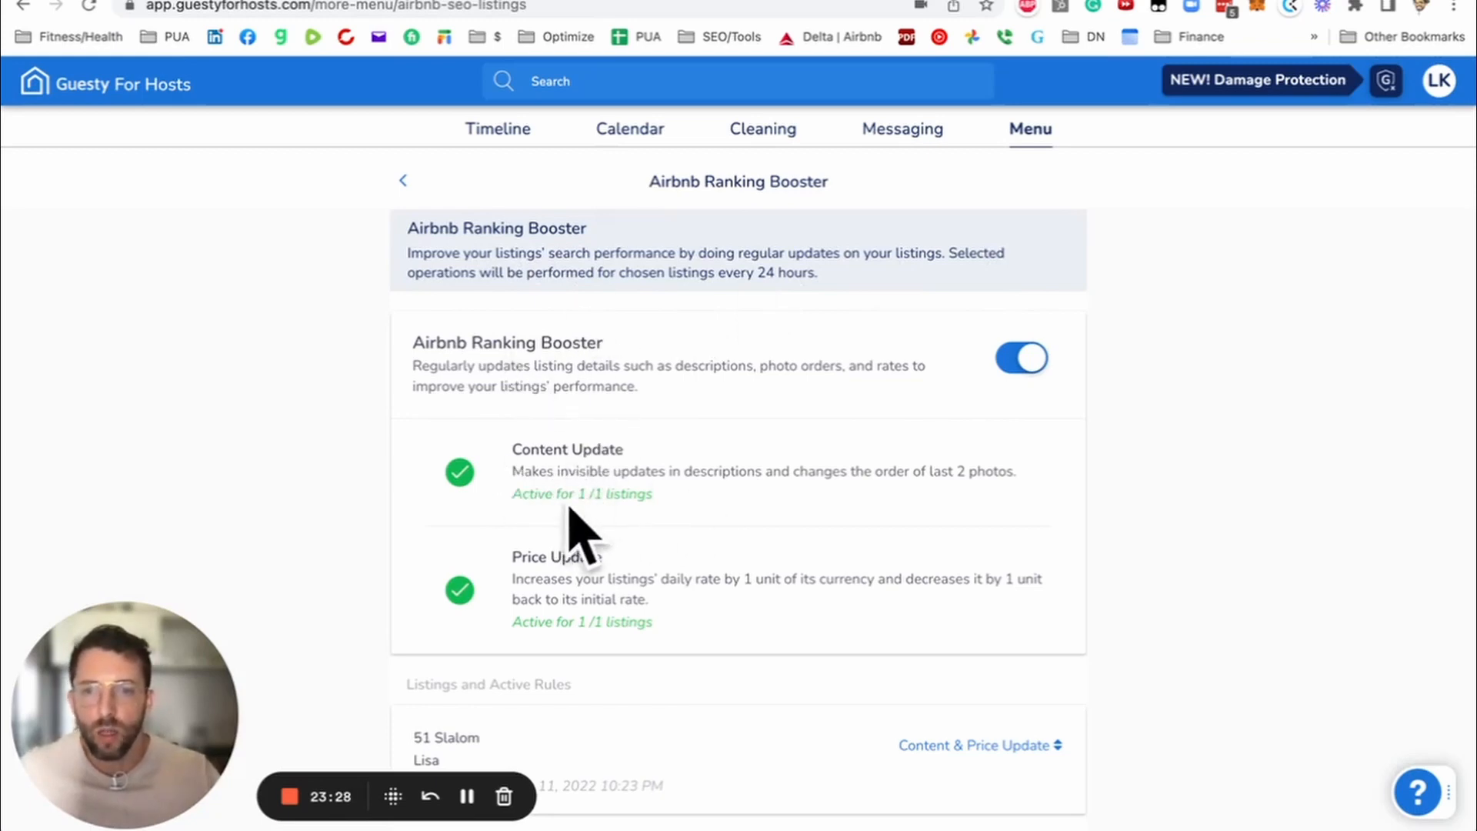
mouse_move(895, 490)
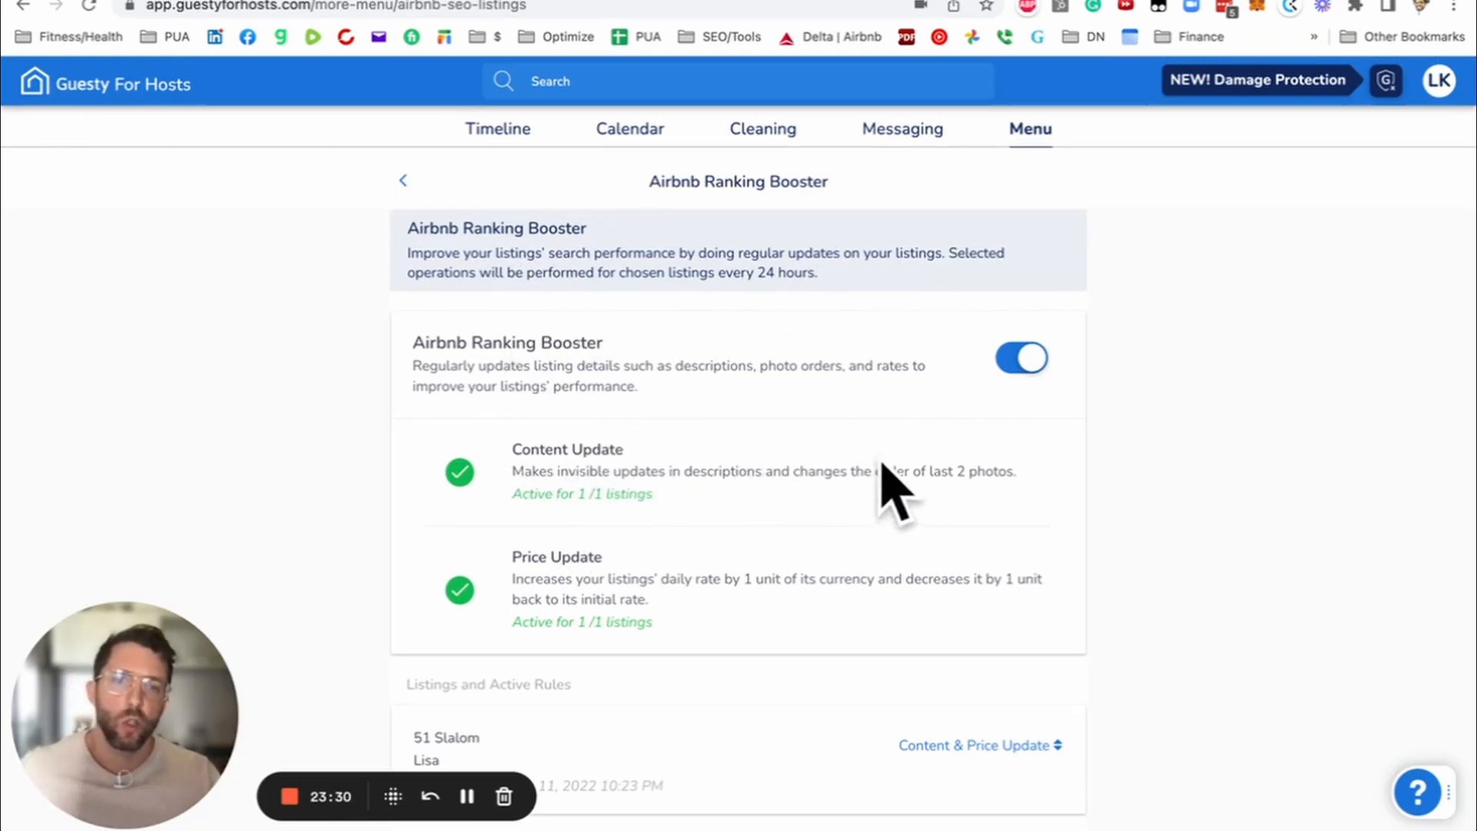
mouse_move(697, 603)
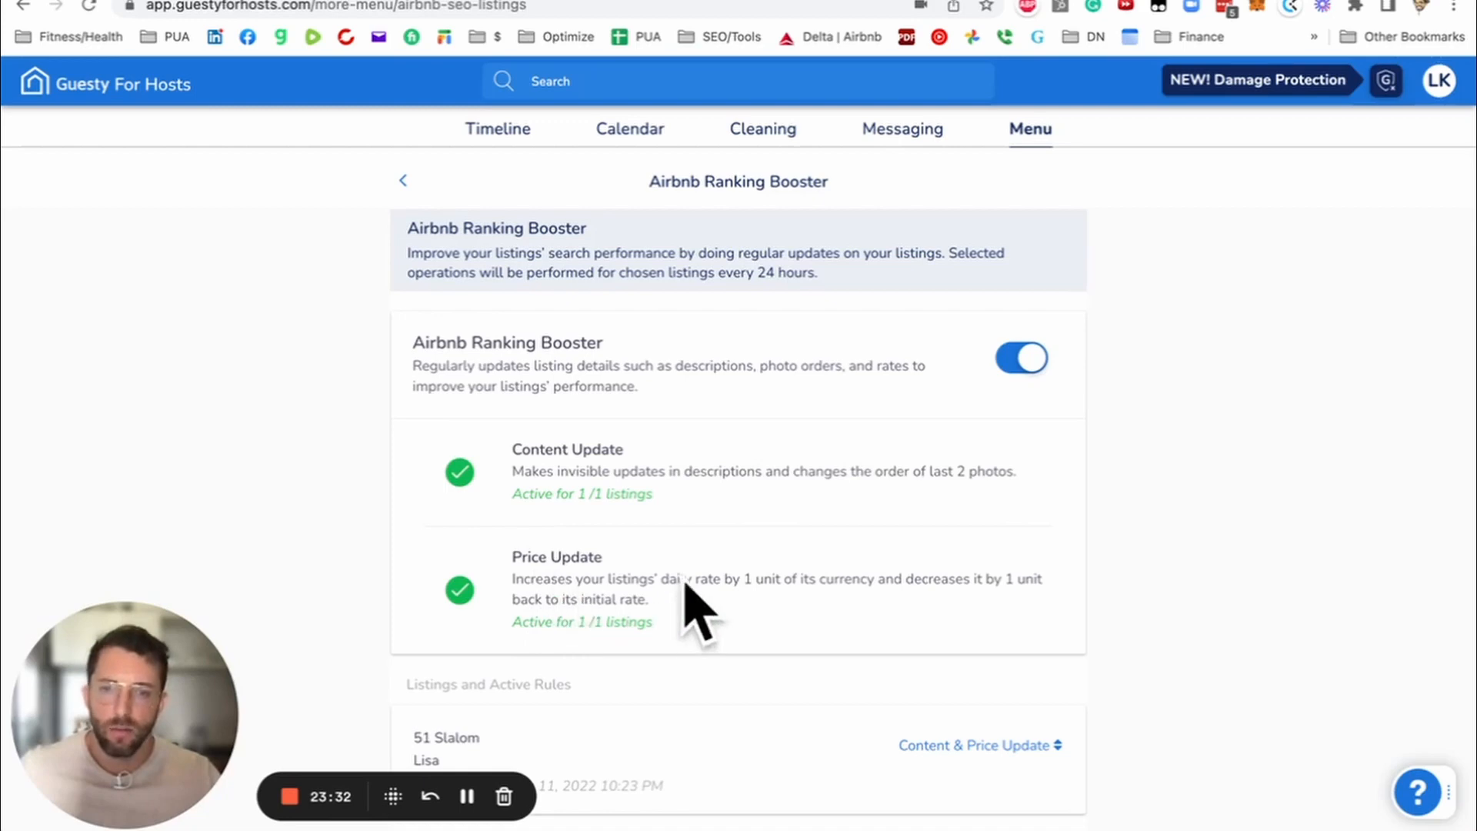
mouse_move(635, 523)
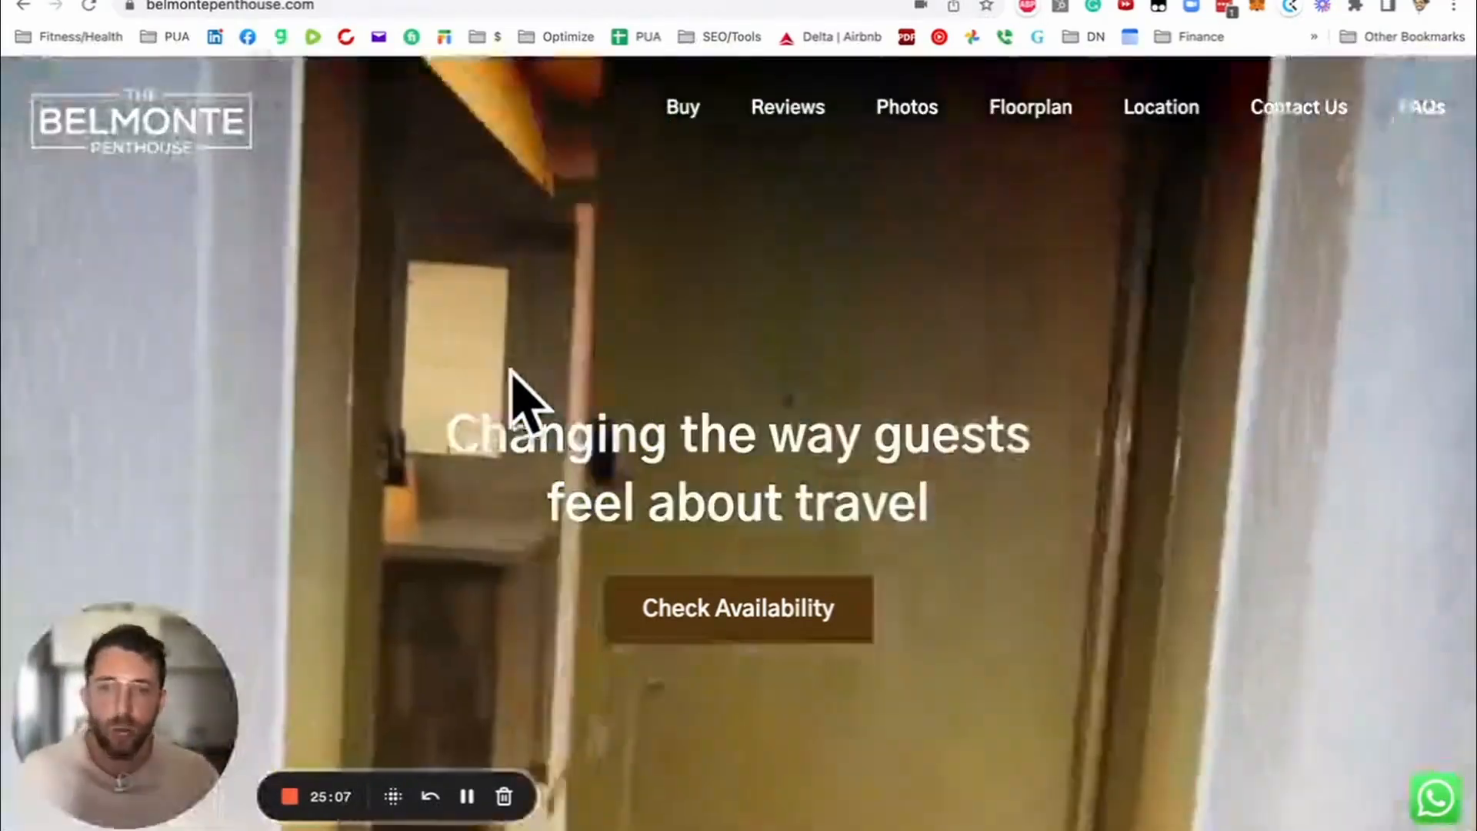
scroll("down", 3)
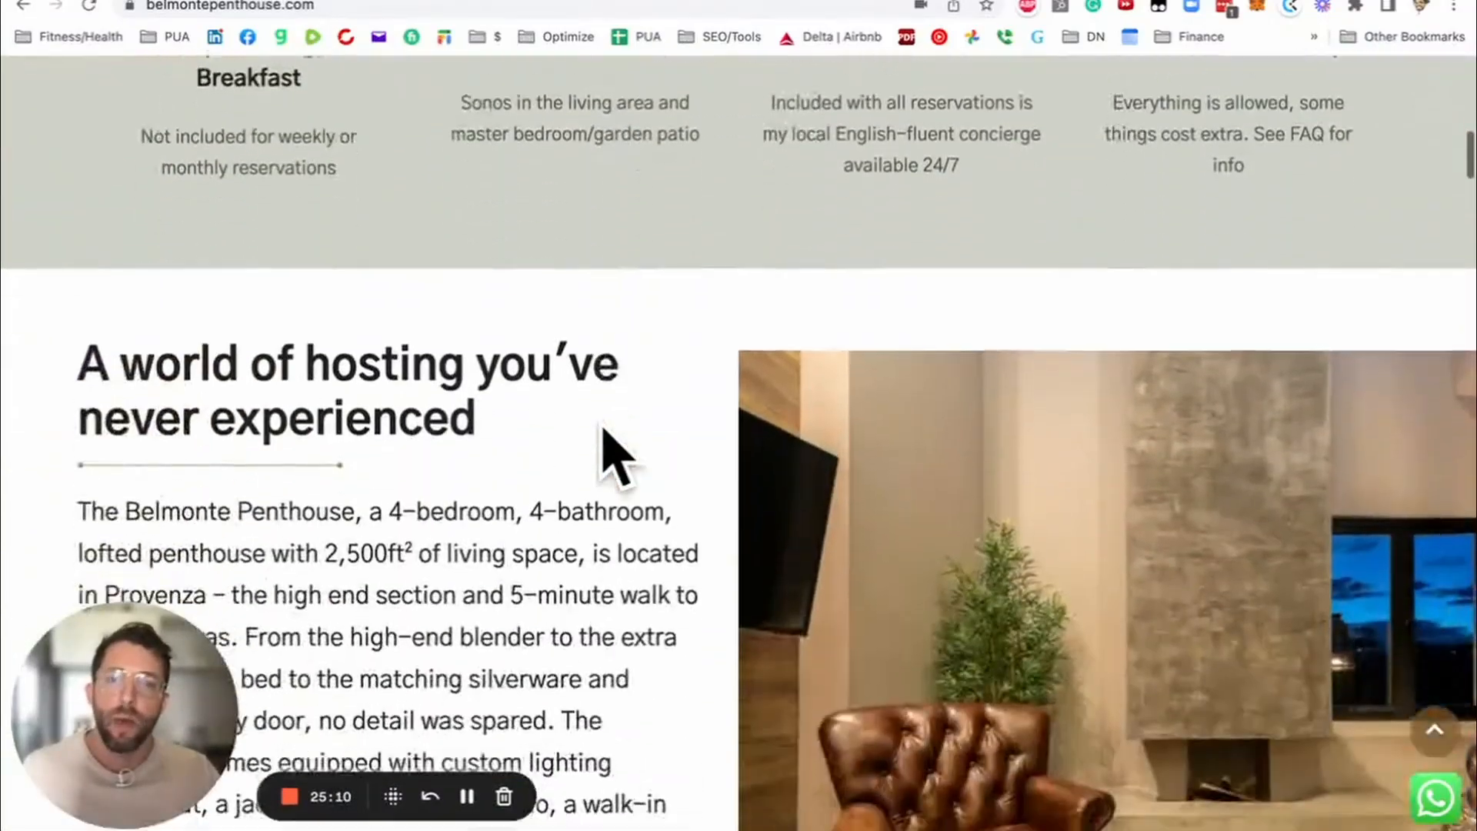
scroll("down", 3)
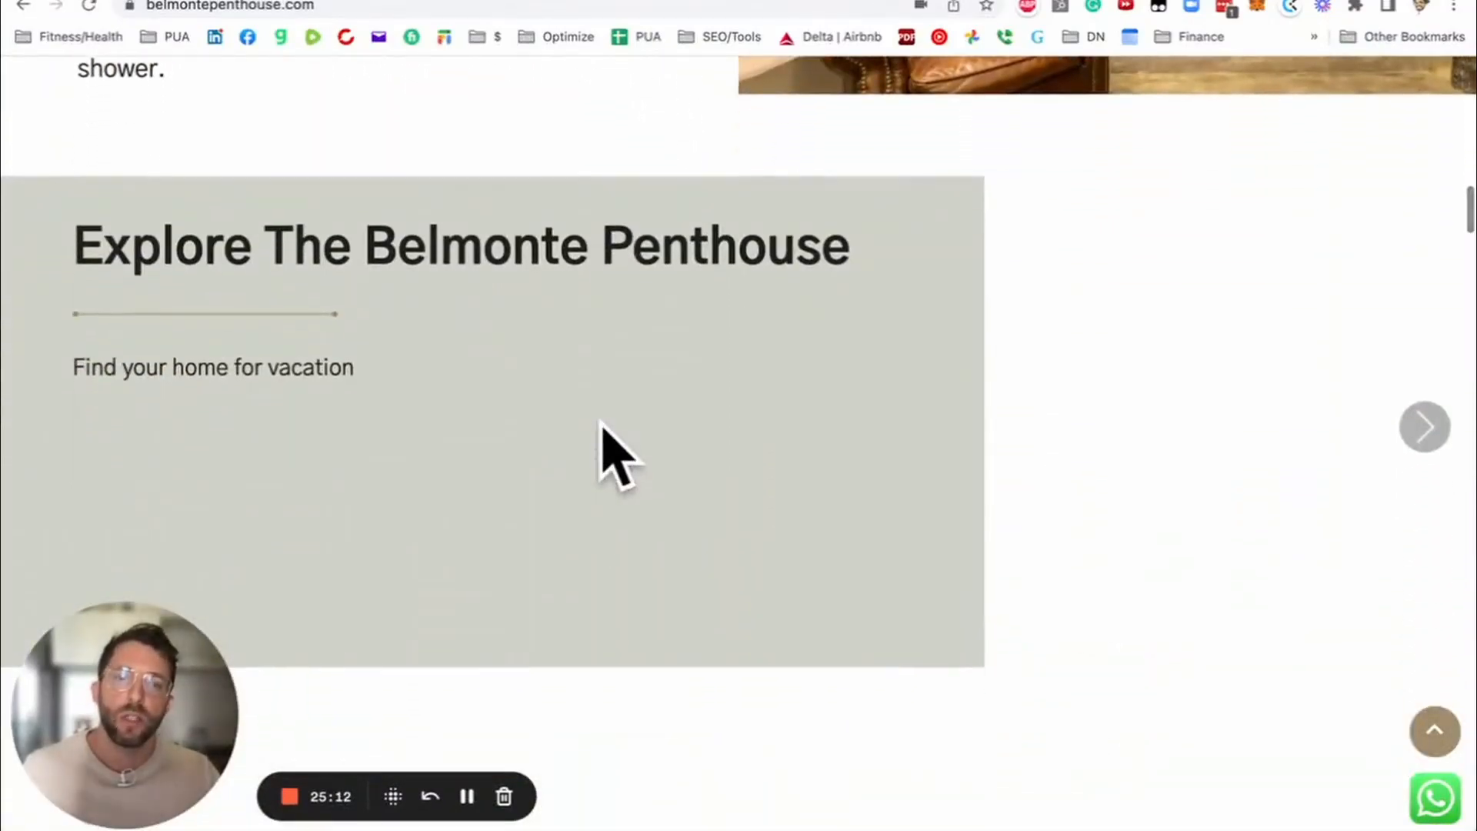
scroll("down", 3)
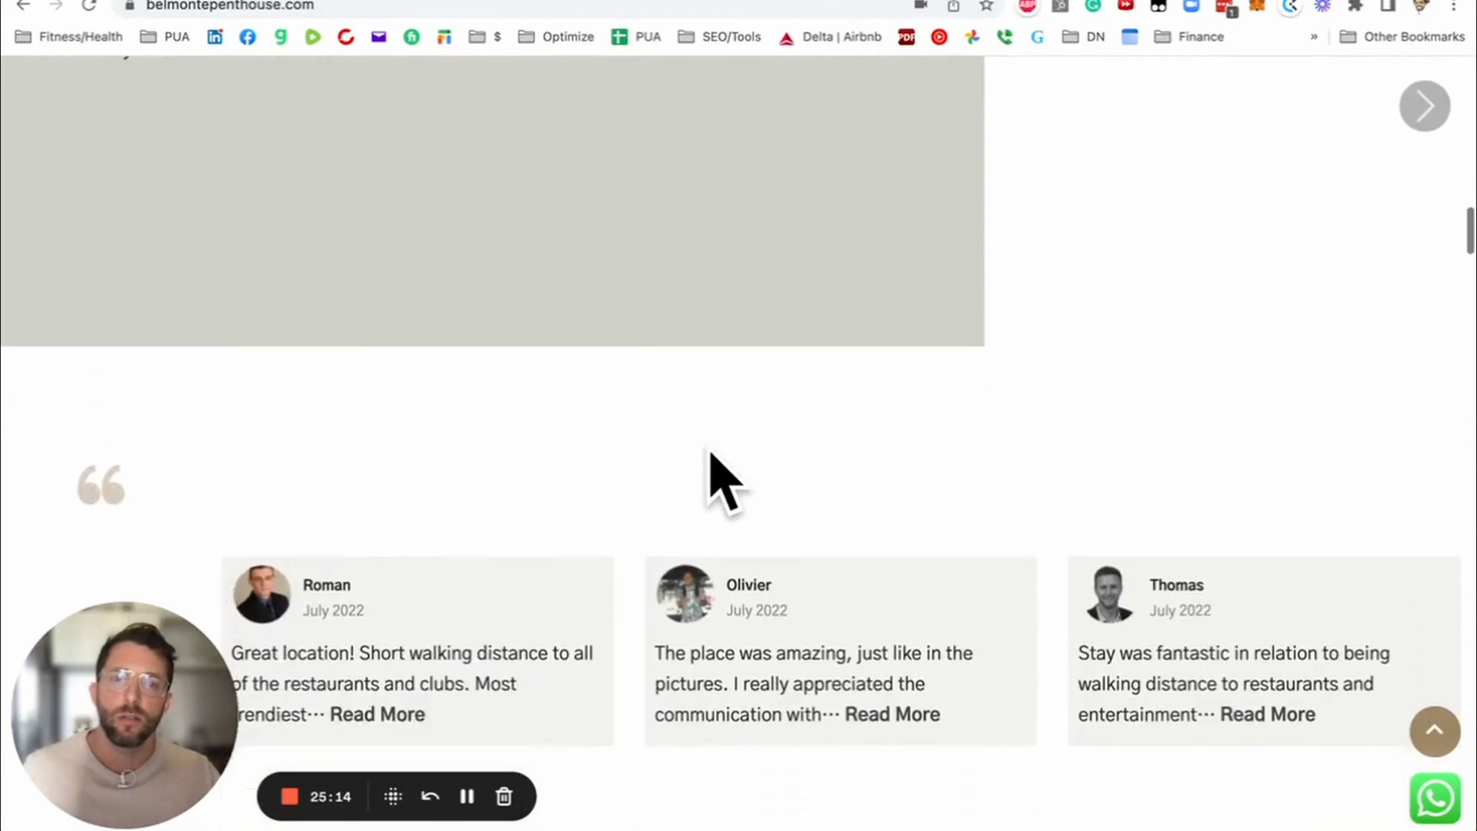
scroll("up", 3)
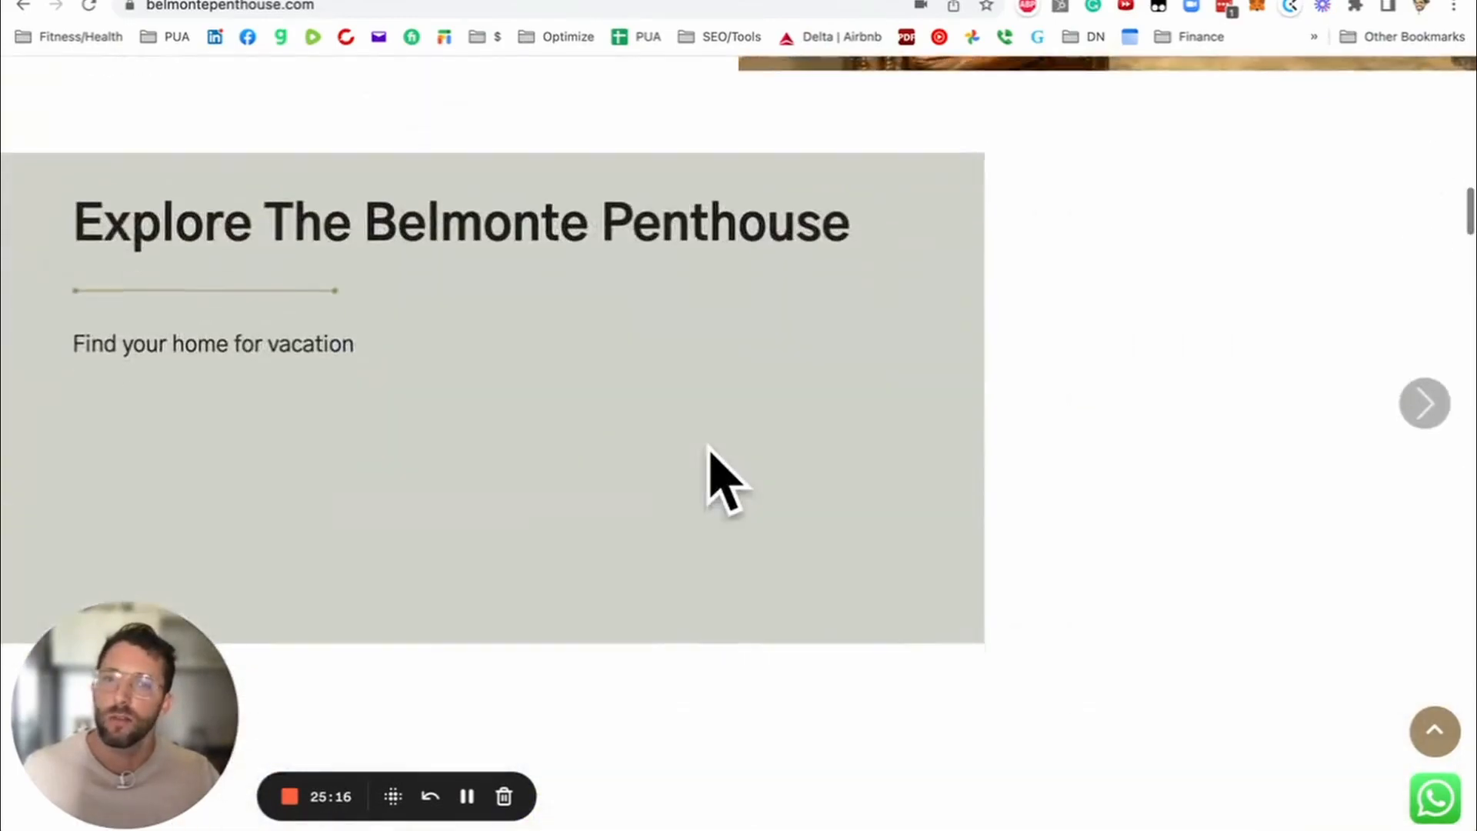
scroll("down", 3)
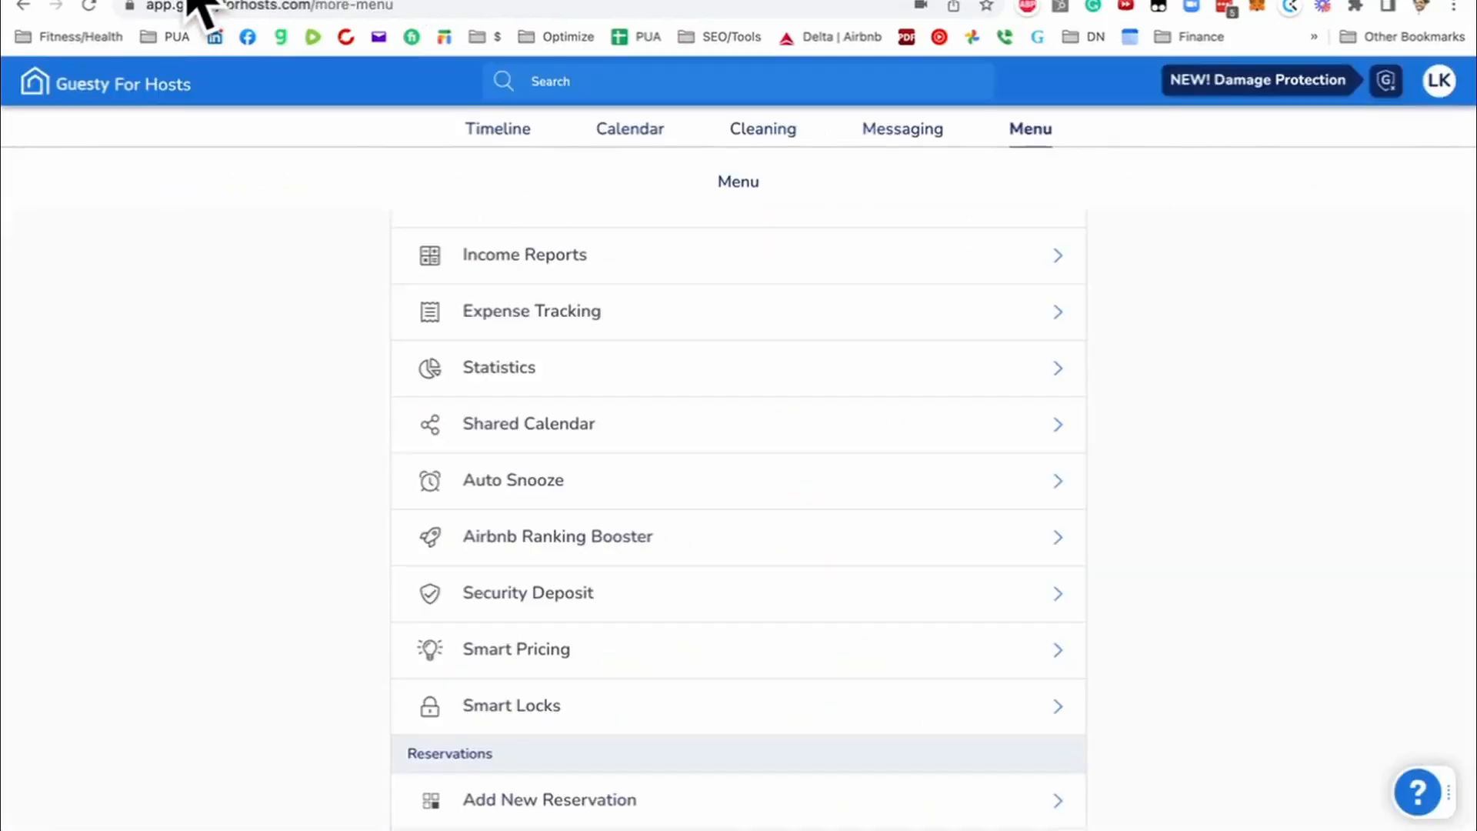
mouse_move(853, 635)
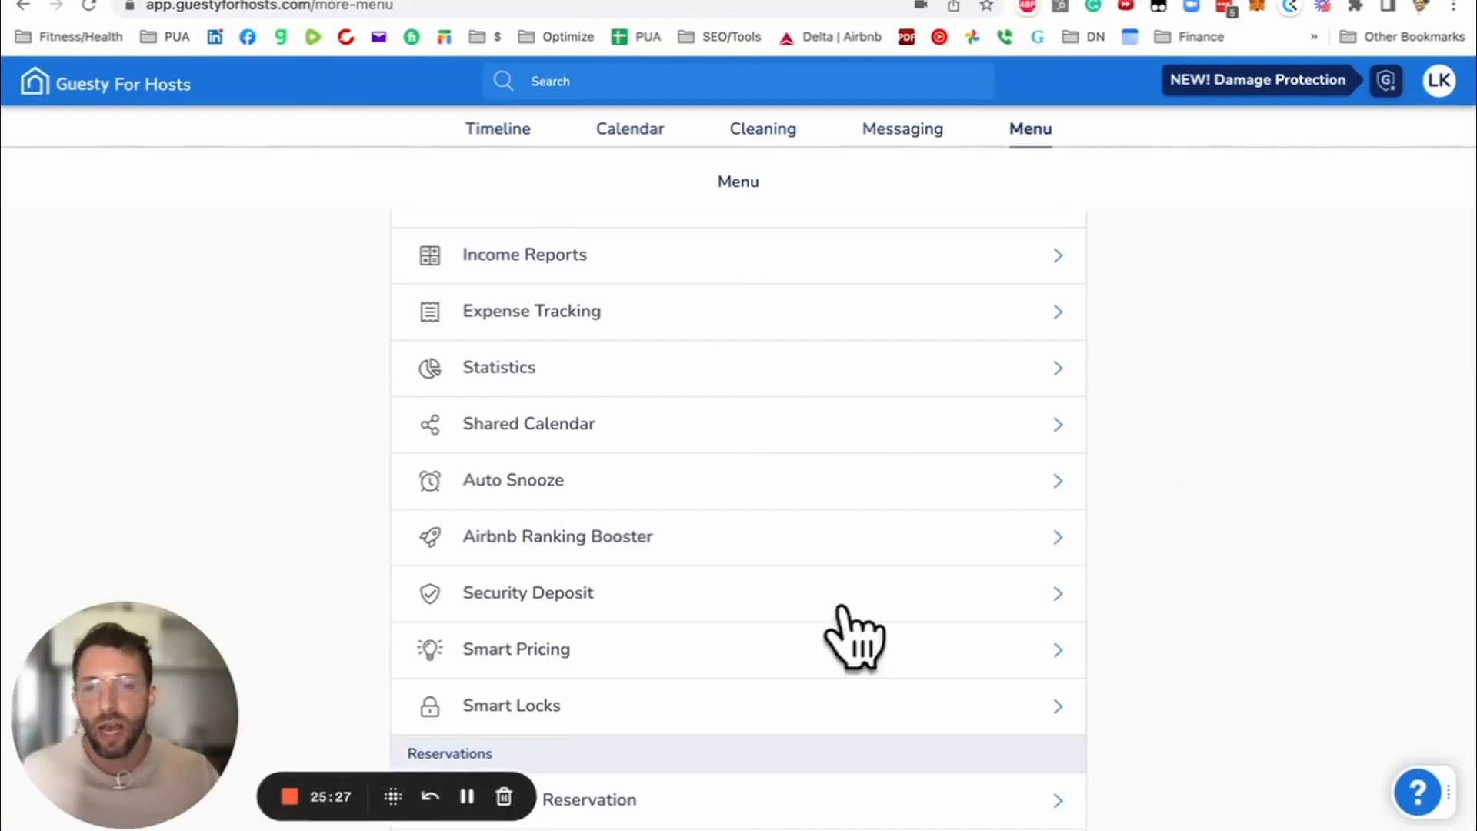
mouse_move(1035, 649)
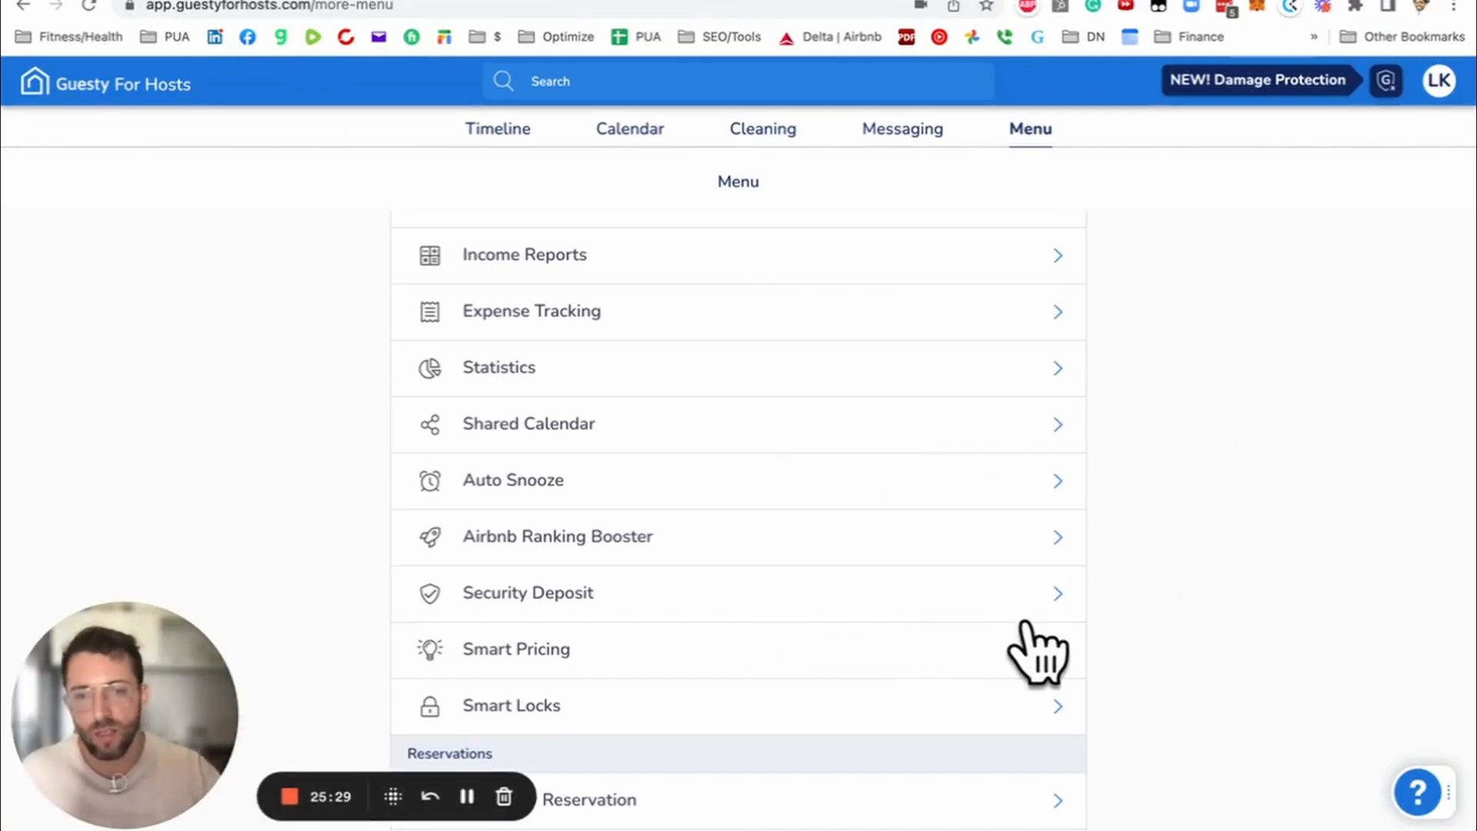
left_click(516, 648)
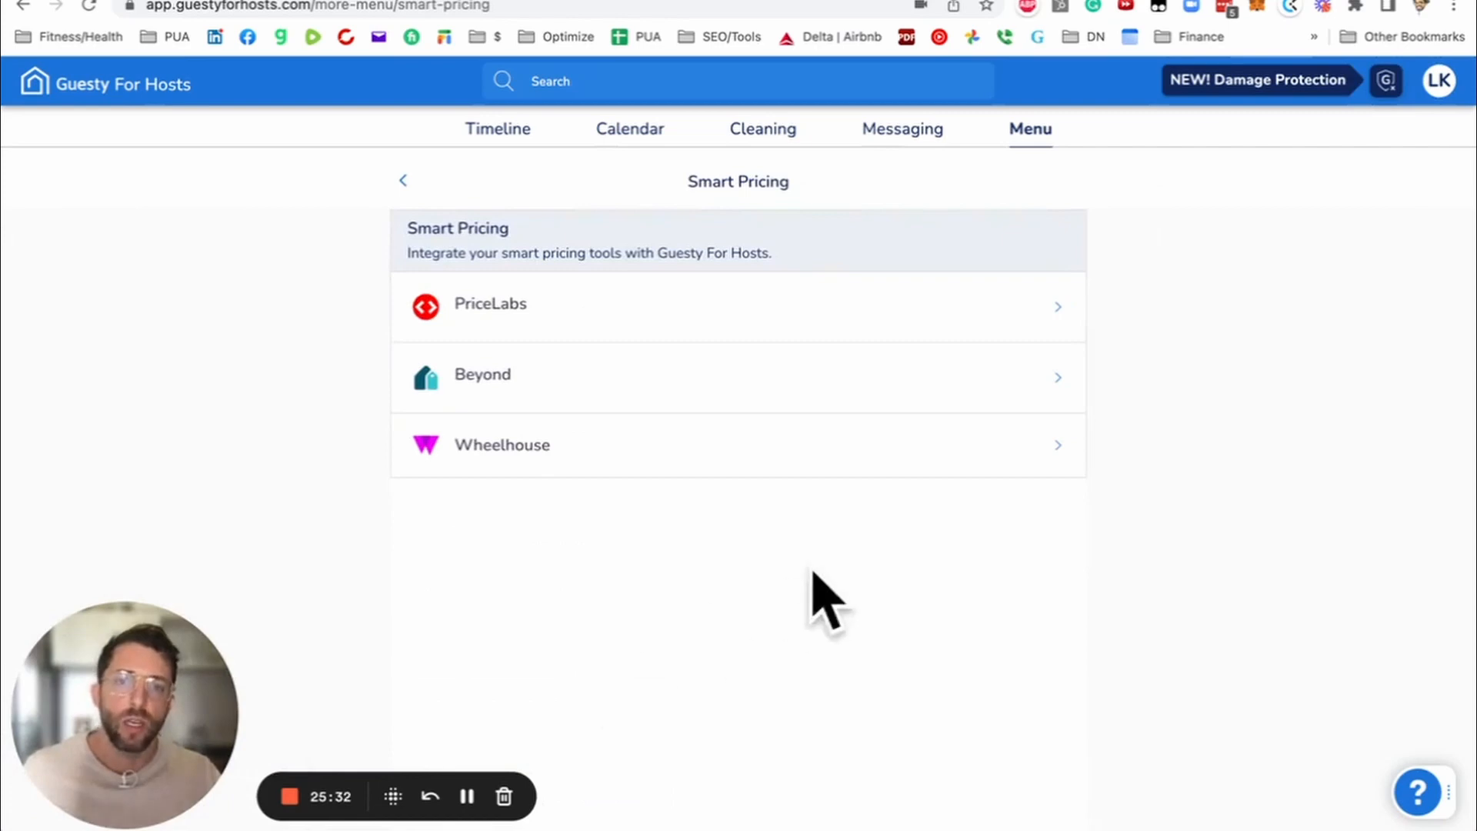
mouse_move(541, 490)
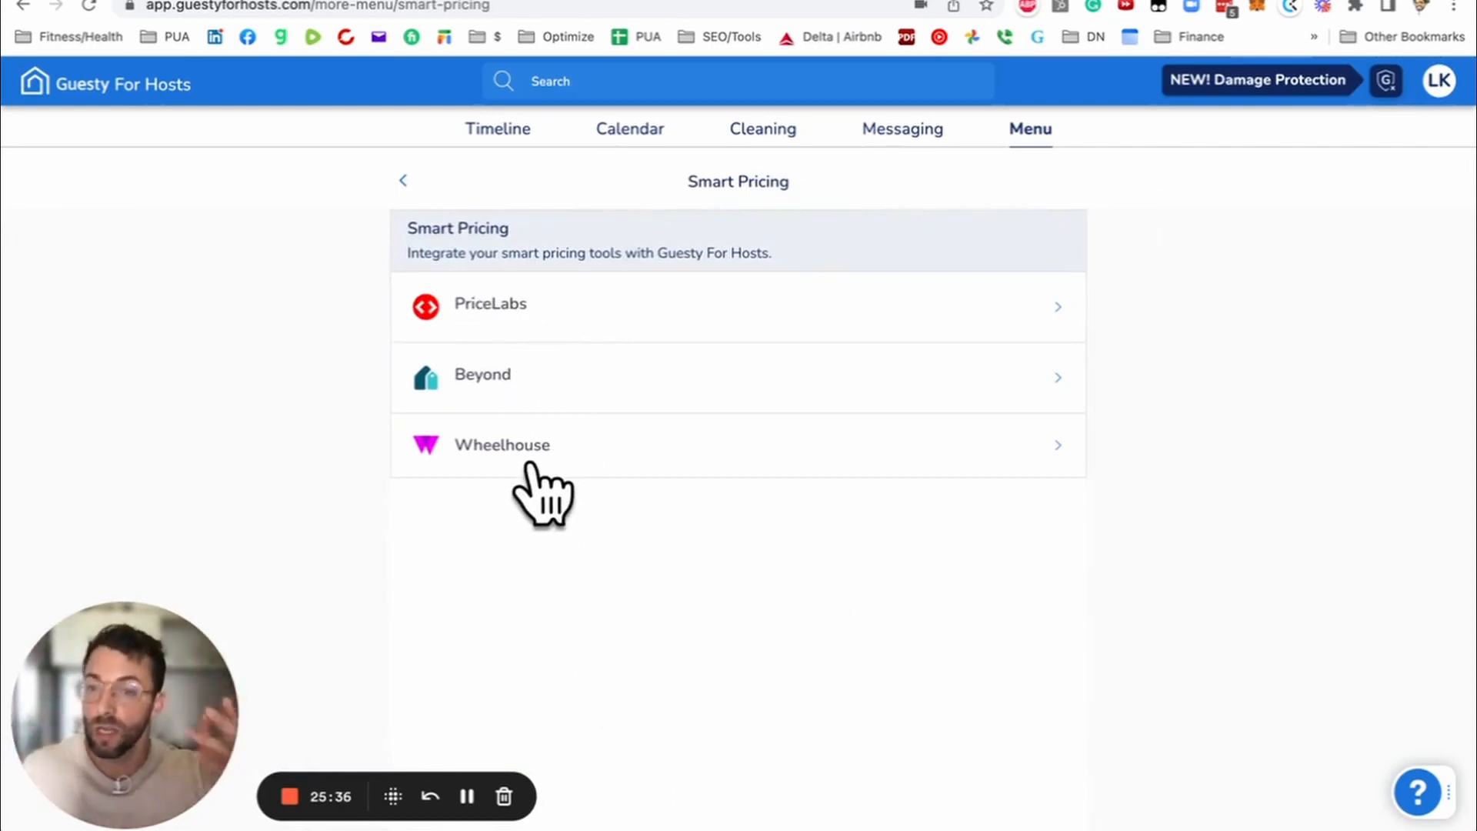
mouse_move(414, 213)
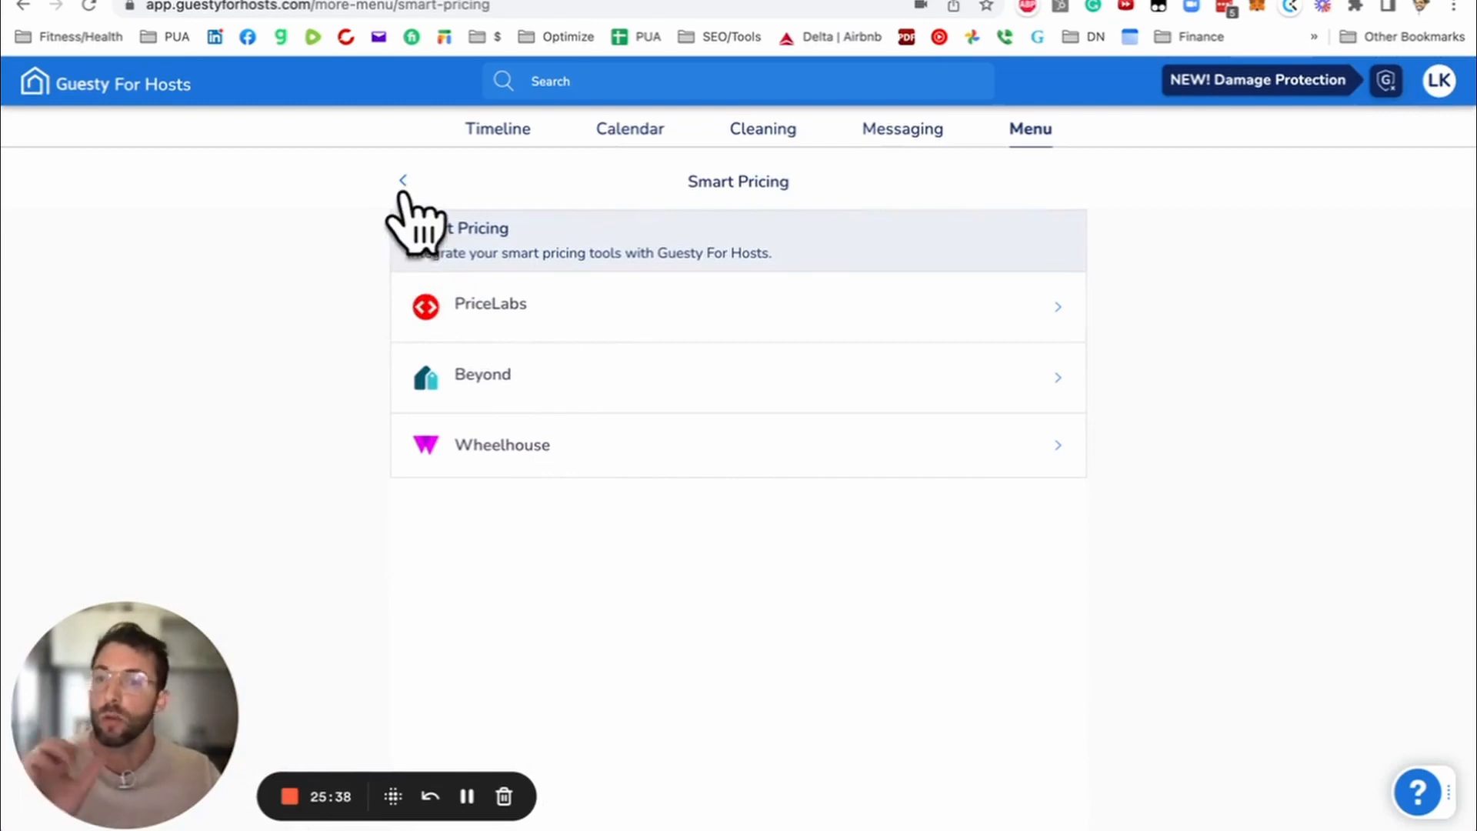
left_click(401, 182)
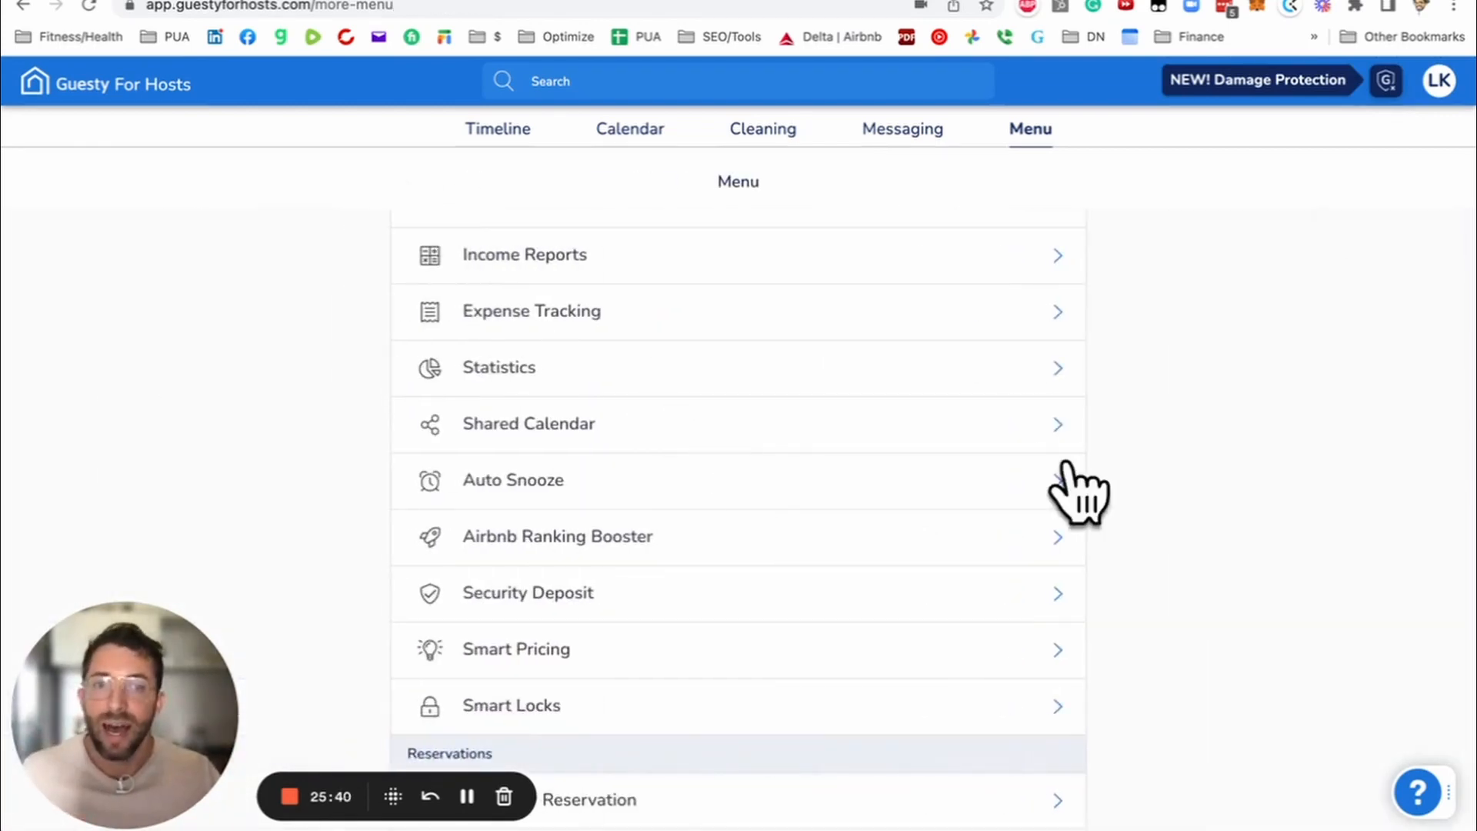
mouse_move(1145, 425)
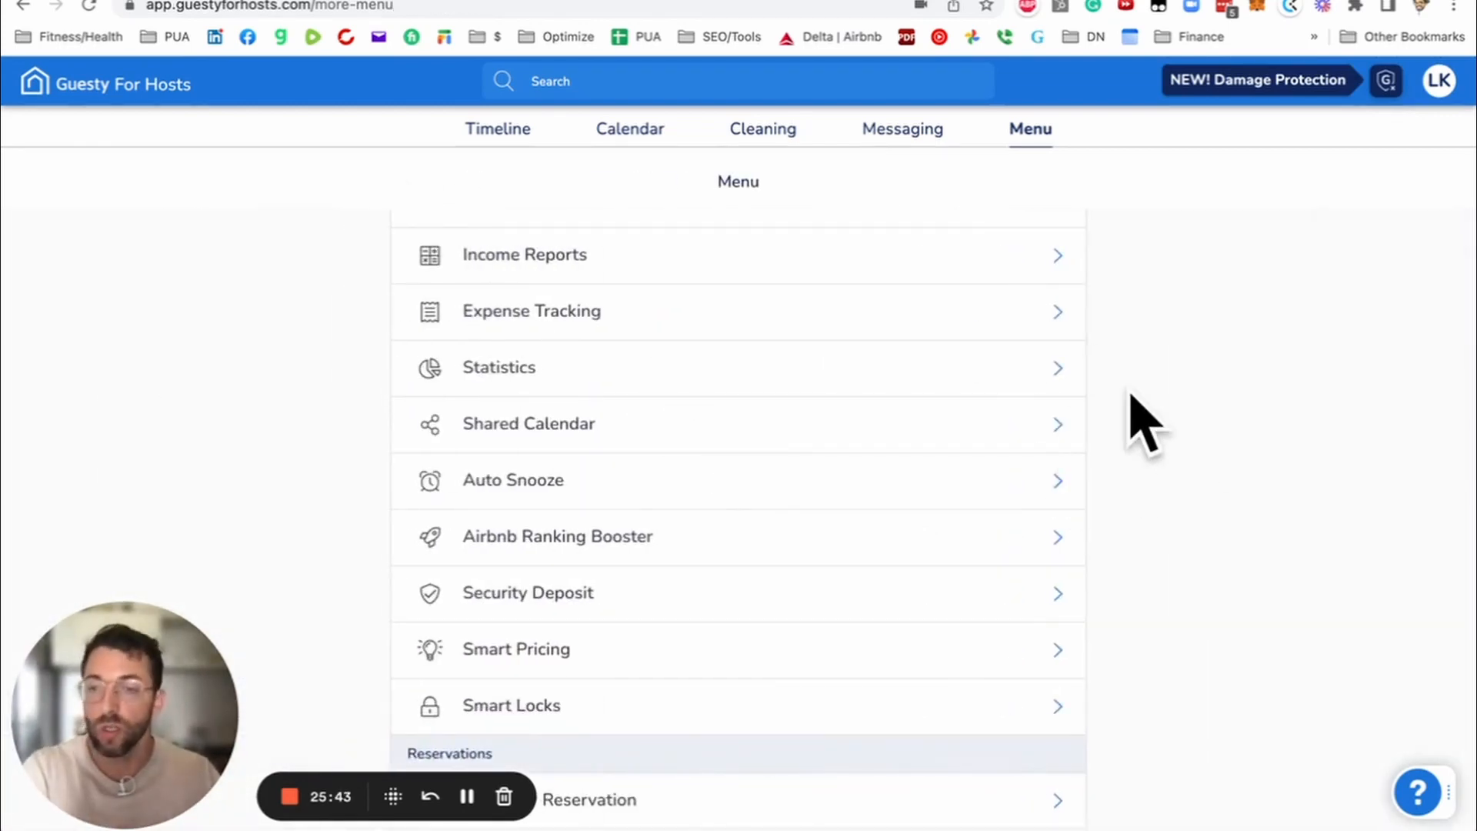
mouse_move(1111, 434)
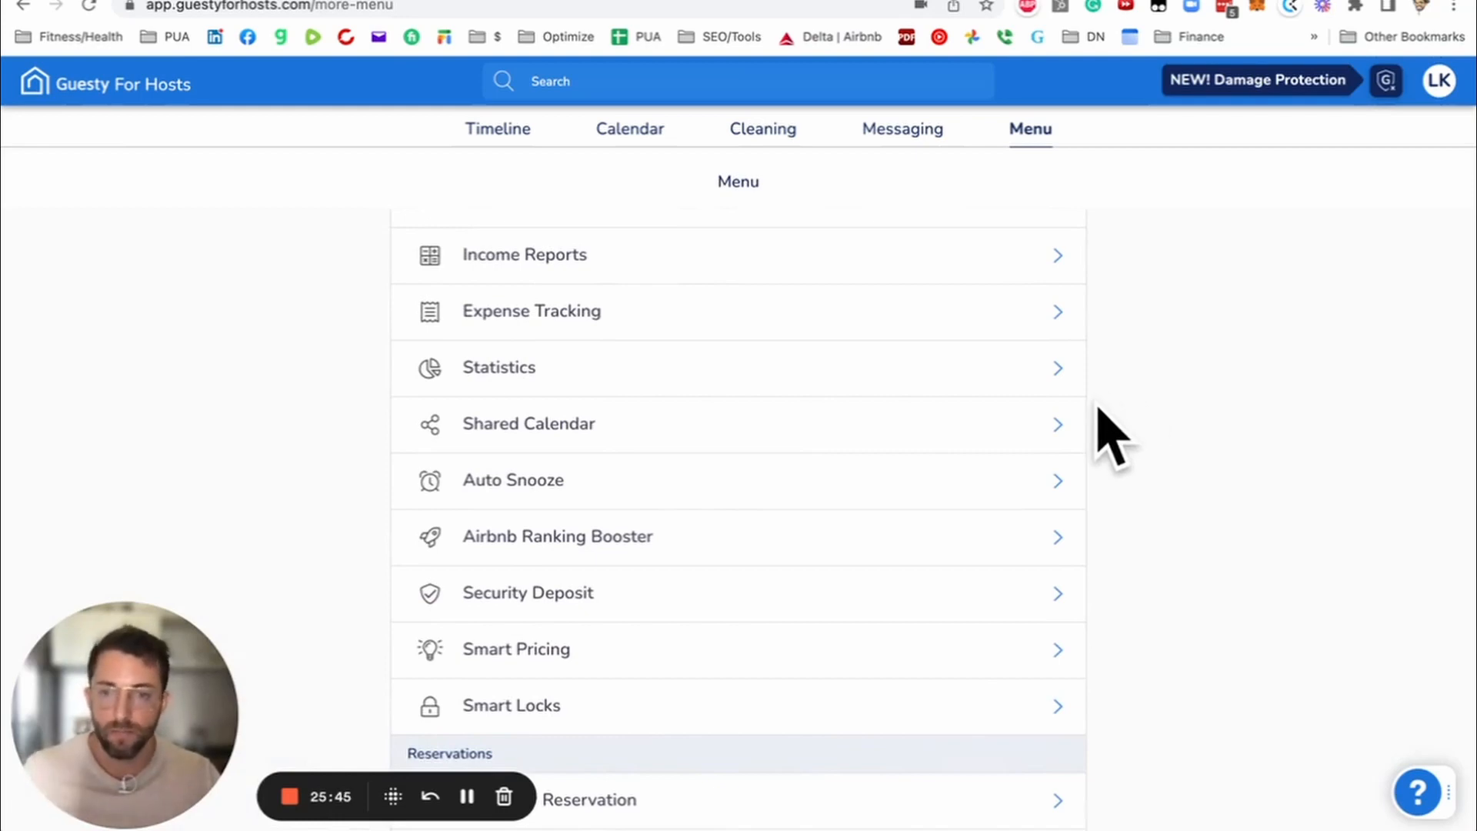
mouse_move(555, 735)
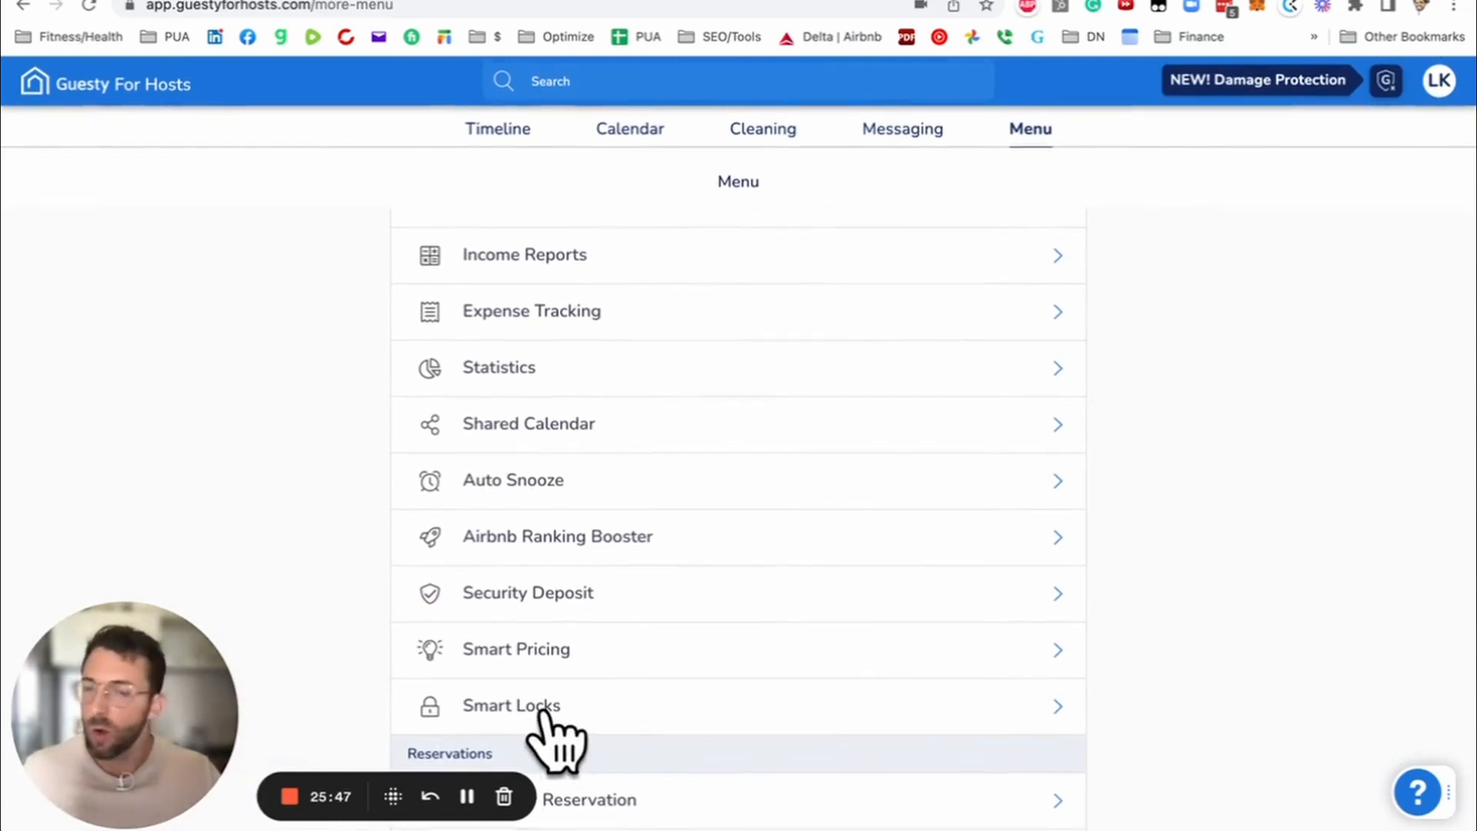
left_click(511, 706)
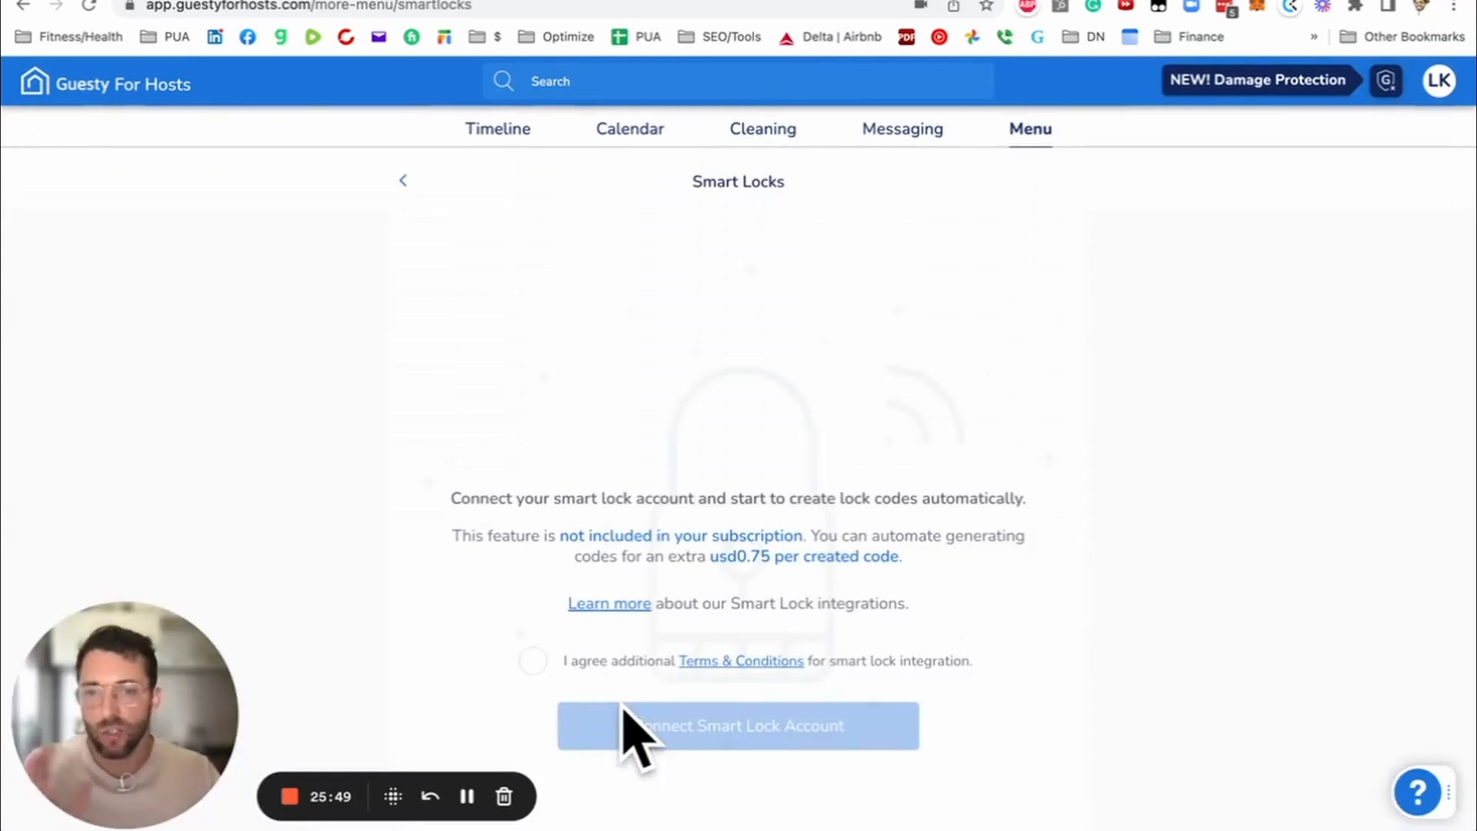
mouse_move(429, 244)
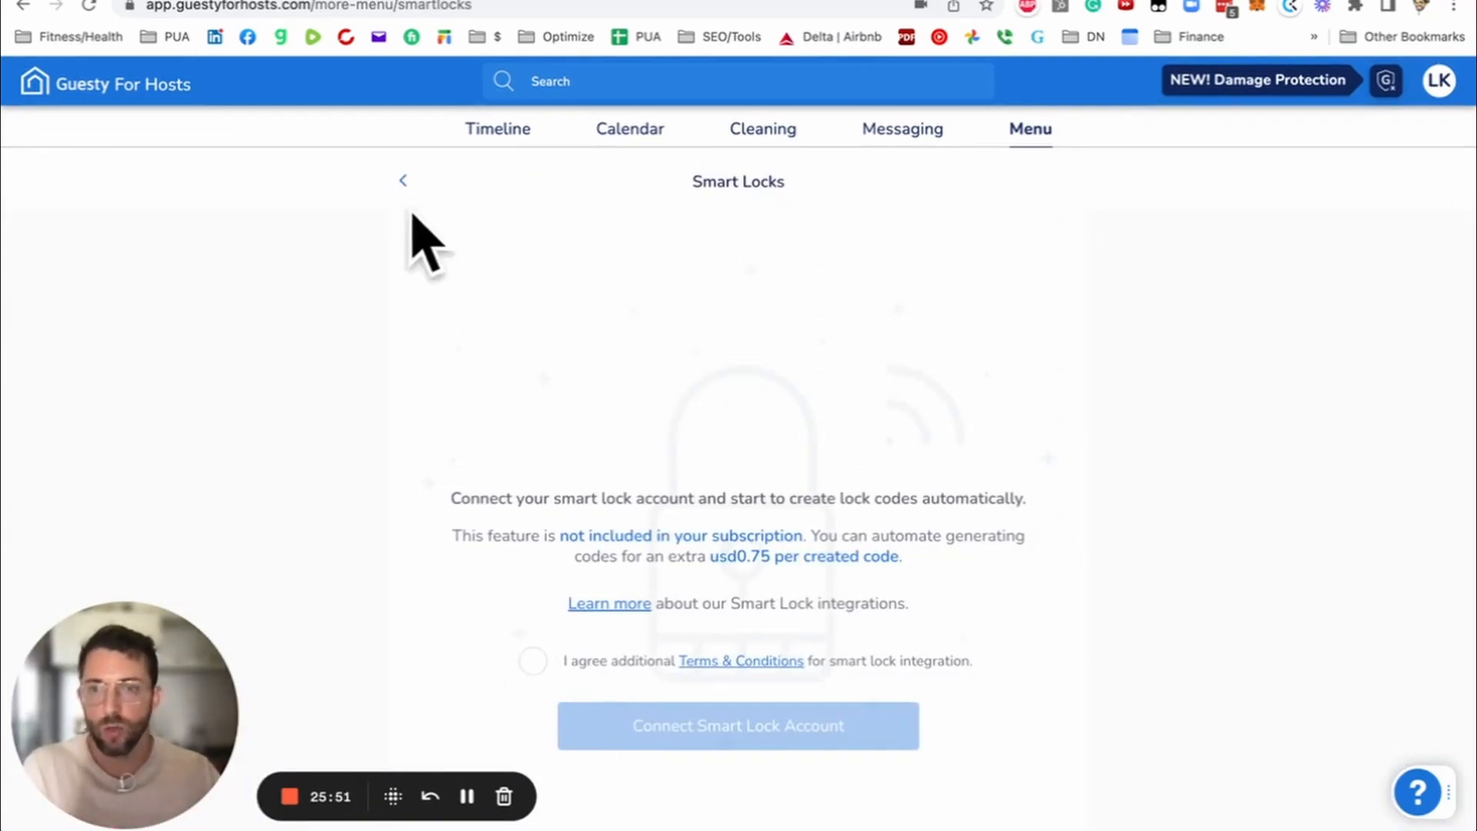
left_click(403, 181)
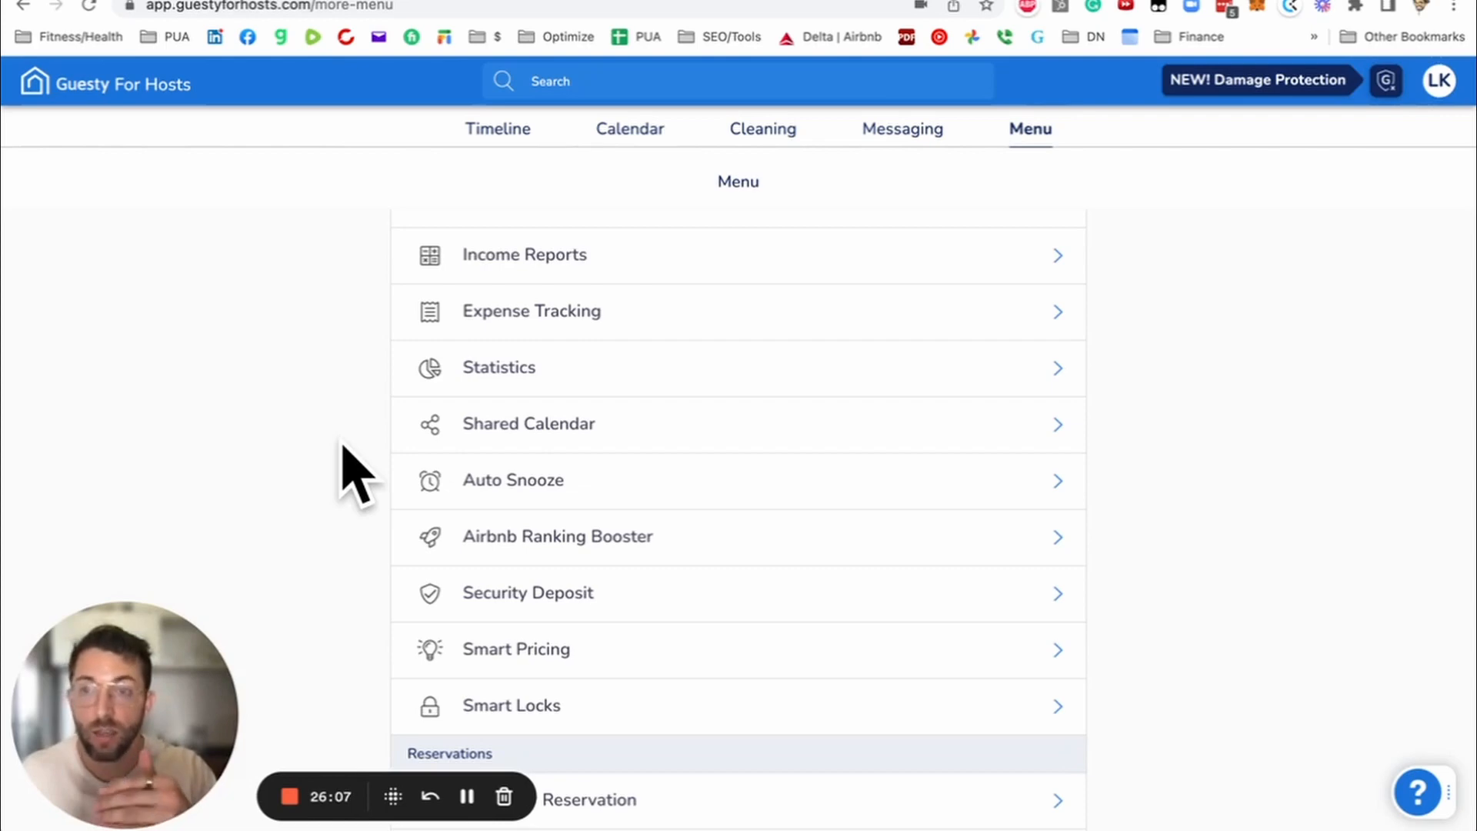
mouse_move(538, 574)
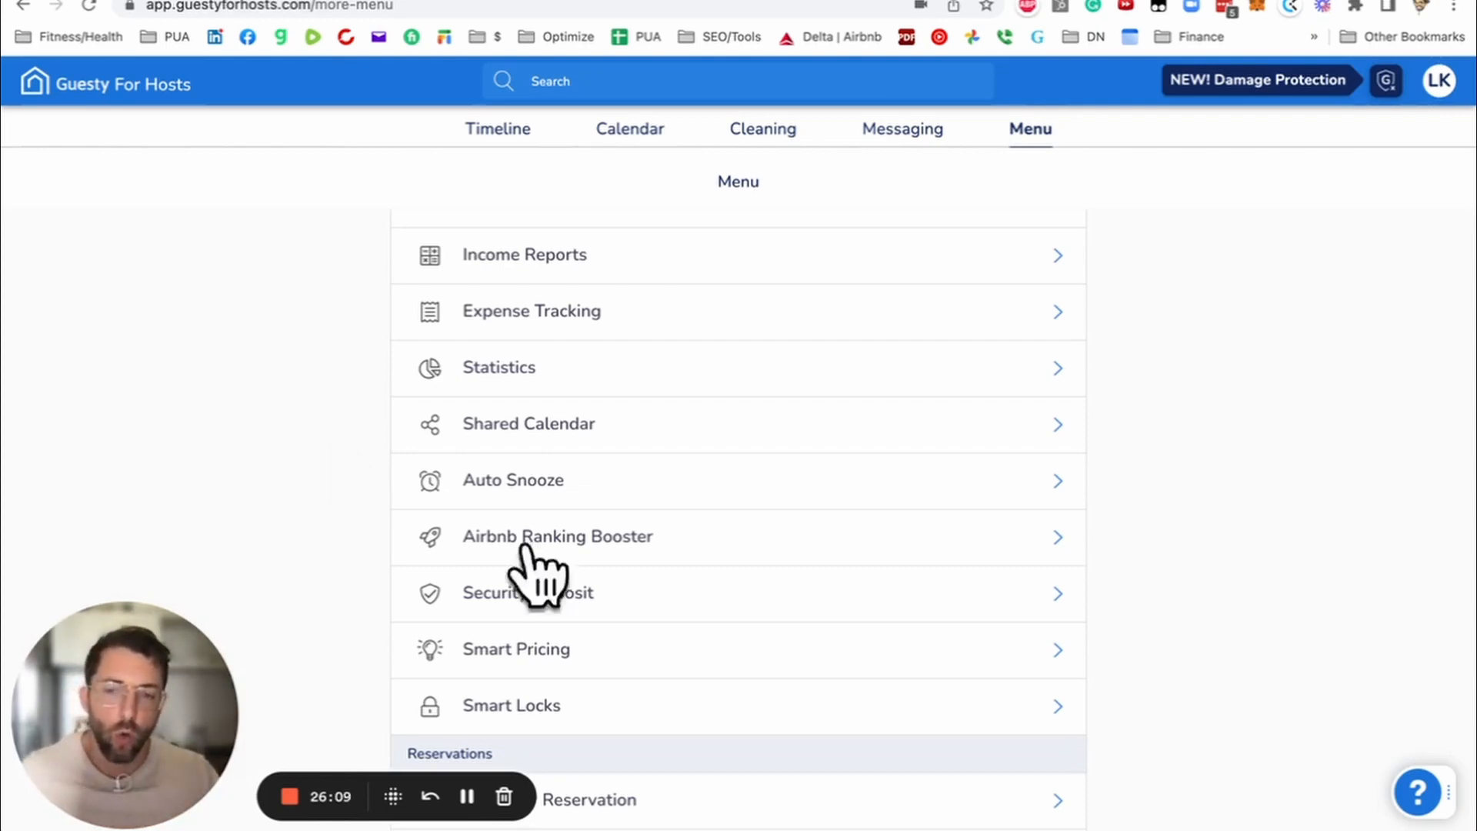
mouse_move(1106, 729)
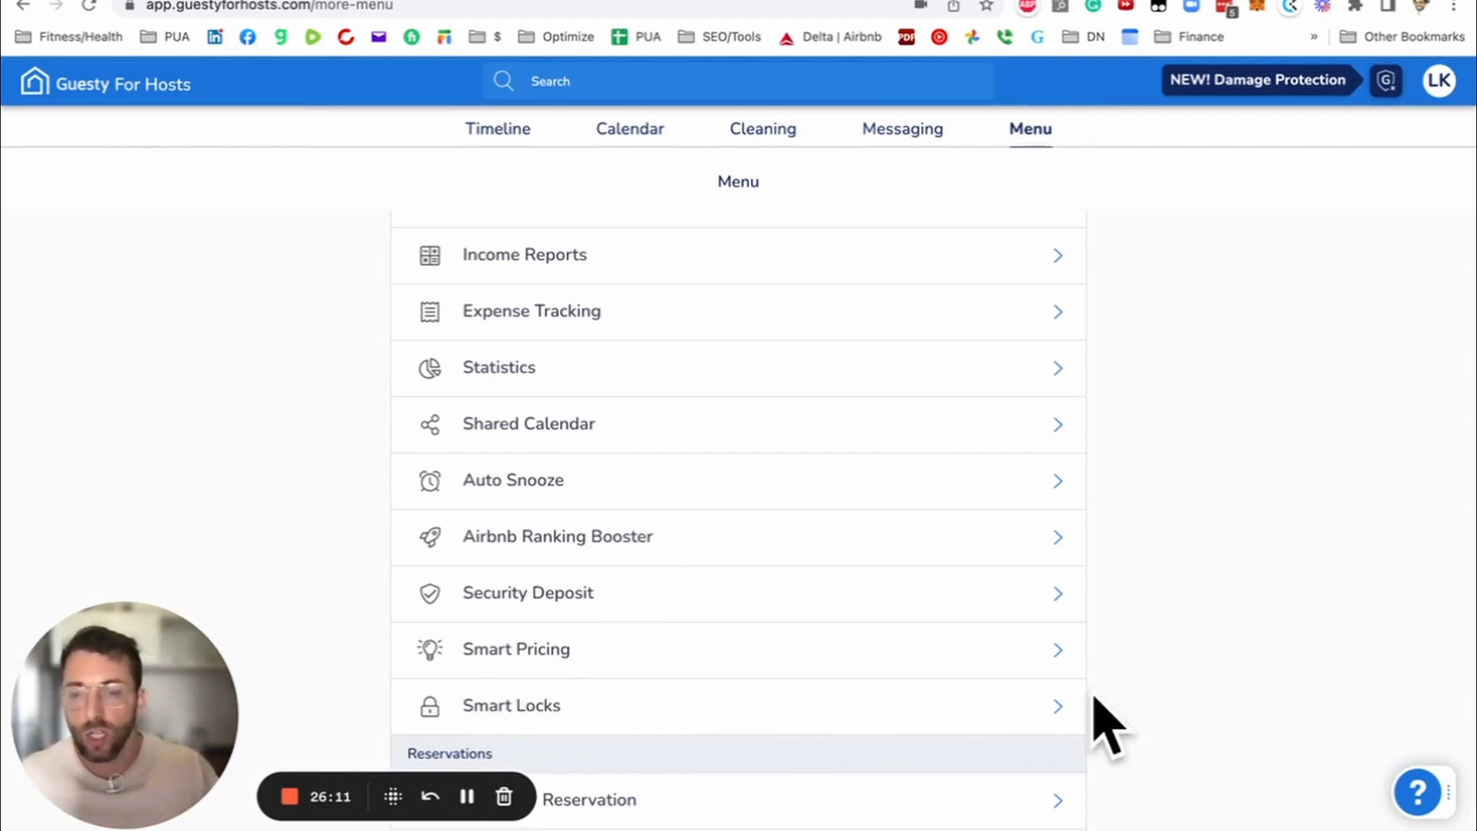
mouse_move(1277, 720)
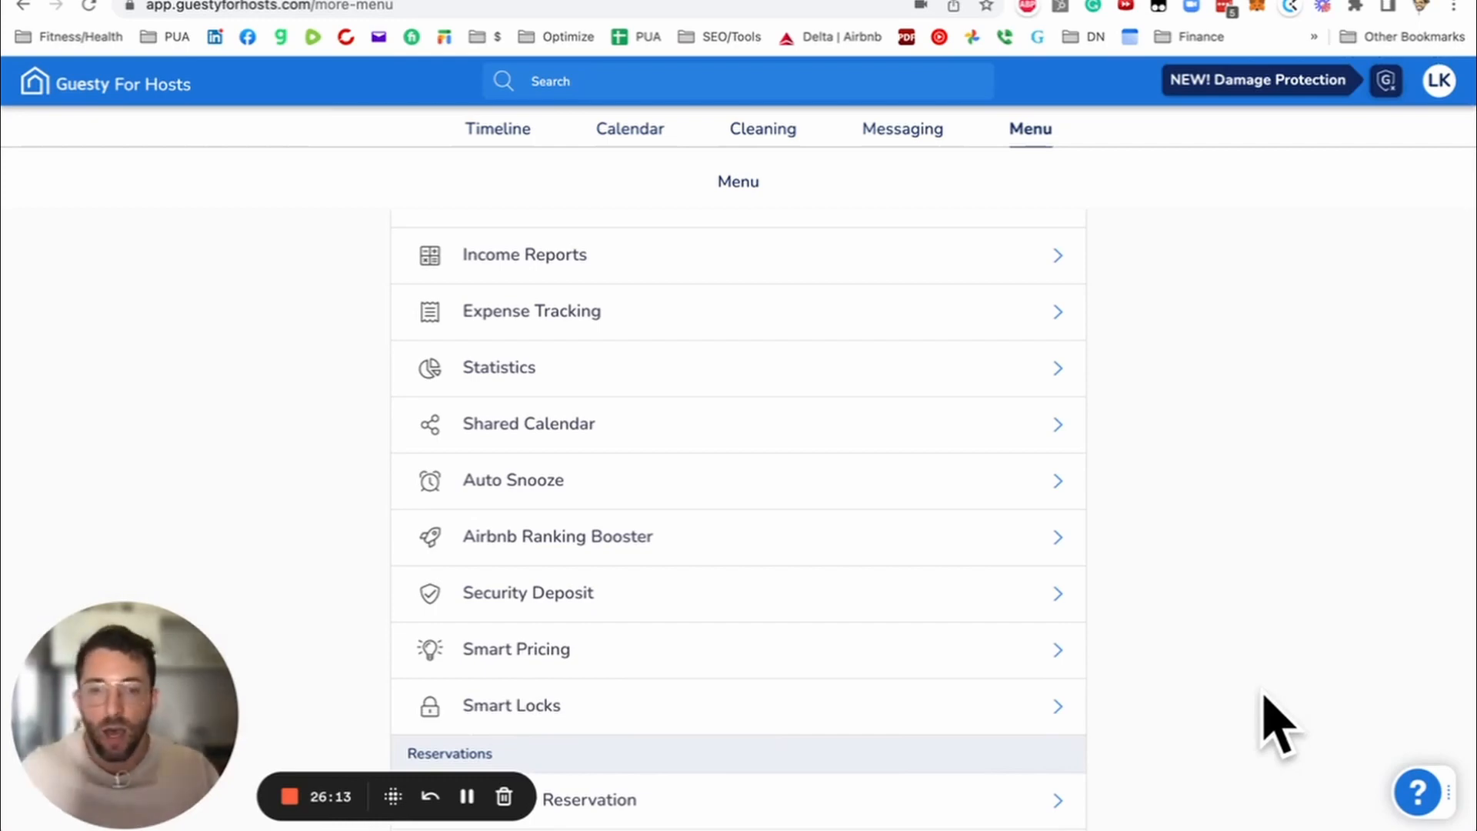
mouse_move(1117, 669)
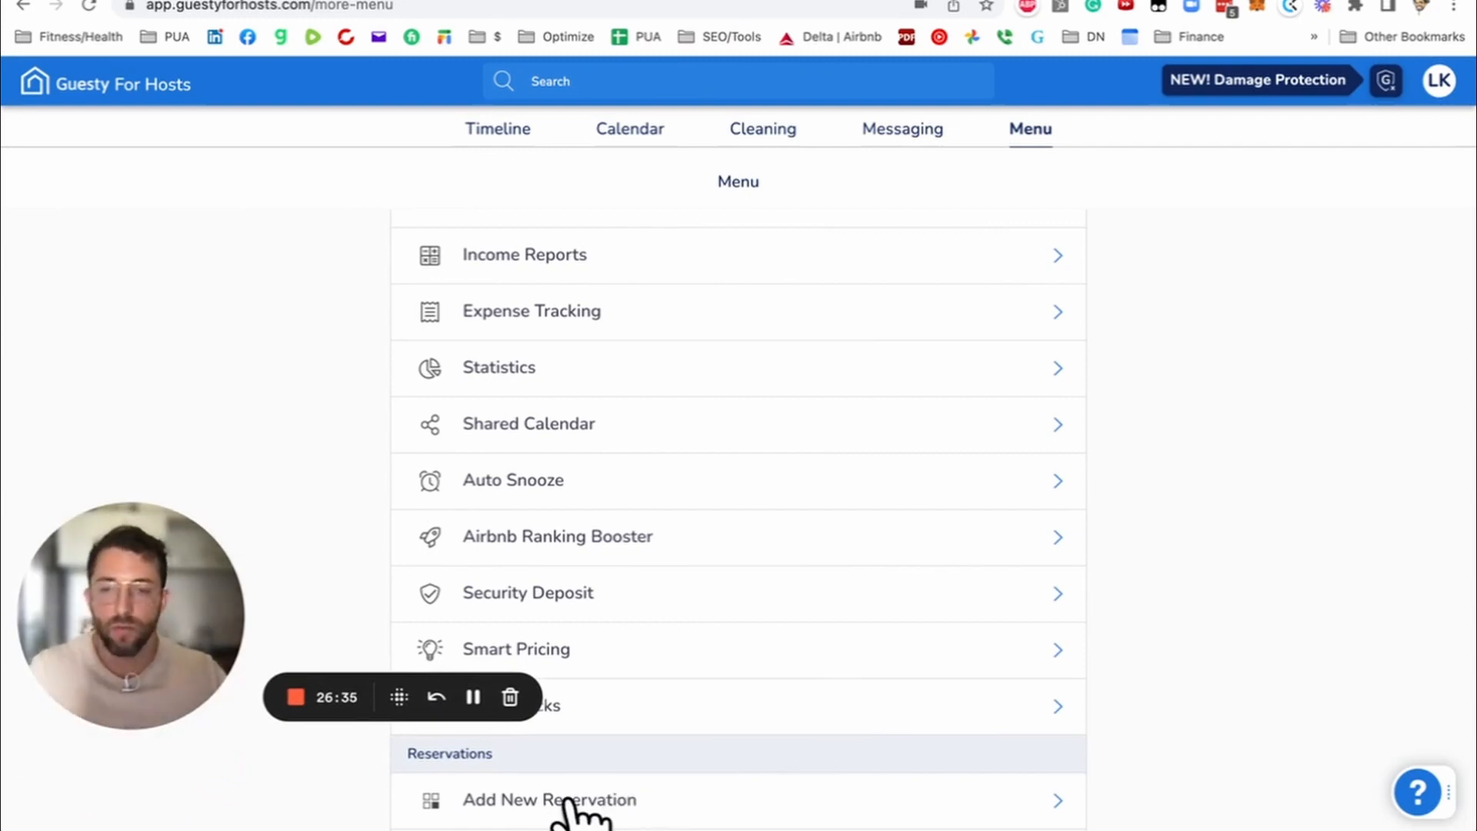
mouse_move(354, 816)
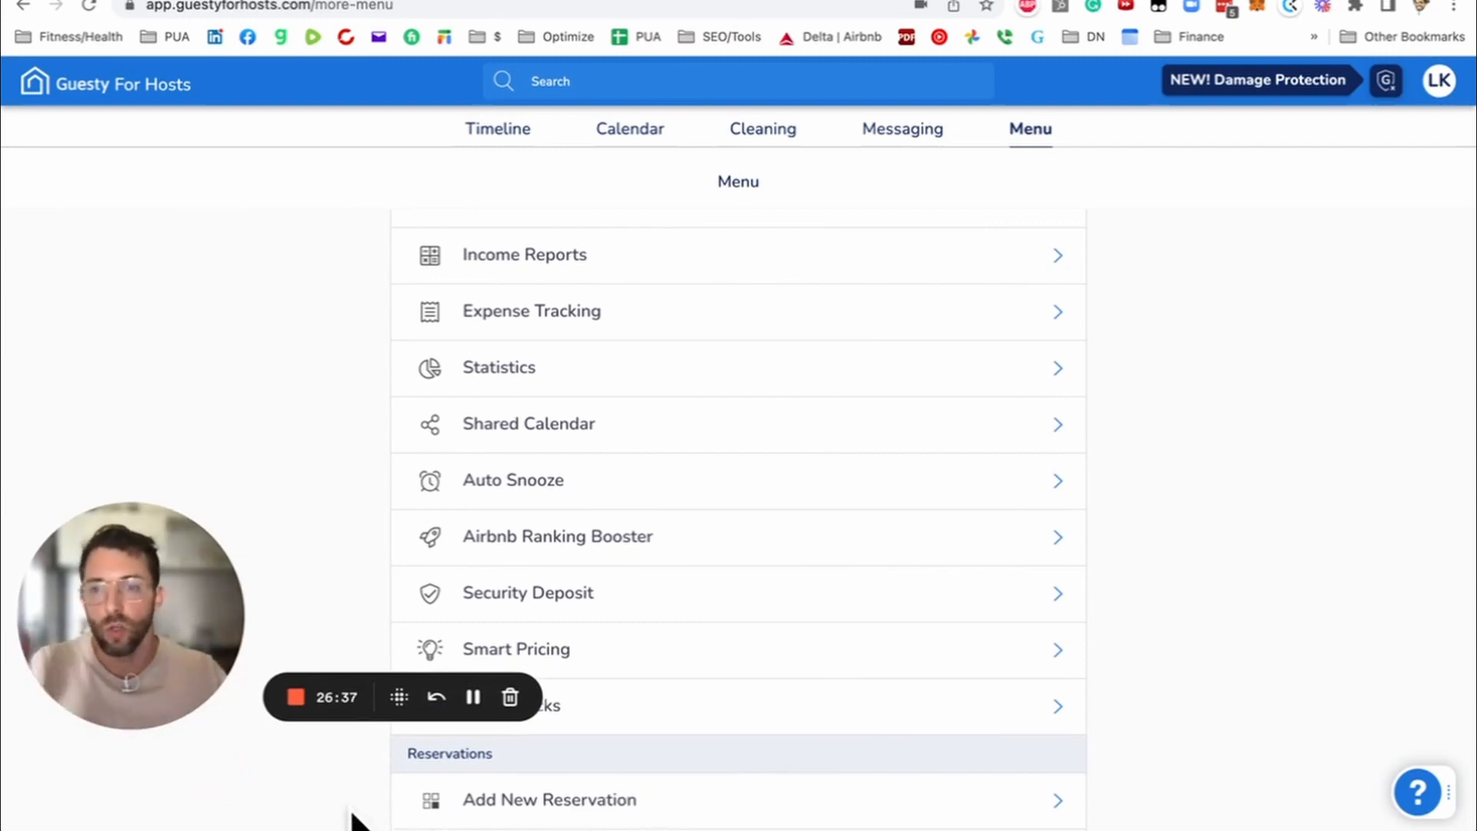